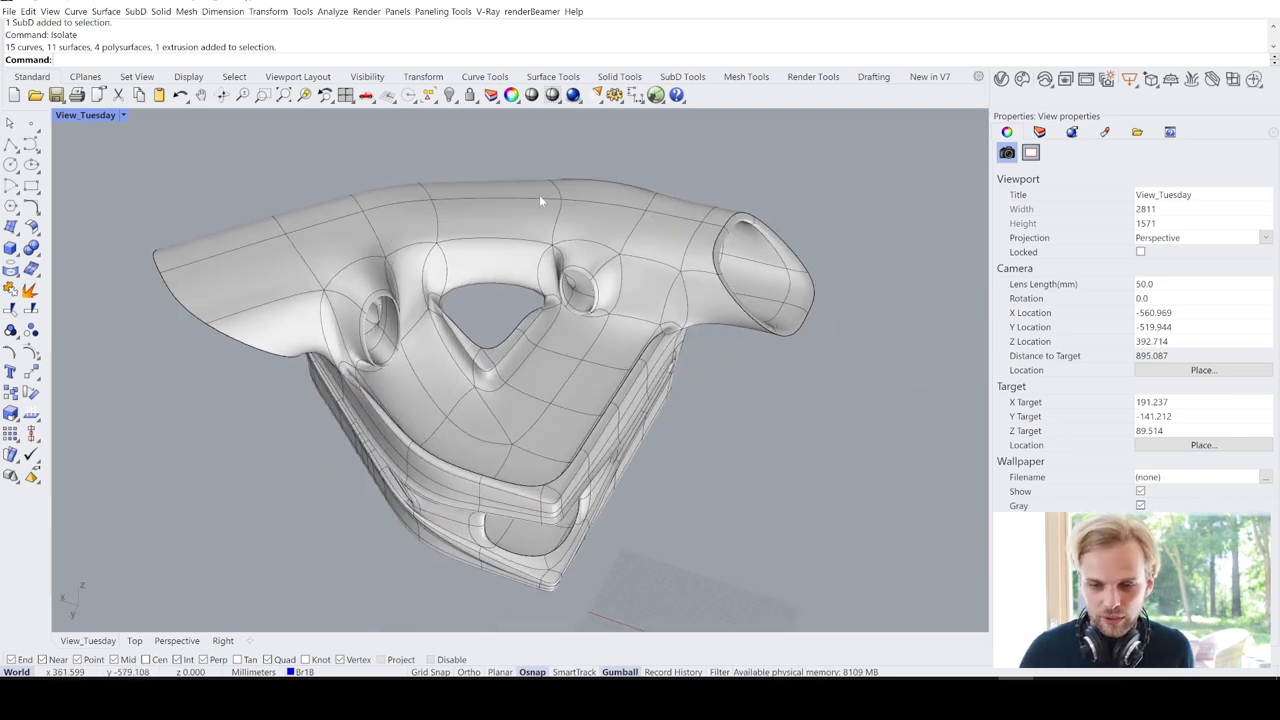
Orbit the view around the building massing while reviewing the reference
left_click_drag(540, 200, 504, 204)
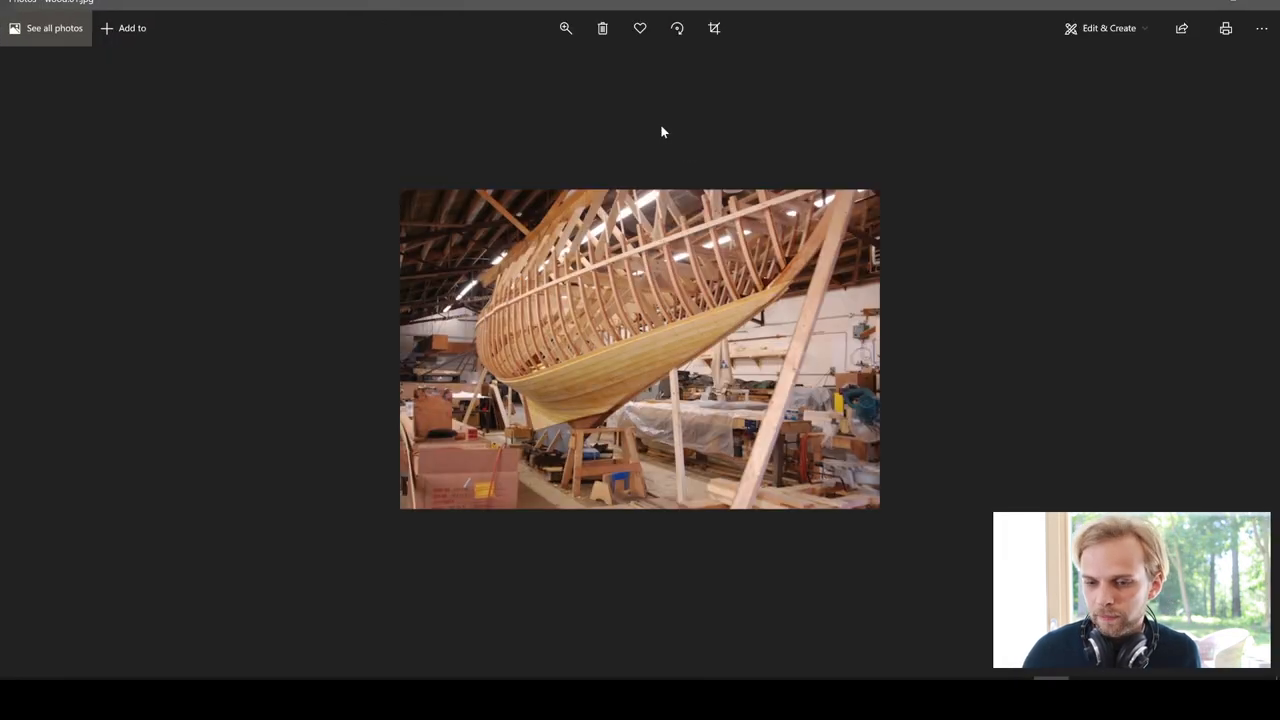
mouse_move(736, 196)
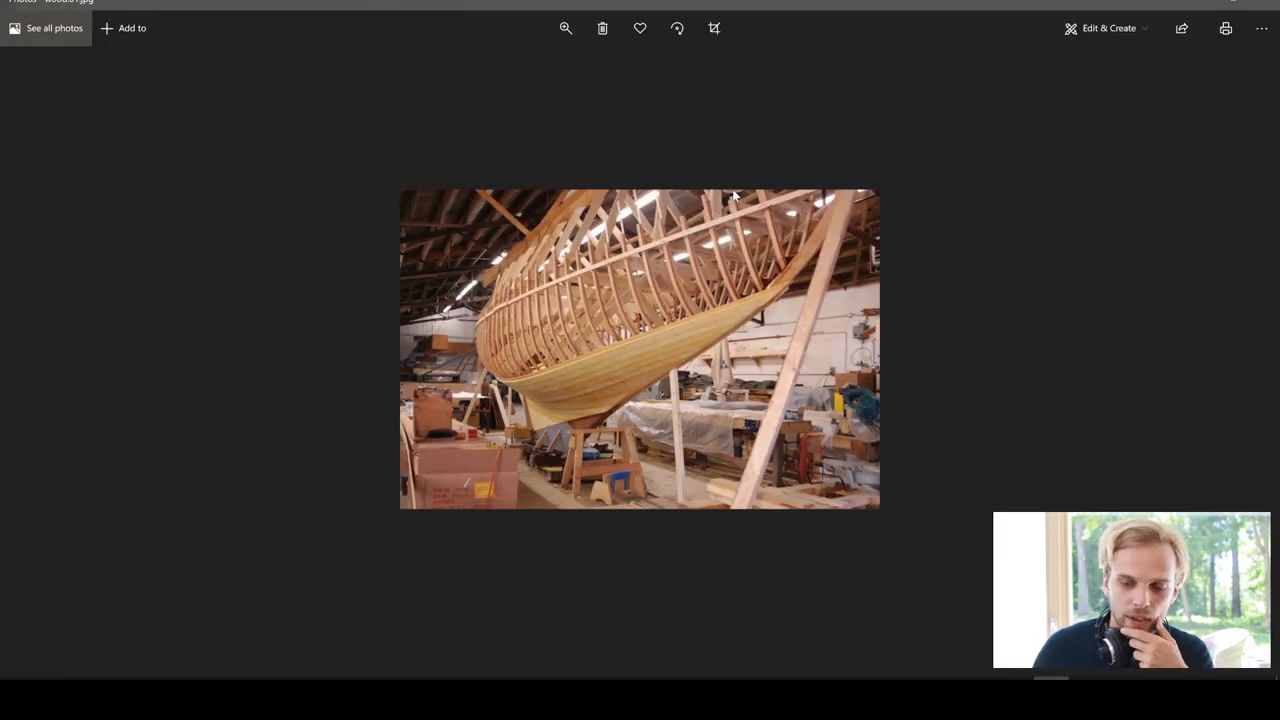
mouse_move(660, 330)
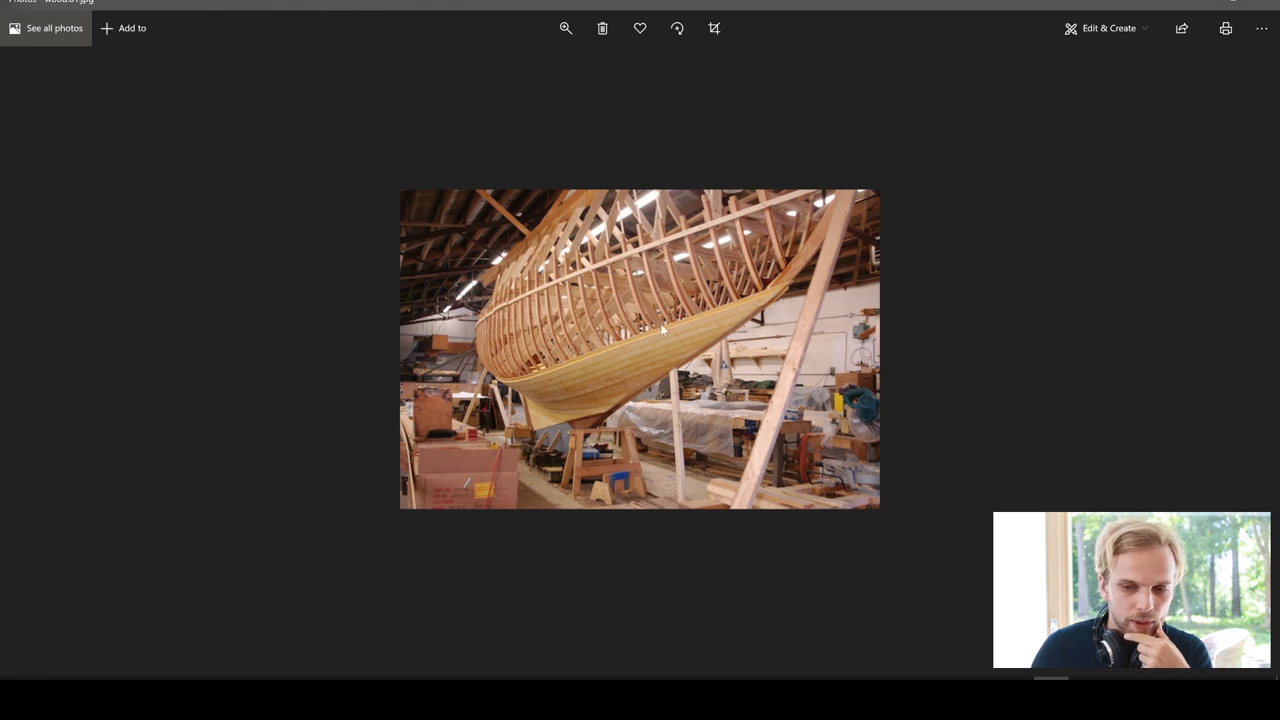
mouse_move(672, 296)
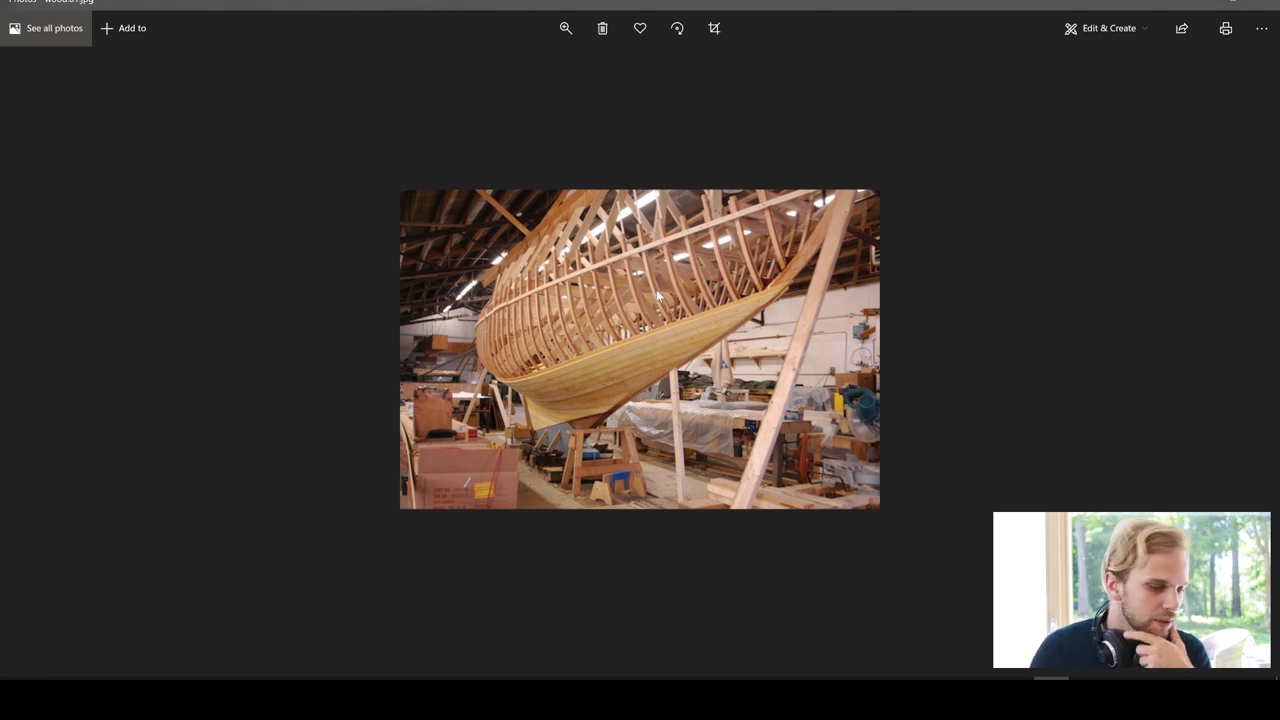
mouse_move(712, 268)
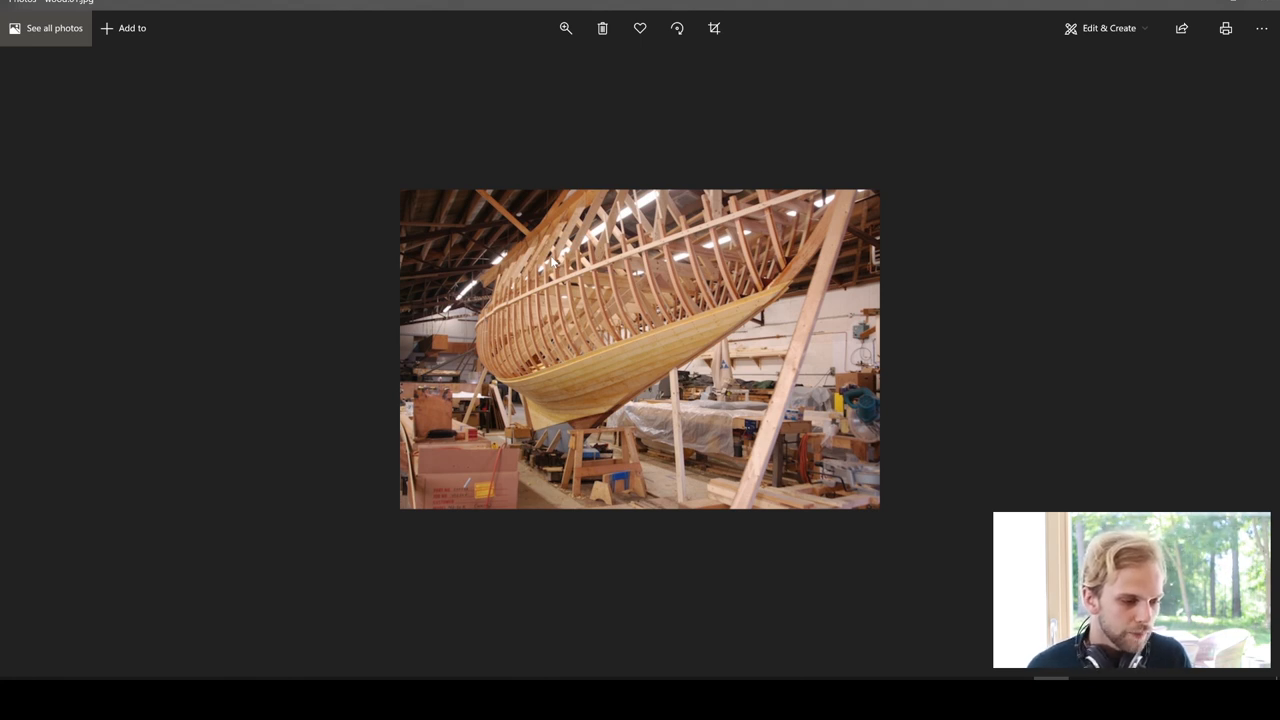
mouse_move(608, 250)
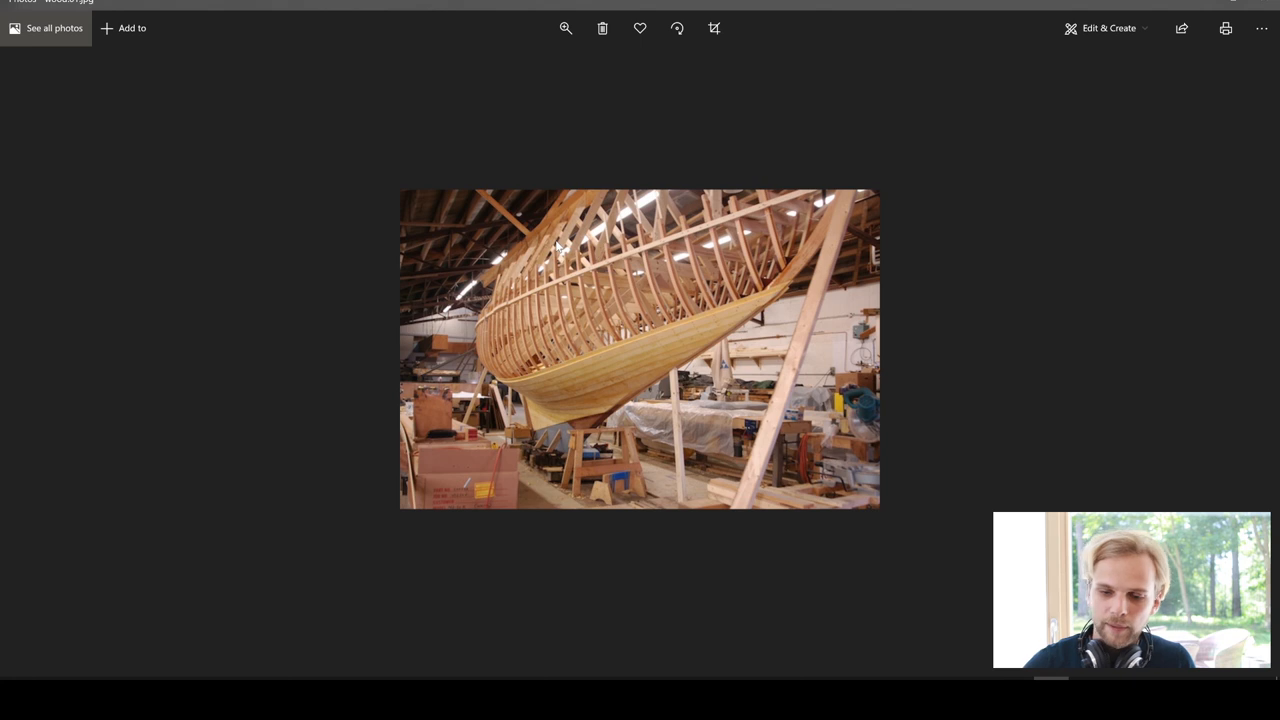
mouse_move(620, 296)
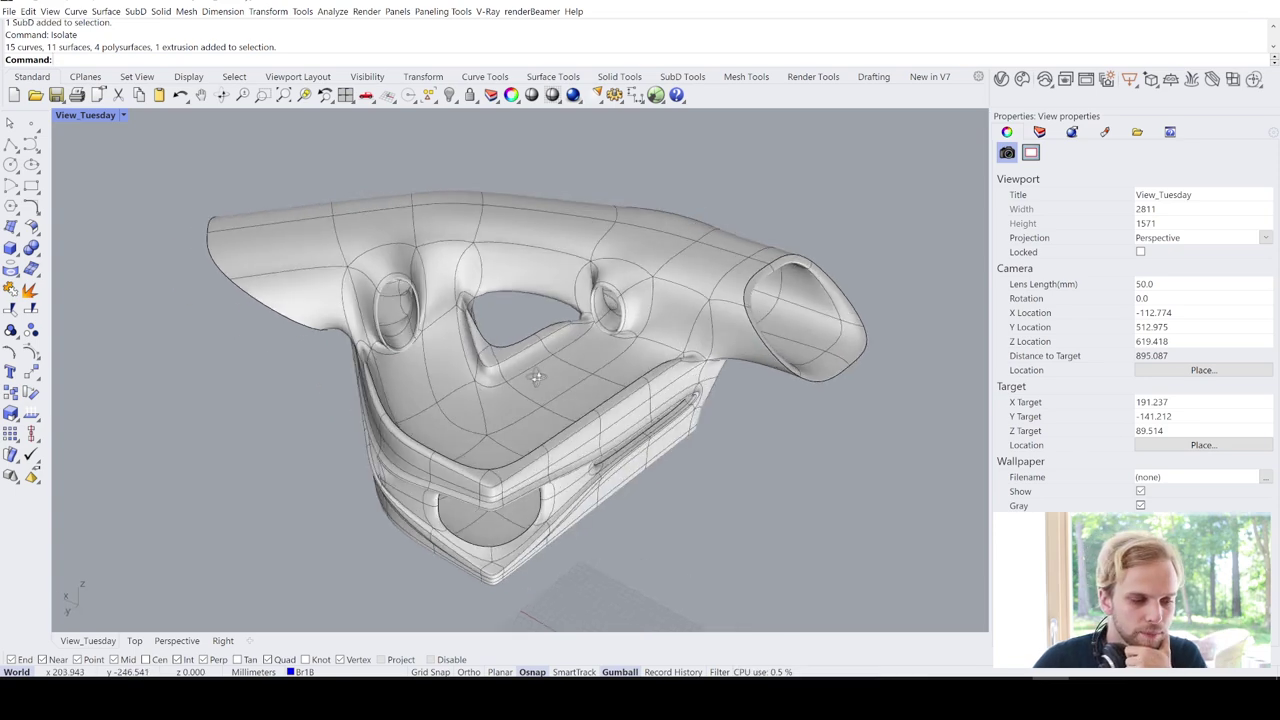
Select the closed SubD building massing in the Perspective viewport
left_click_drag(600, 380, 520, 350)
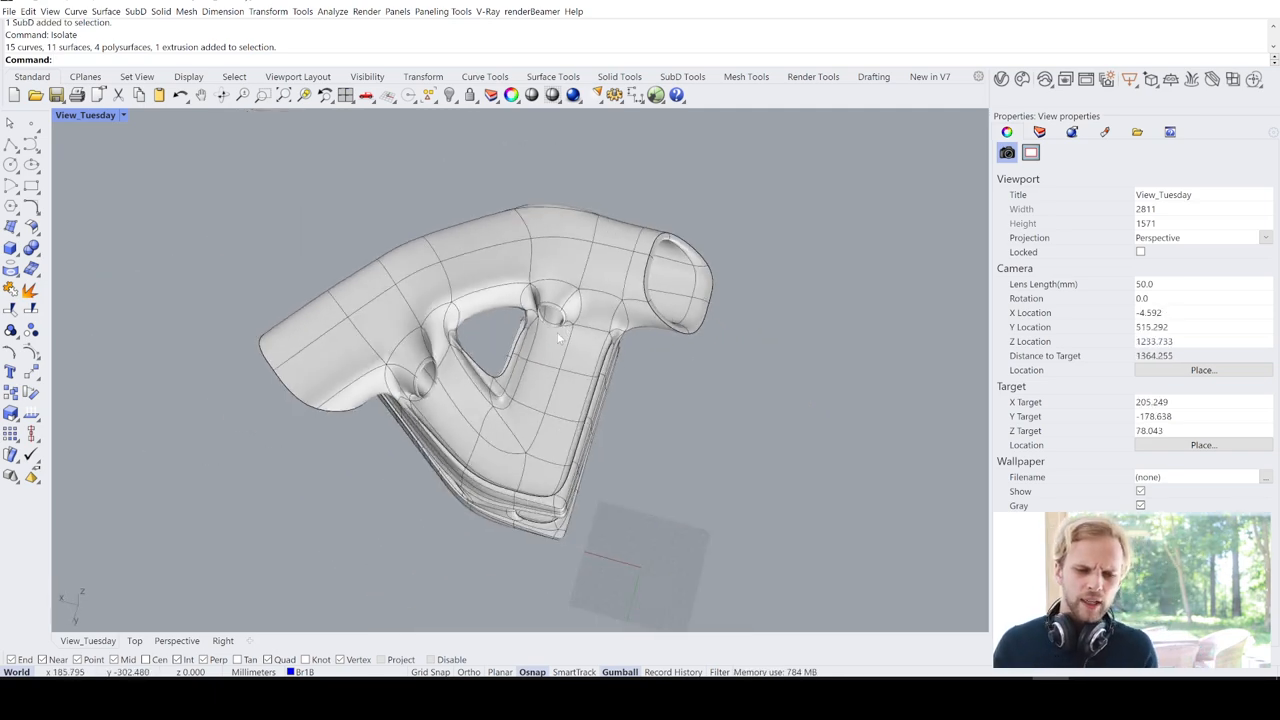
left_click(560, 330)
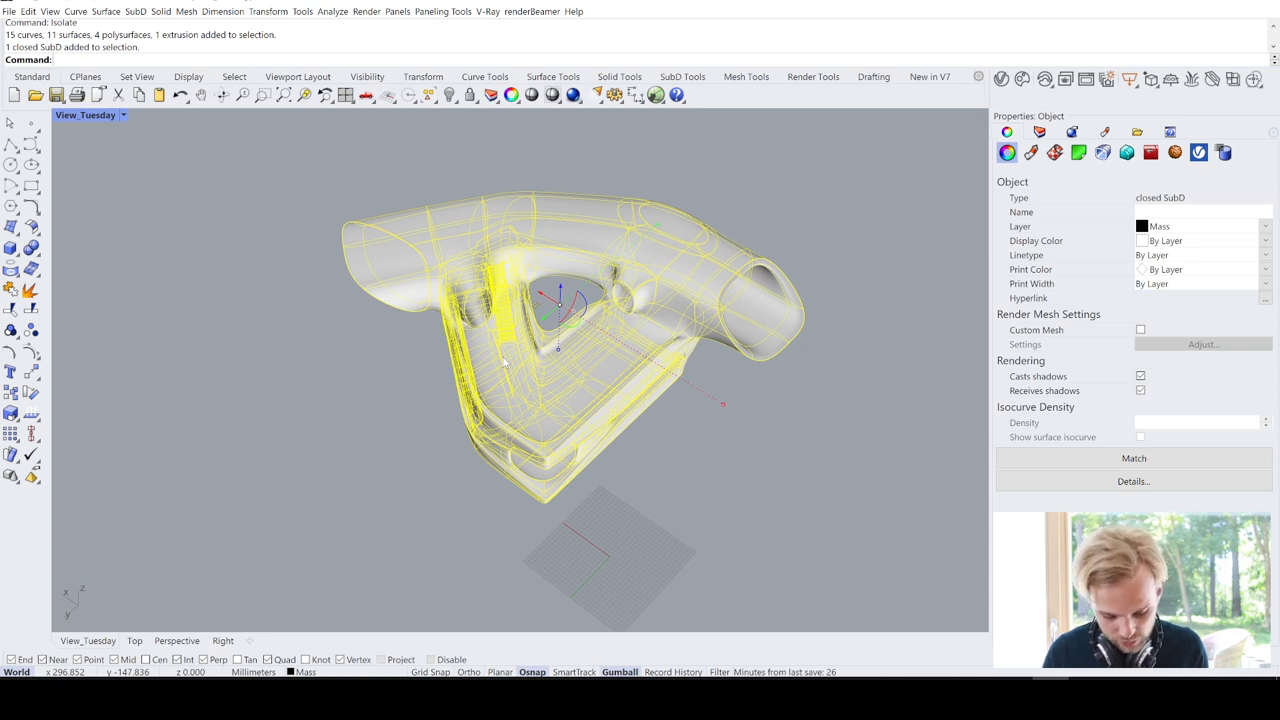
Run ToNURBS on the SubD to get a closed NURBS polysurface and inspect it
type("ToNURBS")
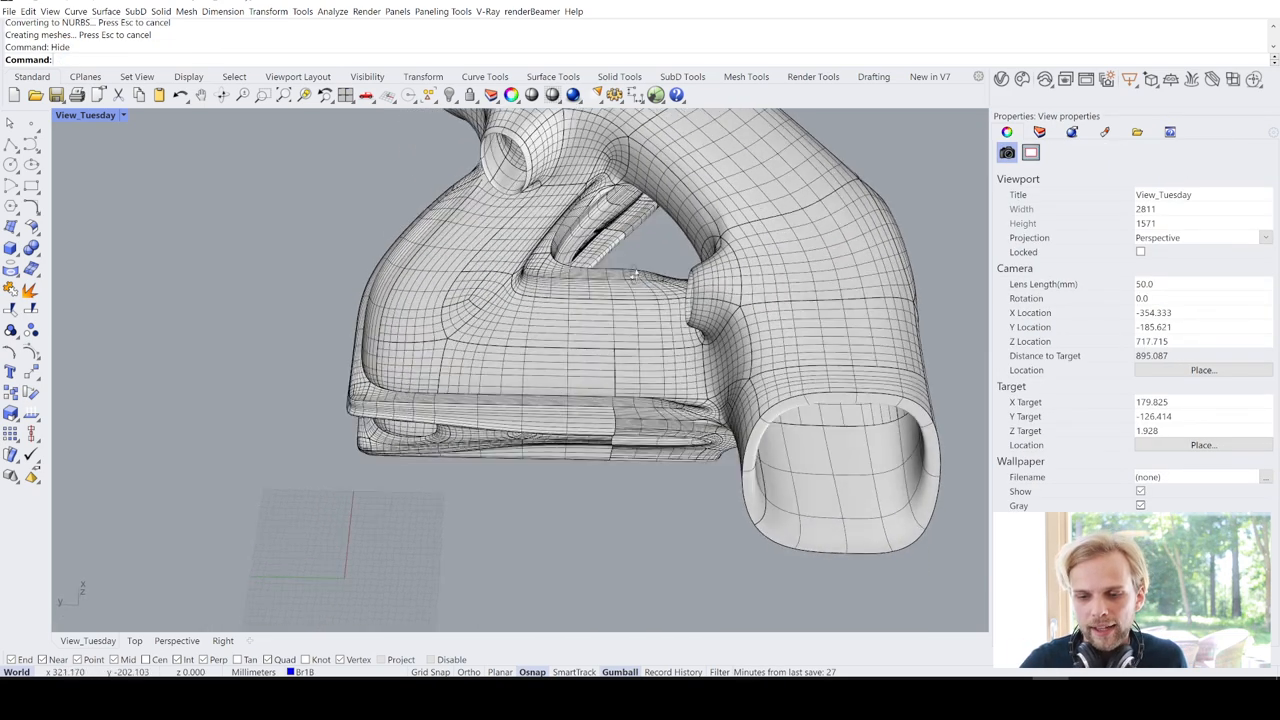
left_click_drag(630, 280, 650, 430)
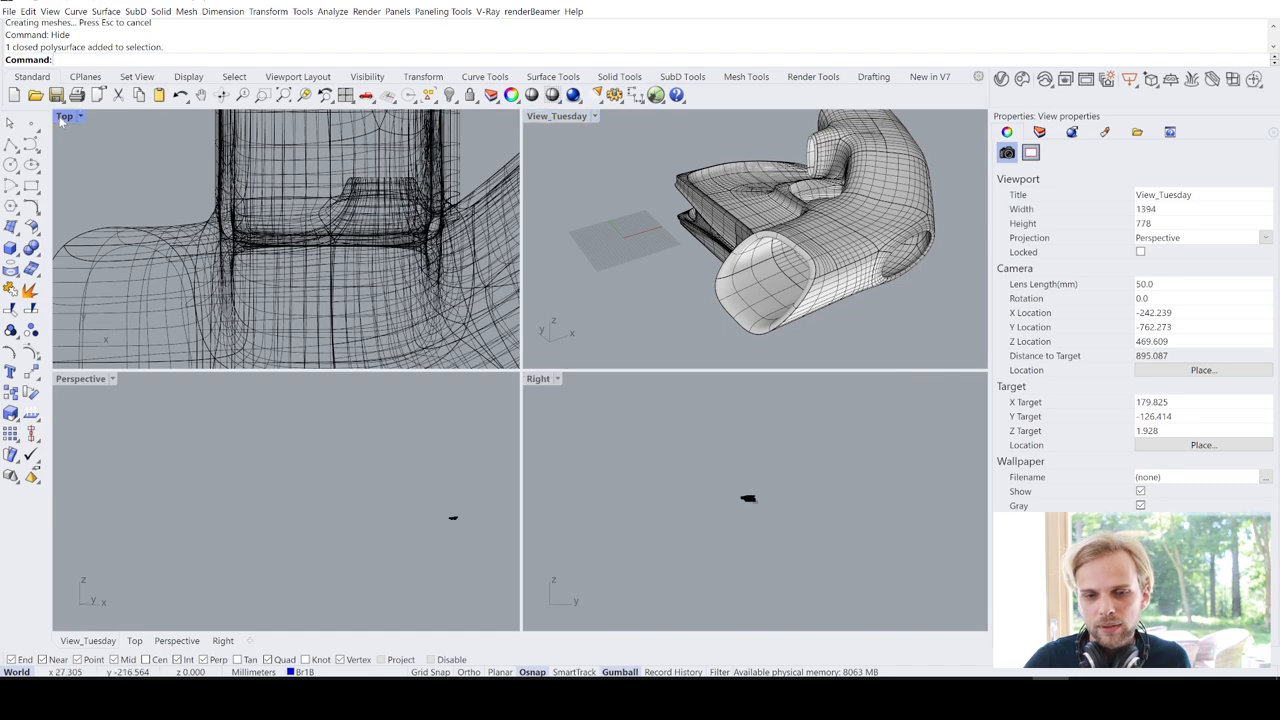
Maximize the Top view and draw a straight line crossing the massing from above to below
double_click(64, 114)
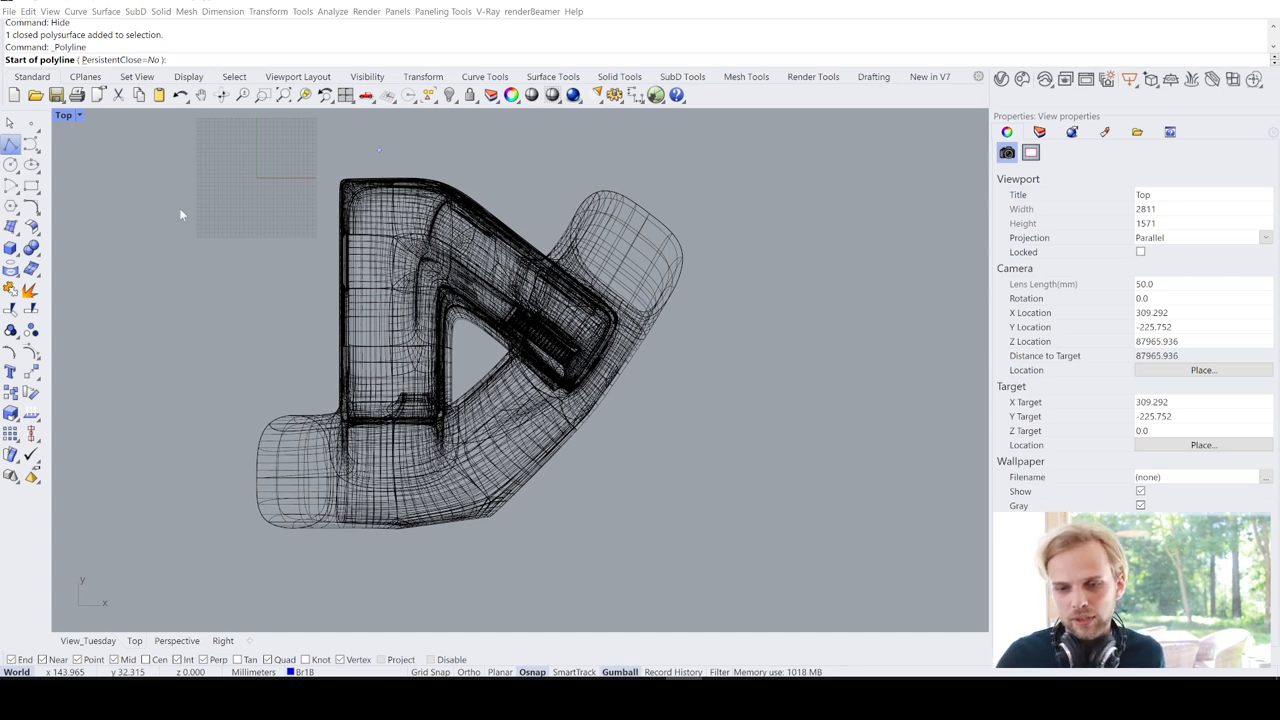
mouse_move(448, 136)
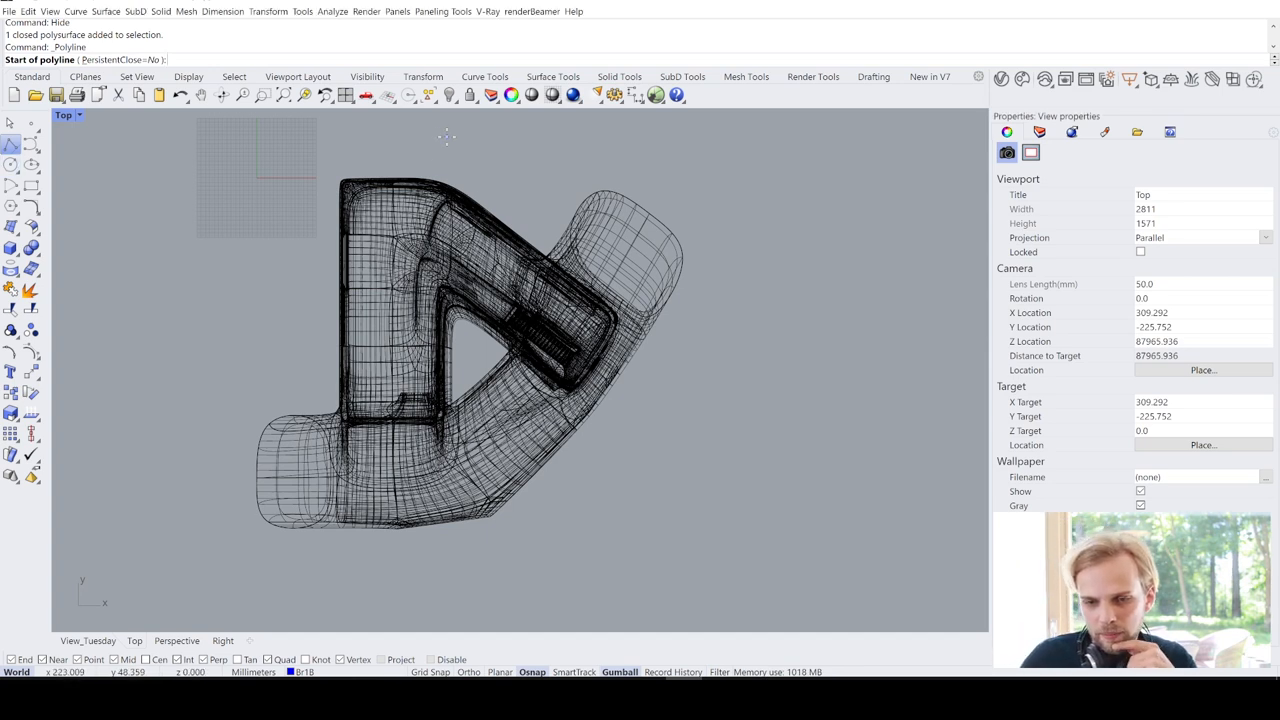
left_click(444, 124)
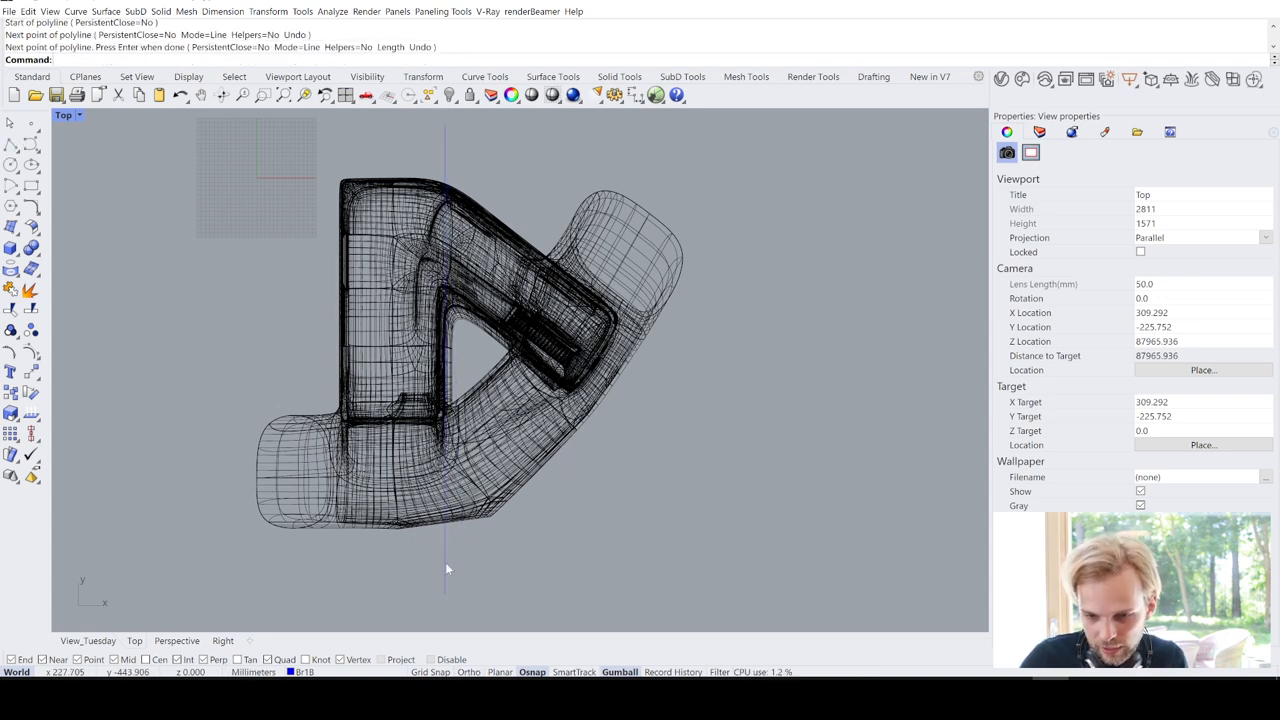
left_click(458, 364)
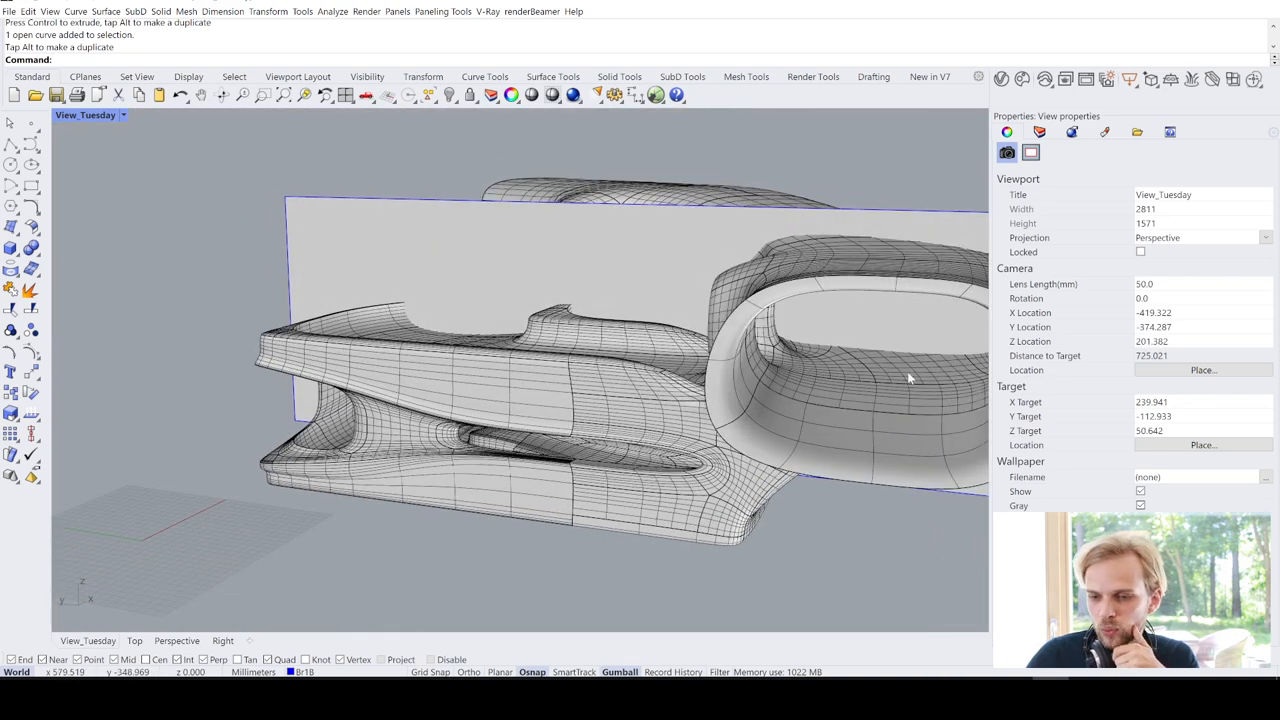
Zoom the view toward the cut end of the massing
scroll("down", 3)
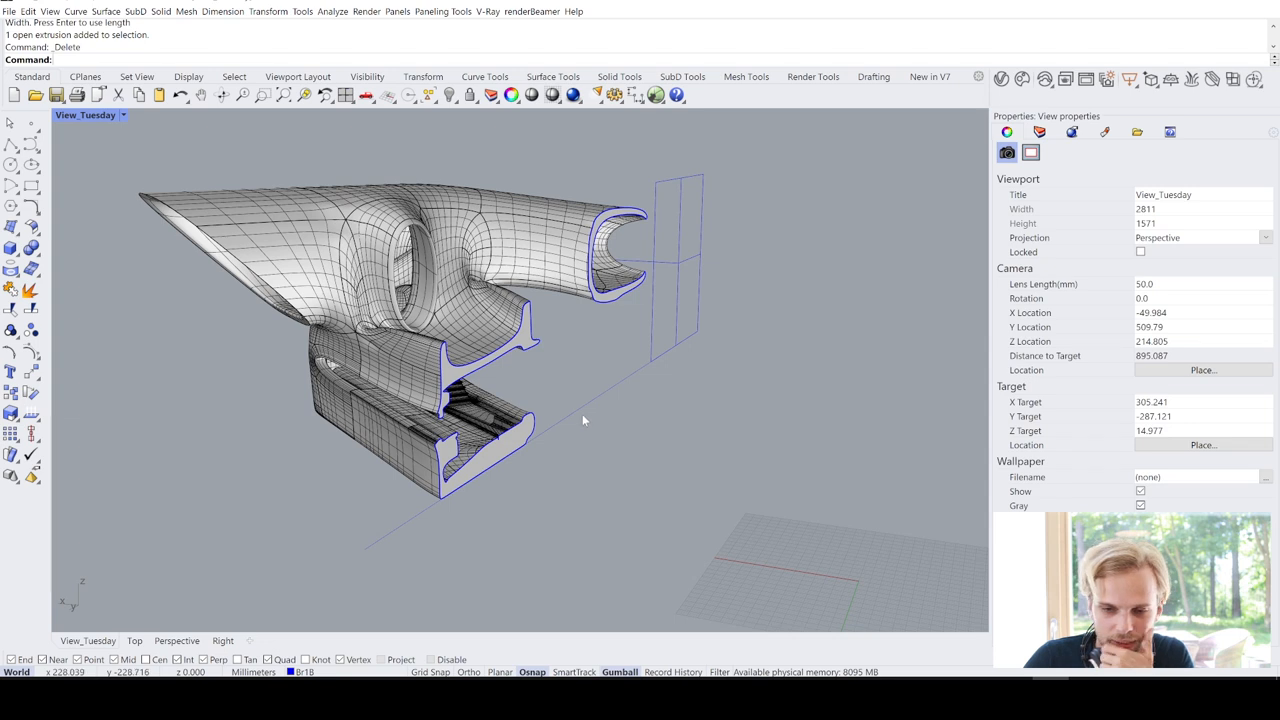
mouse_move(596, 406)
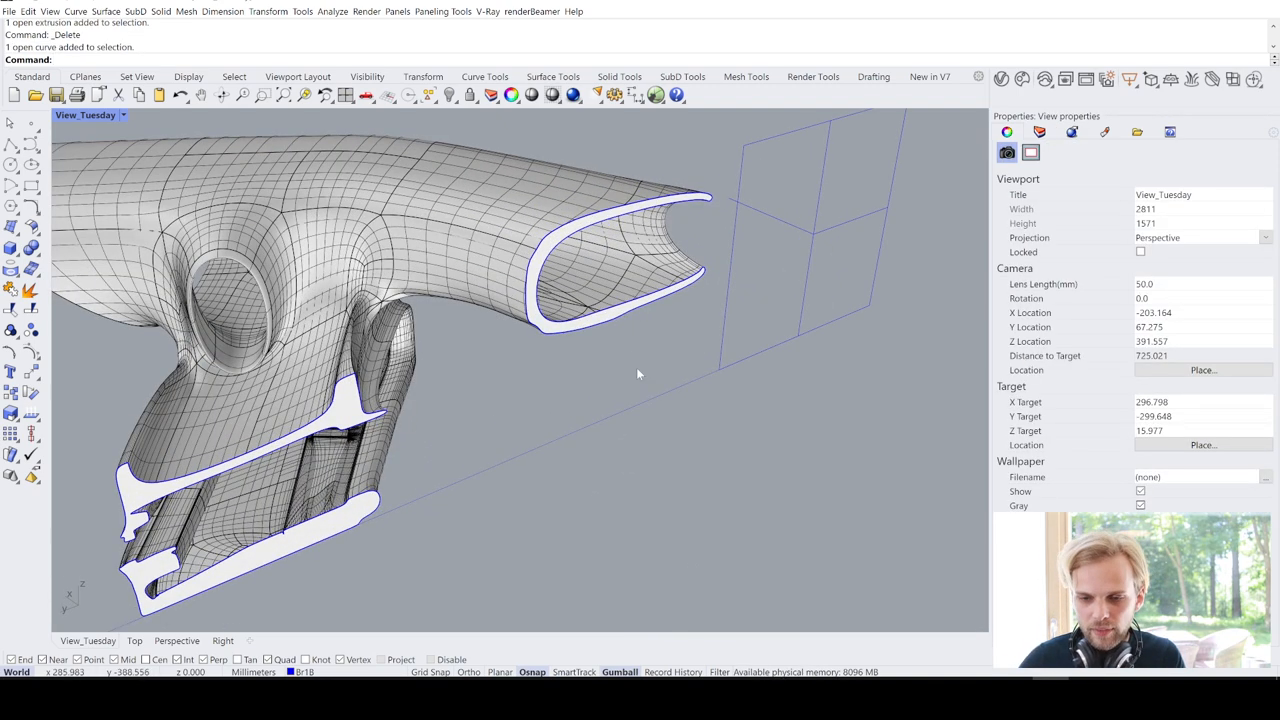
mouse_move(726, 328)
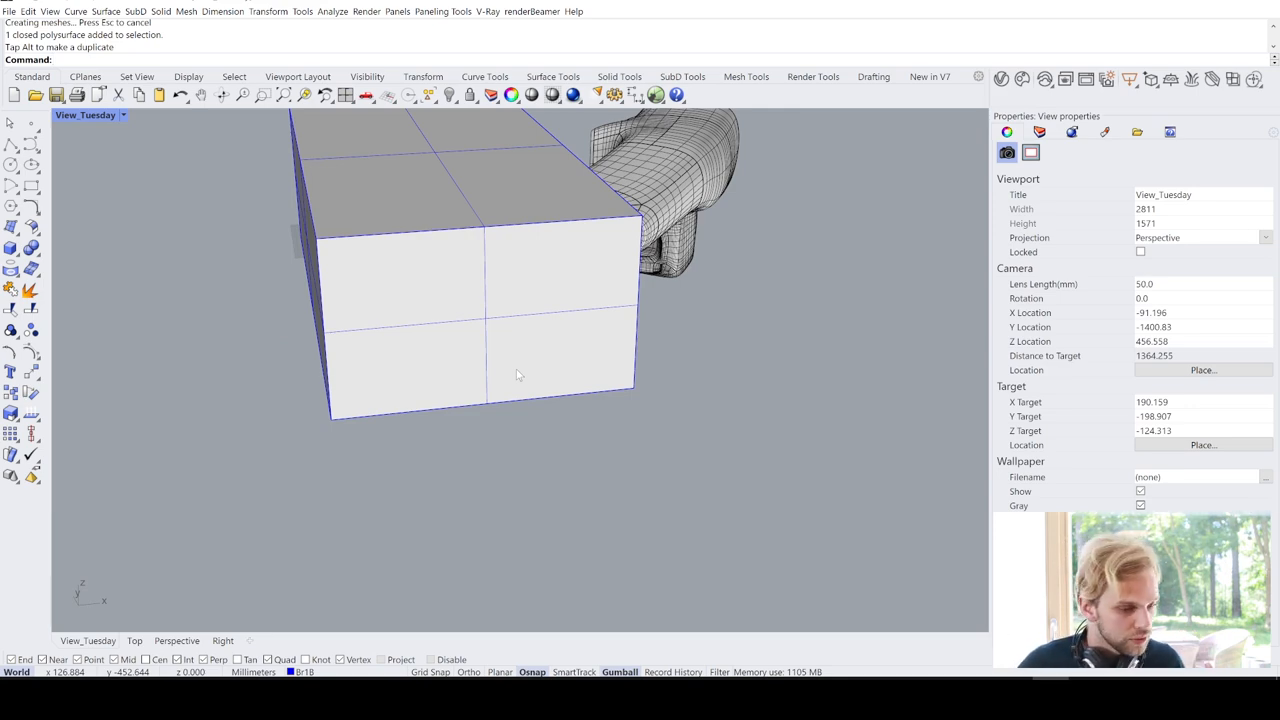
BooleanSplit the massing polysurface using the enclosing block as the cutter
left_click_drag(520, 376, 560, 410)
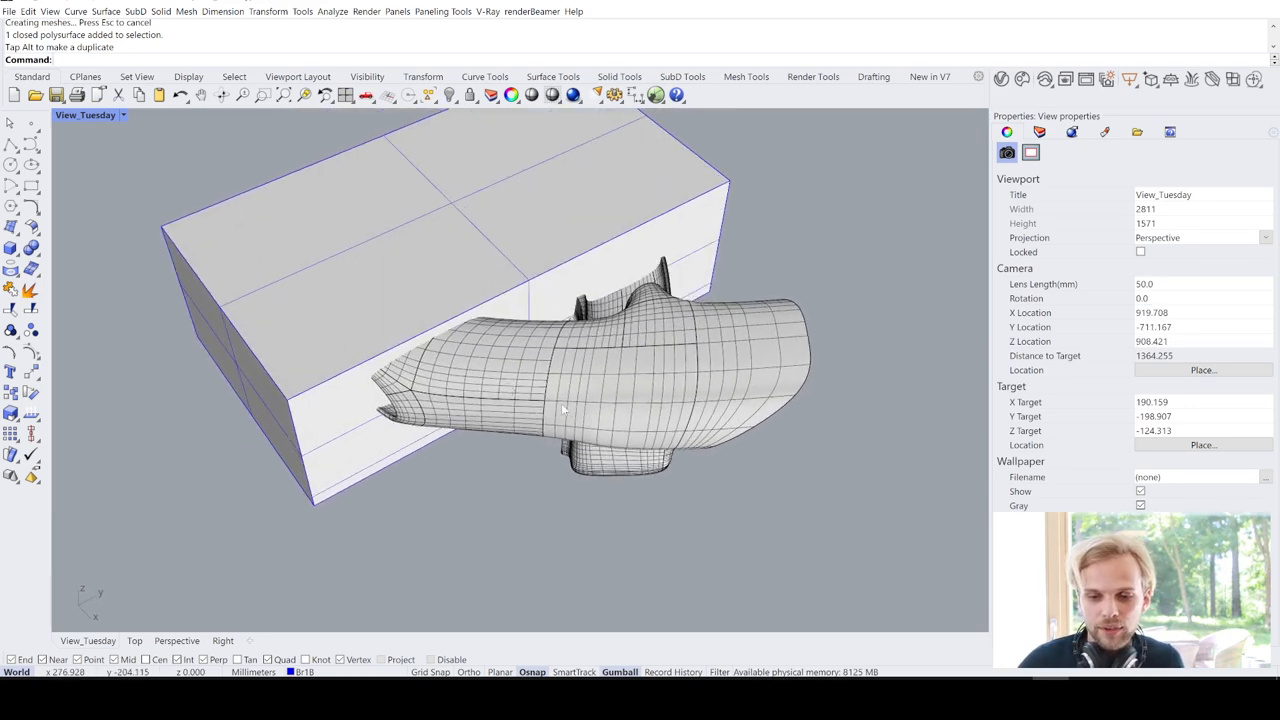
left_click(560, 390)
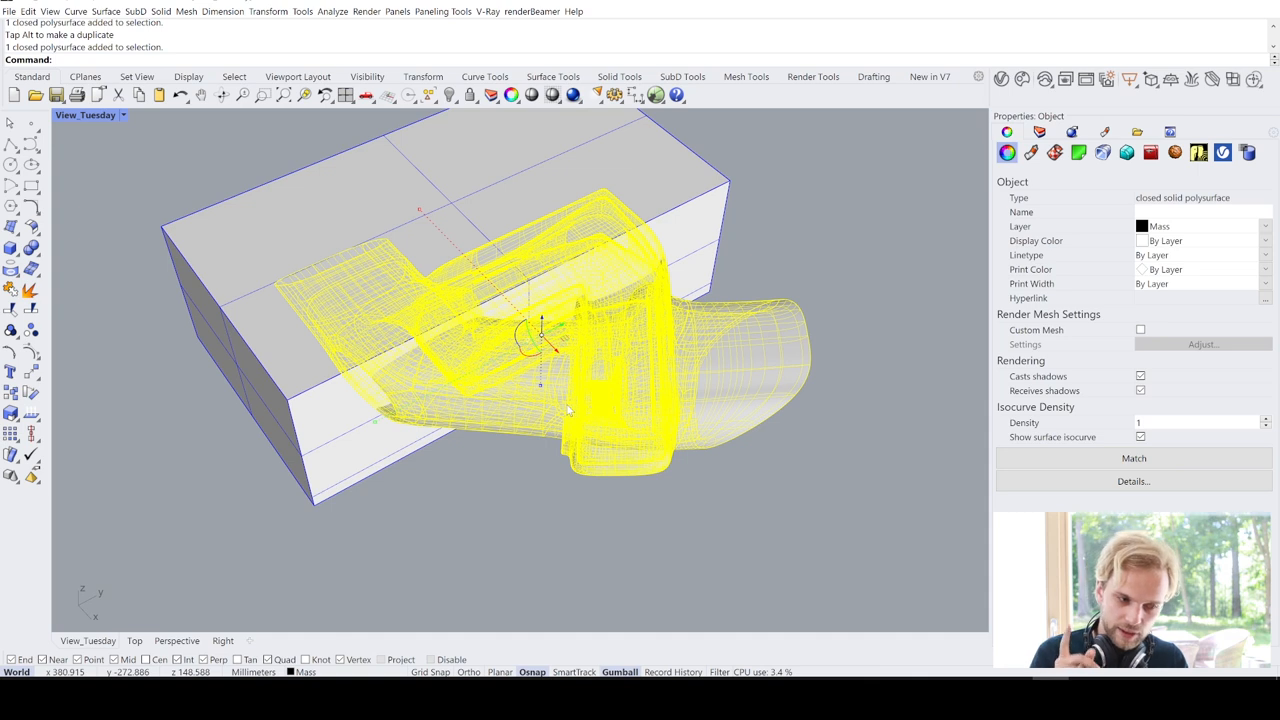
type("BooleanSplit")
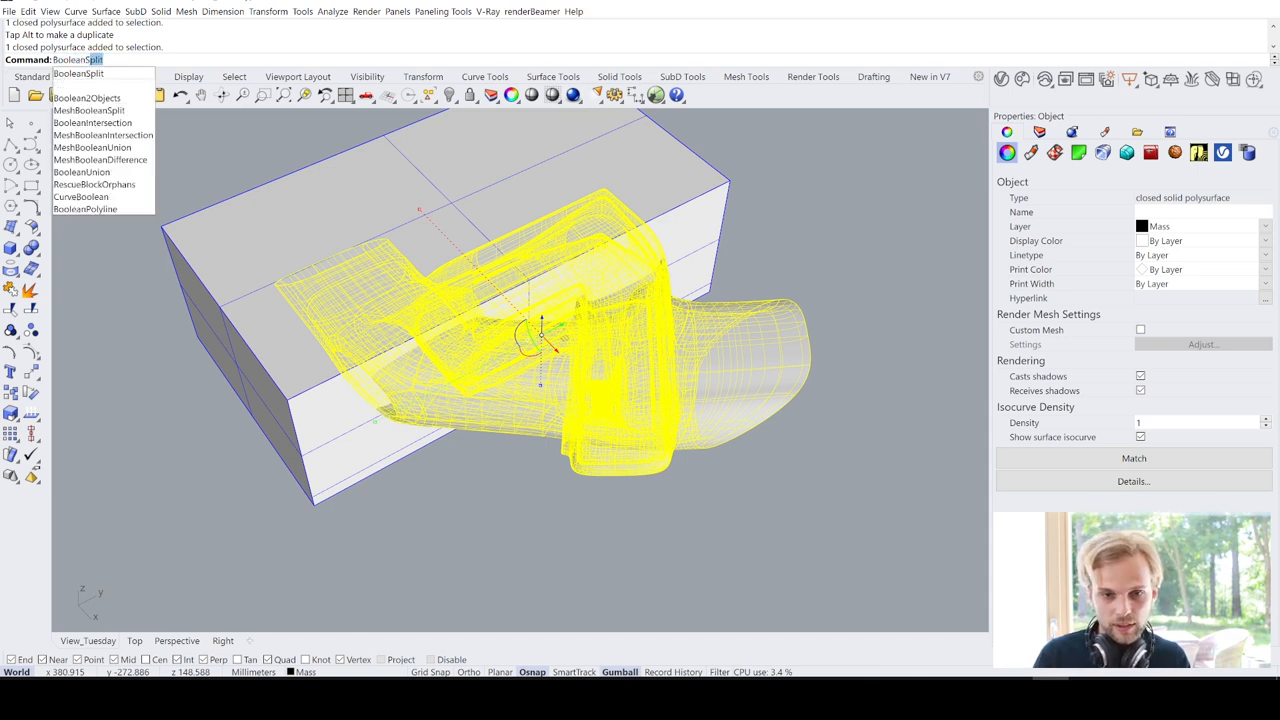
left_click(78, 72)
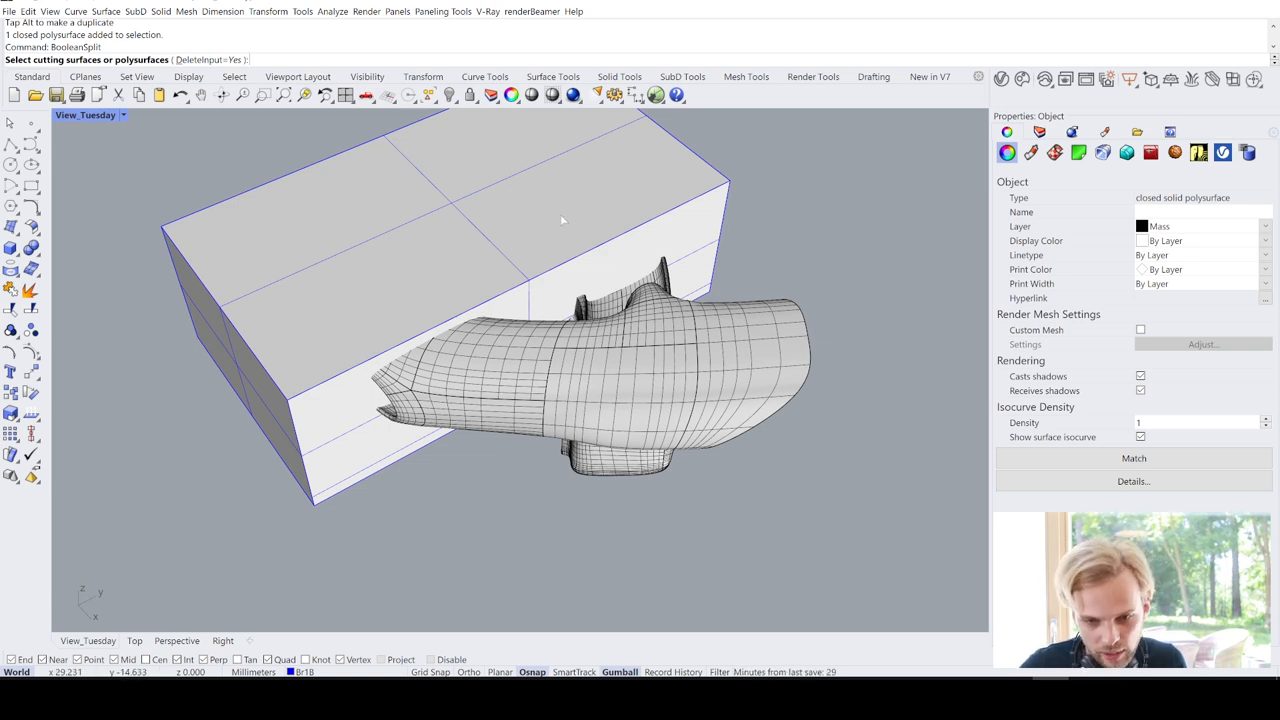
left_click(560, 216)
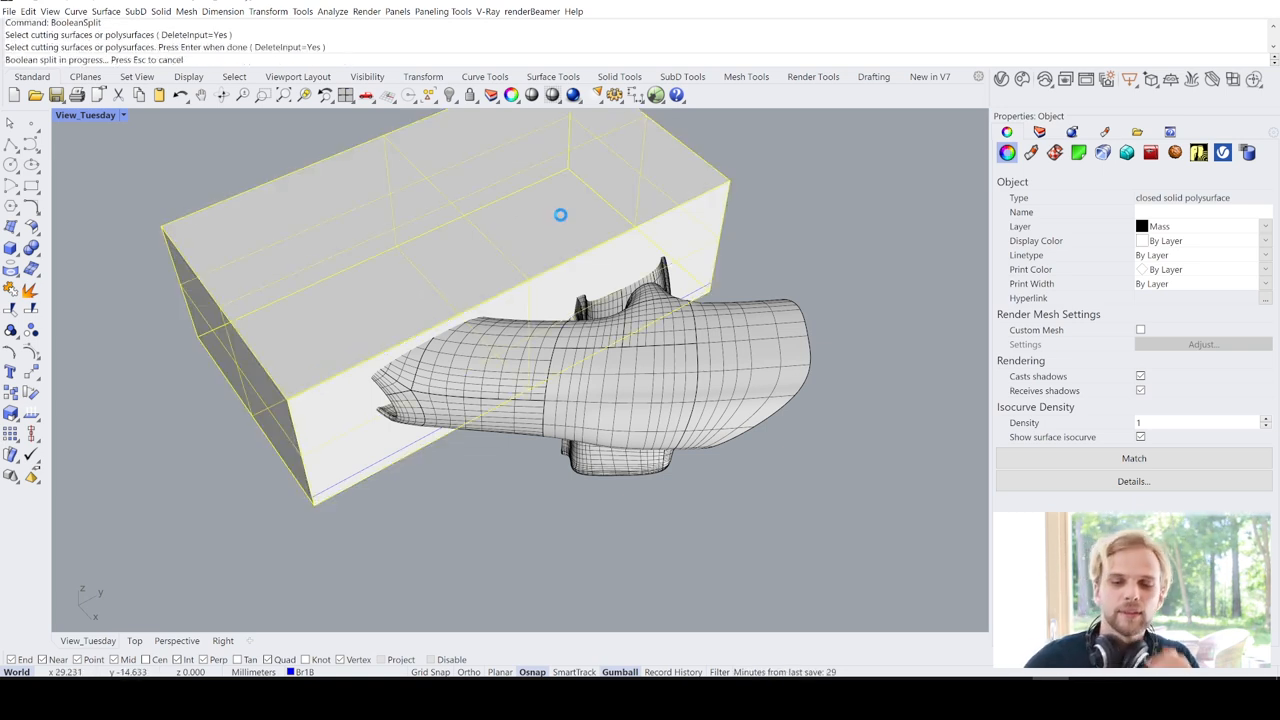
left_click(560, 214)
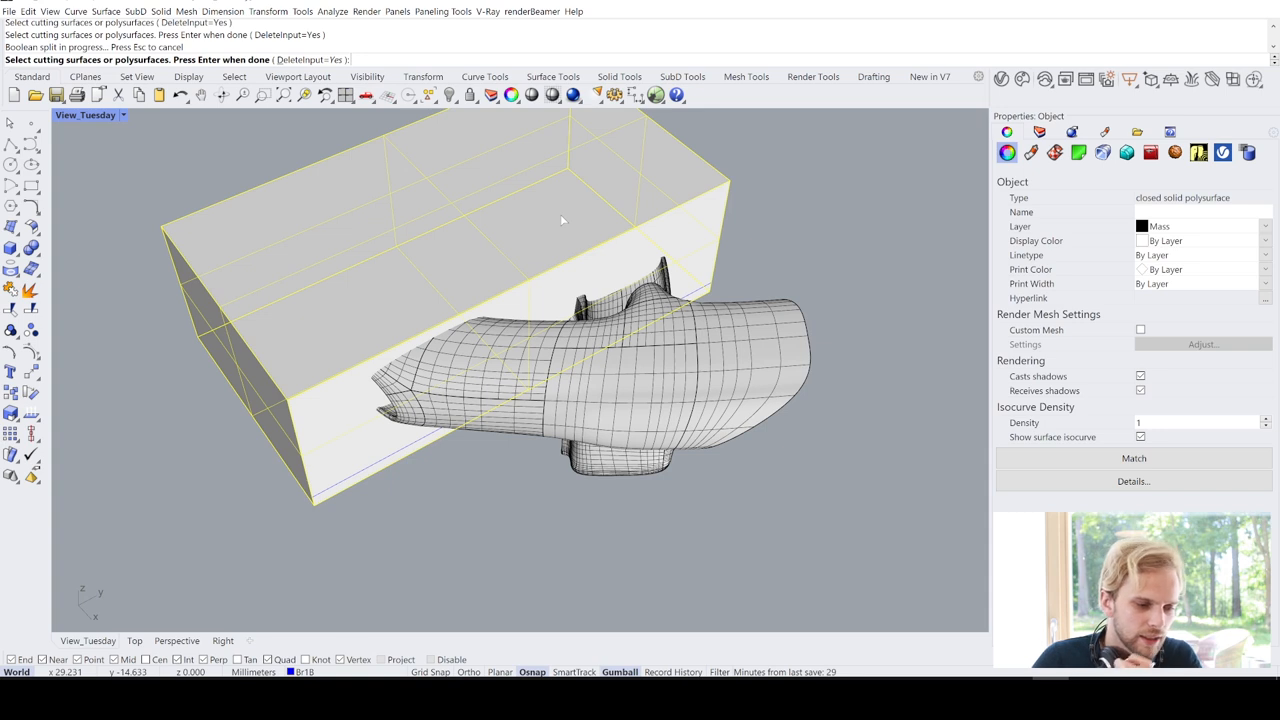
key("Return")
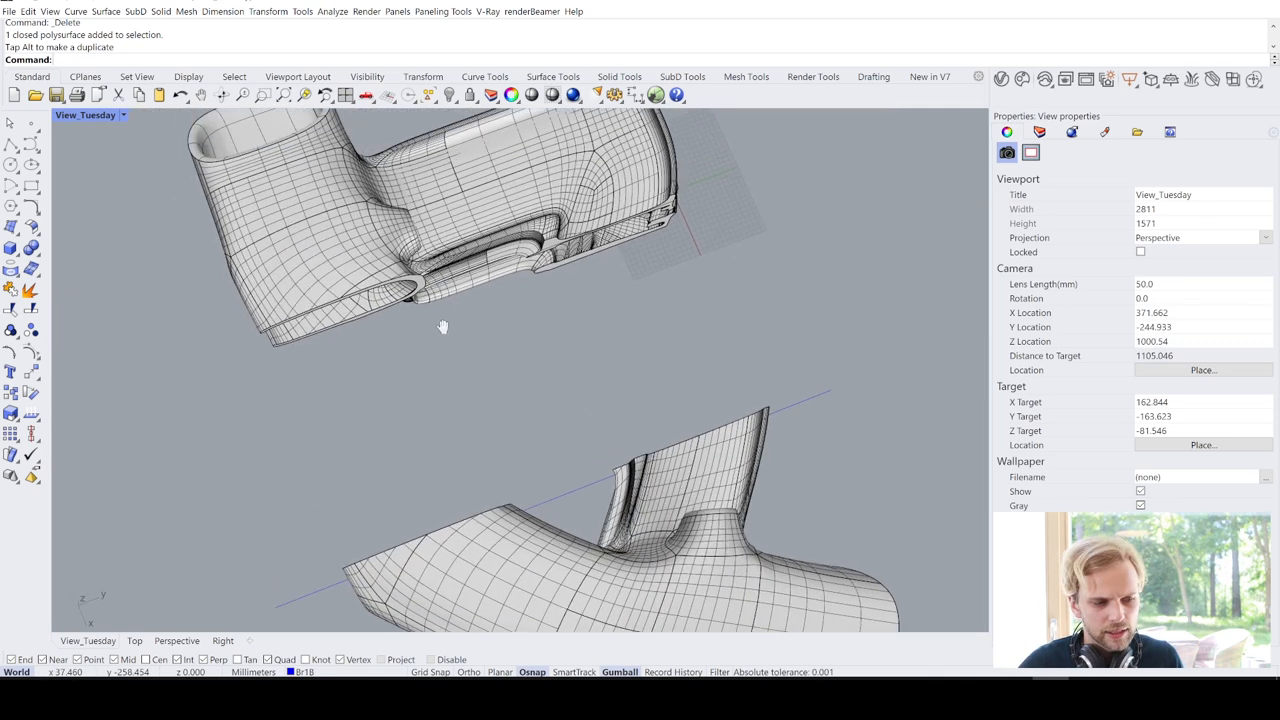
Undo the last change and pick the front piece of the handle to move it back
left_click_drag(444, 326, 400, 318)
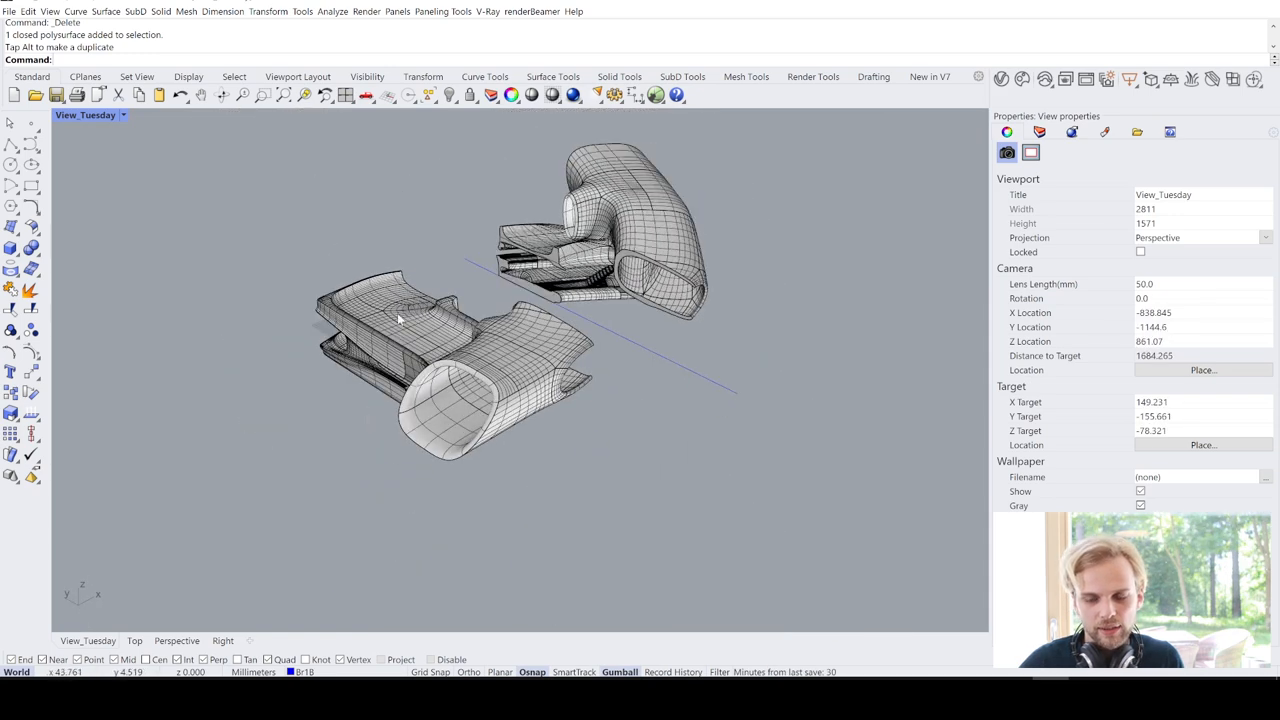
key("ctrl+z")
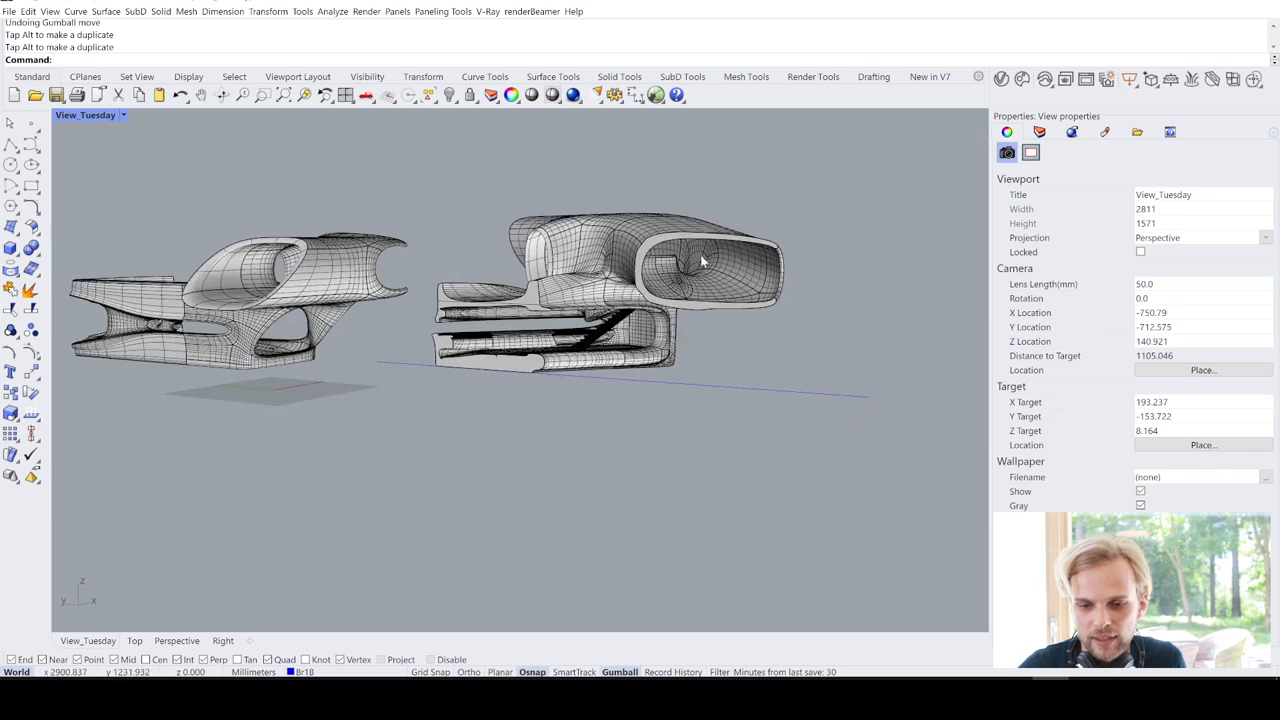
mouse_move(478, 328)
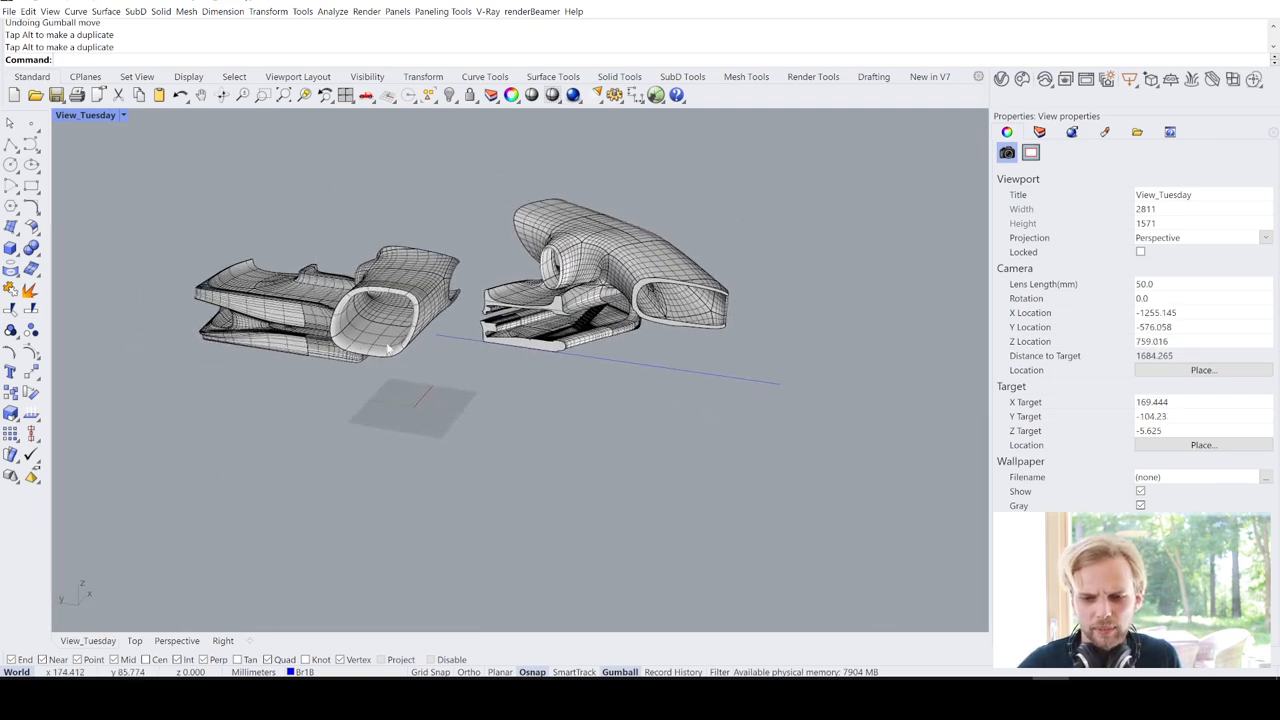
left_click(550, 340)
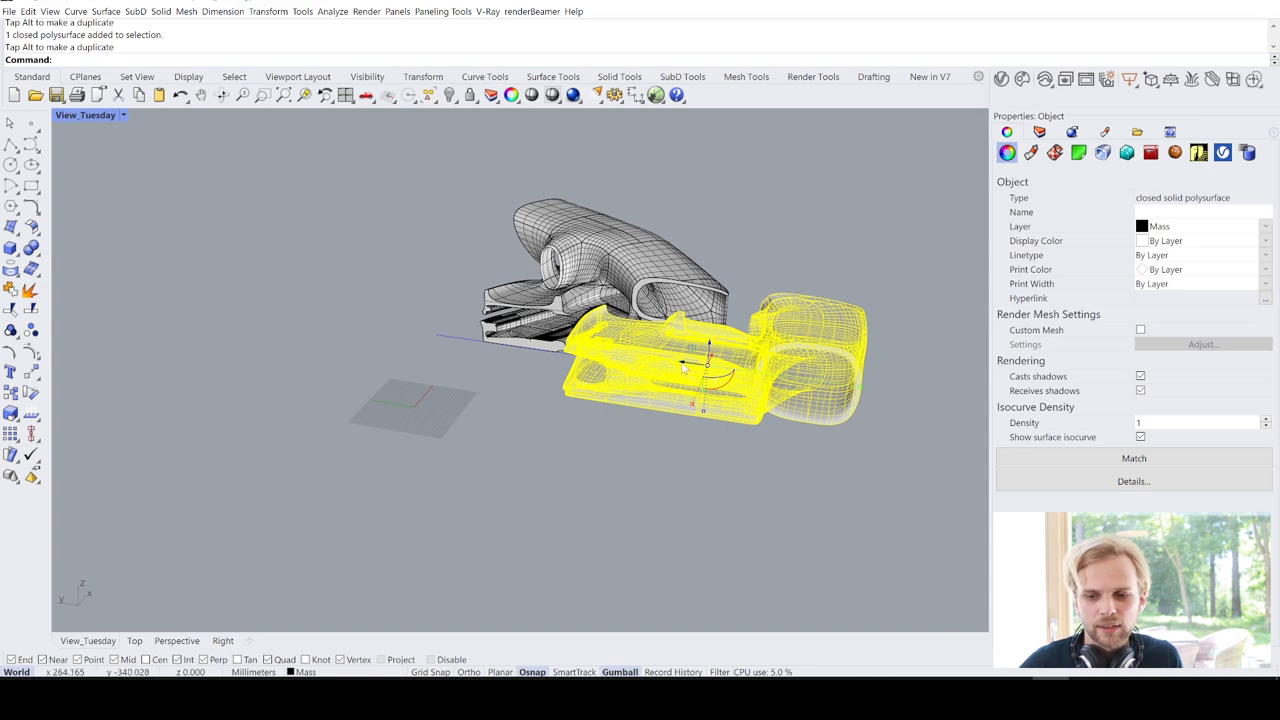
Undo the Gumball move of the front handle piece
key("ctrl+z")
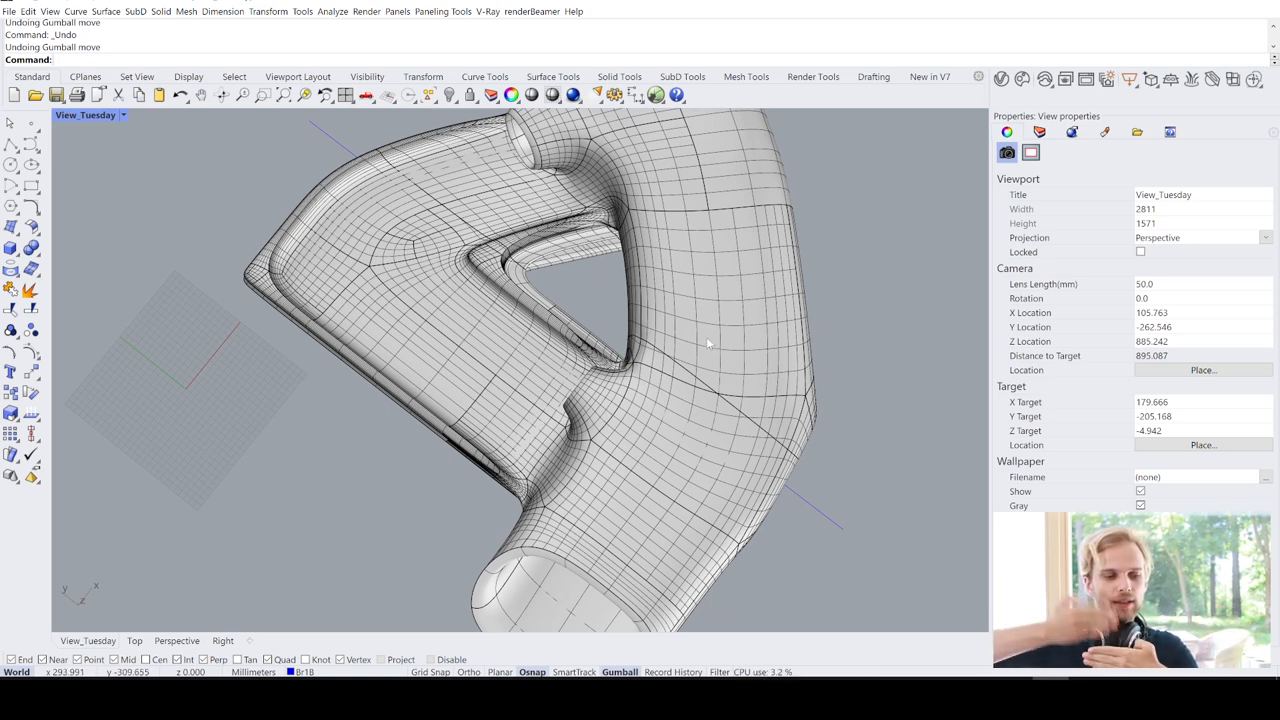
mouse_move(688, 356)
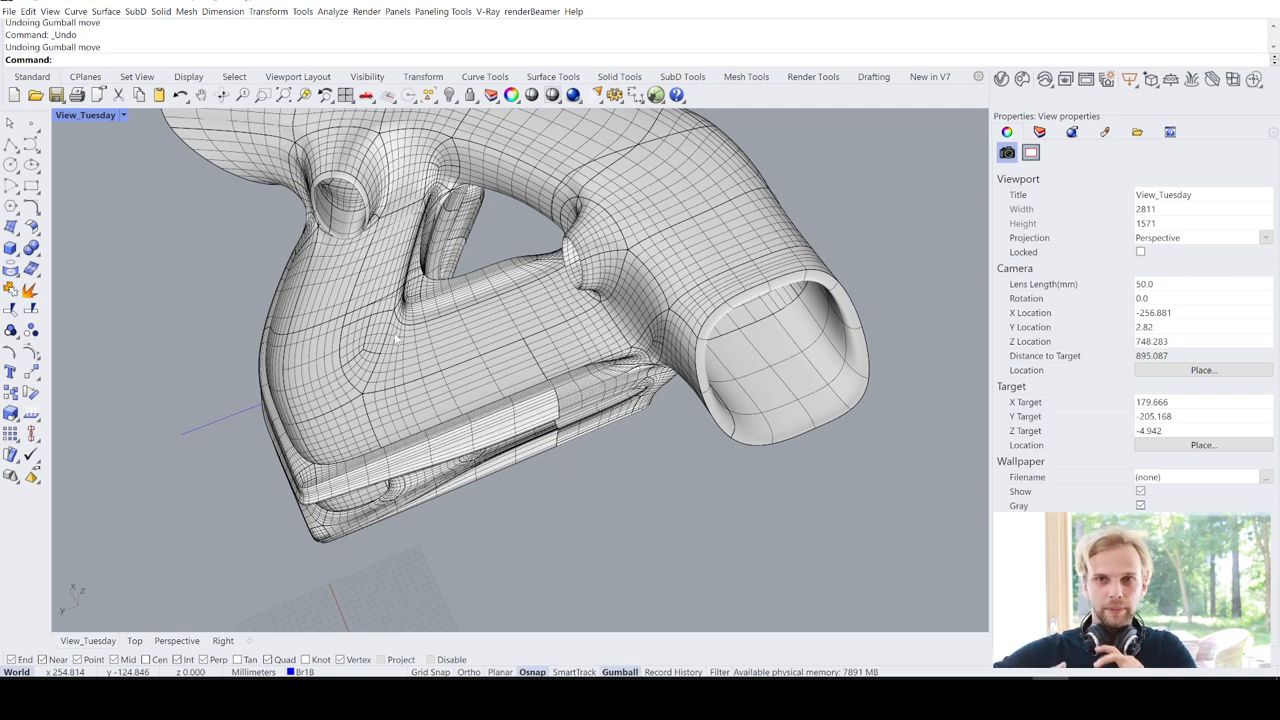
mouse_move(528, 304)
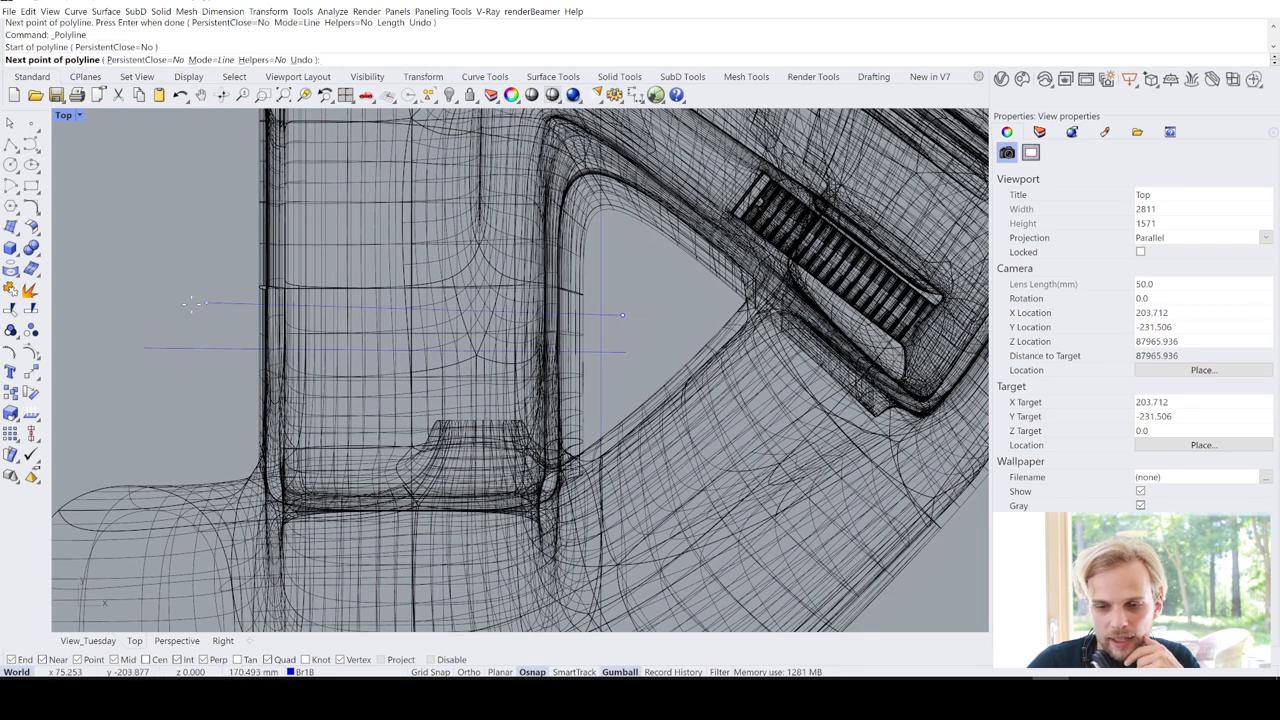
mouse_move(304, 240)
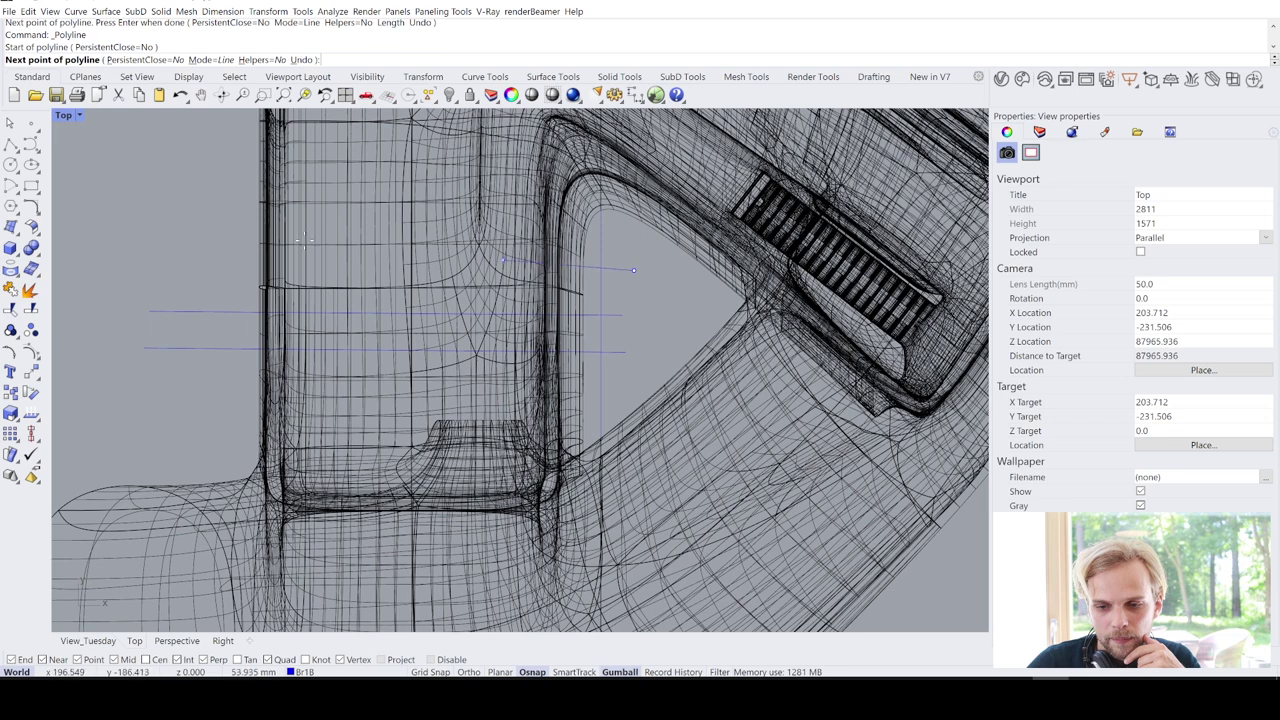
Place polyline points to draw cutting lines across the handle grip in plan
left_click(138, 264)
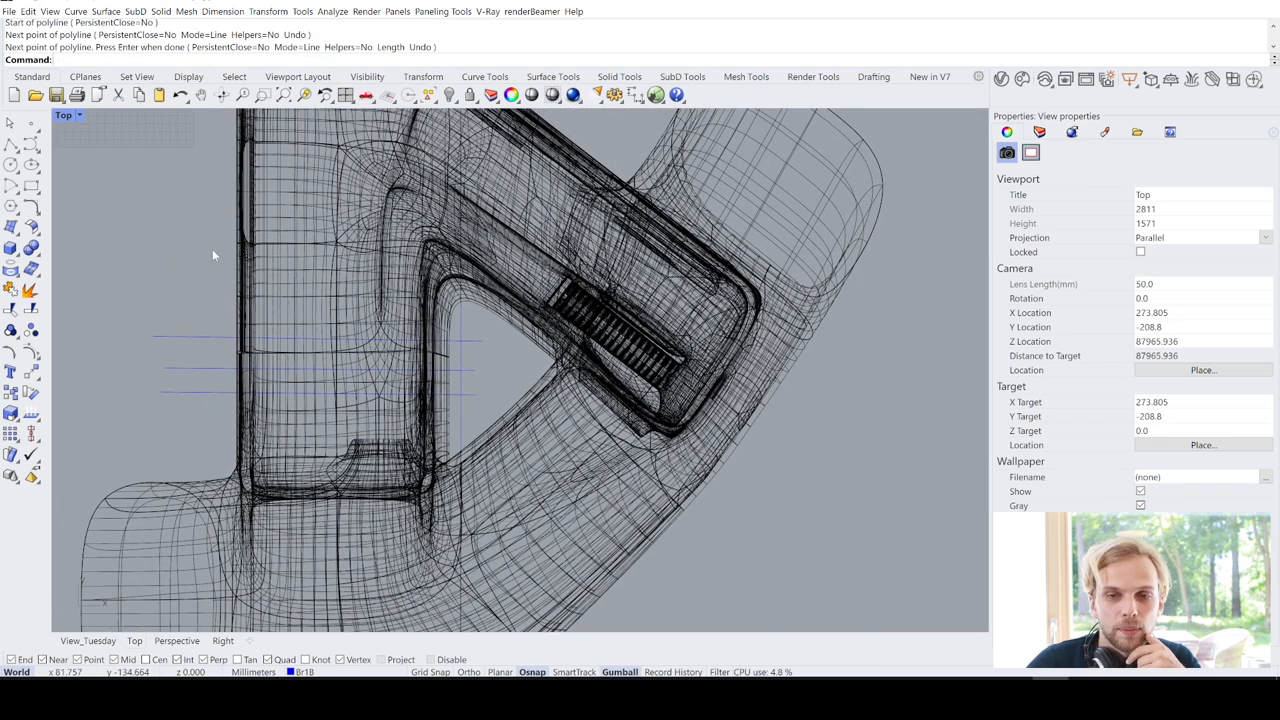
mouse_move(218, 158)
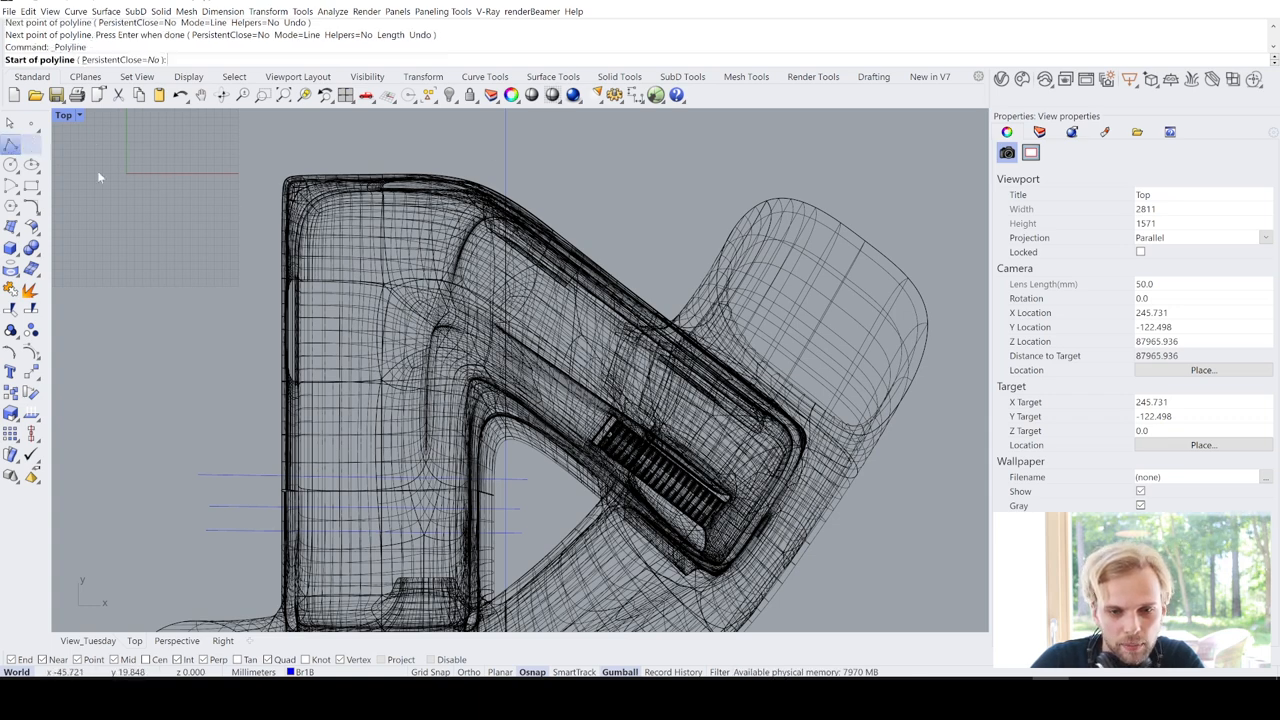
scroll("up", 3)
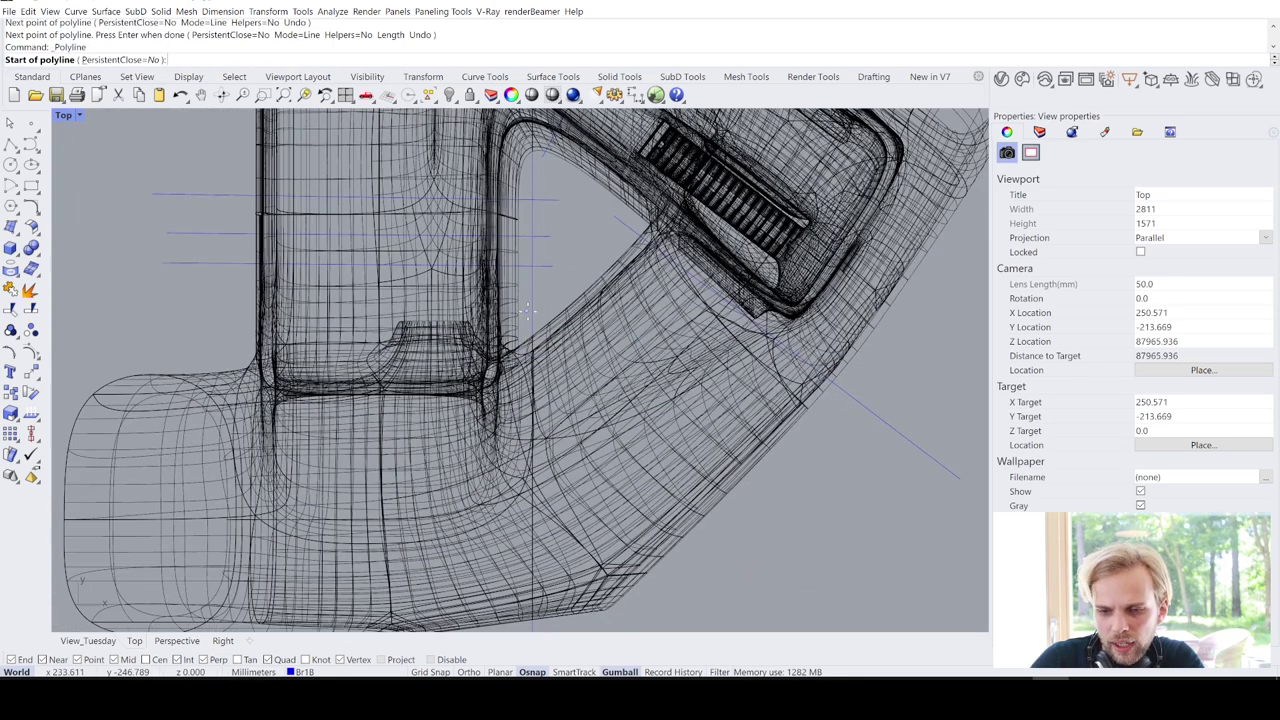
left_click(532, 306)
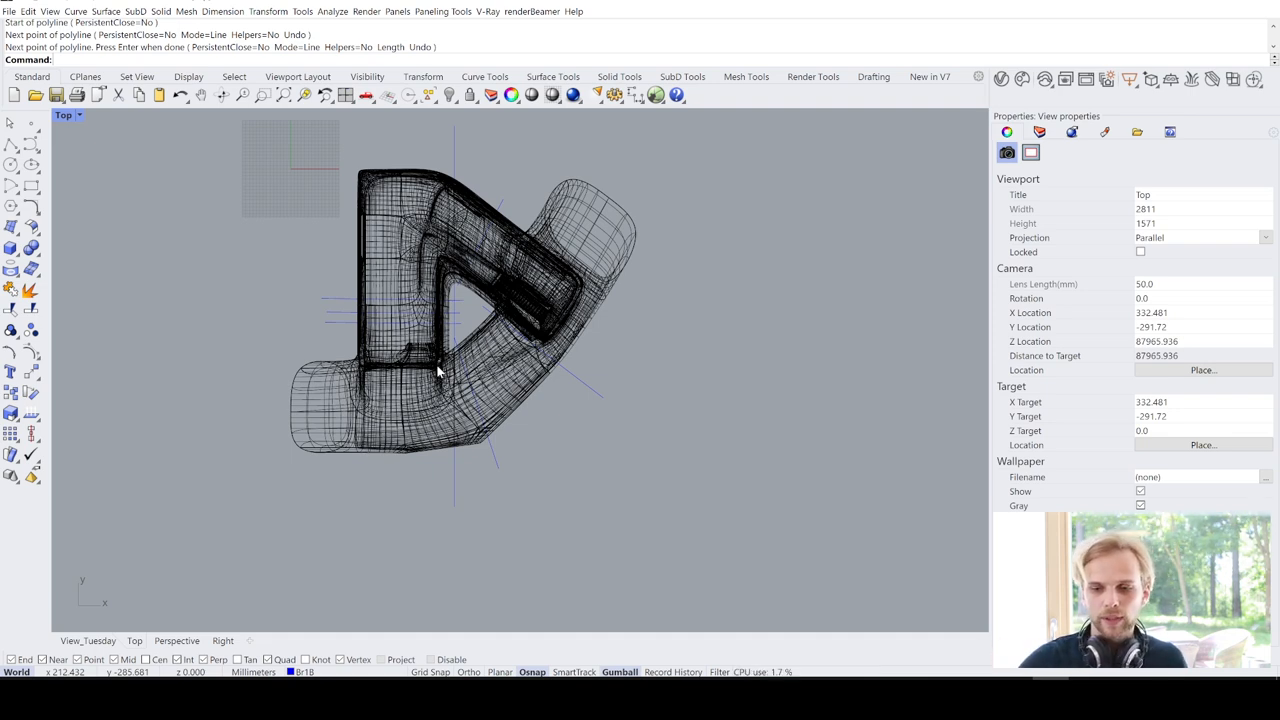
mouse_move(436, 302)
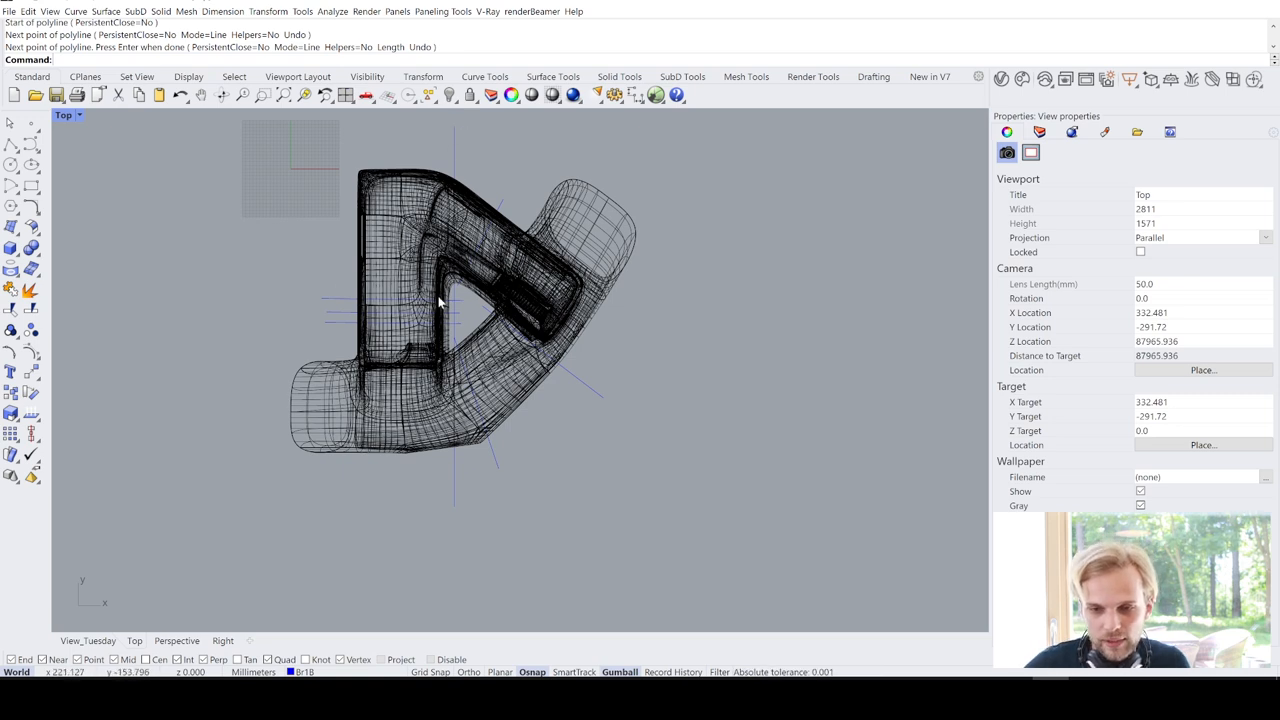
mouse_move(464, 556)
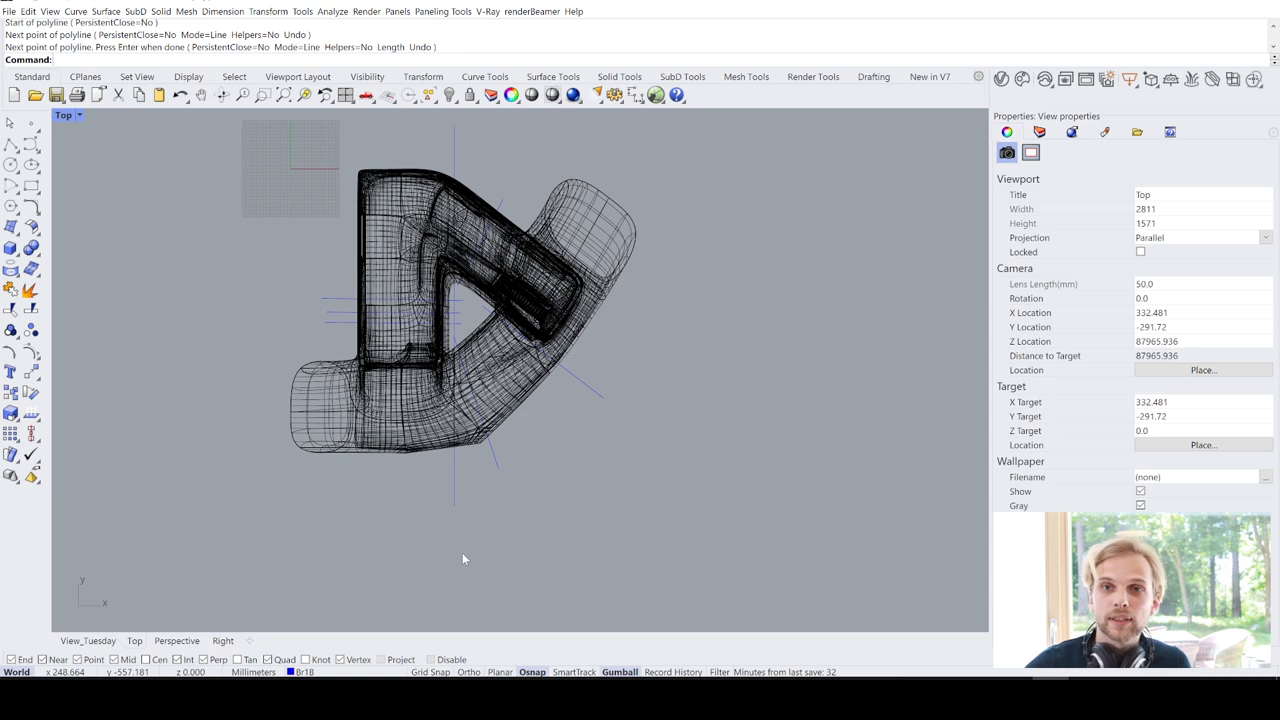
mouse_move(464, 552)
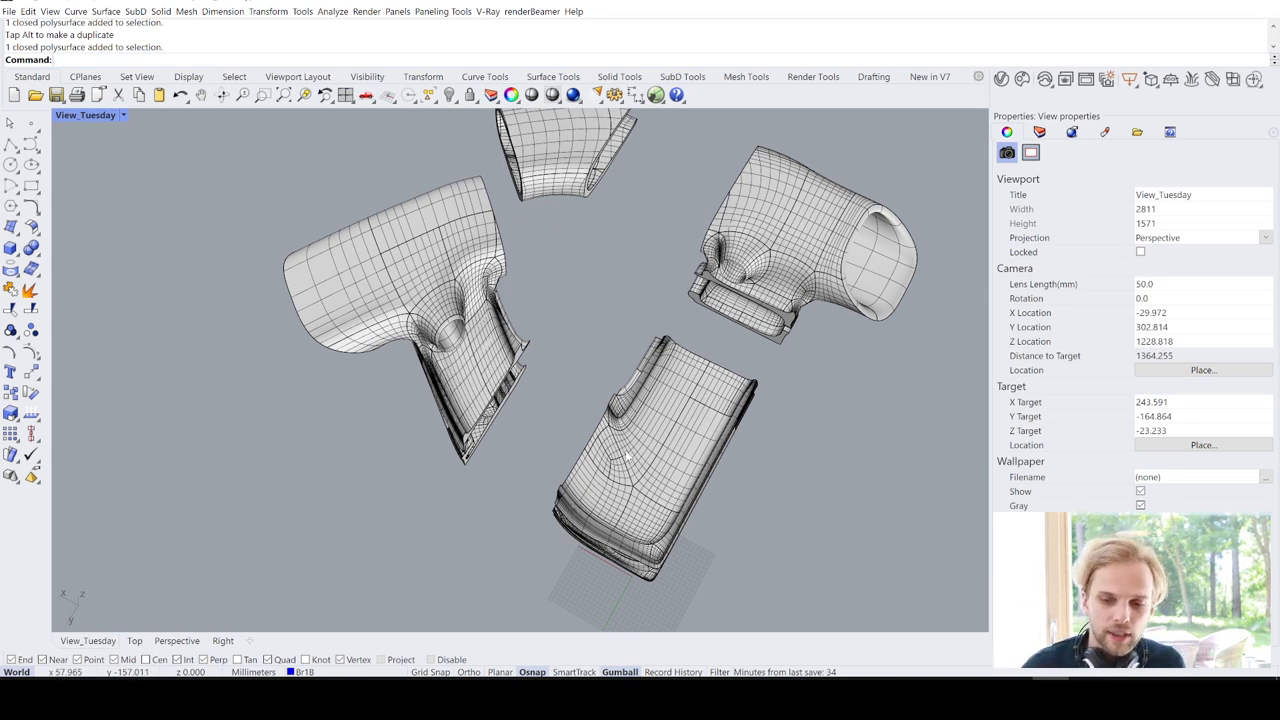
mouse_move(754, 192)
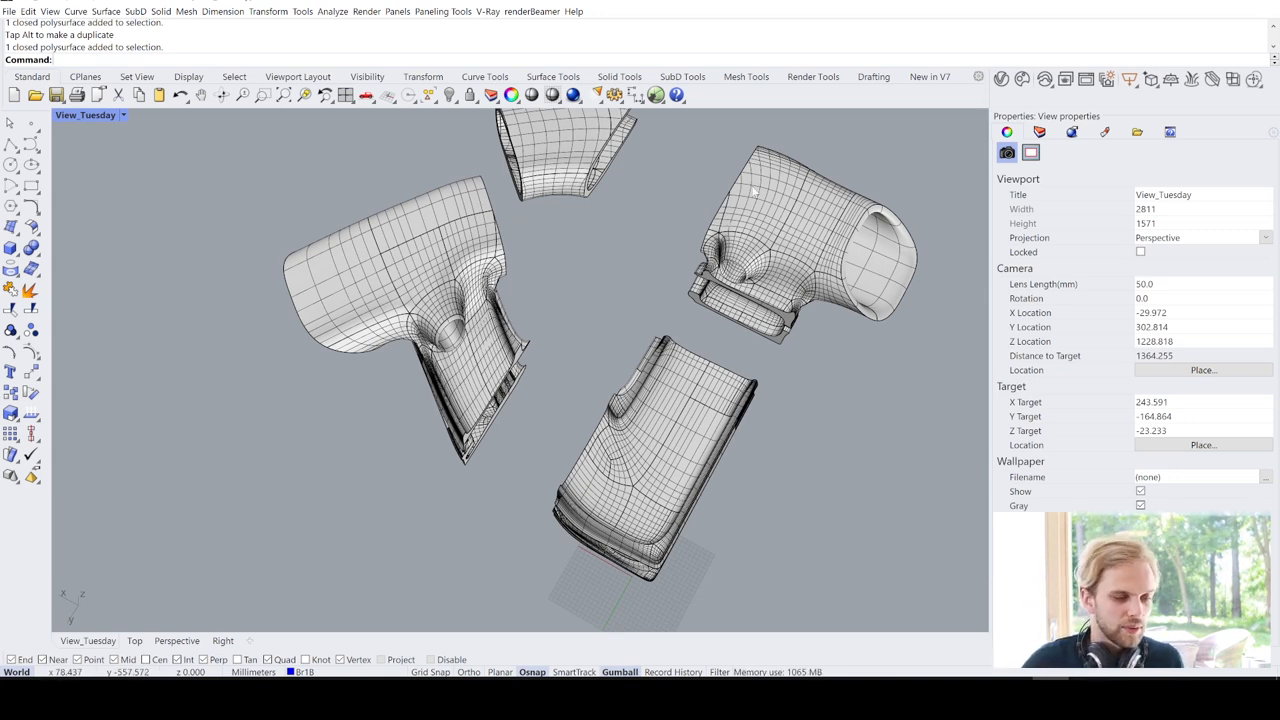
Undo spreading the split handle pieces apart so the handle reads whole
key("ctrl+z")
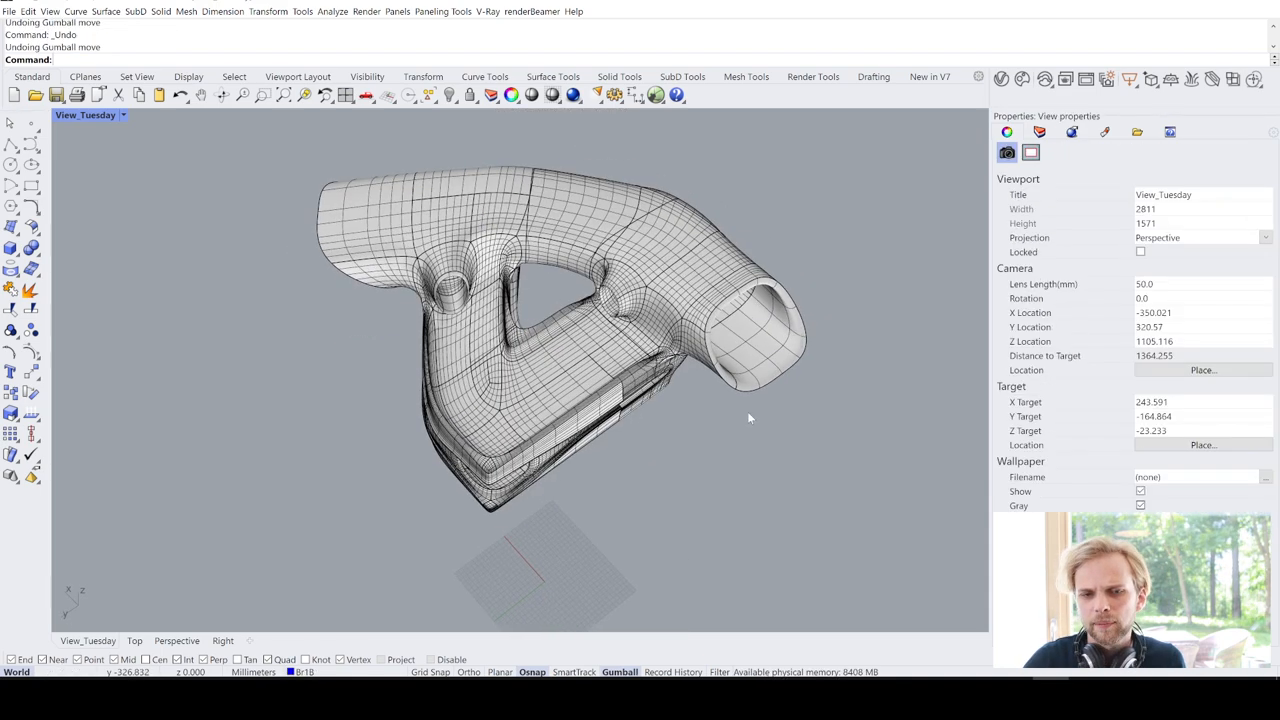
Select the handle piece with the round opening and isolate it alone in the viewport
left_click_drag(750, 418, 630, 418)
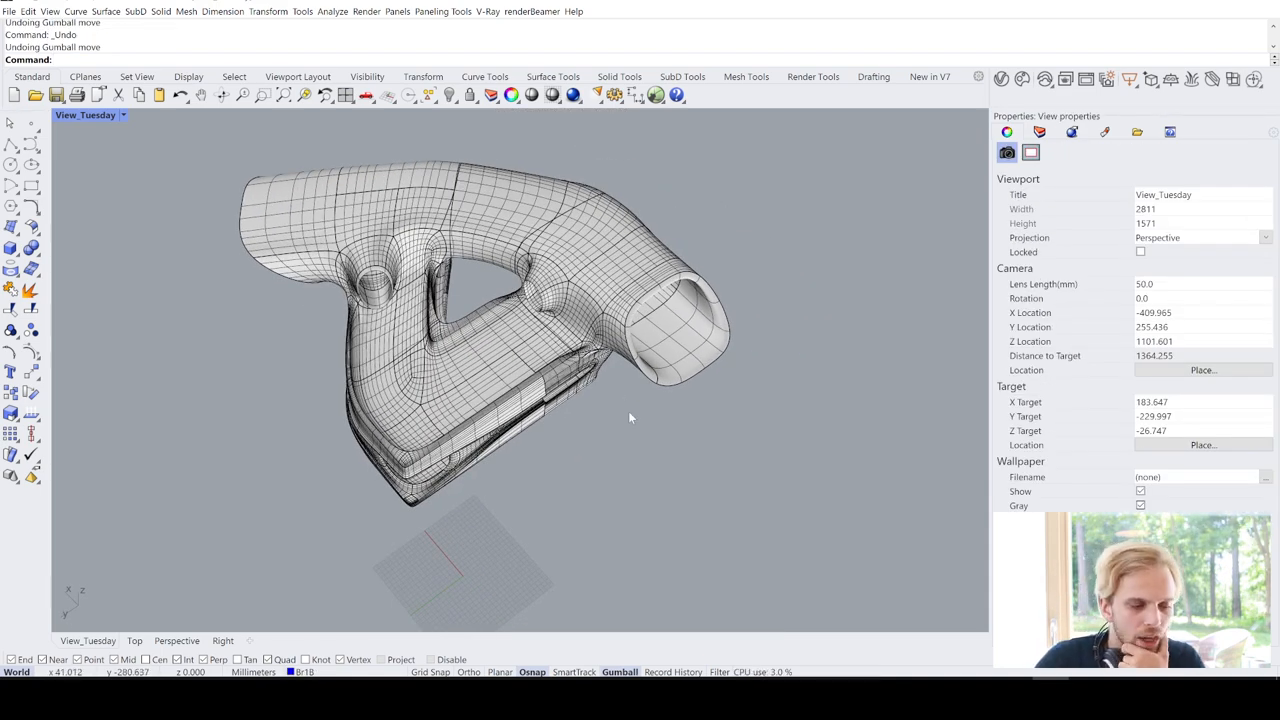
left_click(640, 300)
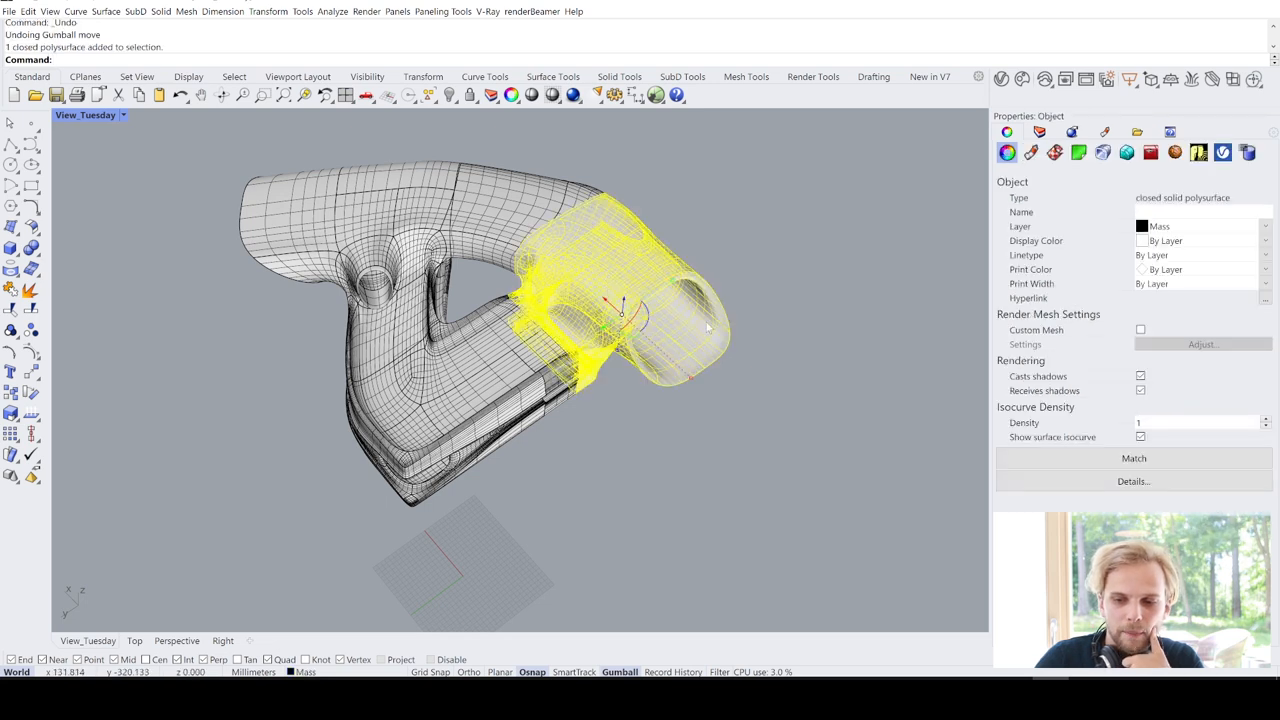
mouse_move(640, 252)
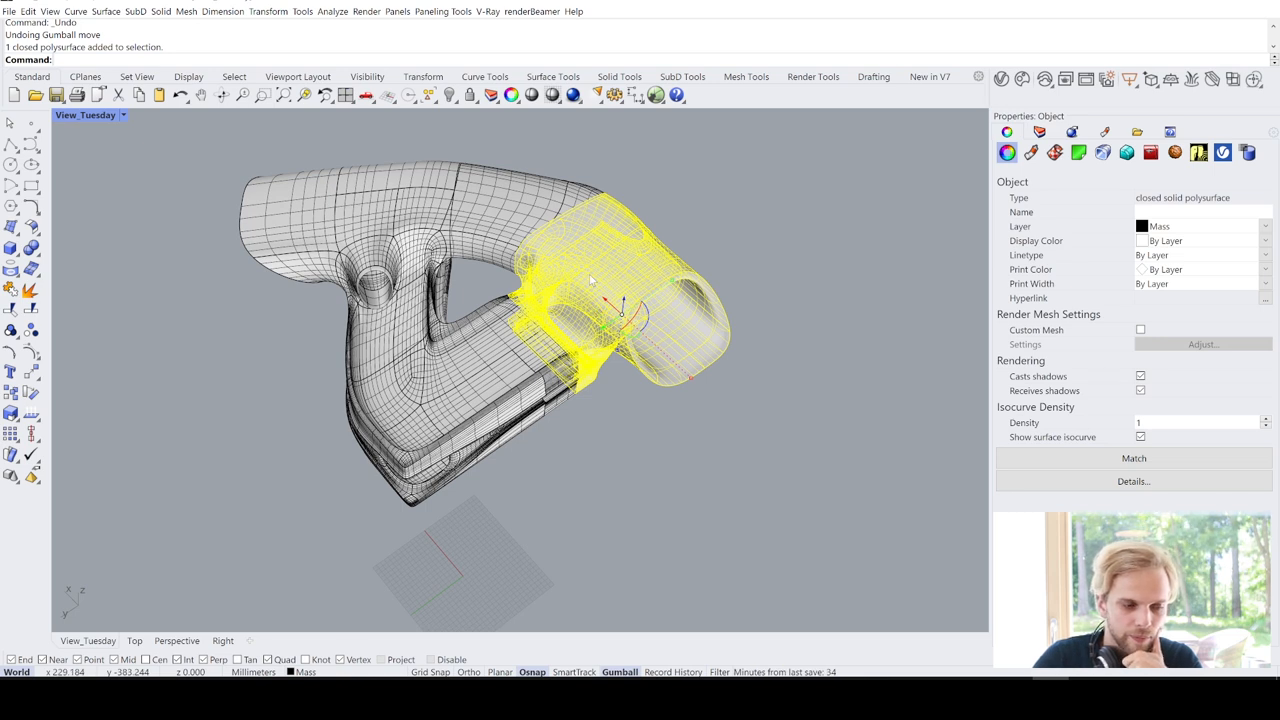
mouse_move(590, 316)
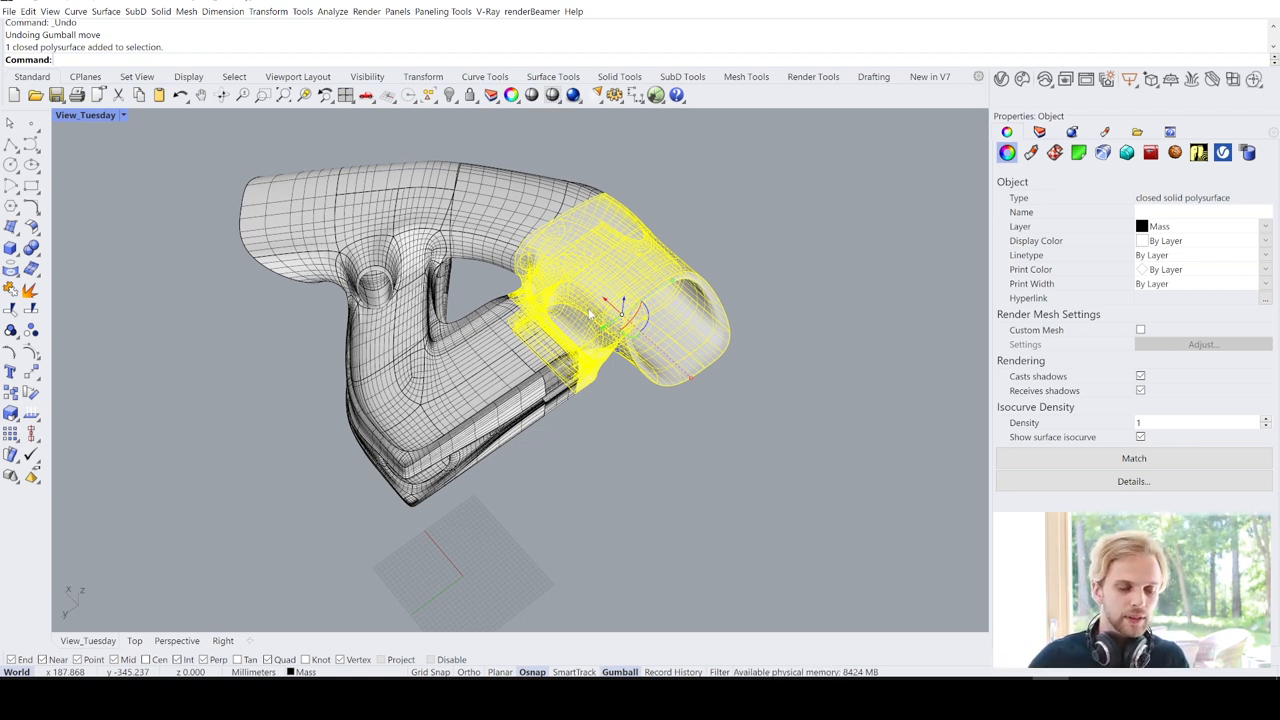
mouse_move(210, 328)
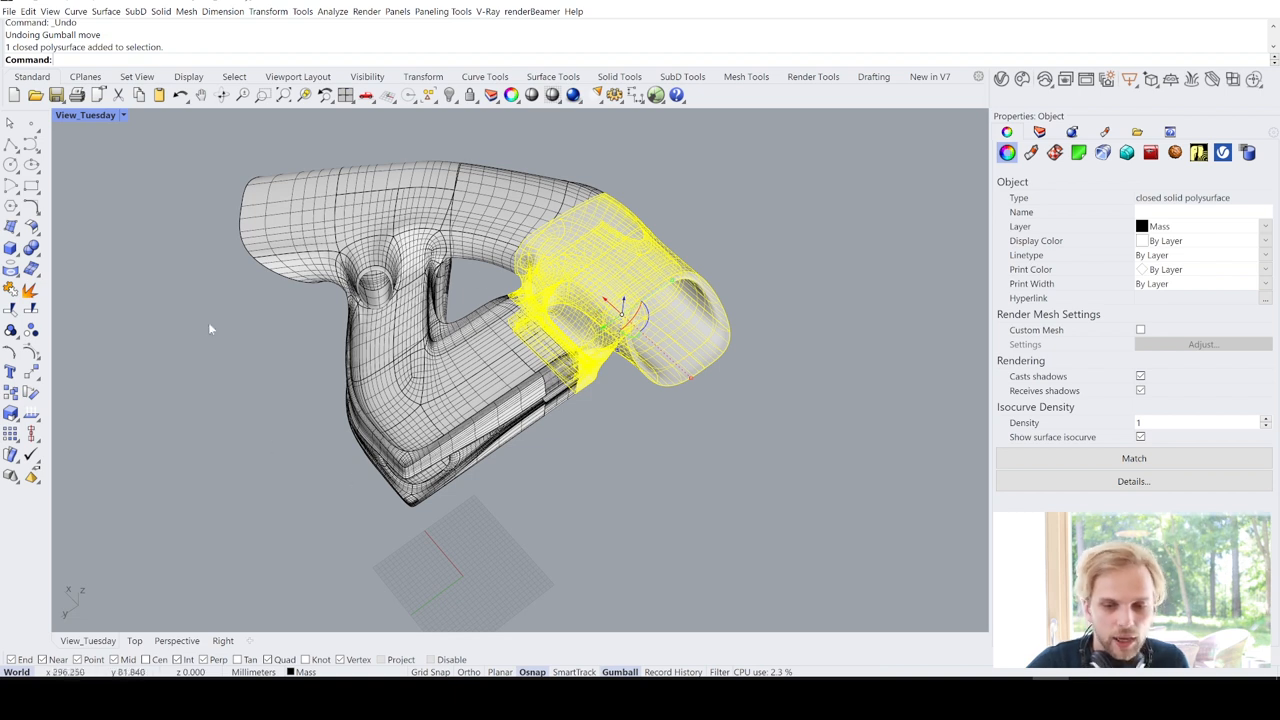
mouse_move(436, 200)
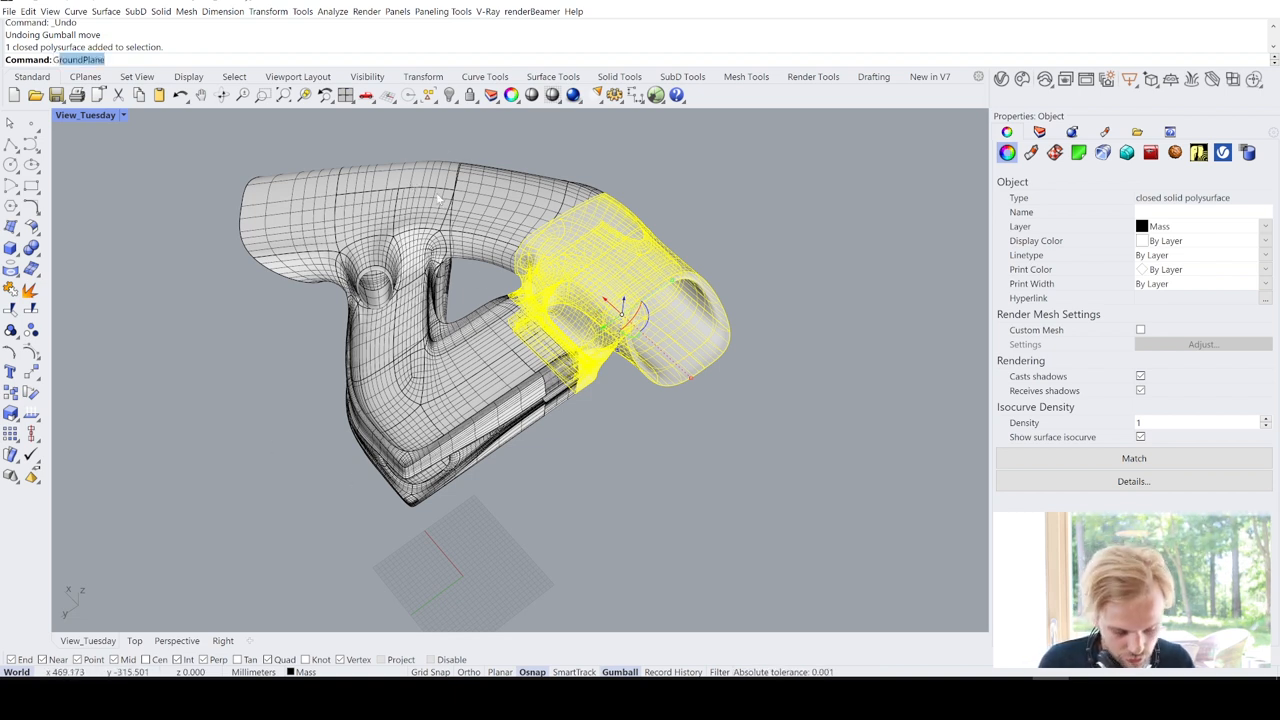
type("G")
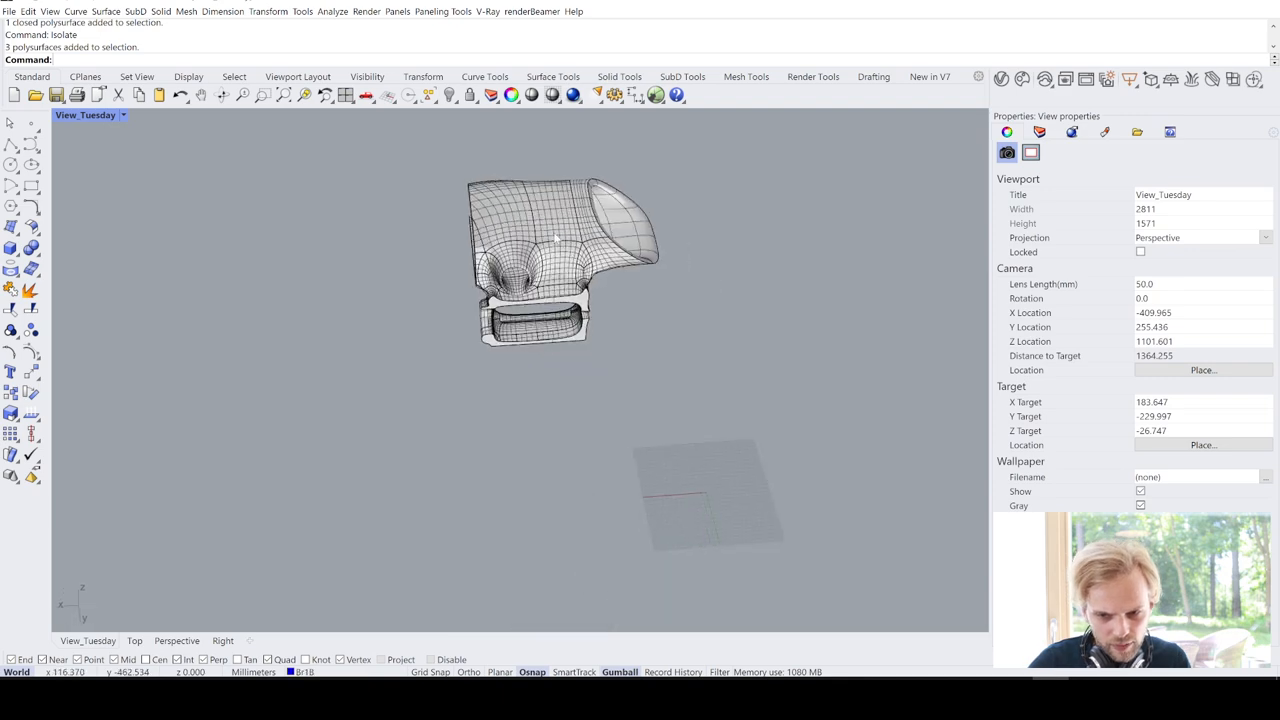
Undo the trial Contour on the lone piece, then undo Isolate so all four handle pieces return
left_click_drag(560, 260, 530, 350)
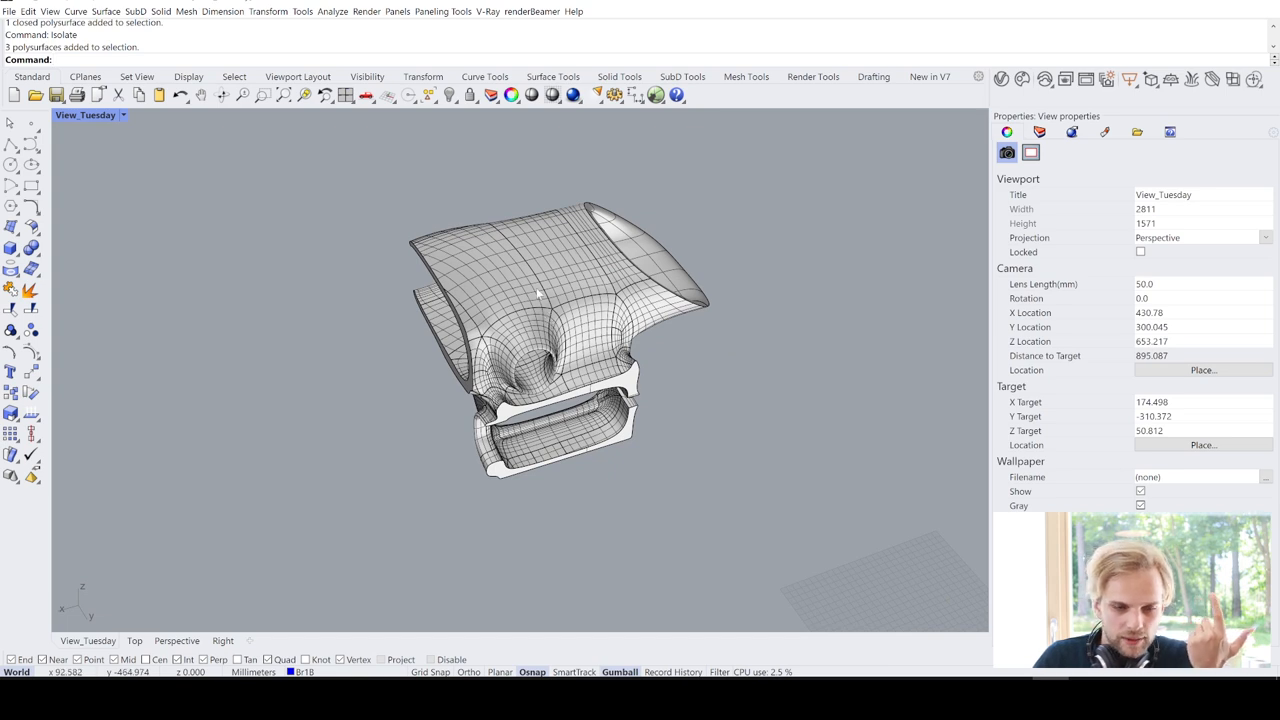
left_click(560, 340)
type("Contour")
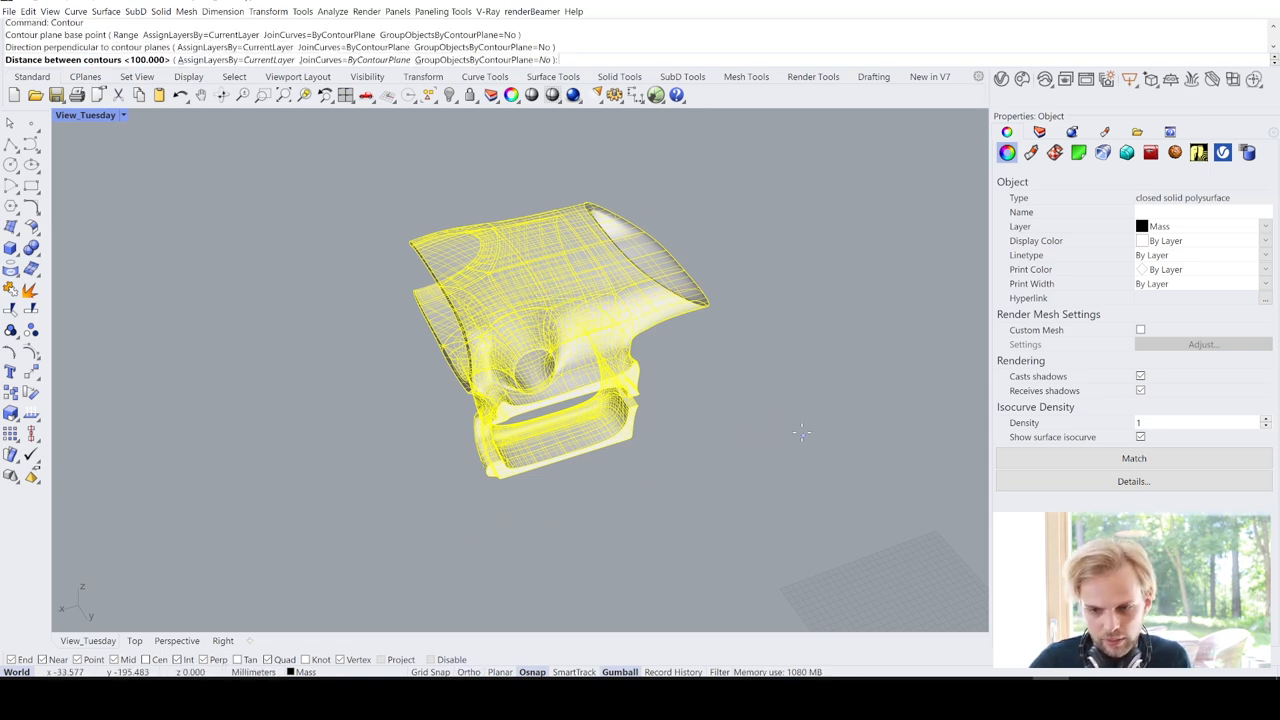
mouse_move(768, 370)
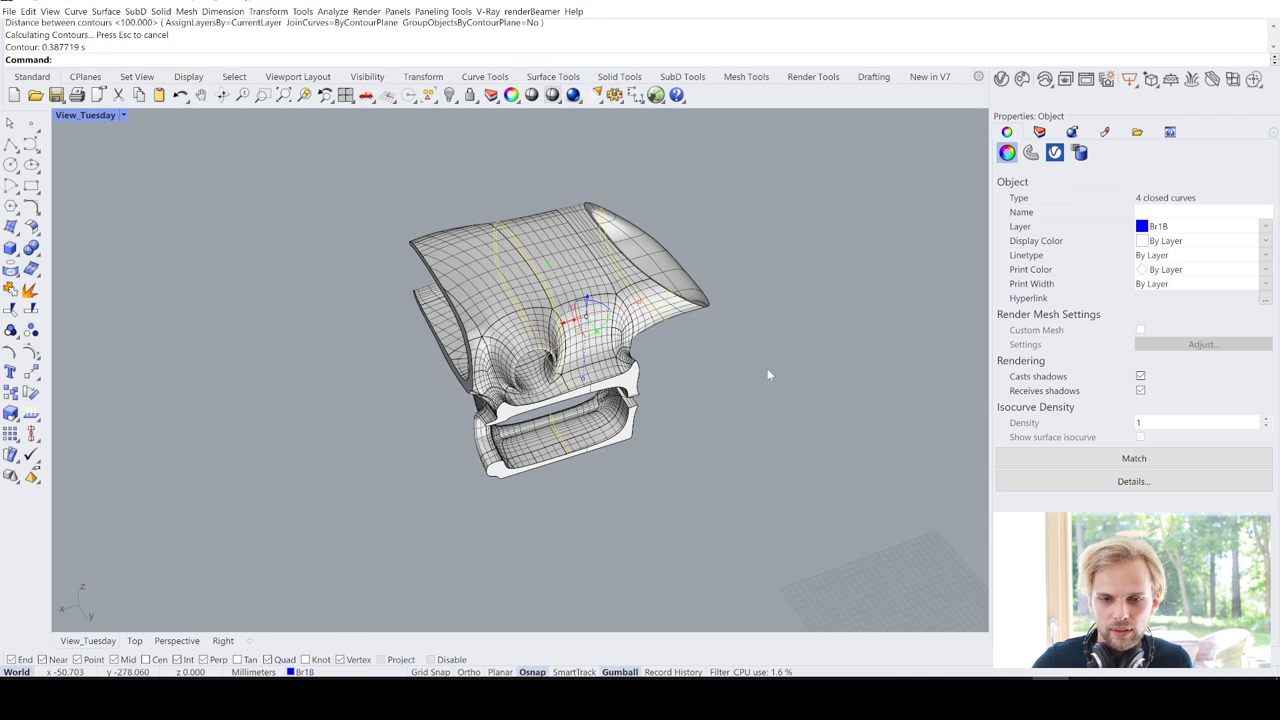
key("ctrl+z")
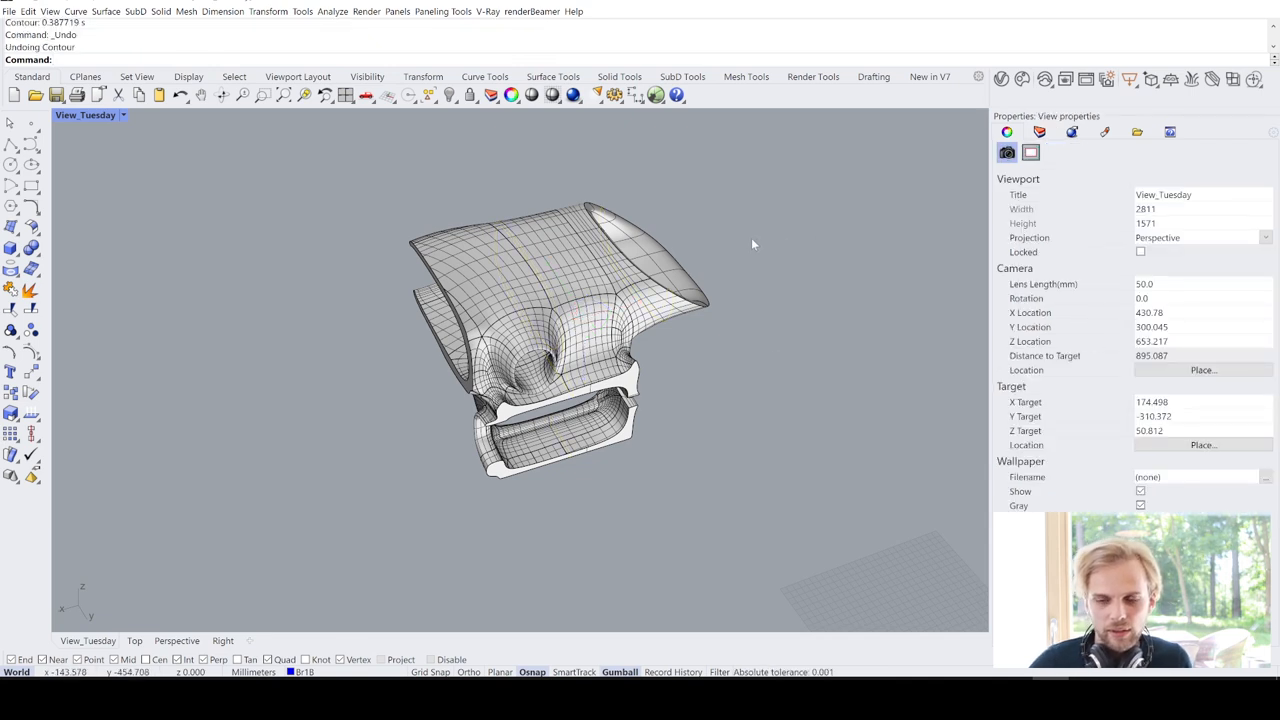
mouse_move(520, 244)
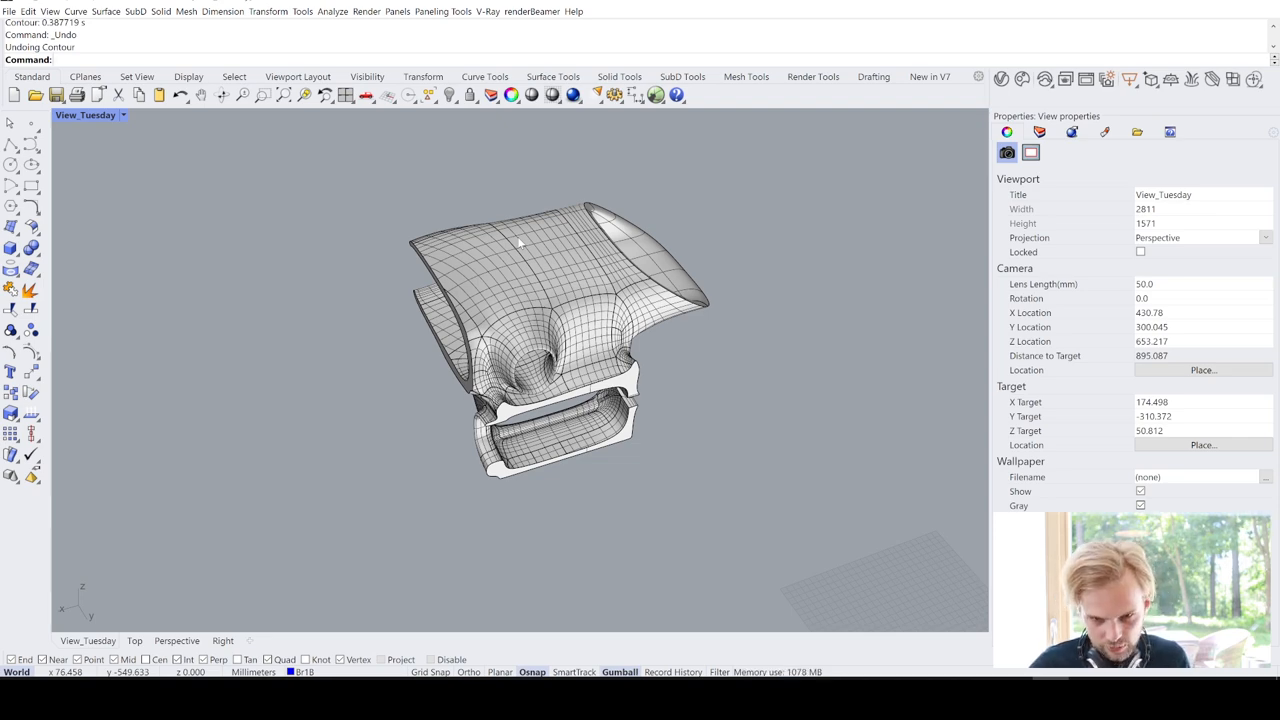
key("ctrl+z")
type("Boup")
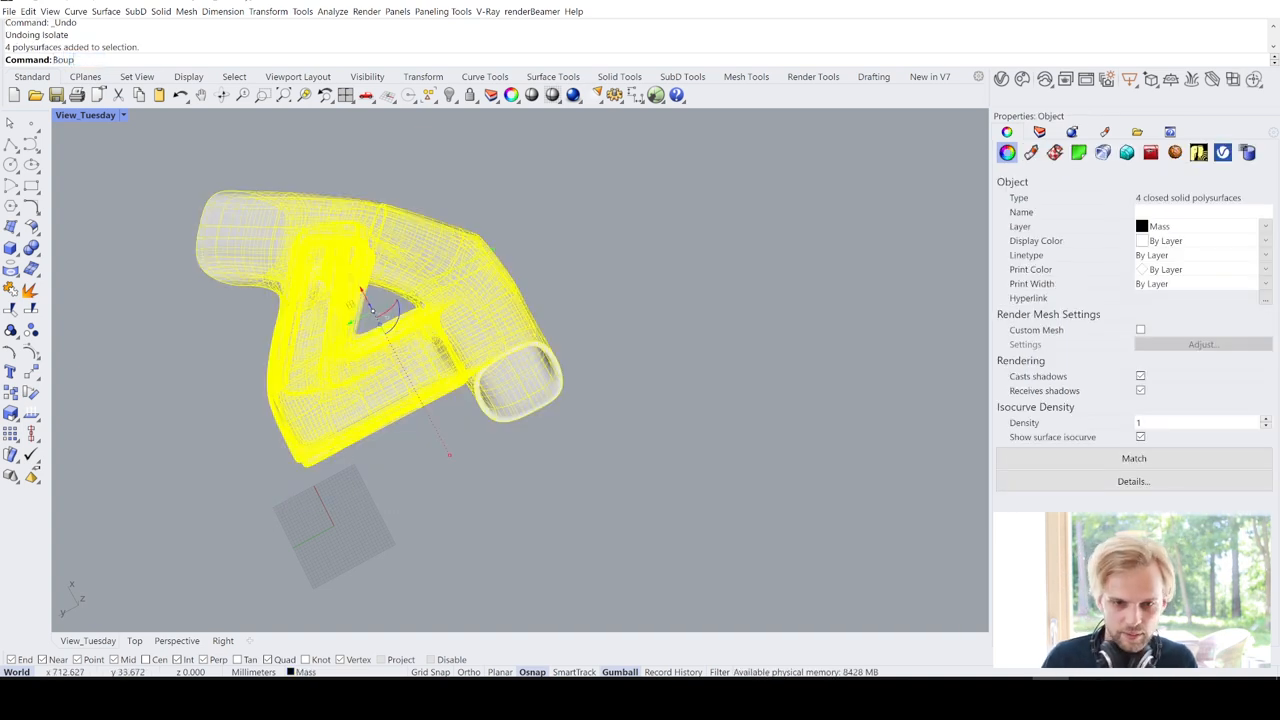
Measure the box edge at about 500 mm with Distance, then delete the enclosing box
type("About")
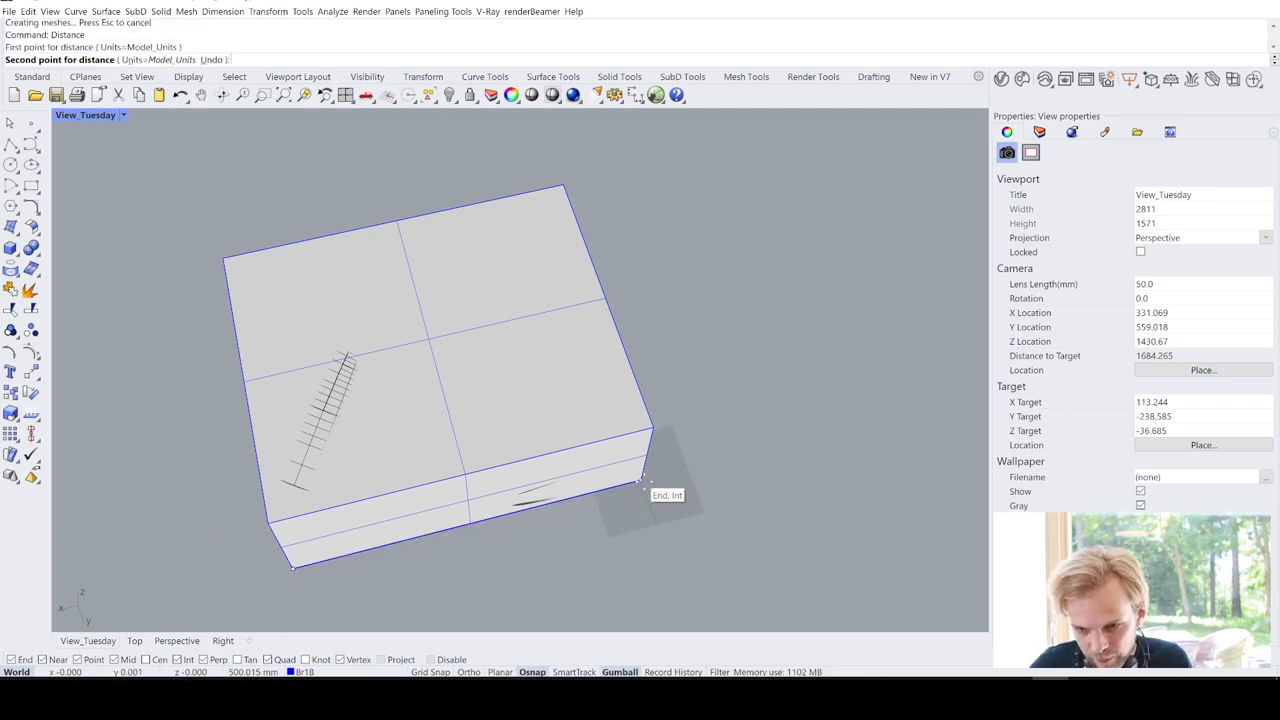
left_click(644, 478)
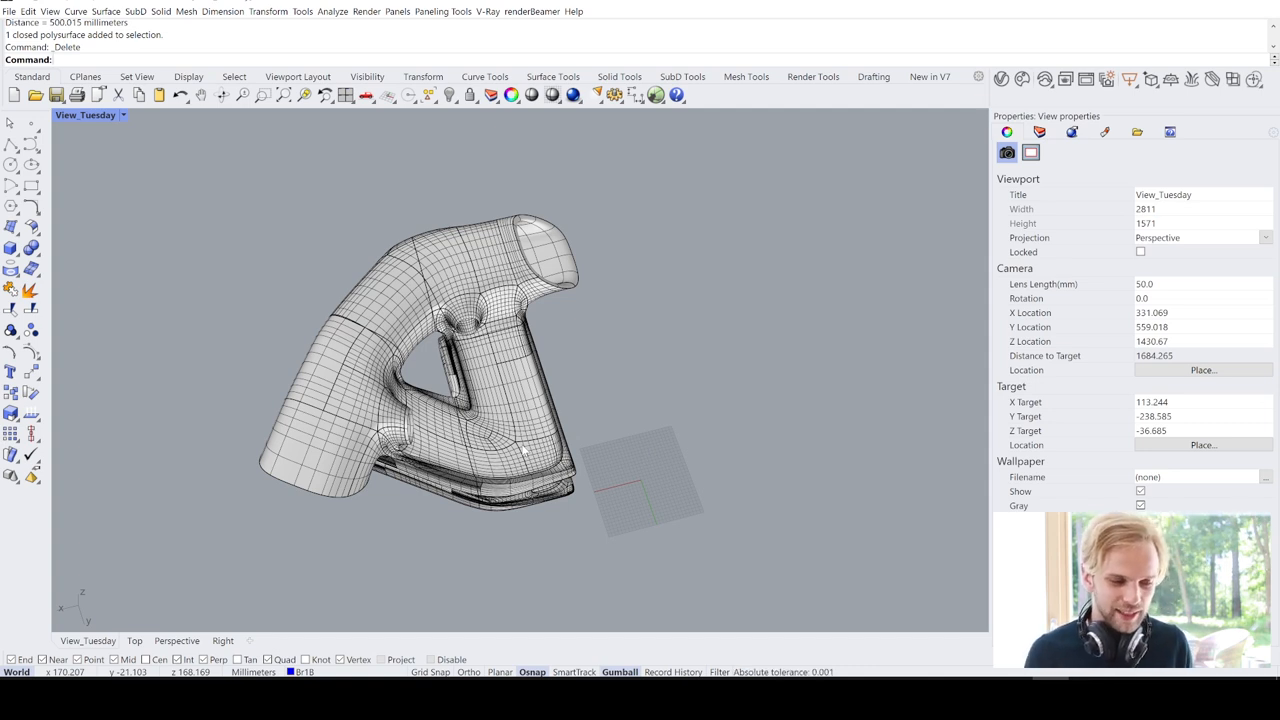
mouse_move(408, 316)
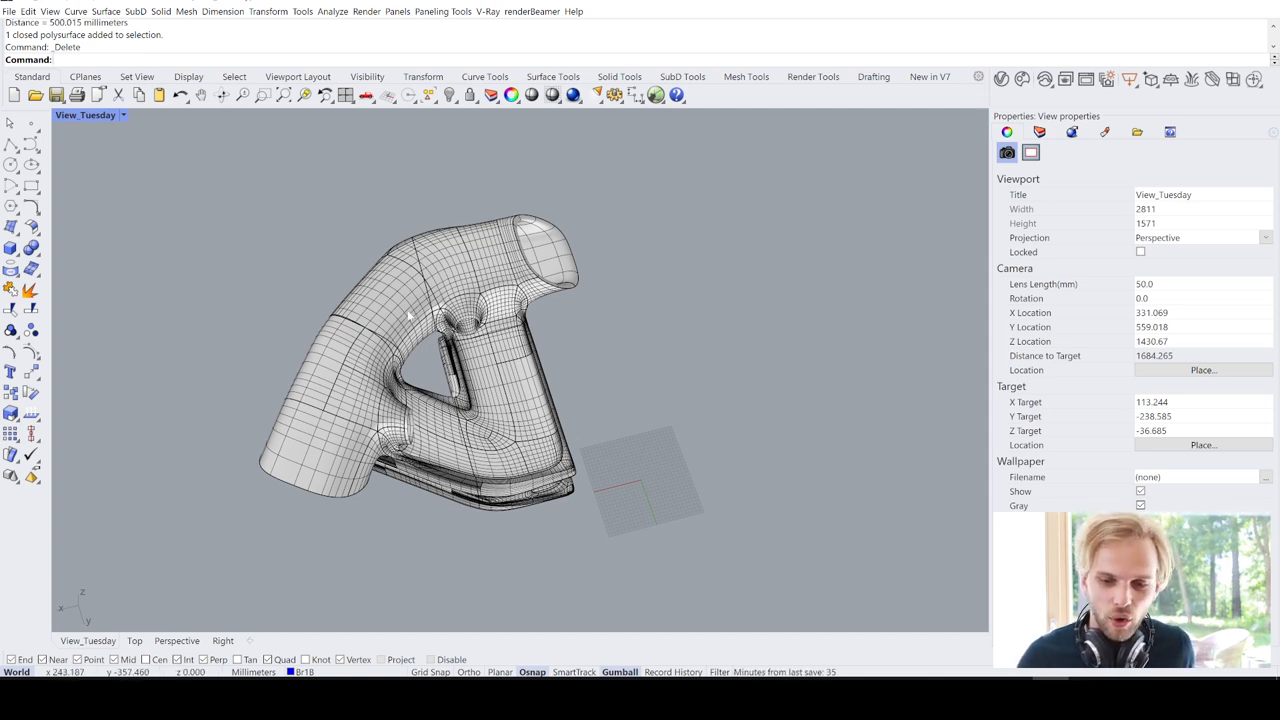
mouse_move(280, 360)
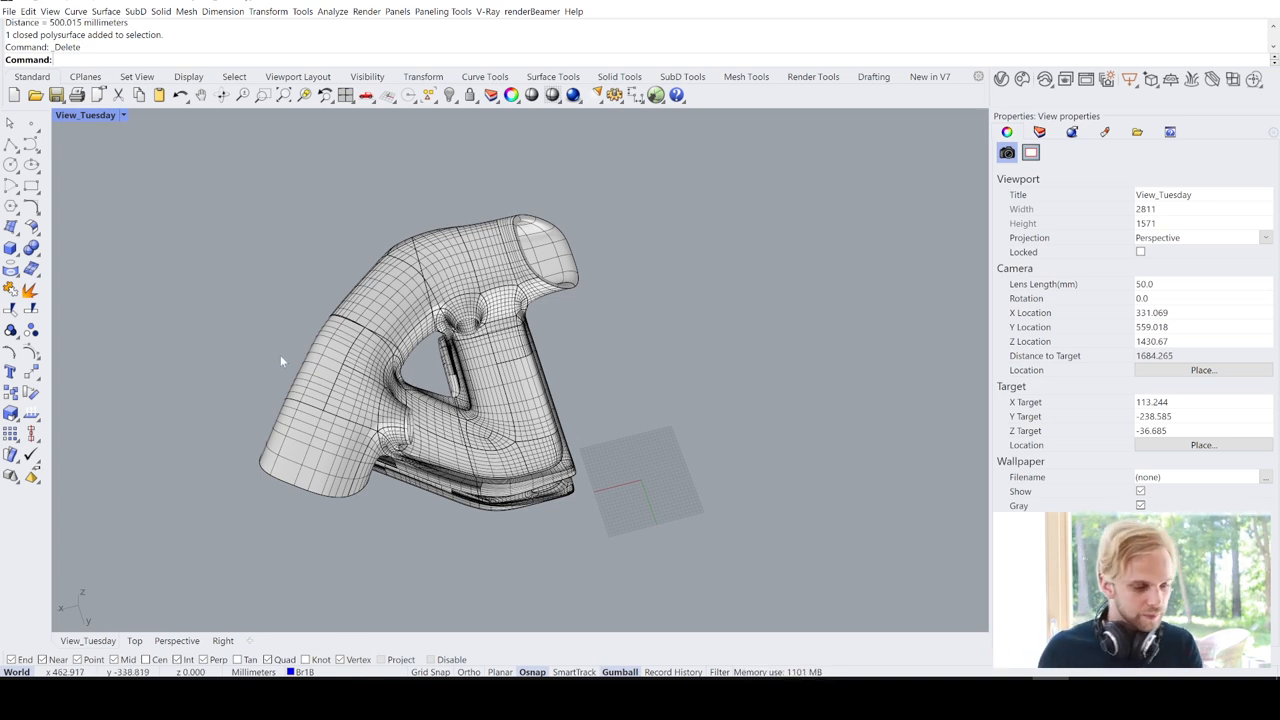
Isolate the round-opening upper piece and start Contour on it to slice 47 closed curves
left_click(490, 280)
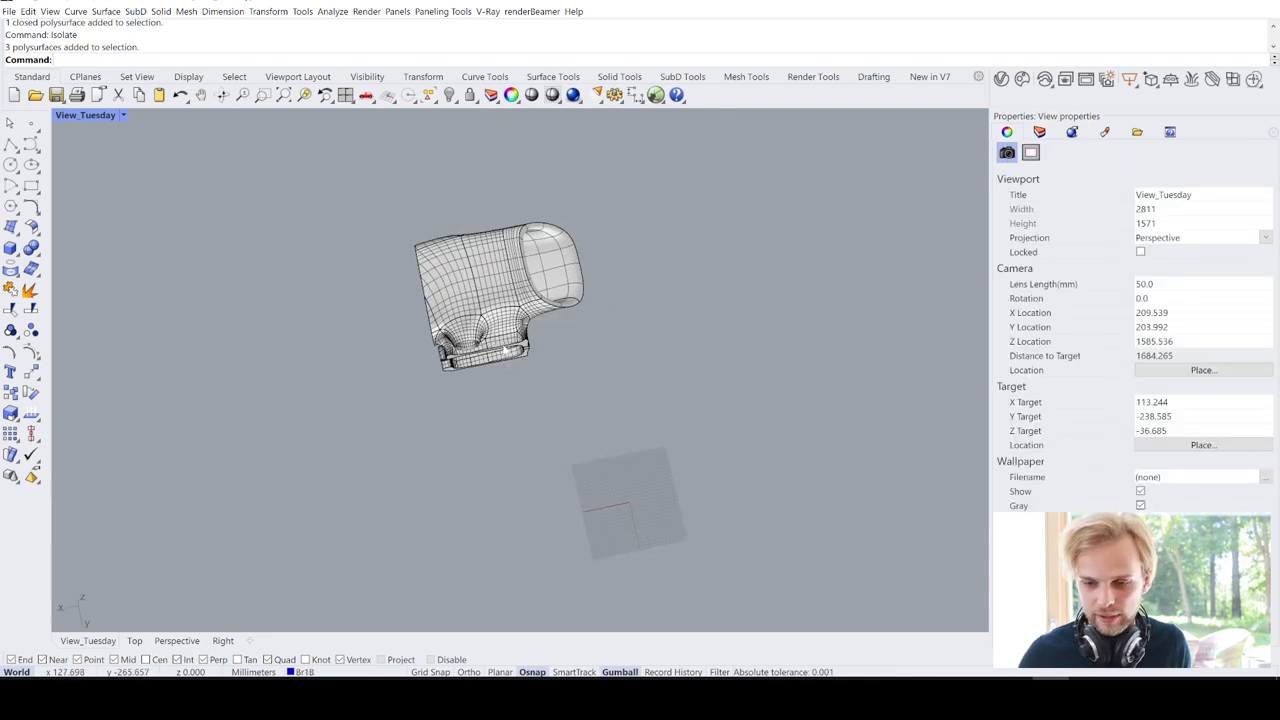
scroll("up", 3)
type("Contour")
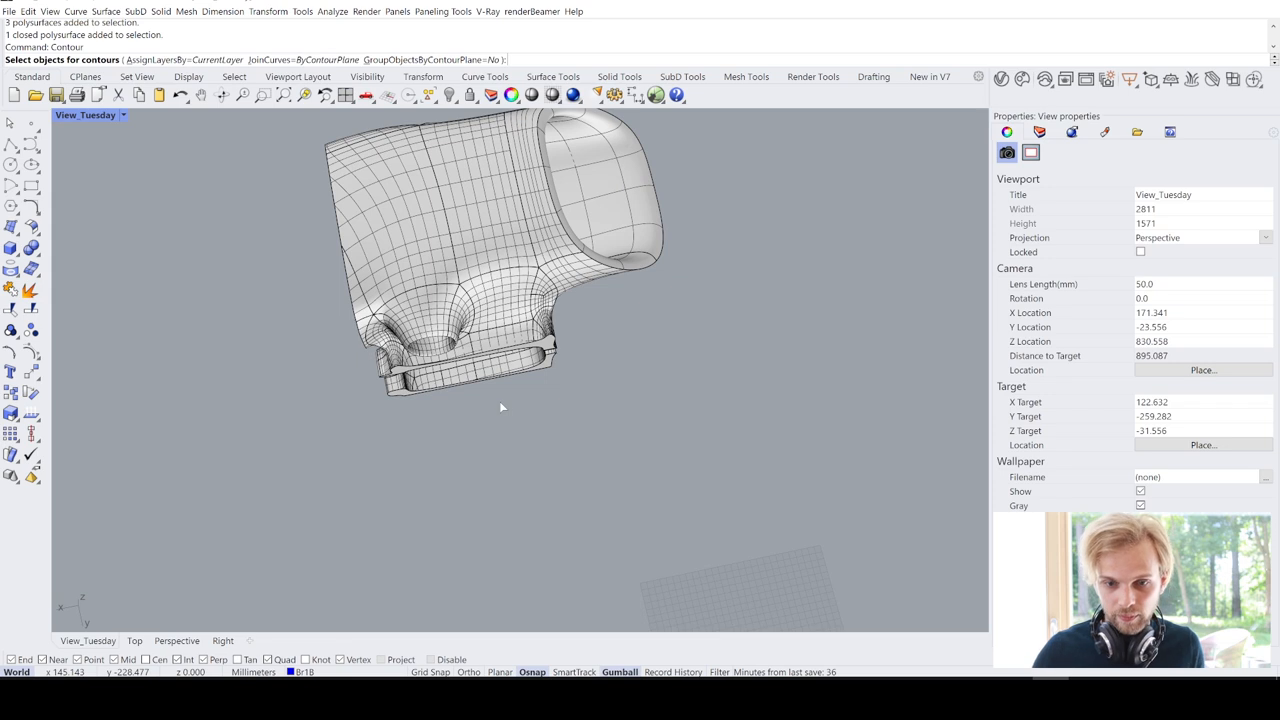
left_click(500, 280)
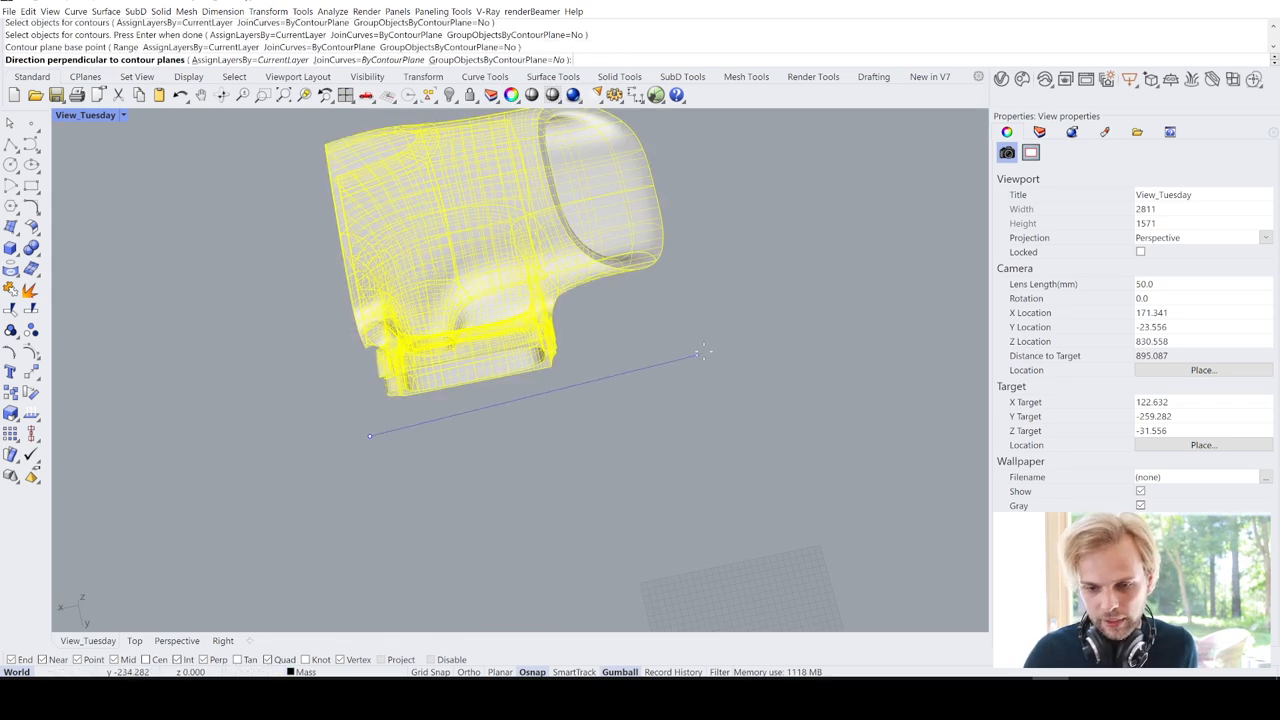
mouse_move(684, 320)
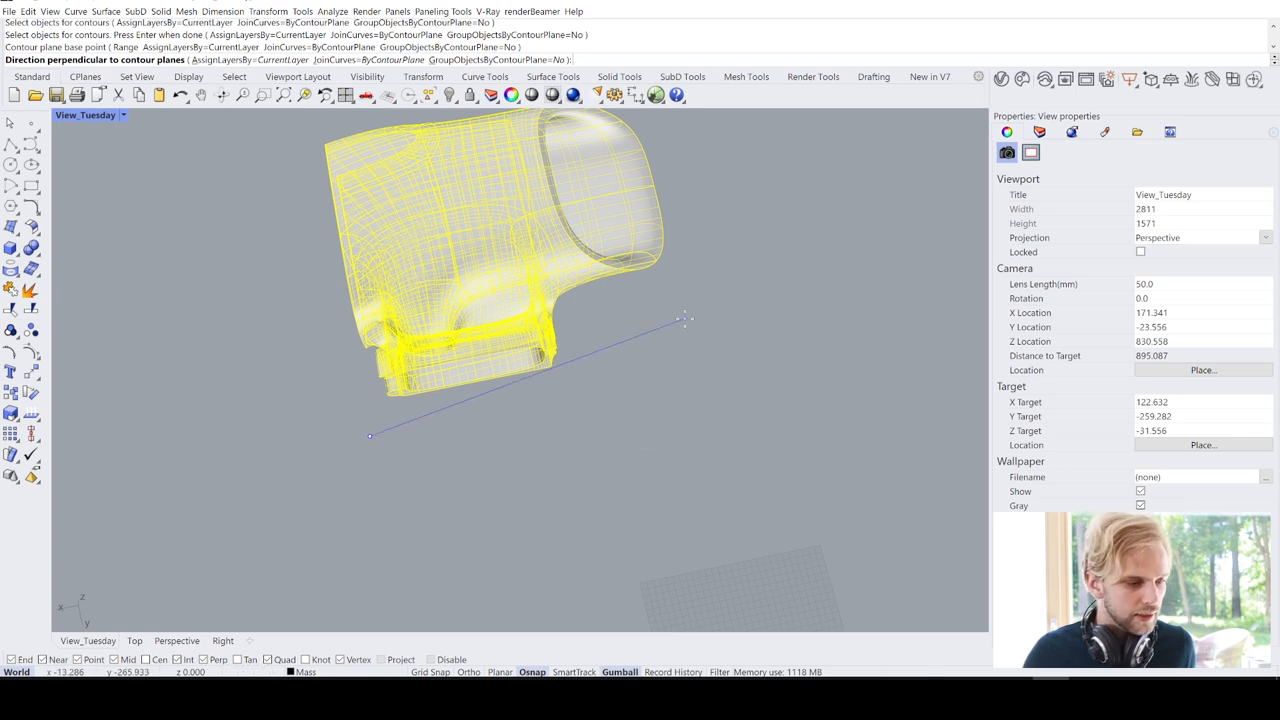
mouse_move(684, 320)
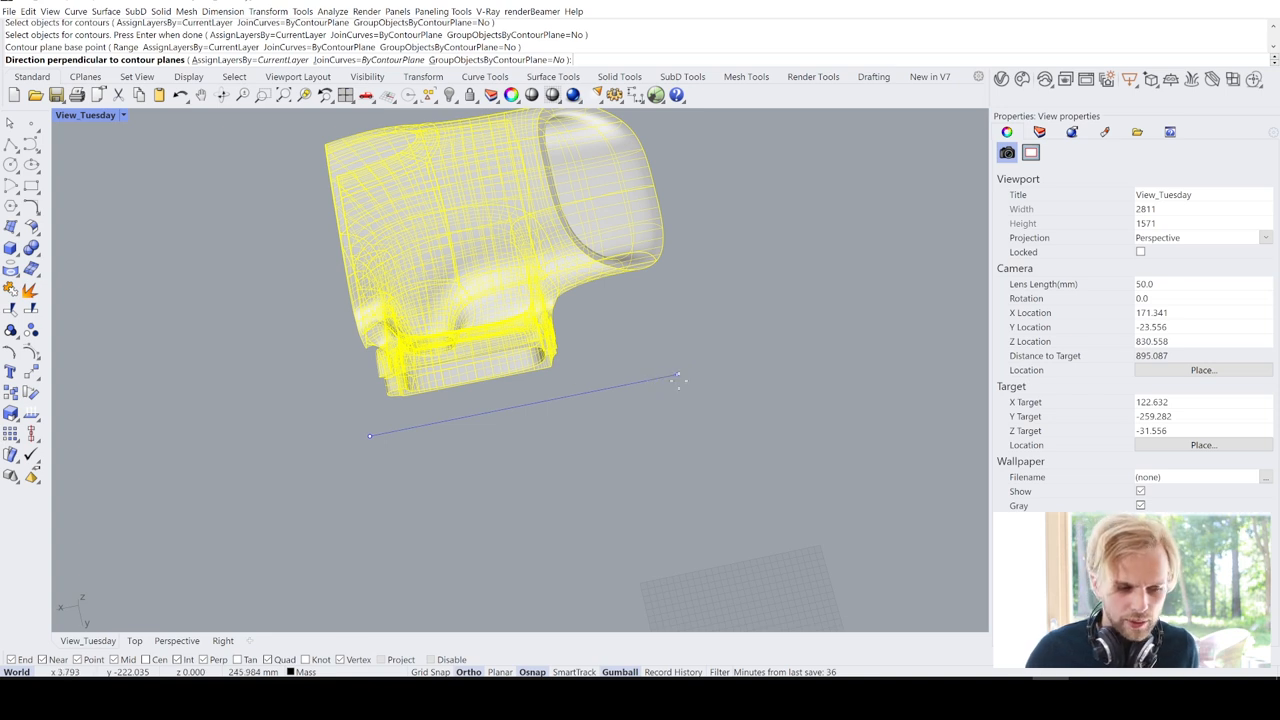
mouse_move(578, 400)
type("10")
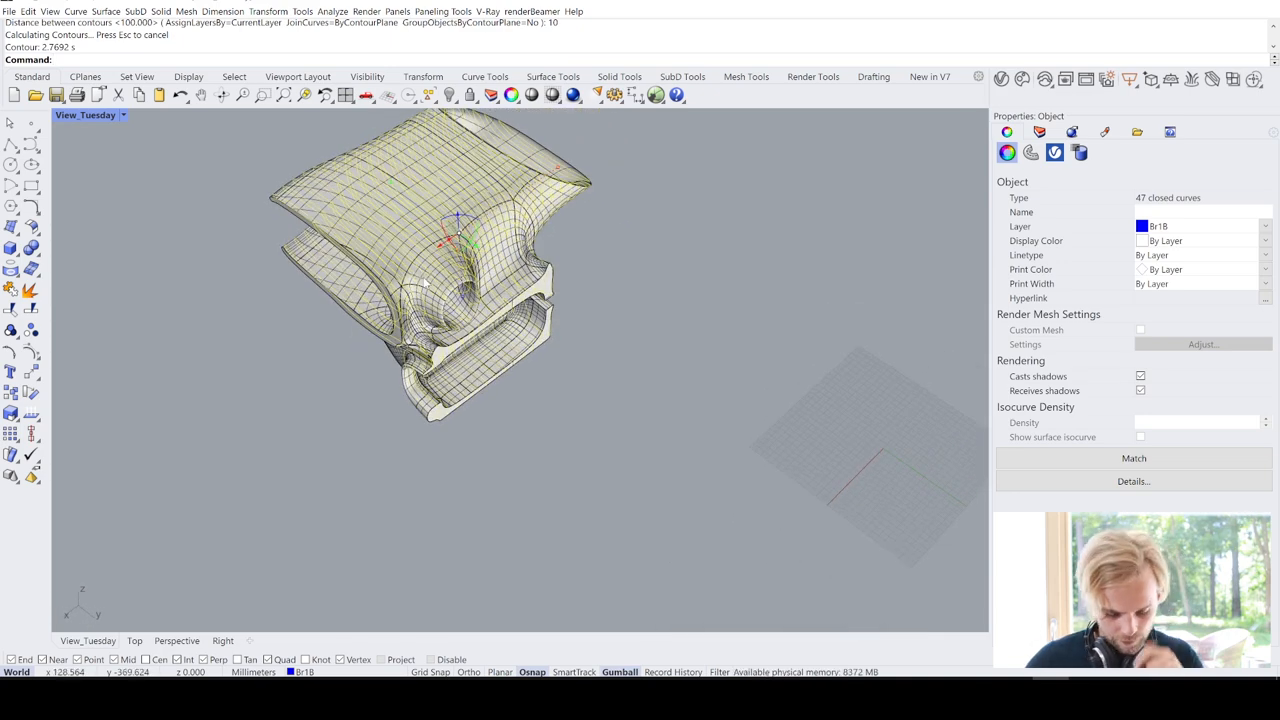
Drag the contour curves off the handle form and lock the form
left_click_drag(450, 280, 430, 260)
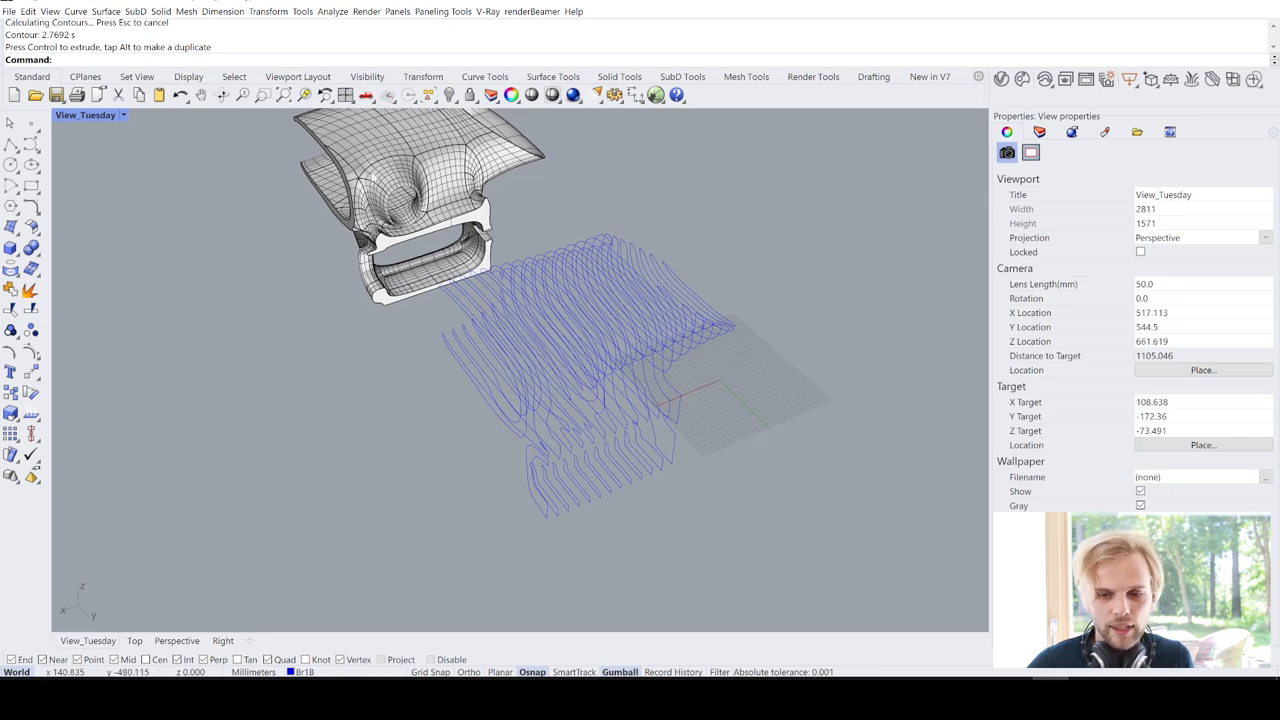
left_click(420, 200)
type("Lock")
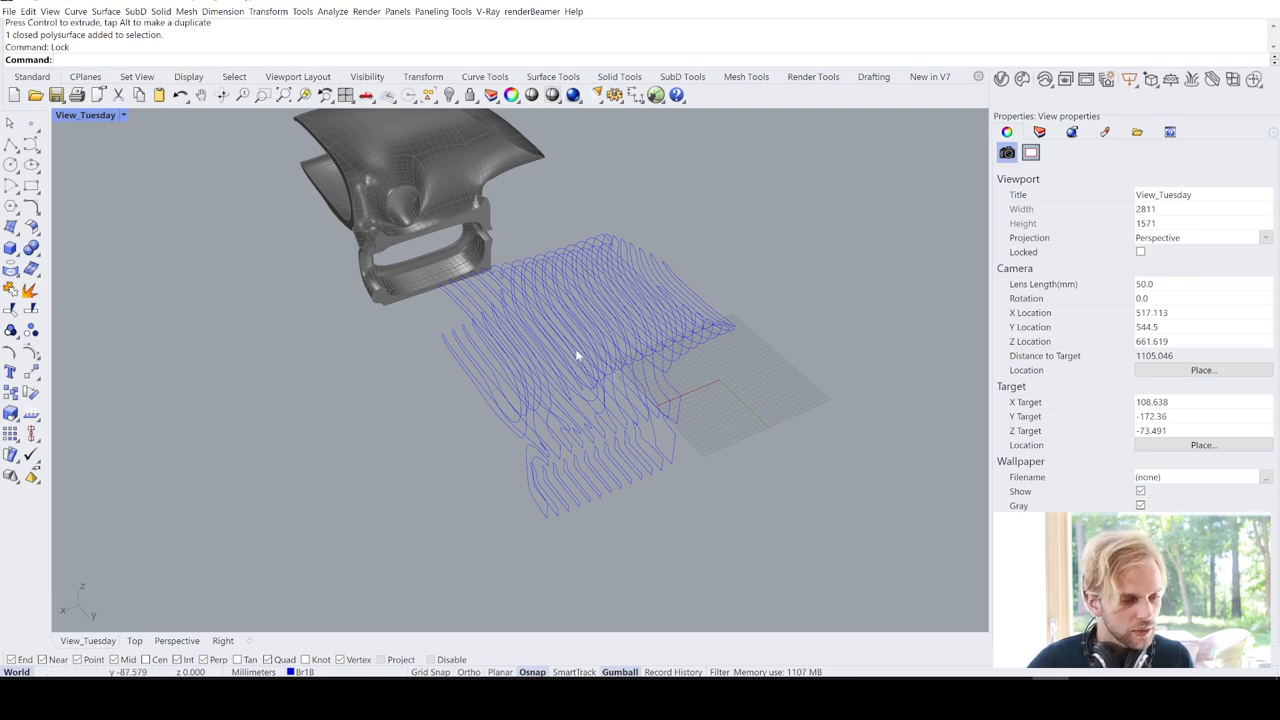
left_click_drag(576, 356, 584, 462)
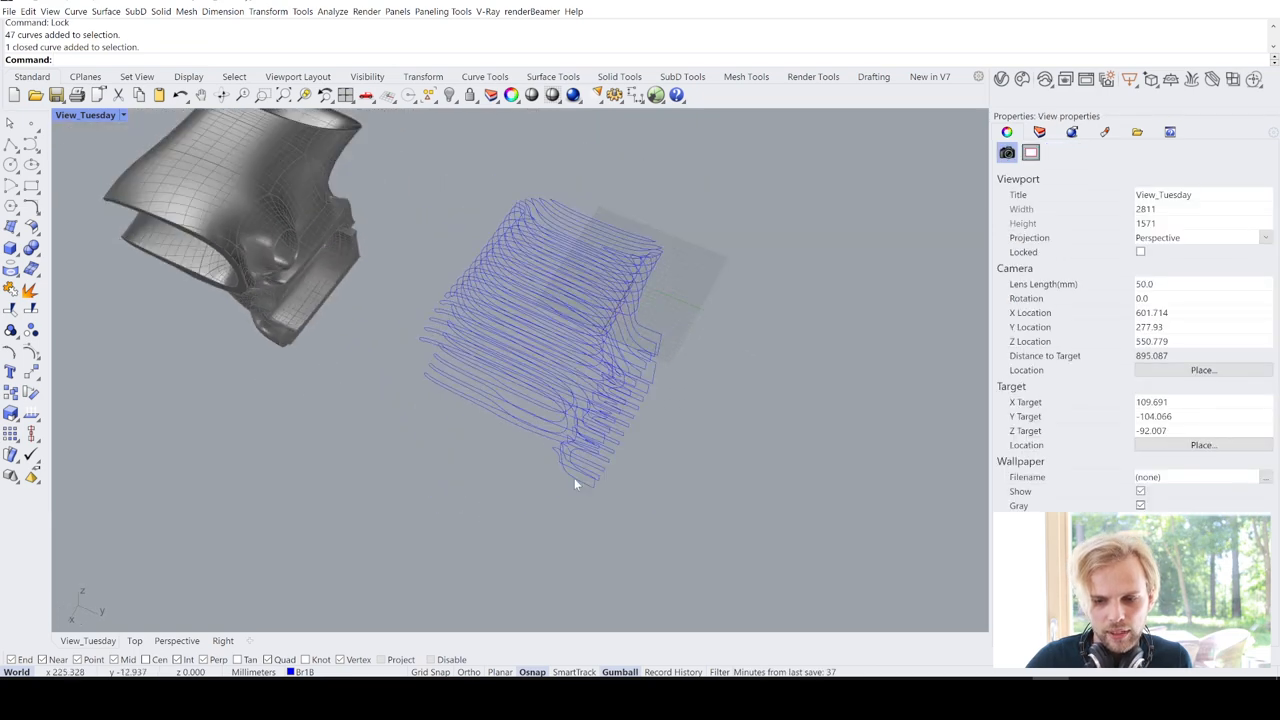
Turn all 47 contour curves into 38 flat slice surfaces with PlanarSrf
left_click(564, 310)
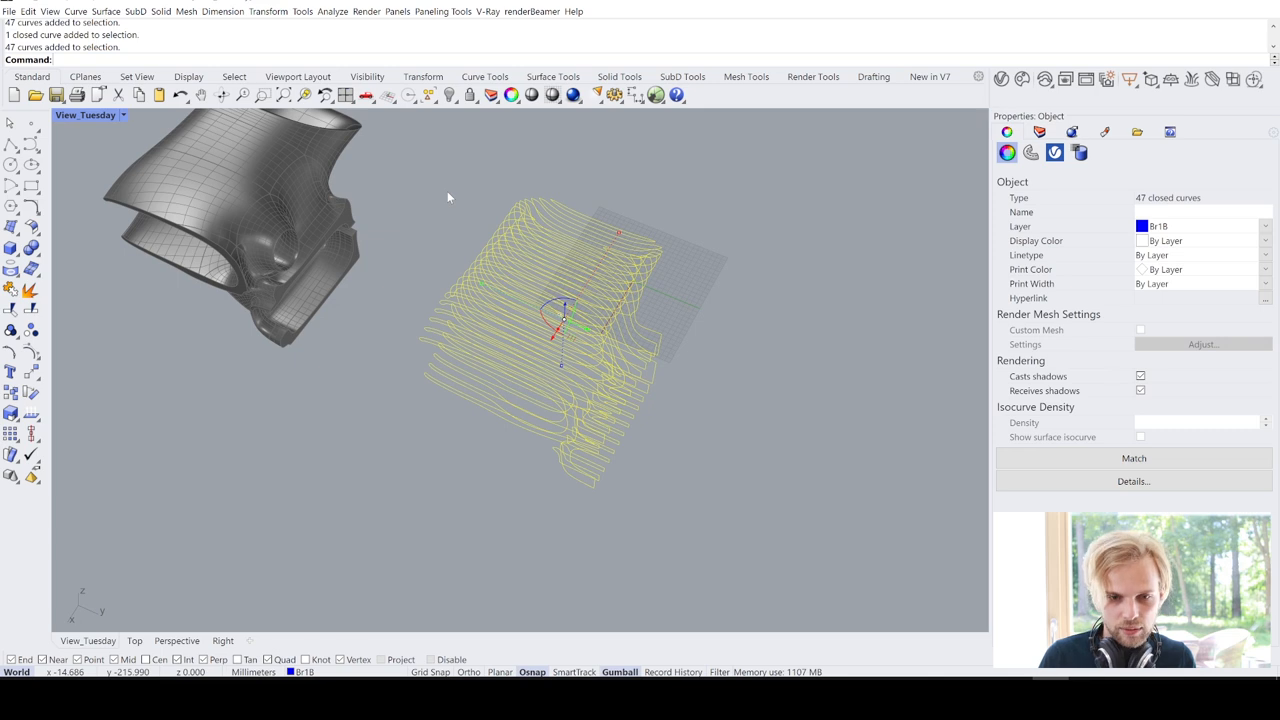
type("PlanarSrf")
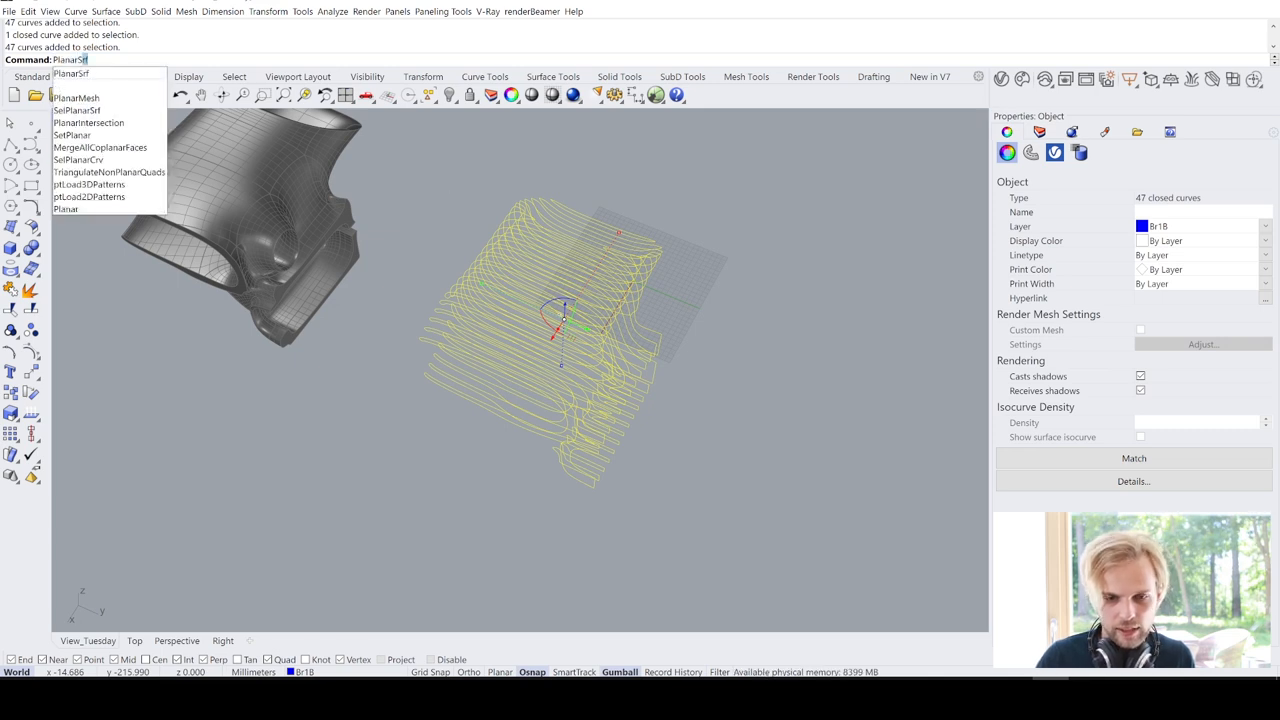
left_click(70, 74)
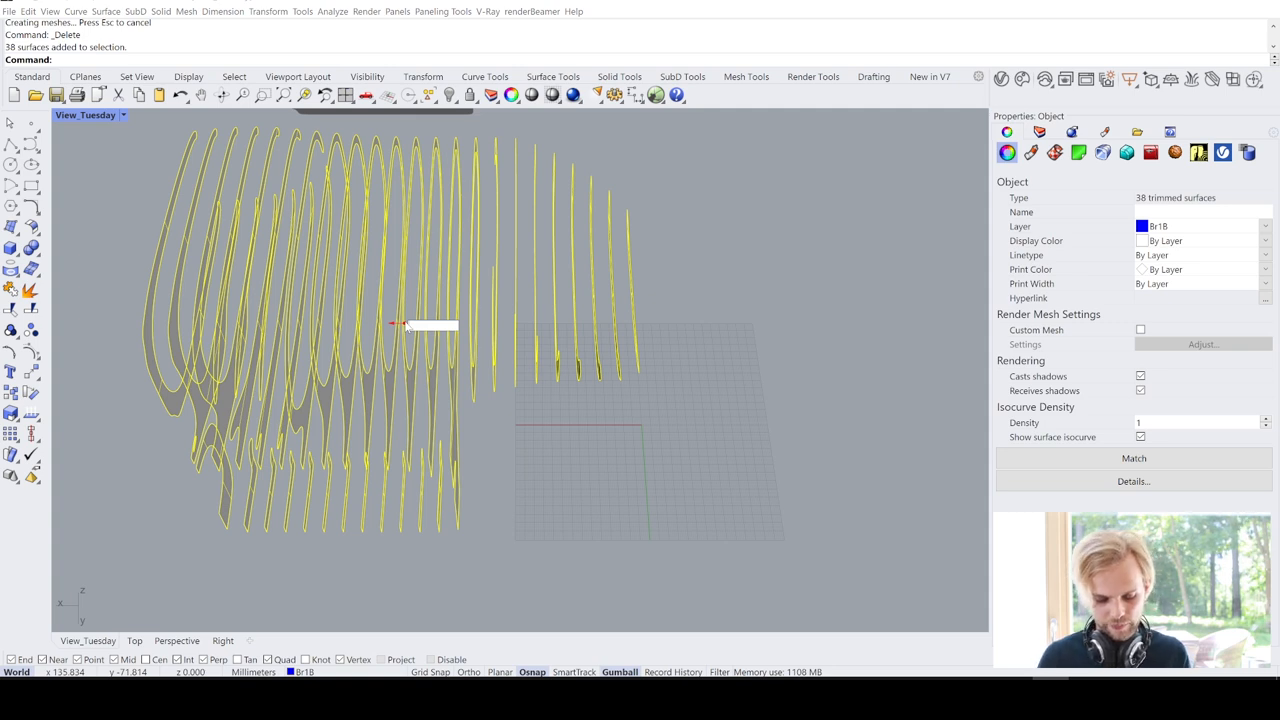
Thicken the flat slices by 0.5 into 38 solid rib polysurfaces and inspect them
type("0.5")
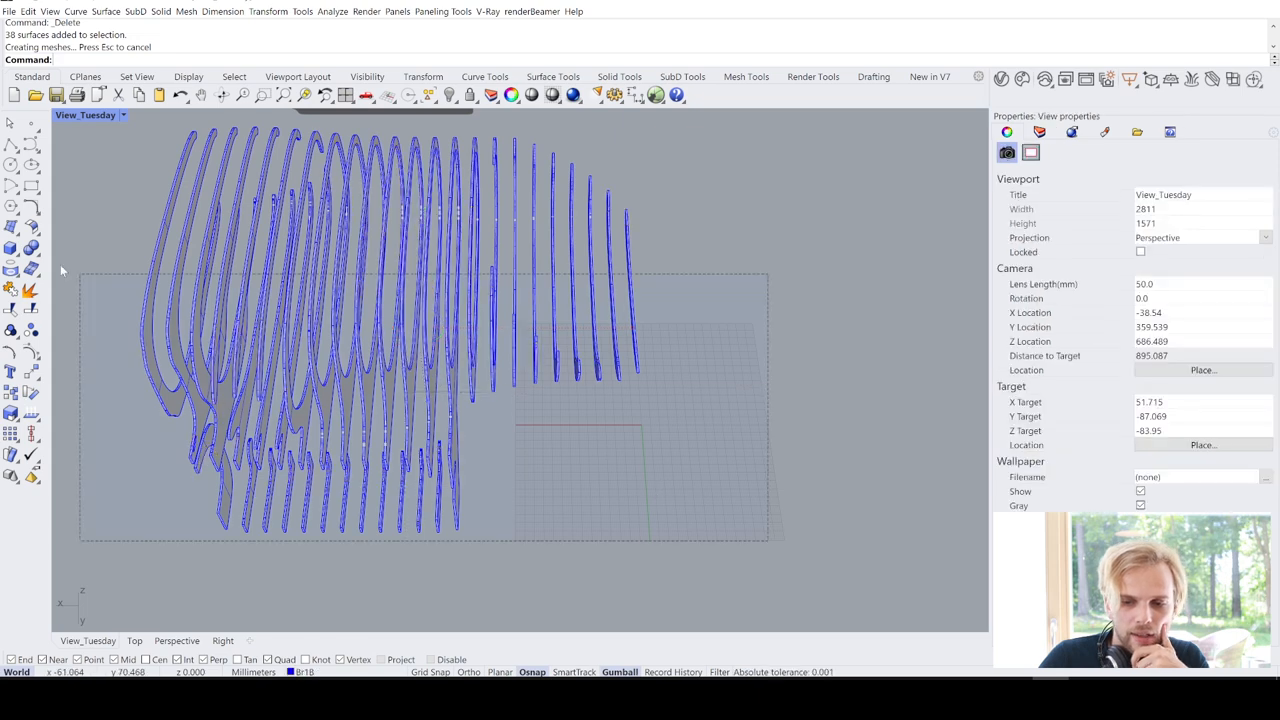
left_click(424, 320)
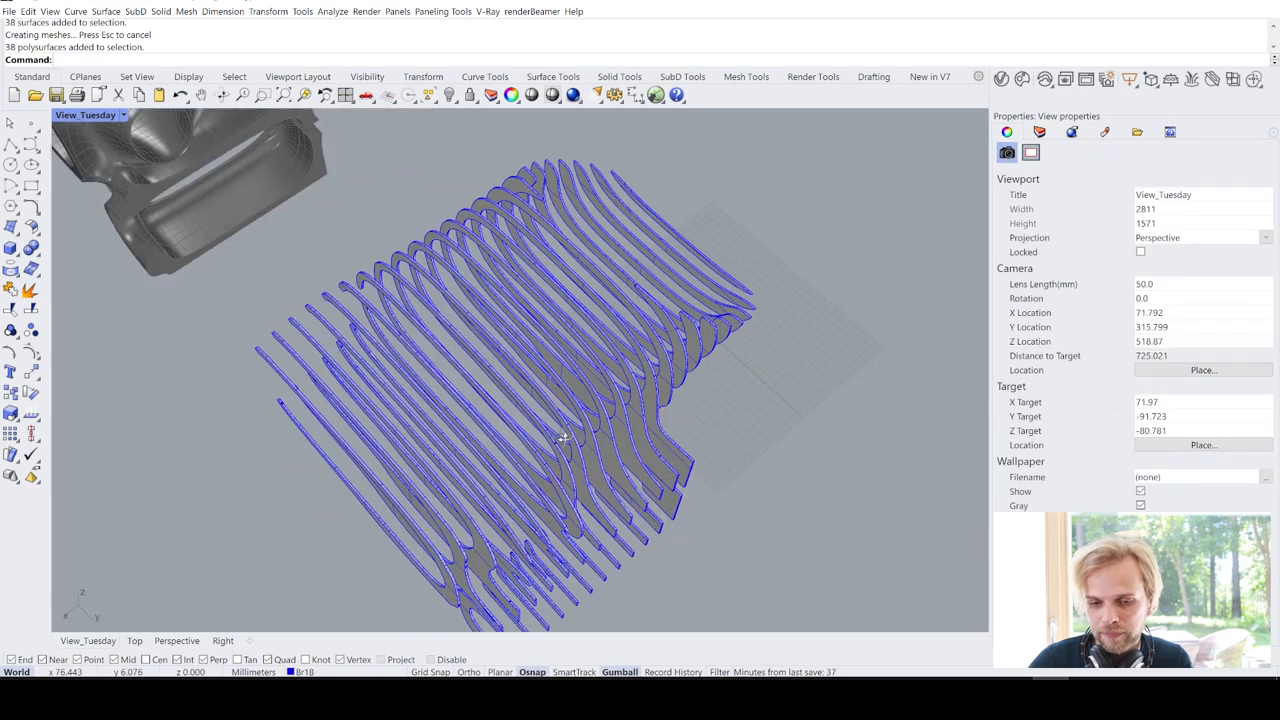
left_click_drag(560, 440, 510, 436)
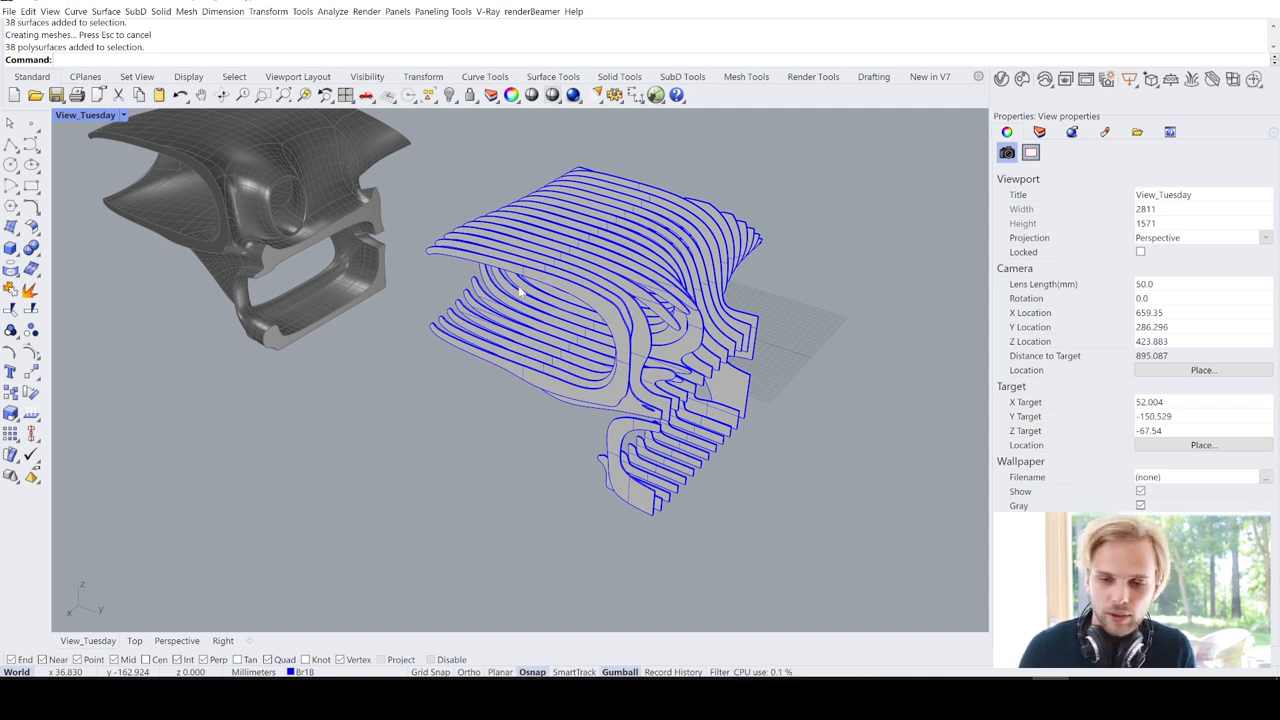
mouse_move(508, 320)
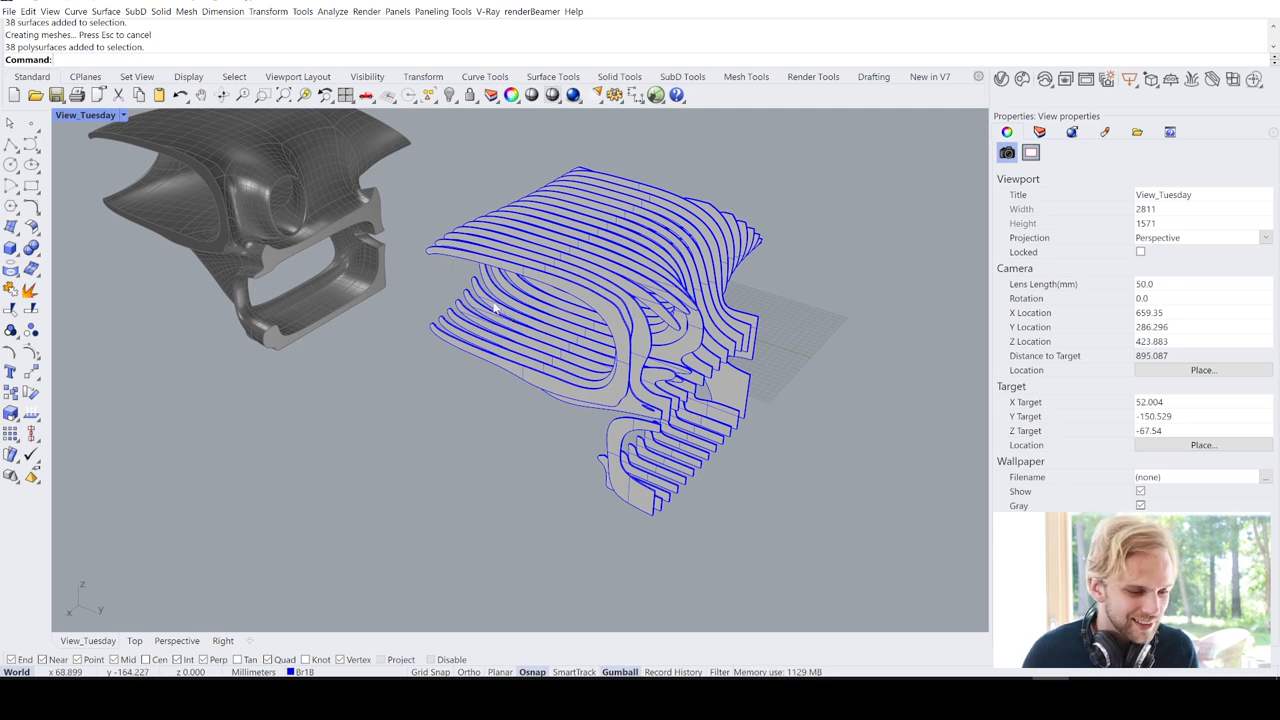
mouse_move(370, 252)
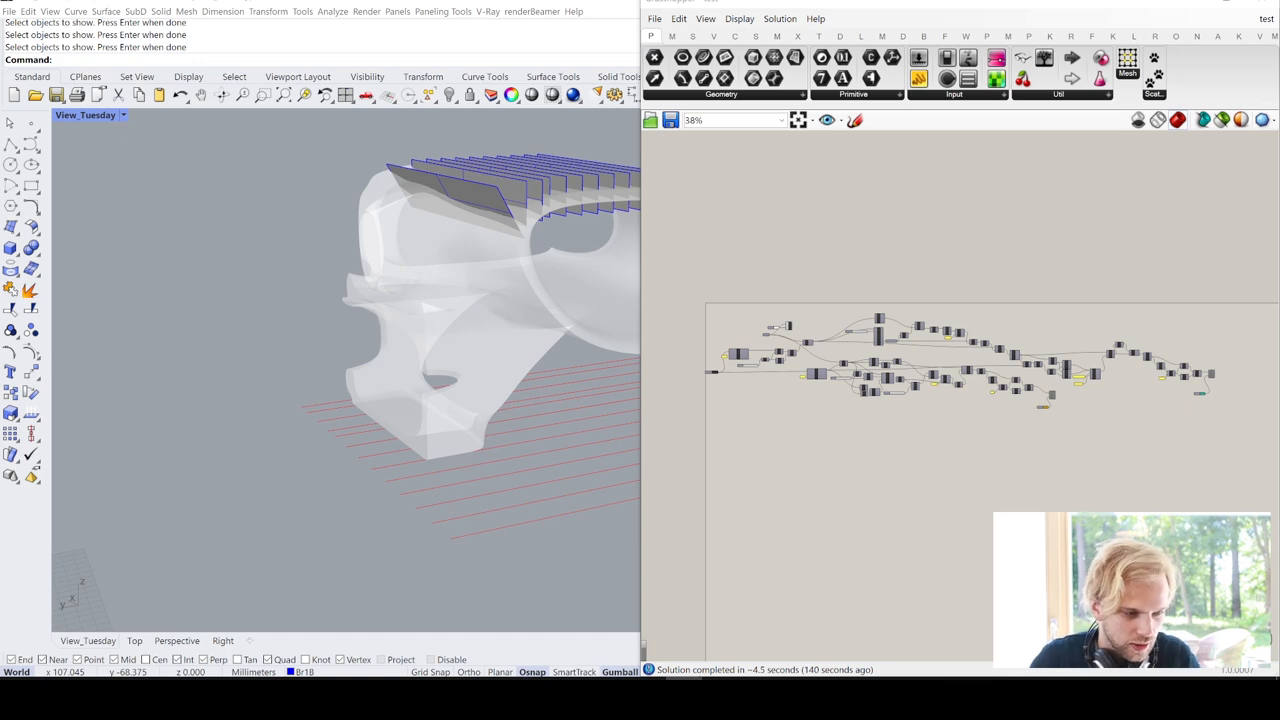
mouse_move(516, 320)
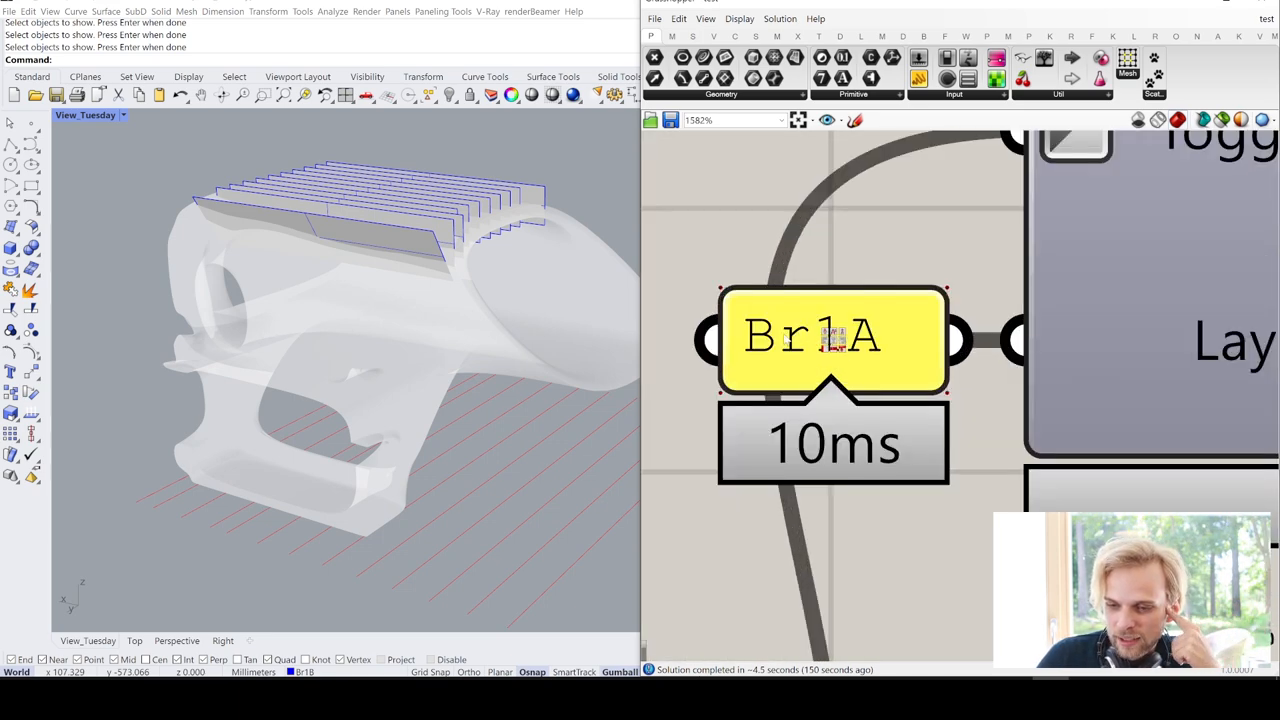
Check Rhino's Br1A and Br1B layers against the Grasshopper Layer Ref input
scroll("down", 3)
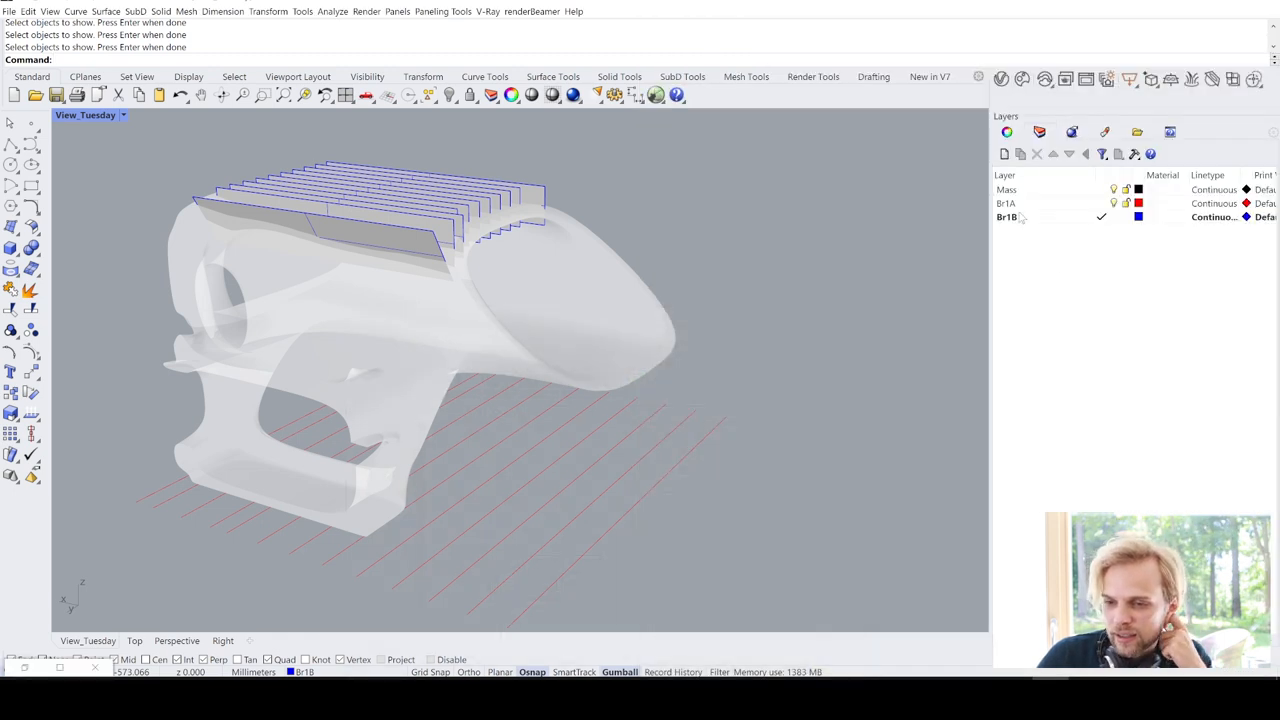
left_click(1006, 204)
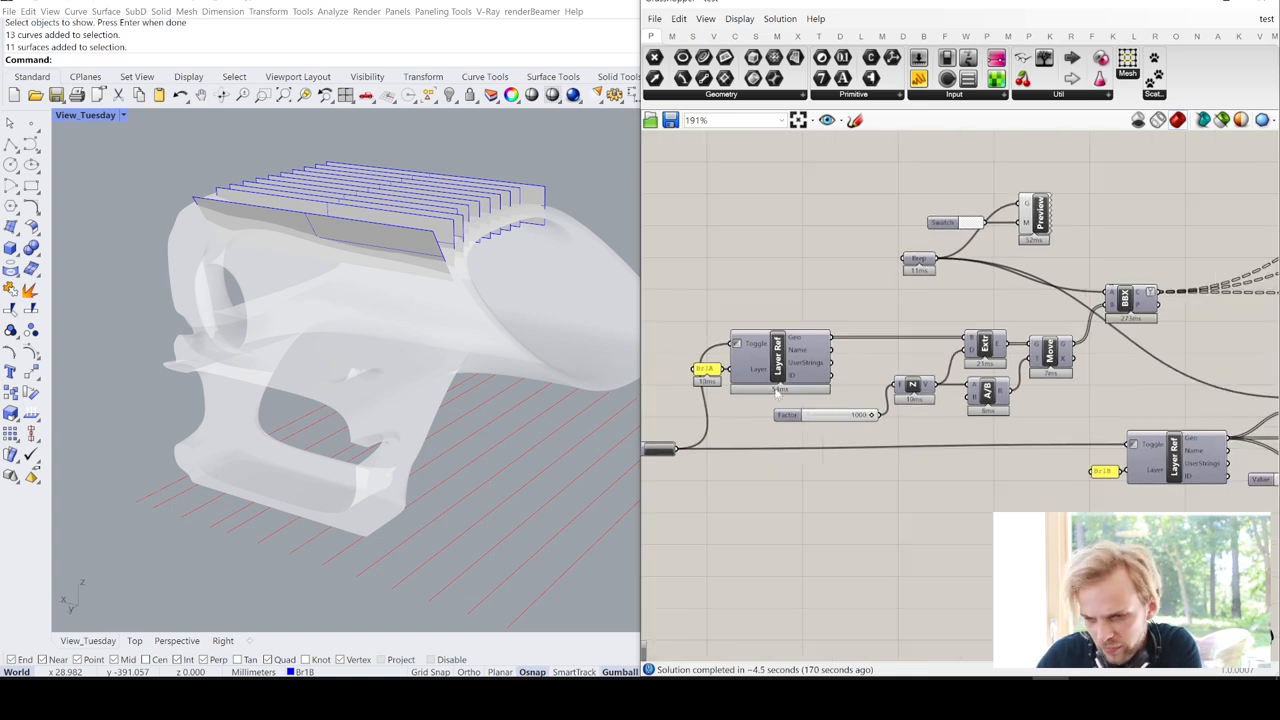
left_click(760, 360)
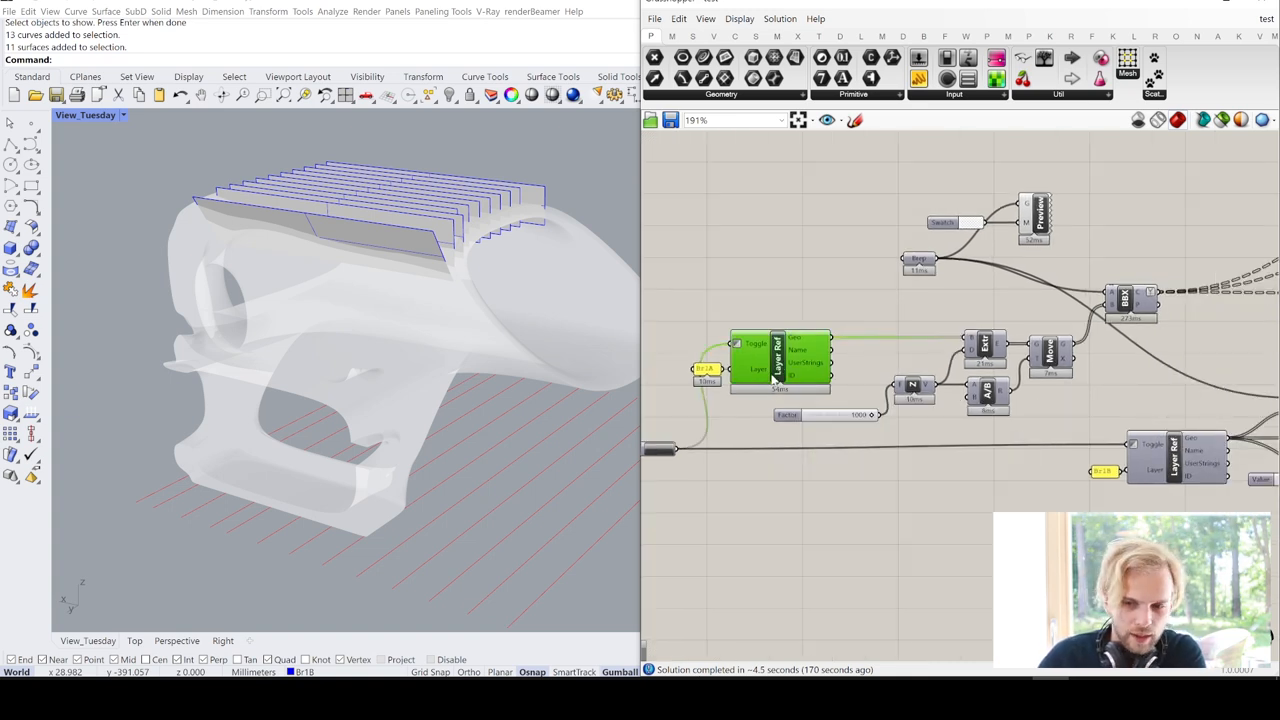
scroll("up", 3)
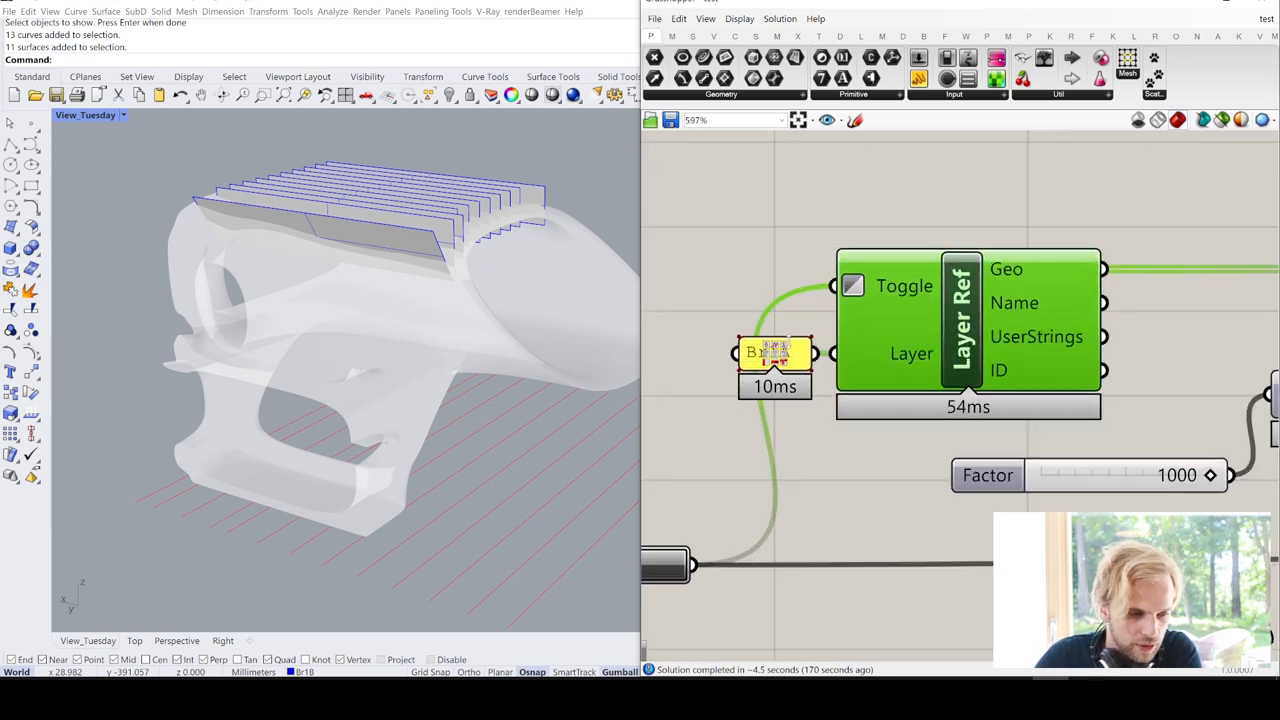
scroll("down", 3)
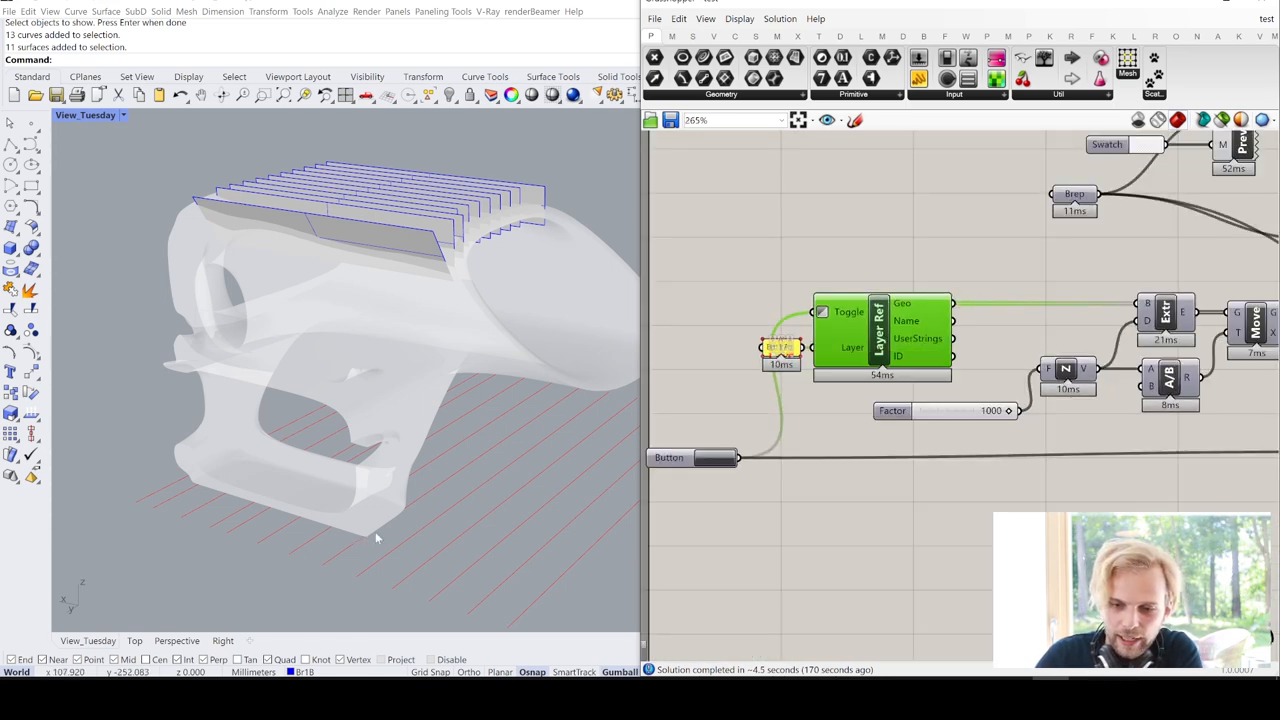
left_click(822, 312)
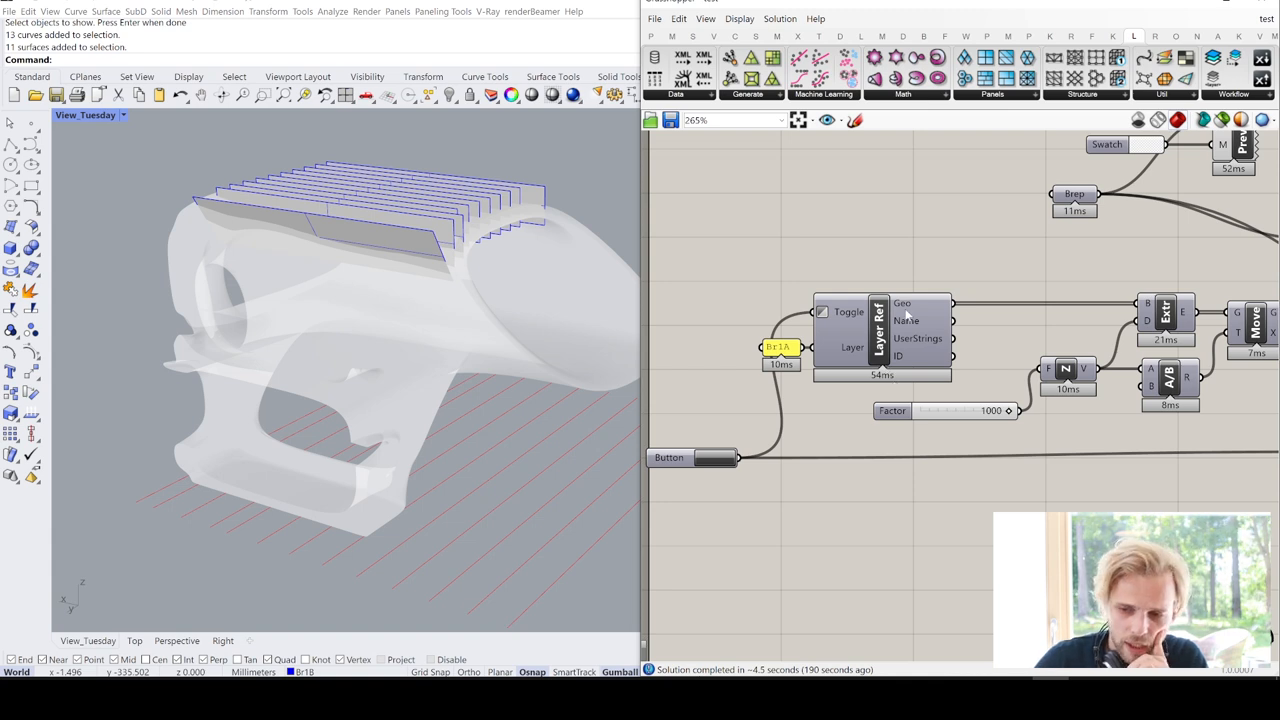
mouse_move(904, 304)
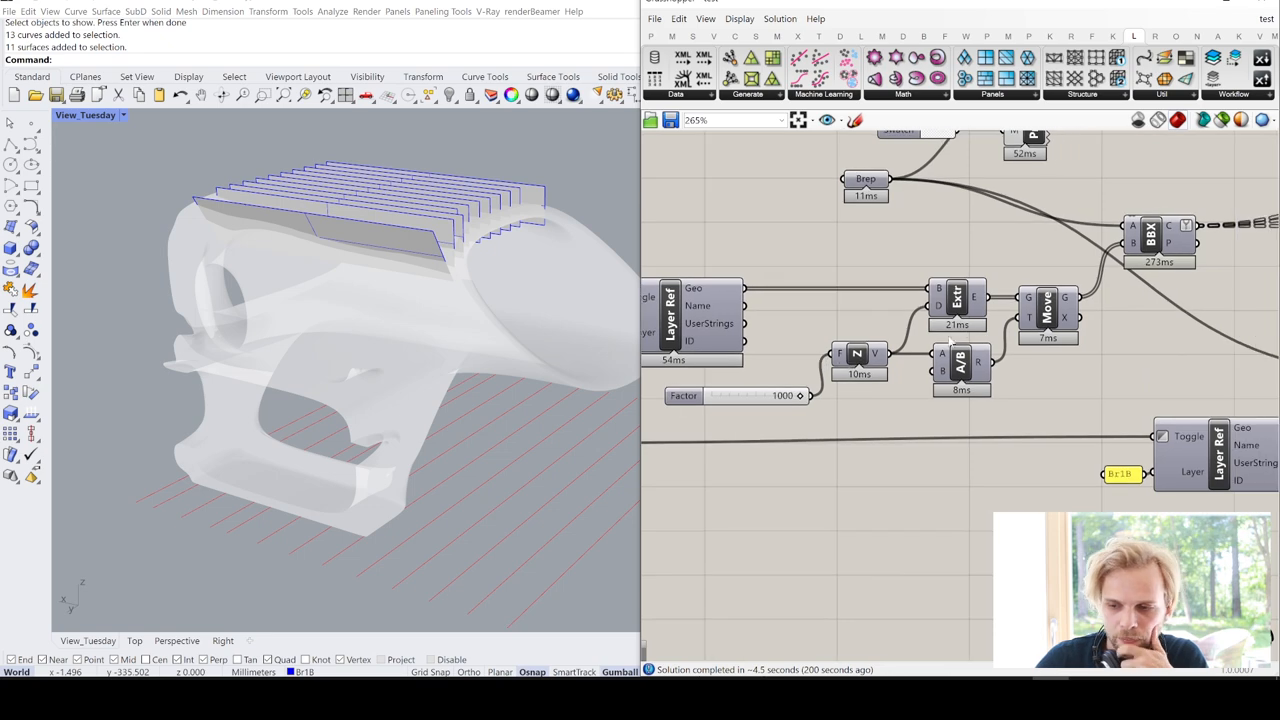
scroll("down", 3)
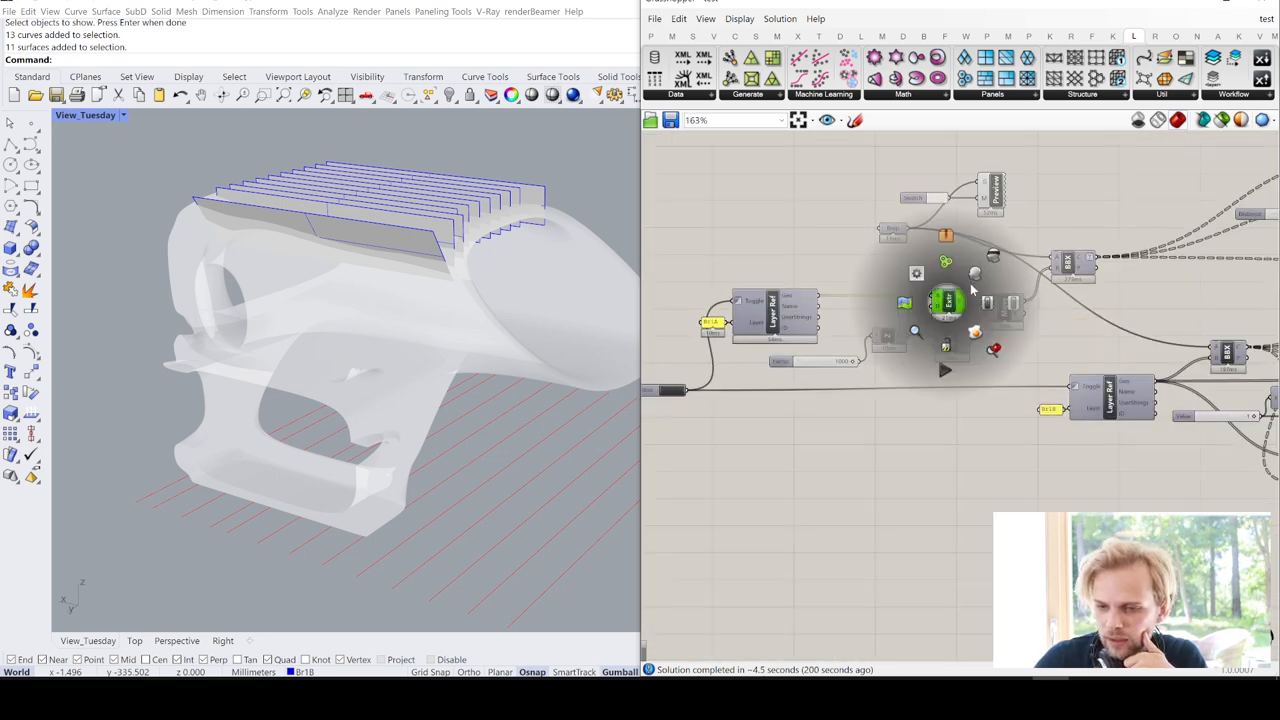
left_click(944, 296)
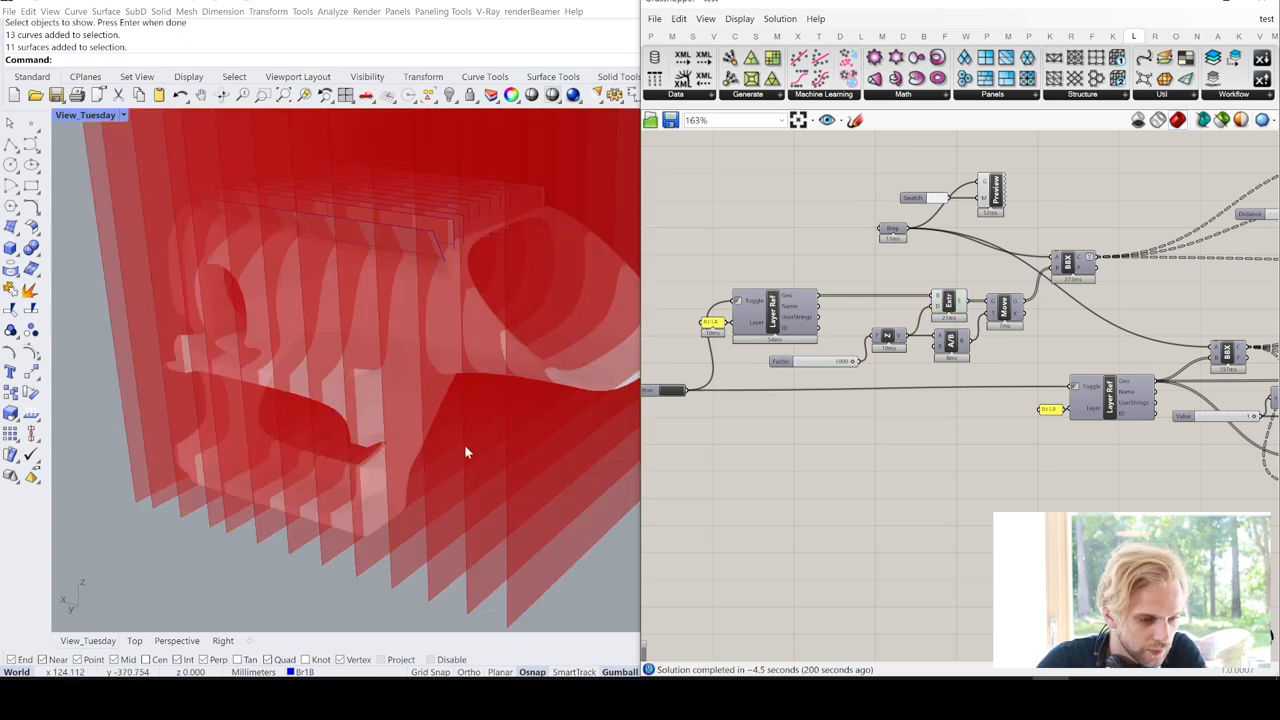
mouse_move(510, 378)
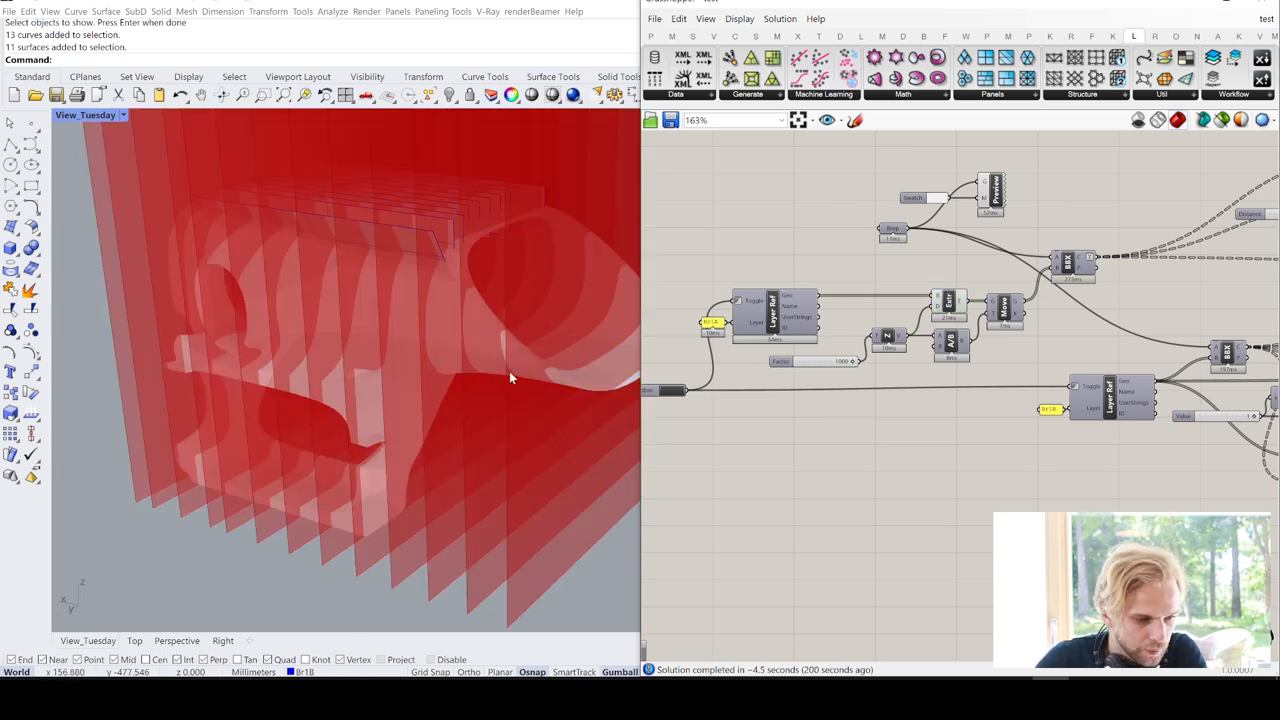
left_click_drag(510, 378, 500, 490)
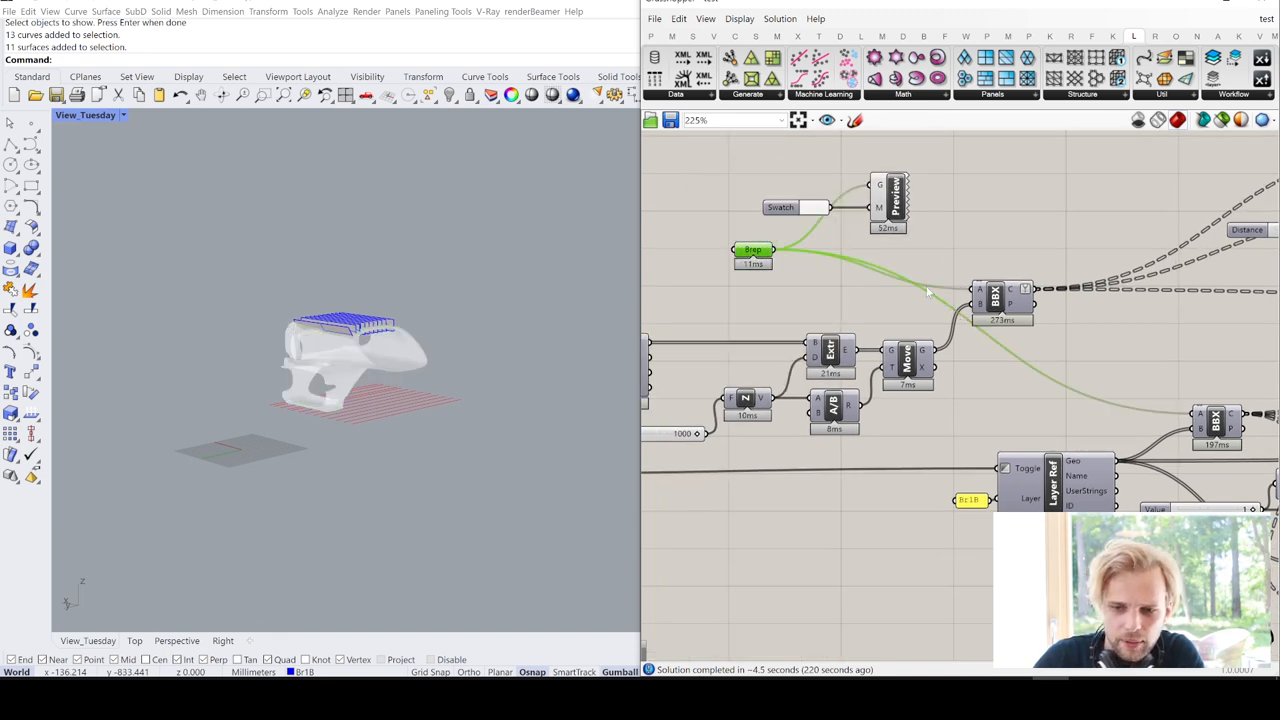
Undo the accidental Gumball move, then hit the Button to reload the Layer Ref massing geometry
scroll("up", 3)
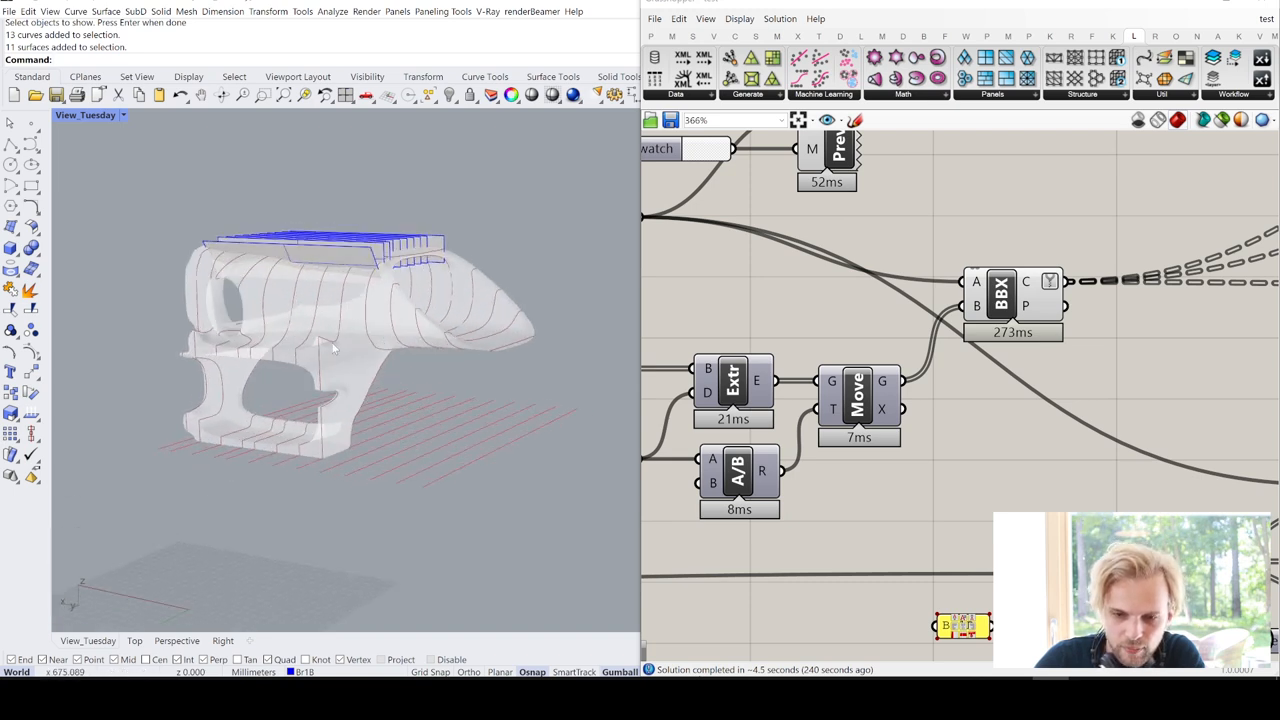
left_click_drag(336, 350, 404, 490)
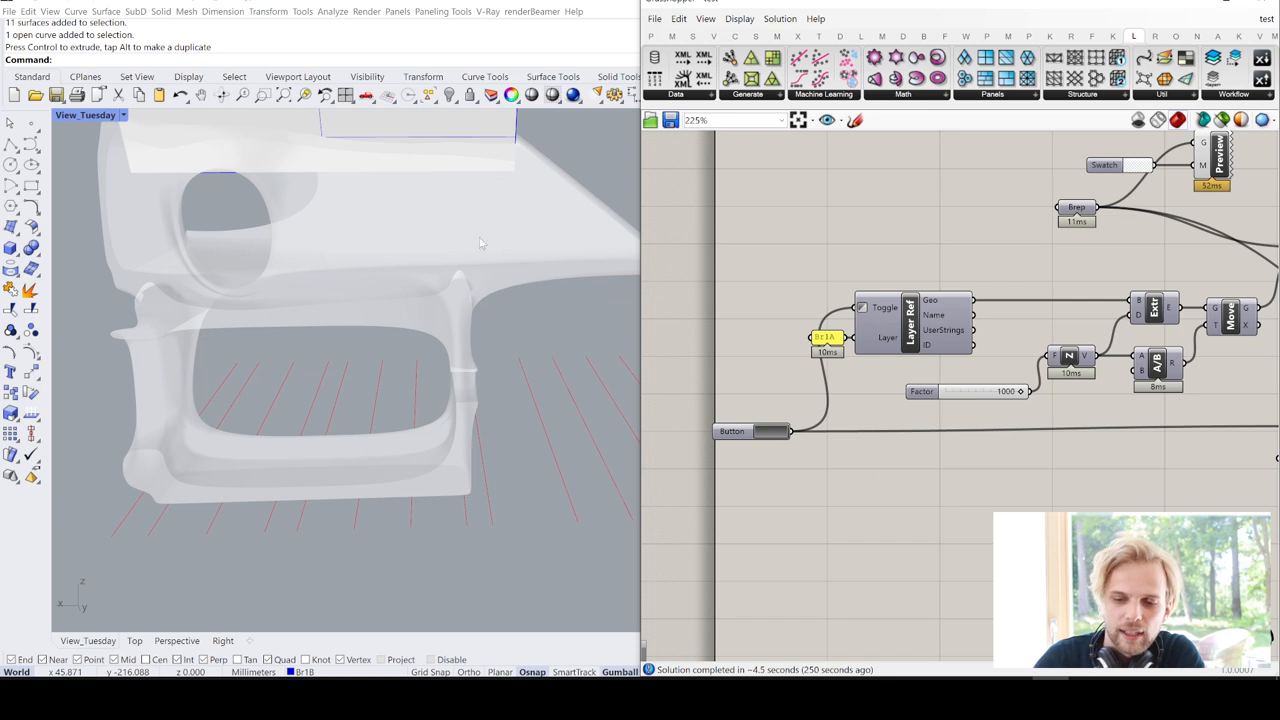
mouse_move(480, 258)
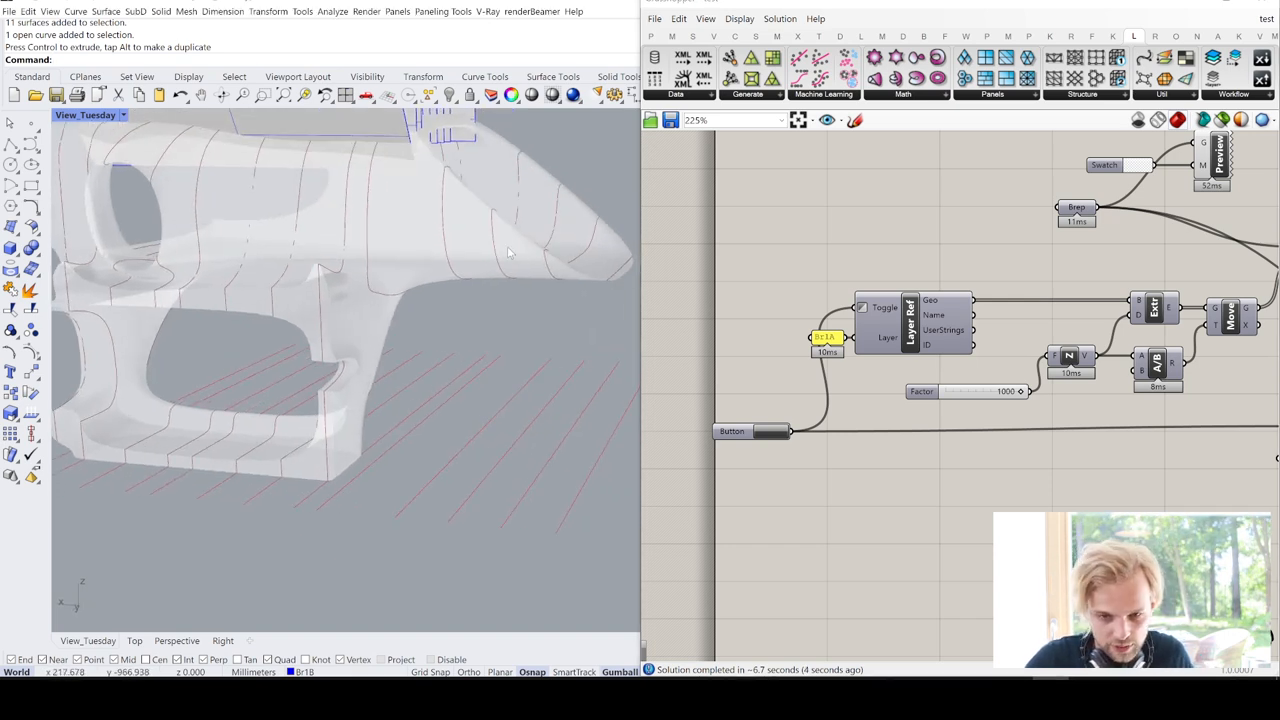
key("ctrl+z")
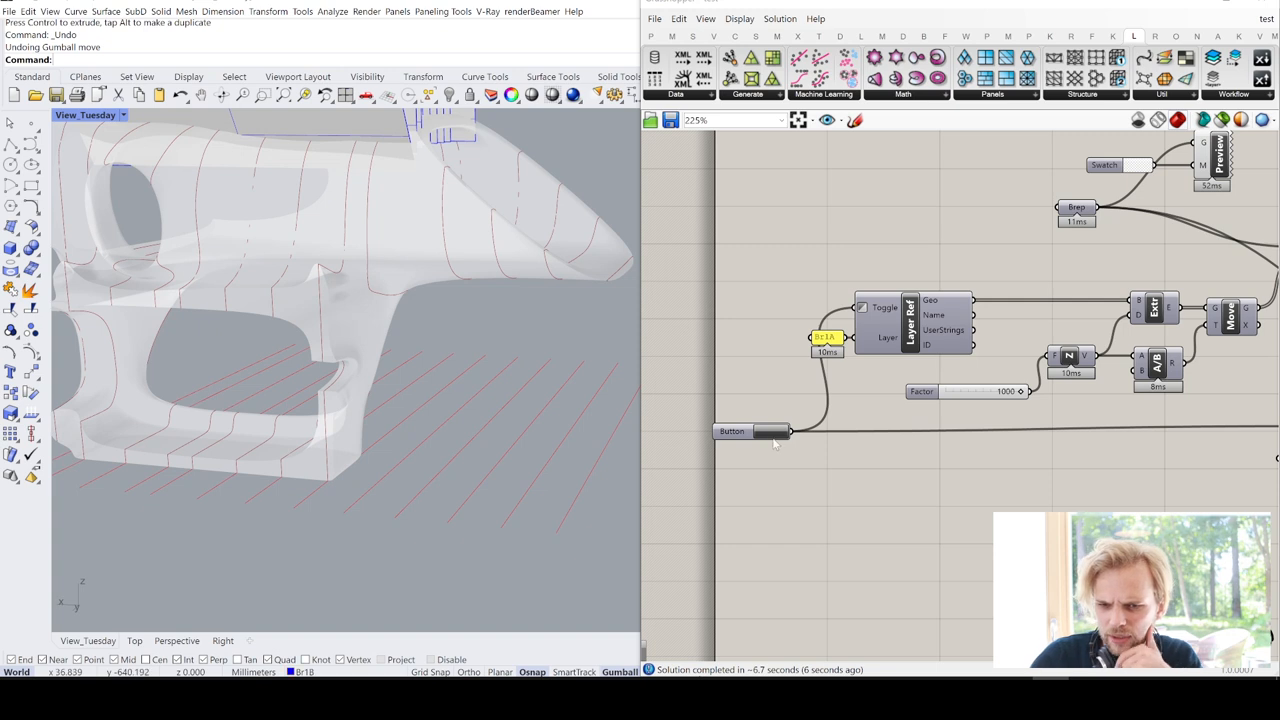
left_click(732, 432)
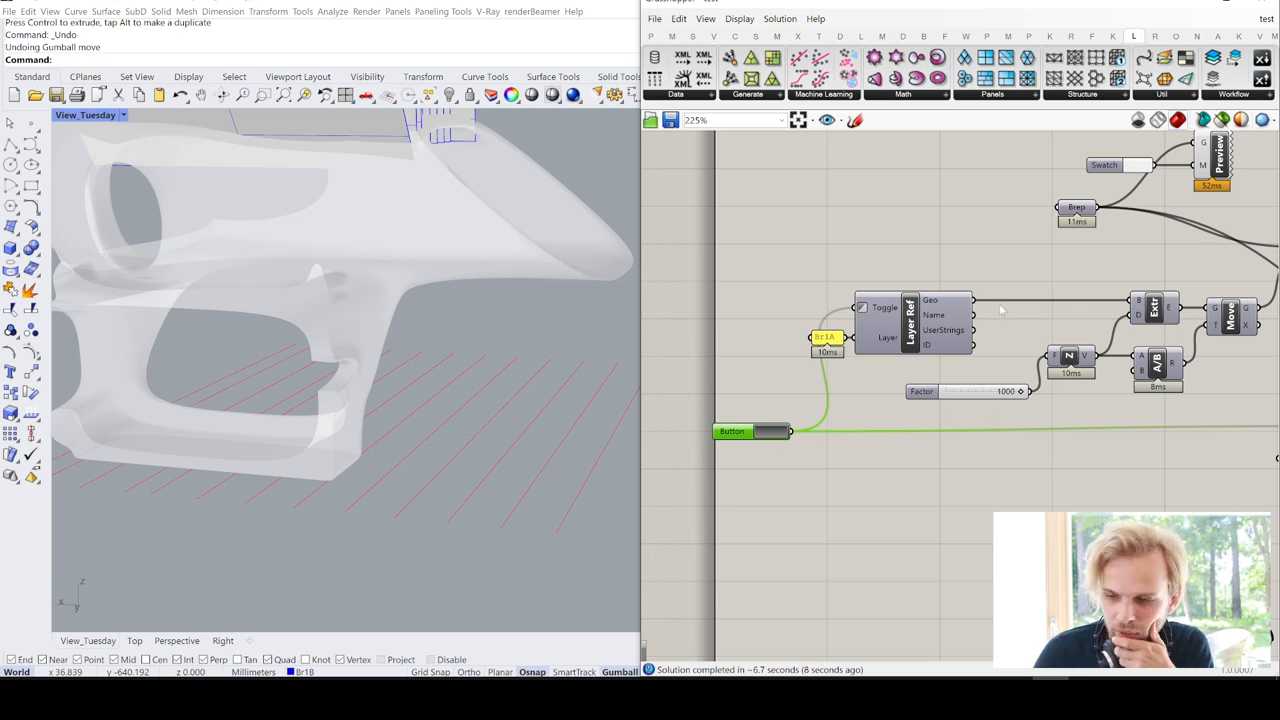
left_click(732, 432)
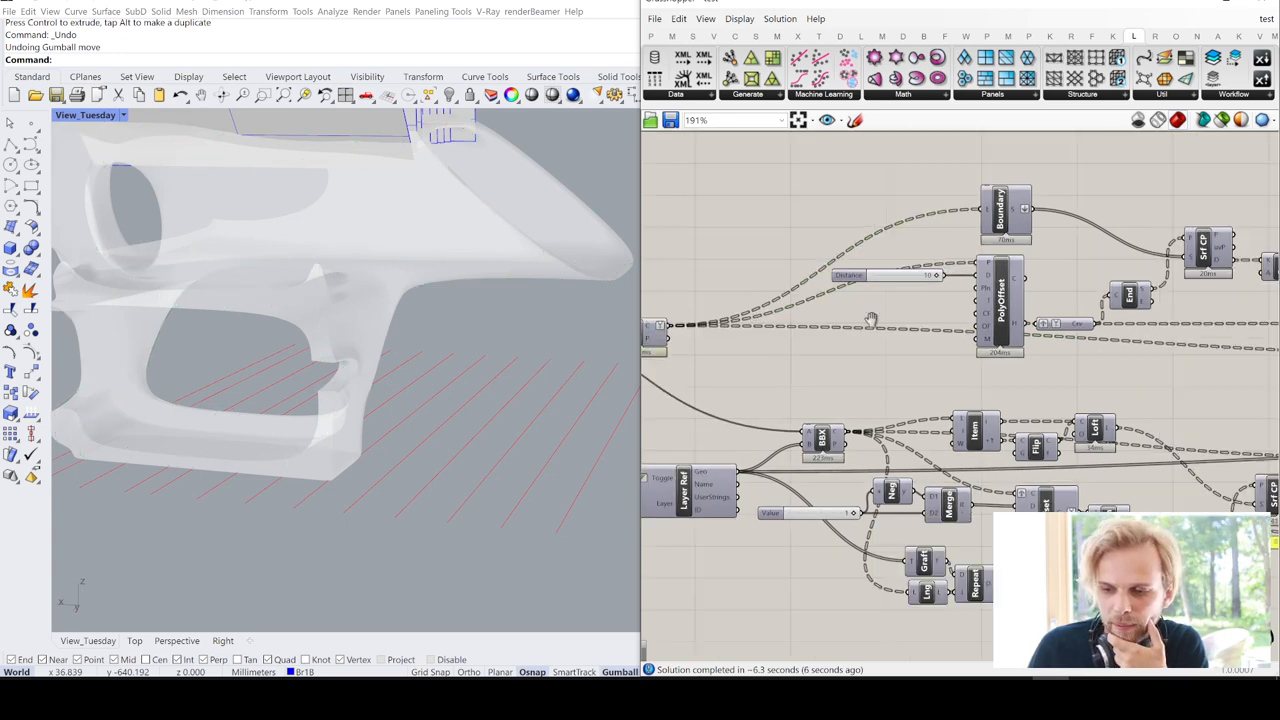
Highlight the bounding box output near PolyOffset and change its context-menu option
scroll("up", 3)
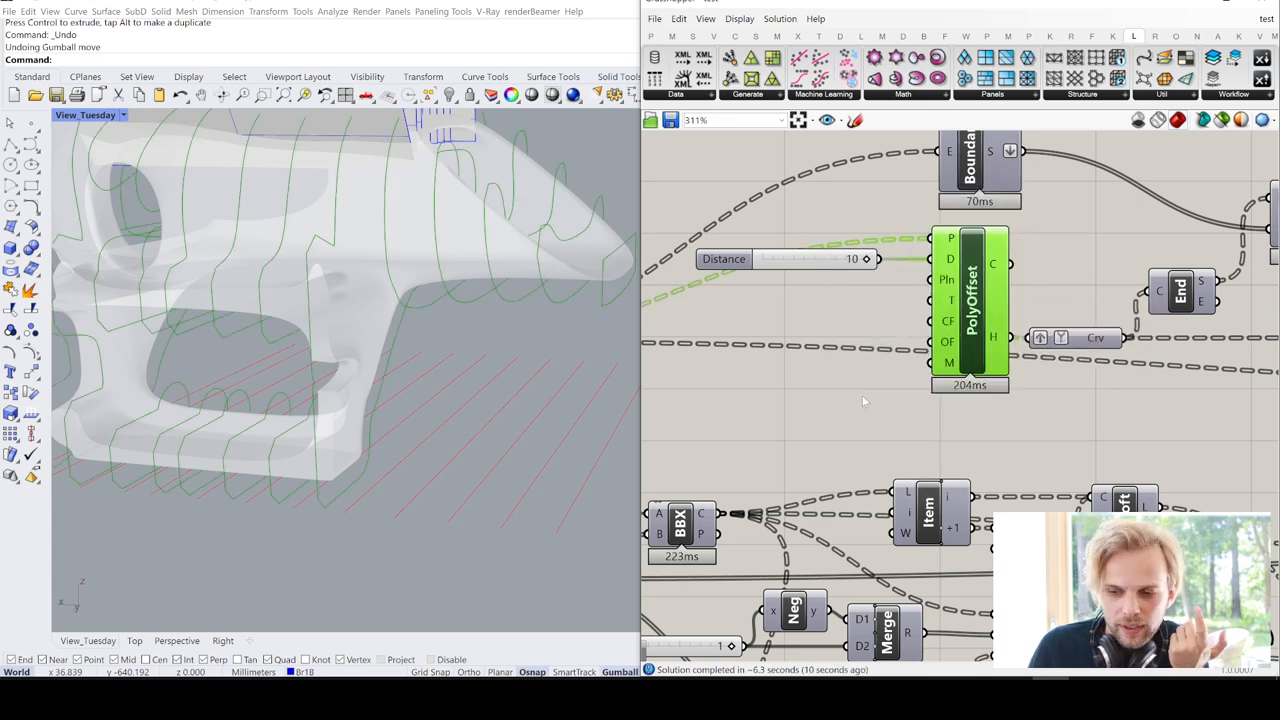
left_click_drag(400, 350, 414, 304)
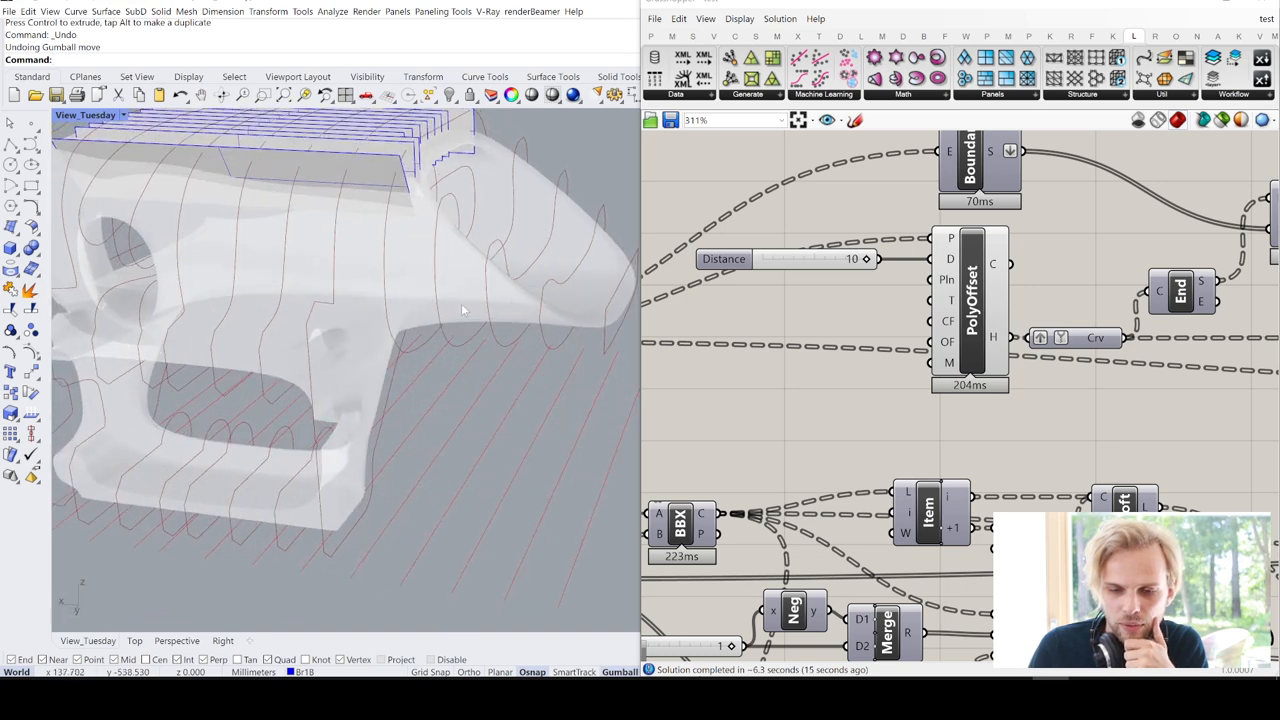
scroll("down", 3)
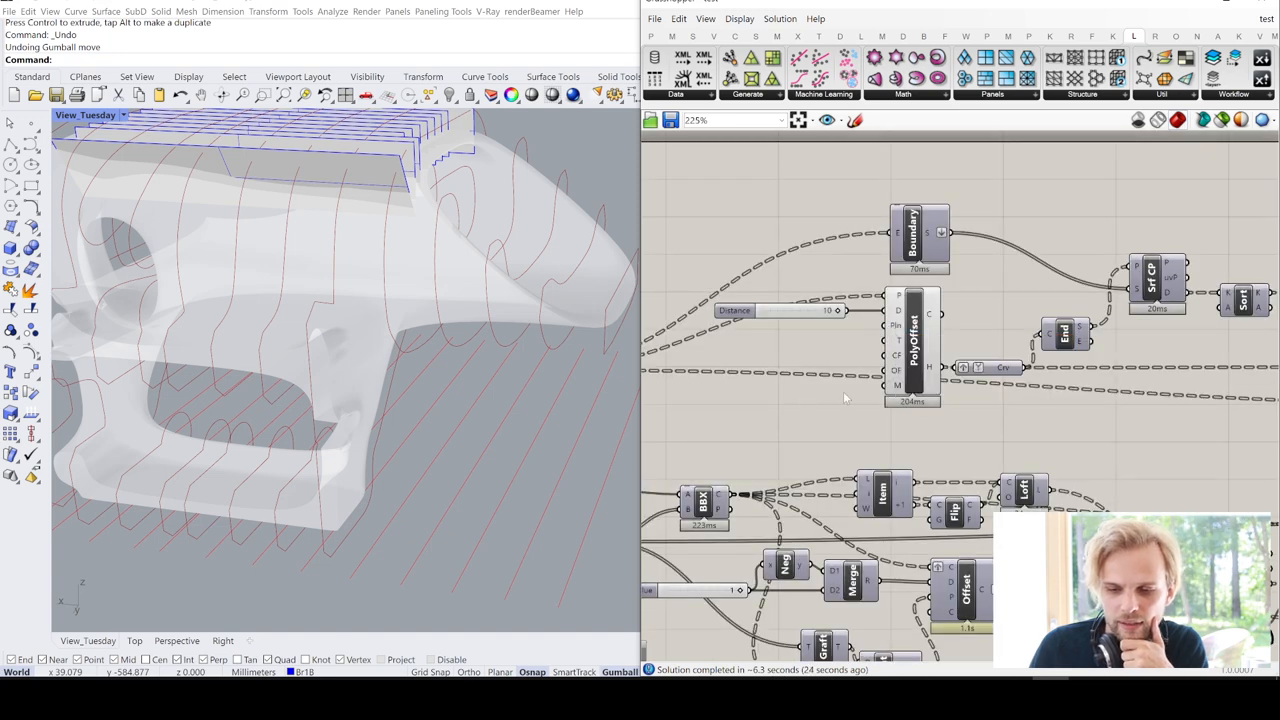
mouse_move(1004, 420)
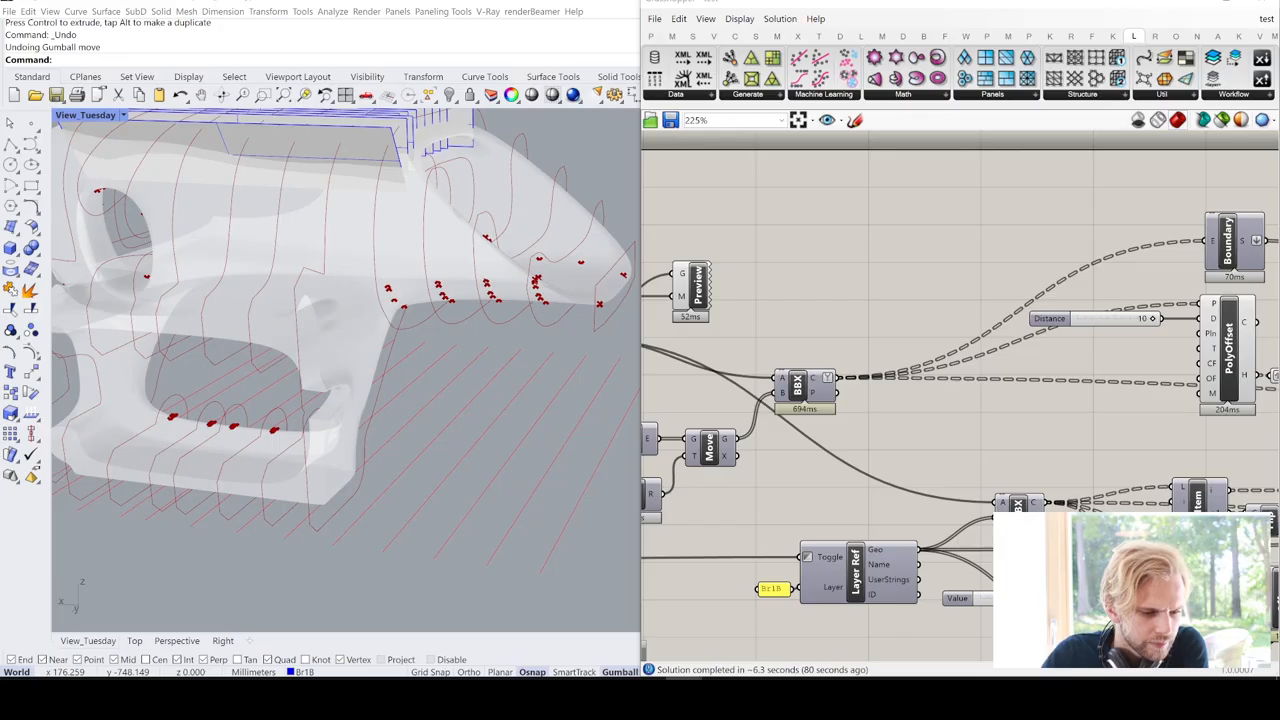
mouse_move(914, 288)
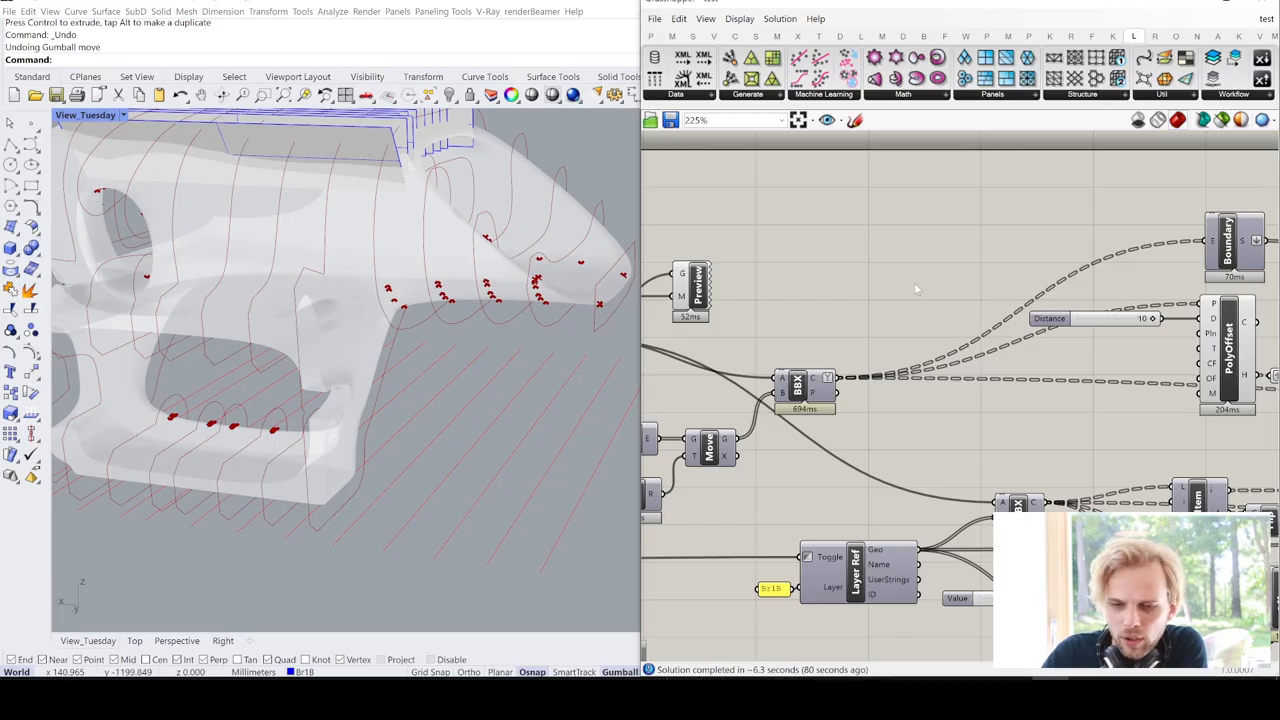
mouse_move(1014, 444)
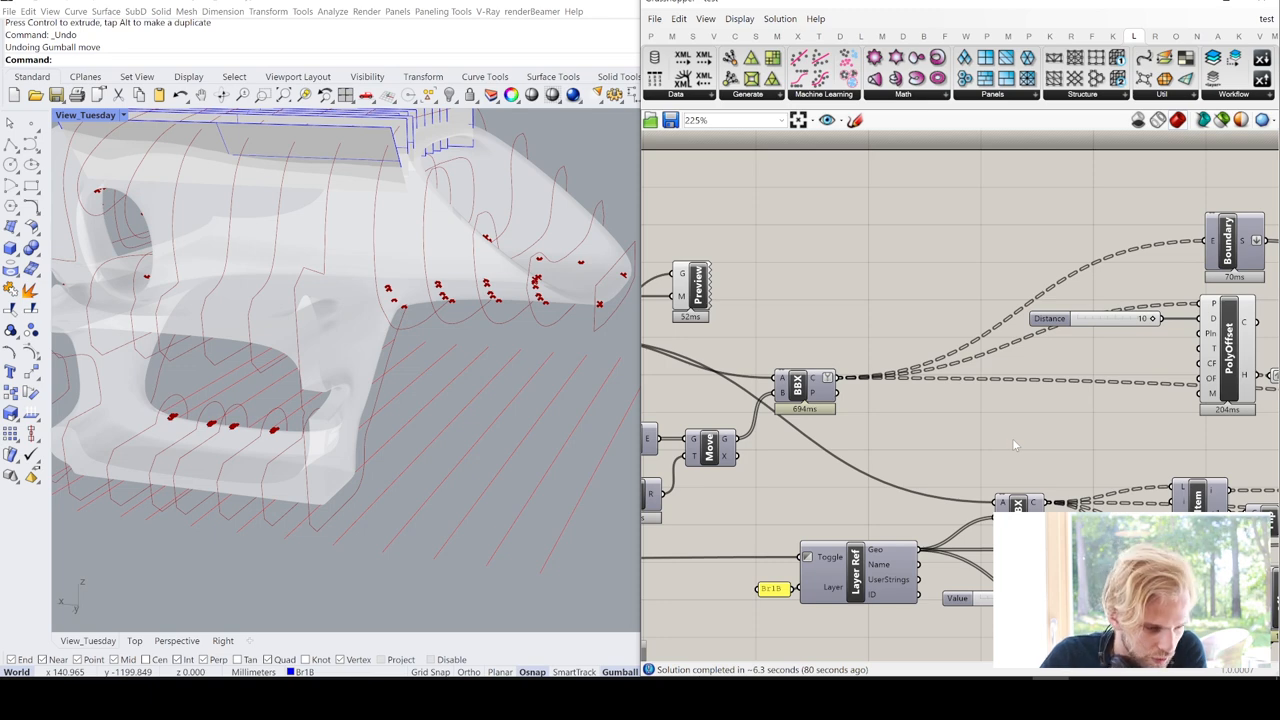
scroll("up", 3)
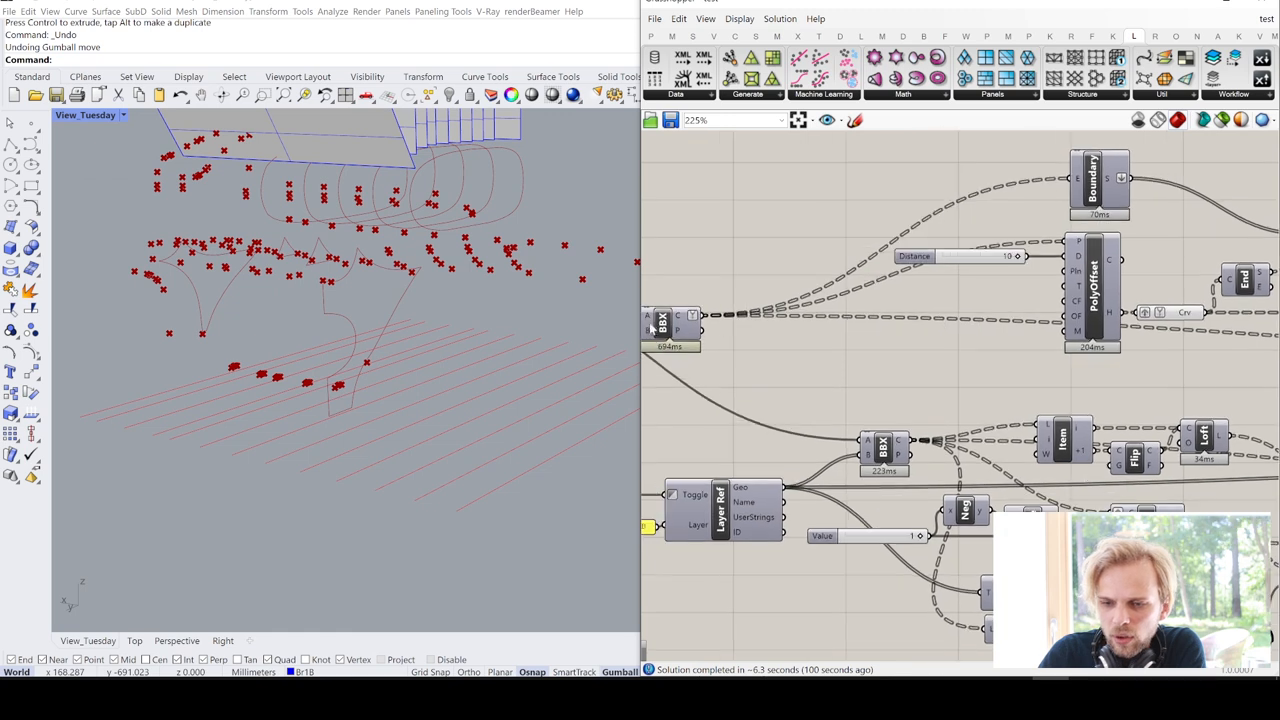
left_click(670, 320)
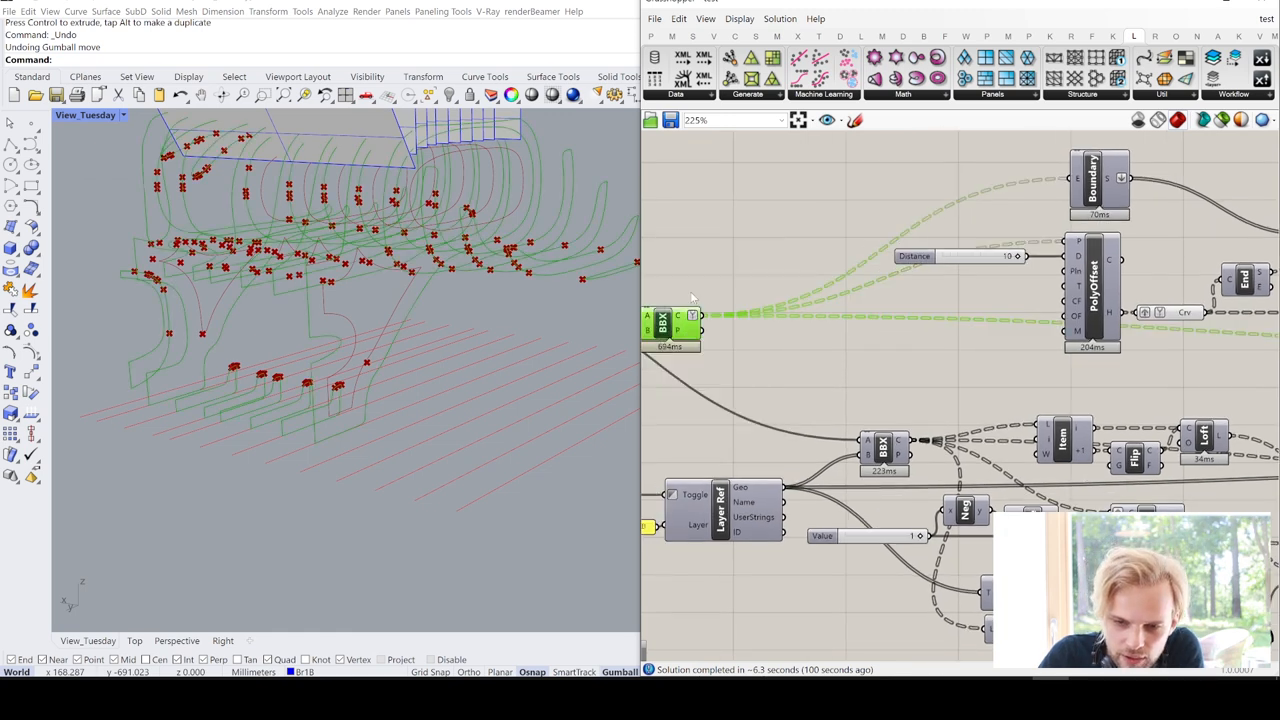
mouse_move(868, 220)
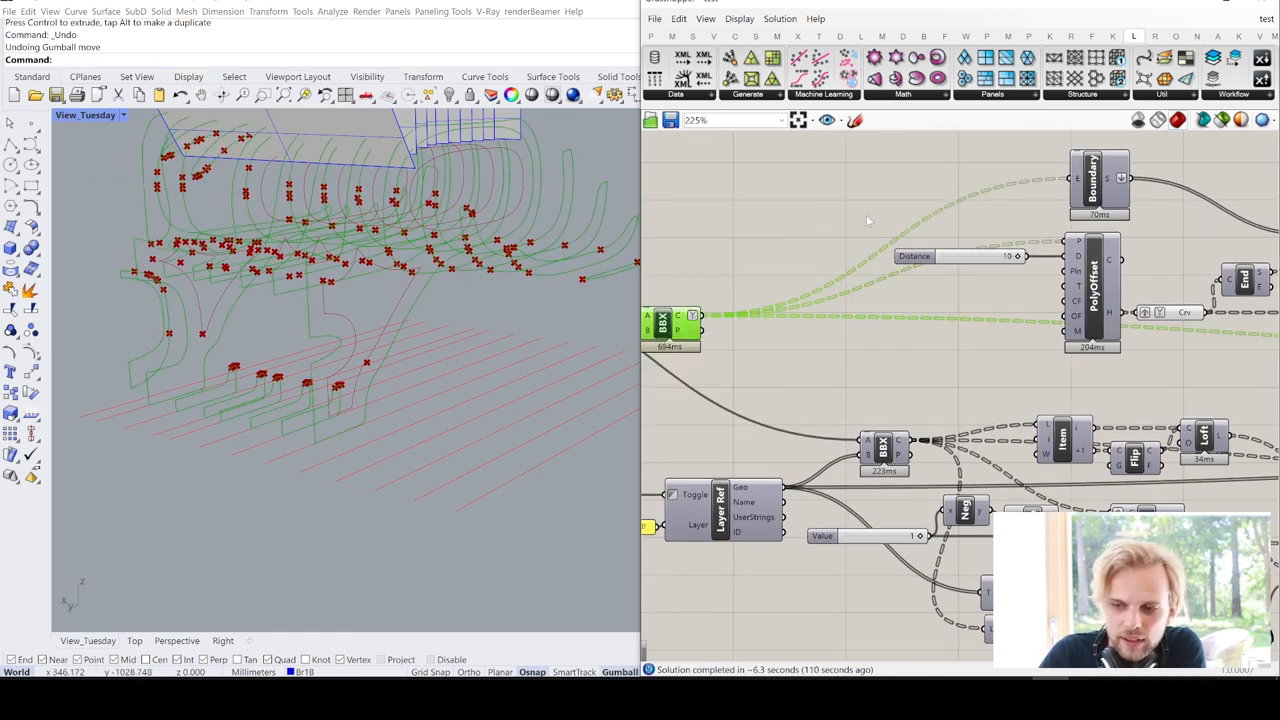
right_click(670, 320)
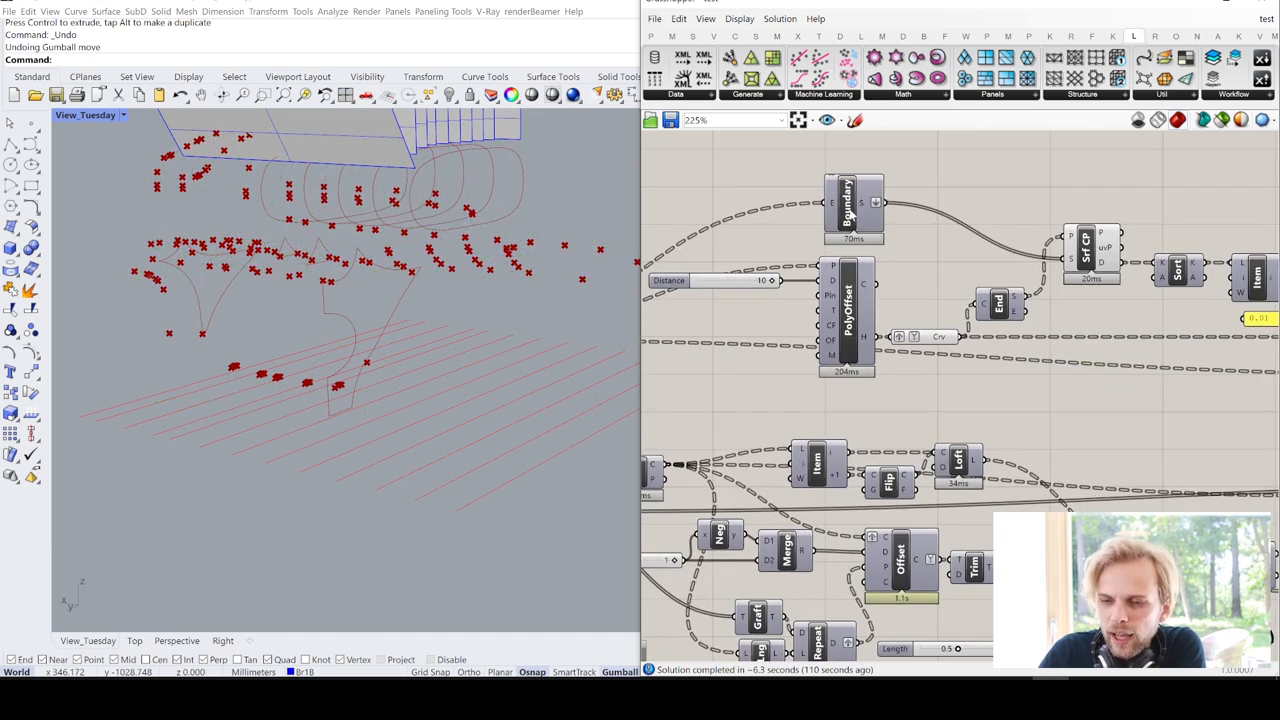
left_click(852, 204)
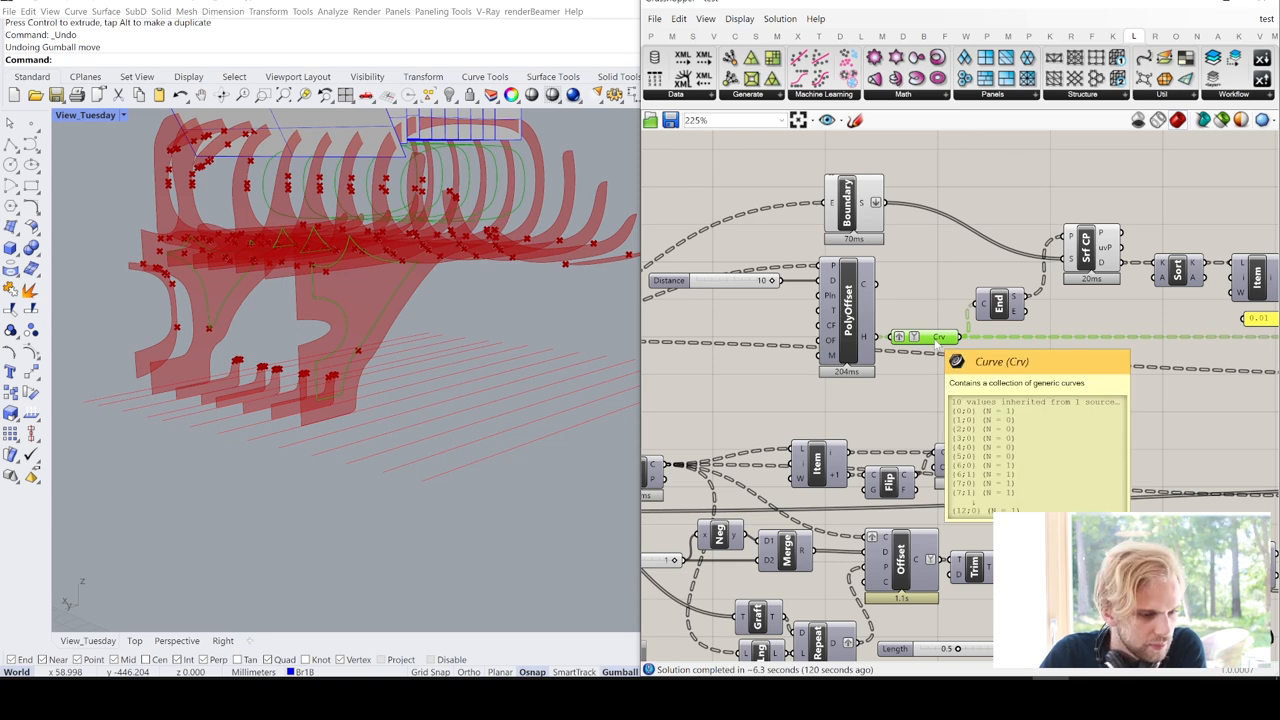
Highlight the surface closest point results and orbit to inspect the offset ribs as the preview clears
scroll("up", 3)
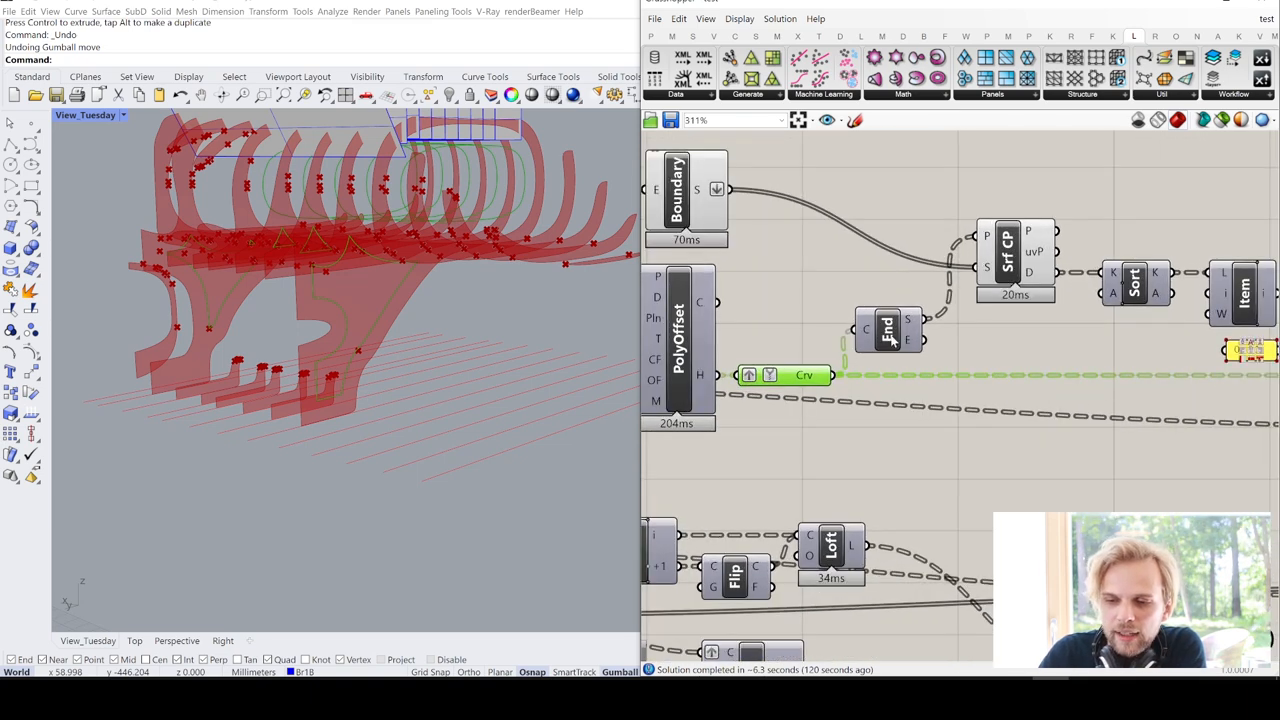
mouse_move(908, 320)
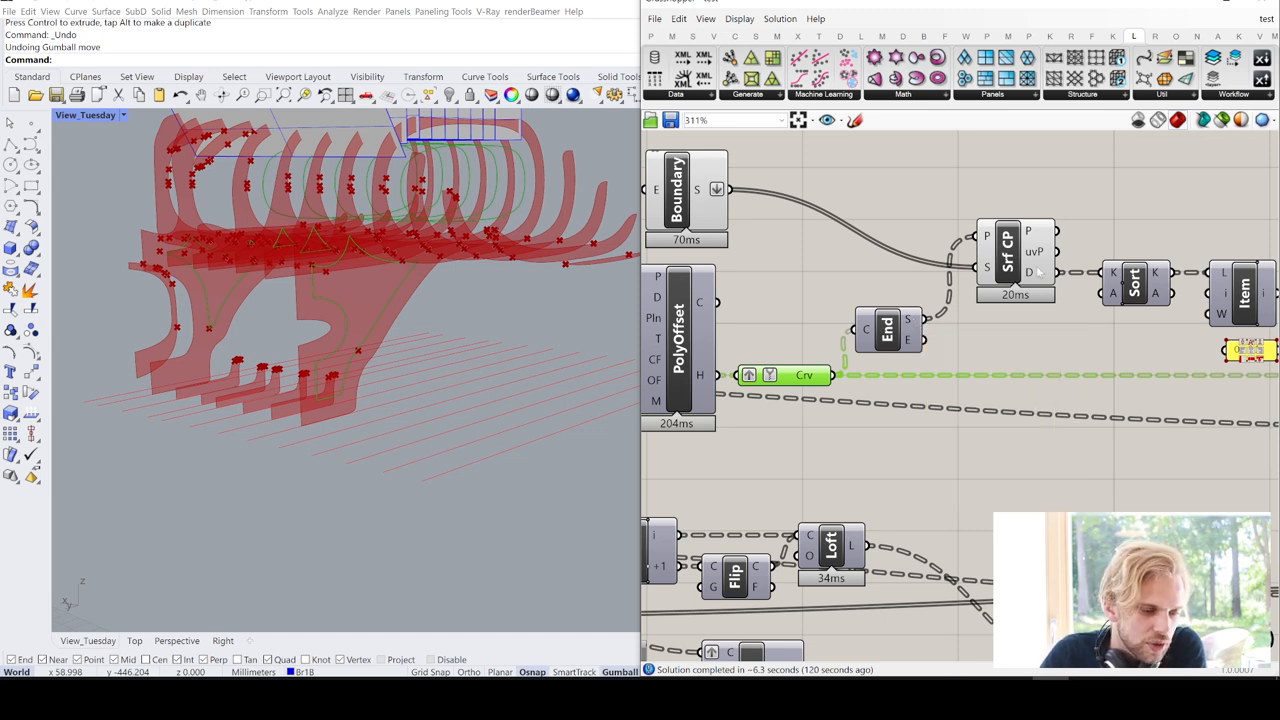
left_click(1008, 256)
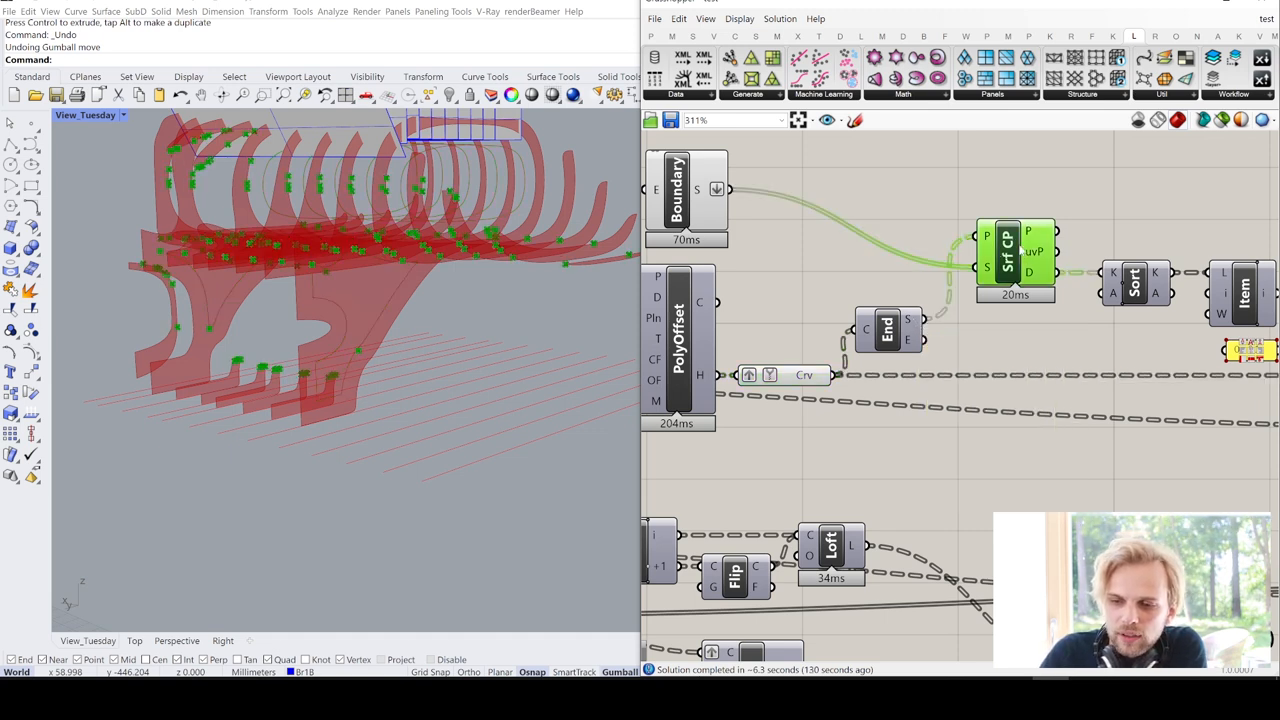
mouse_move(1004, 256)
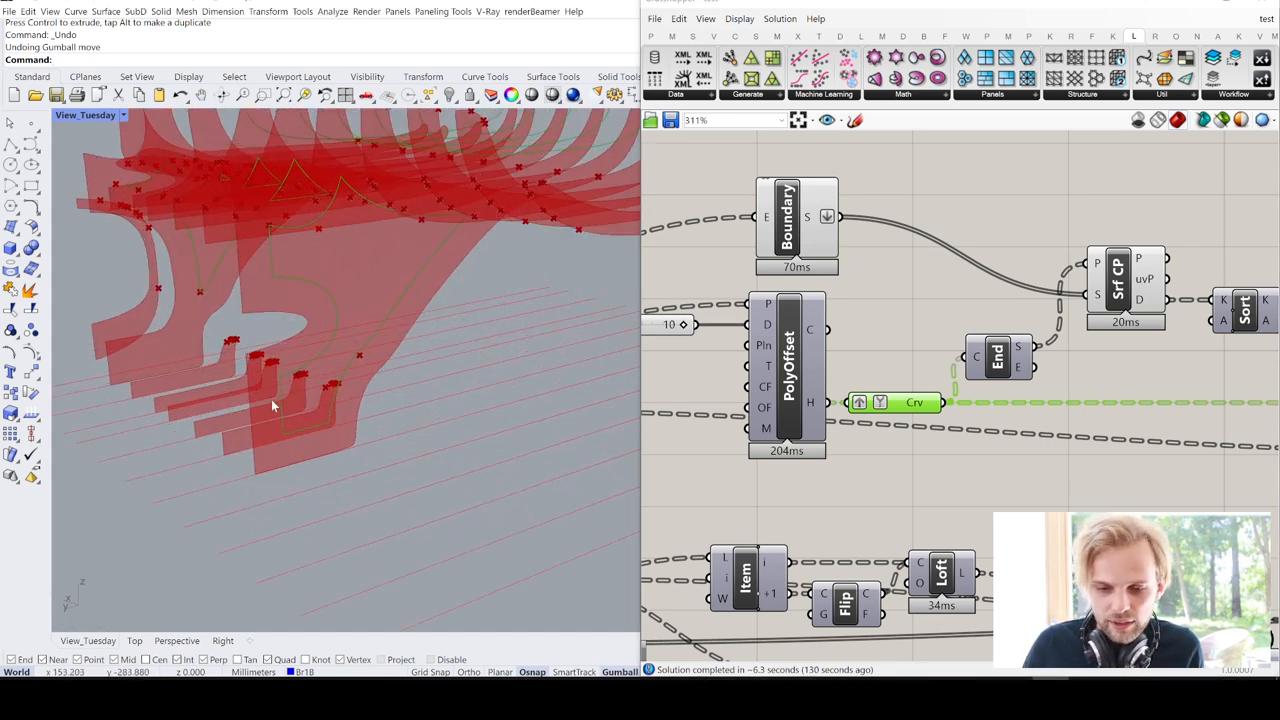
mouse_move(296, 288)
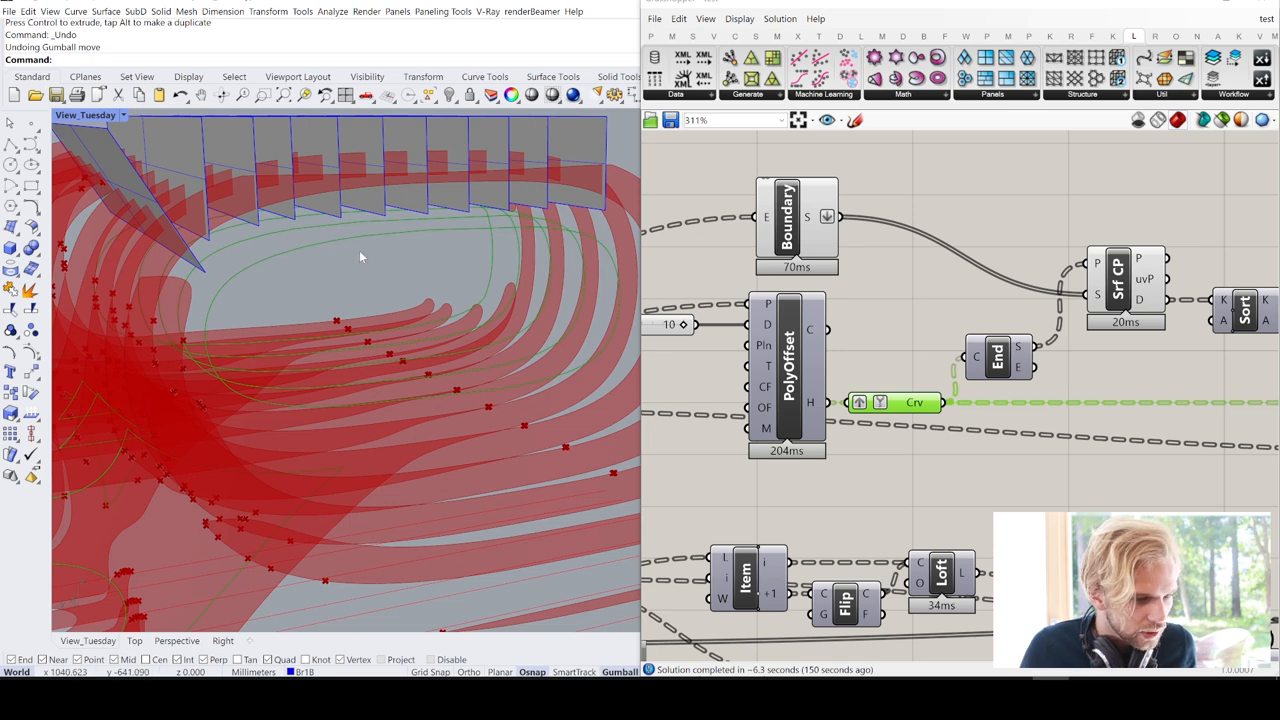
left_click_drag(360, 256, 422, 376)
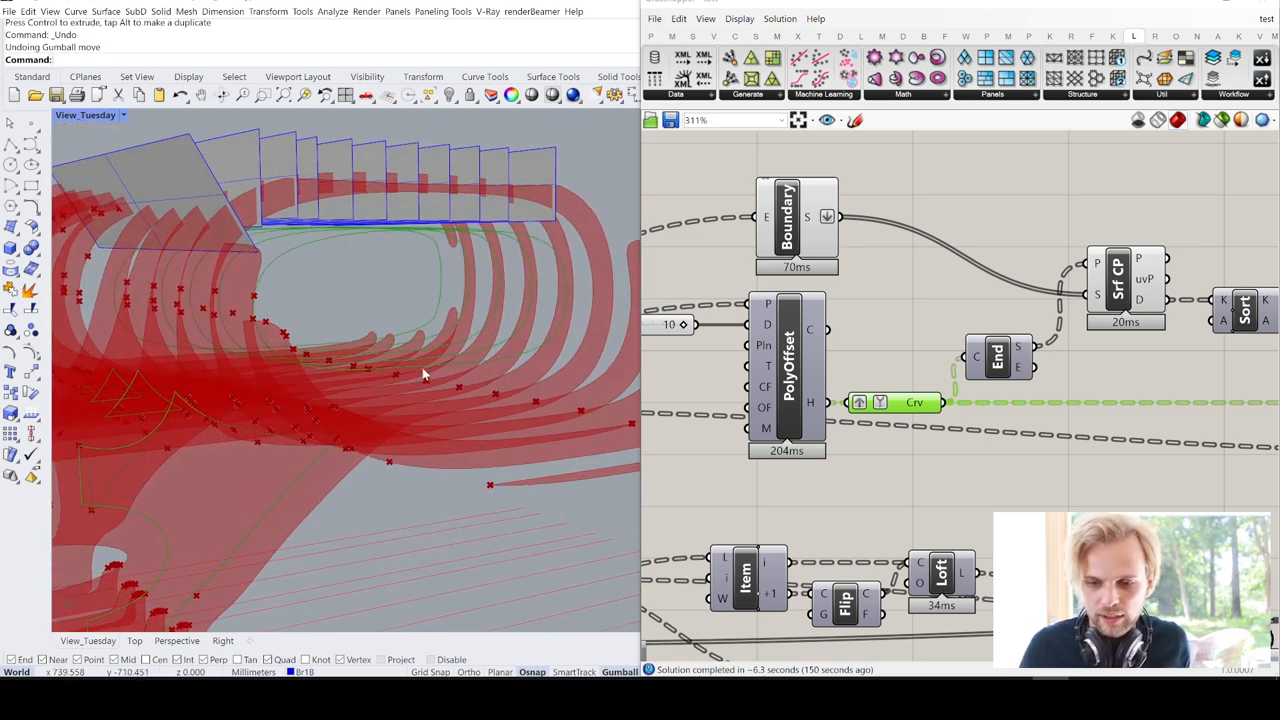
mouse_move(424, 374)
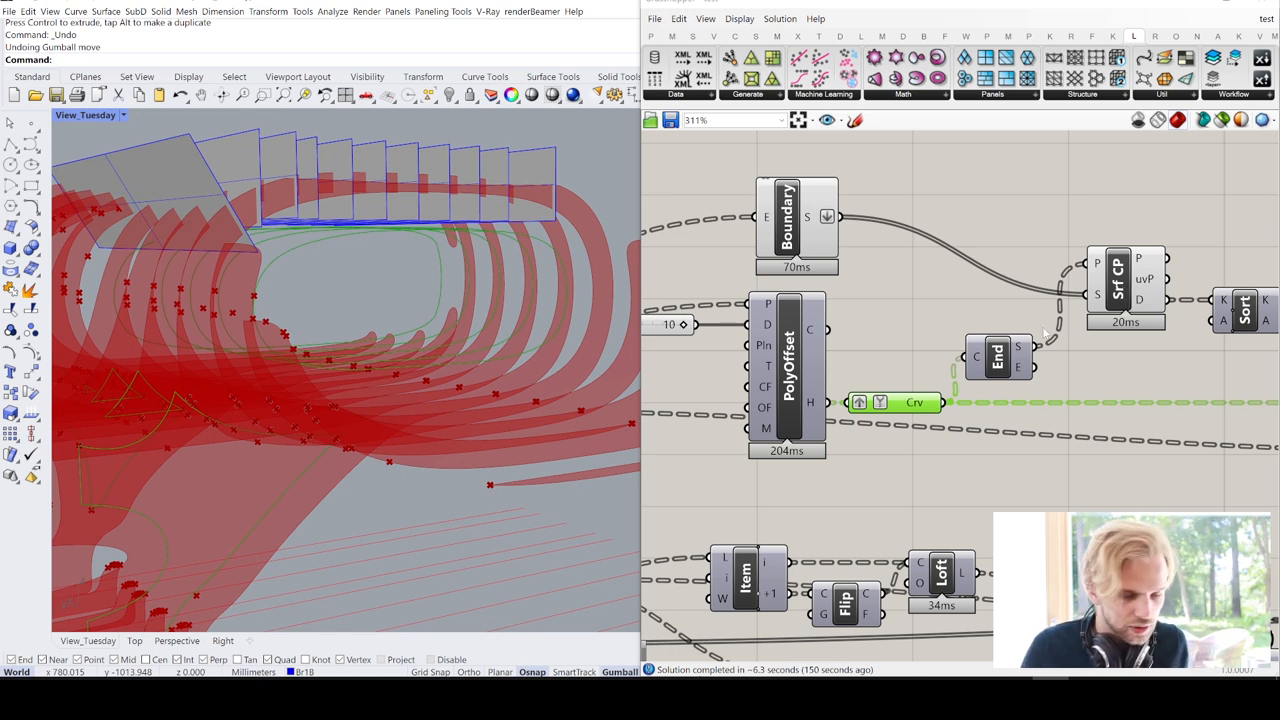
mouse_move(498, 236)
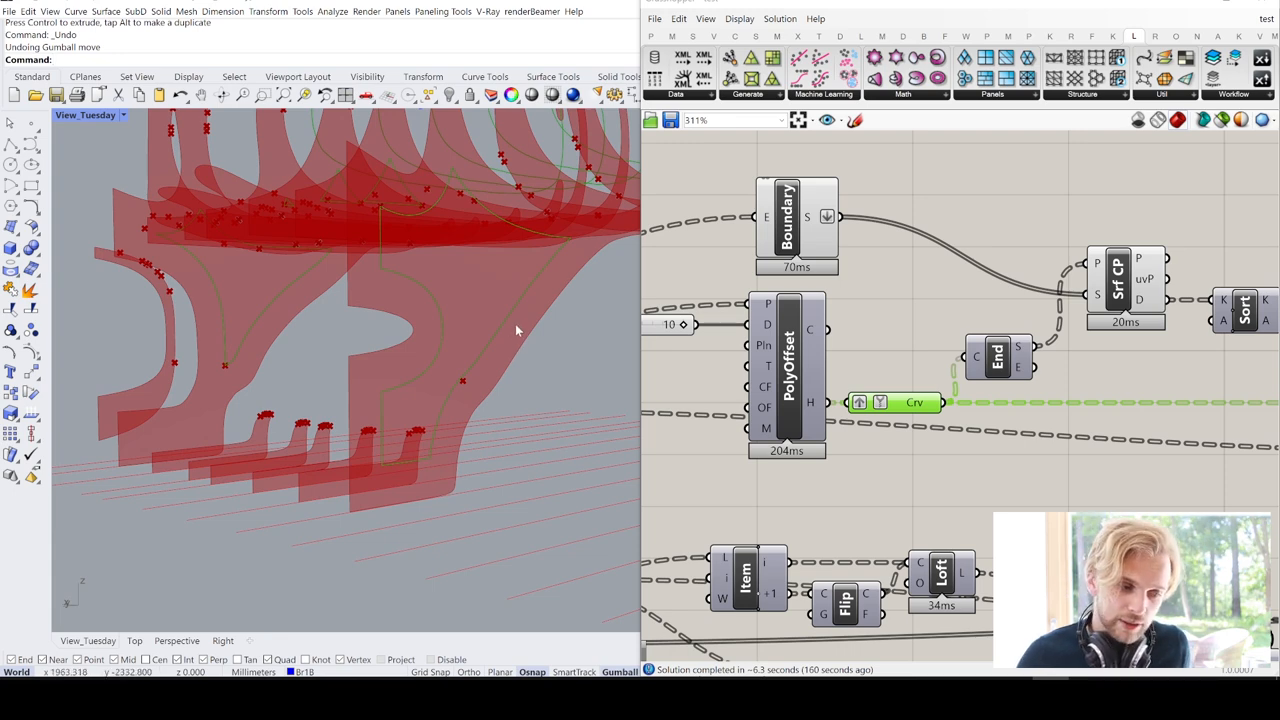
scroll("down", 3)
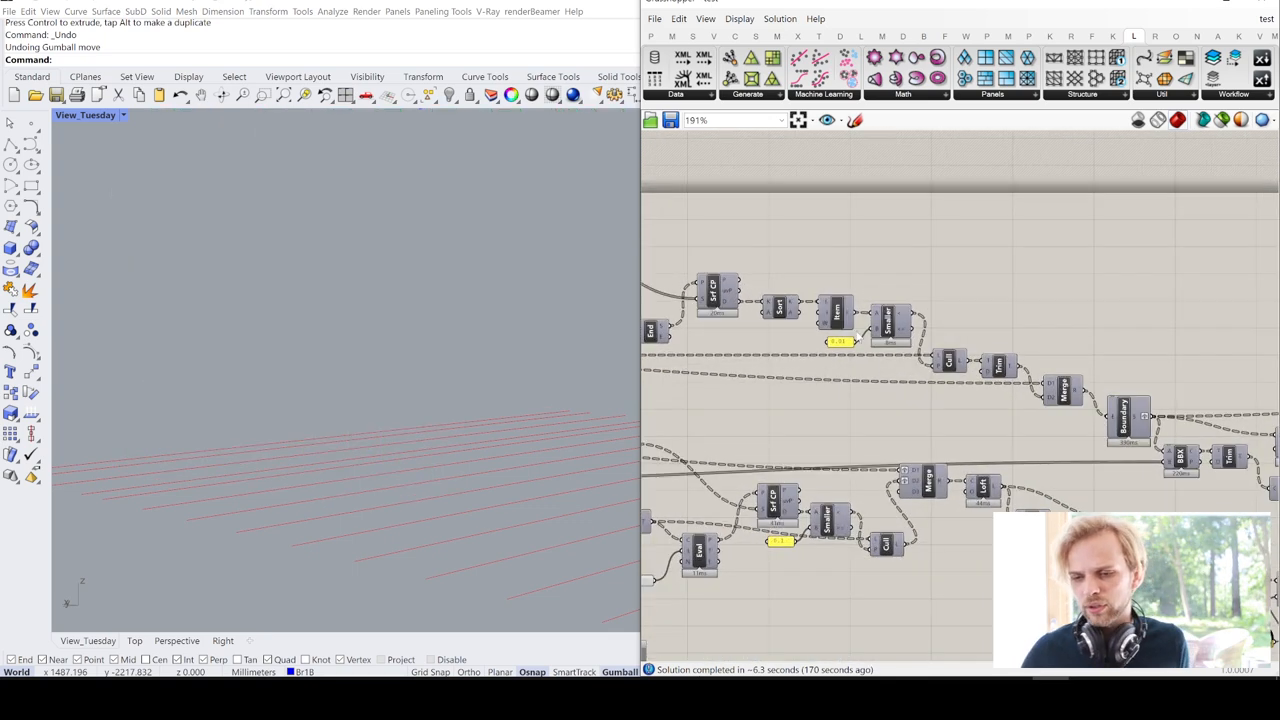
Remove the unused D3 input from the Merge component so the red rib previews regenerate
scroll("up", 3)
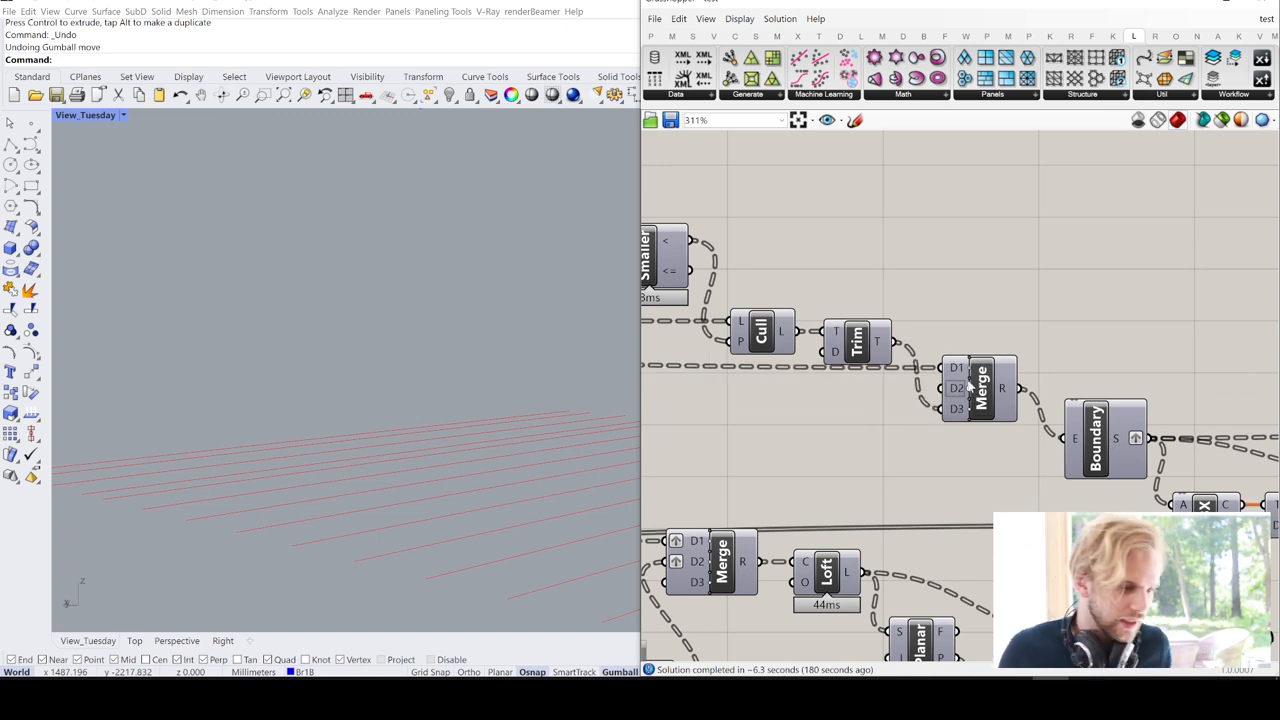
scroll("up", 3)
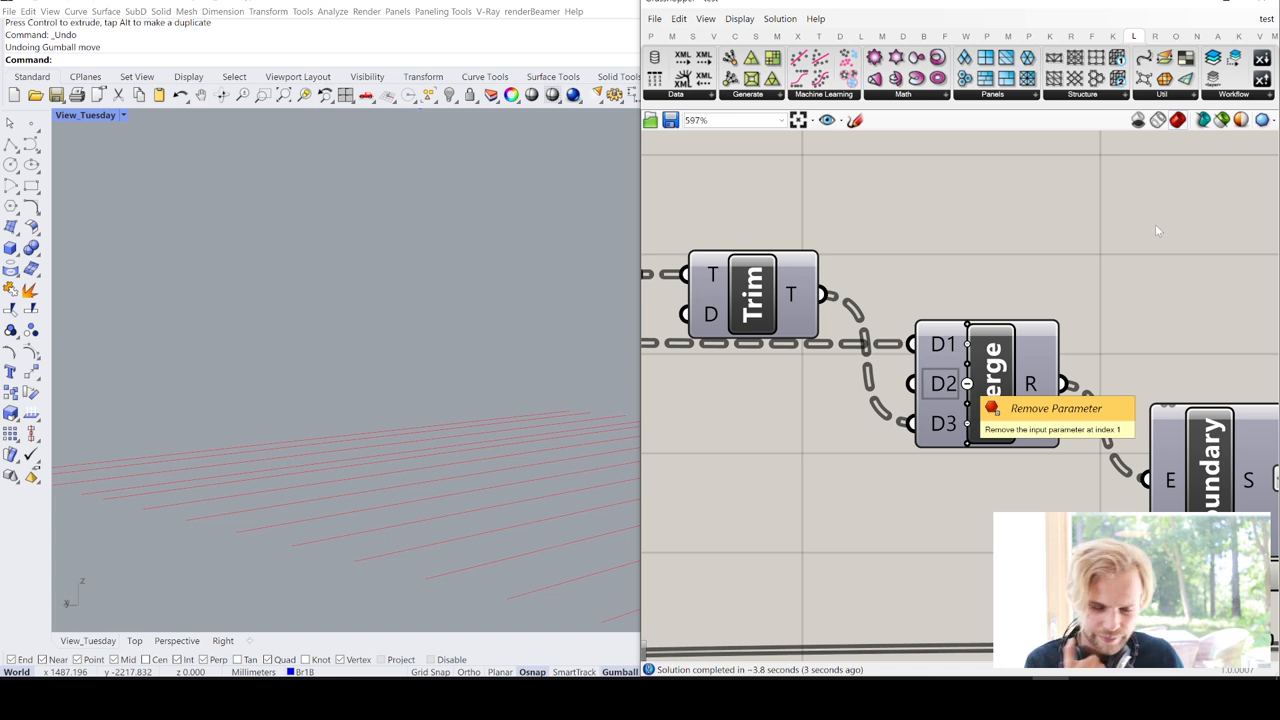
left_click(1054, 408)
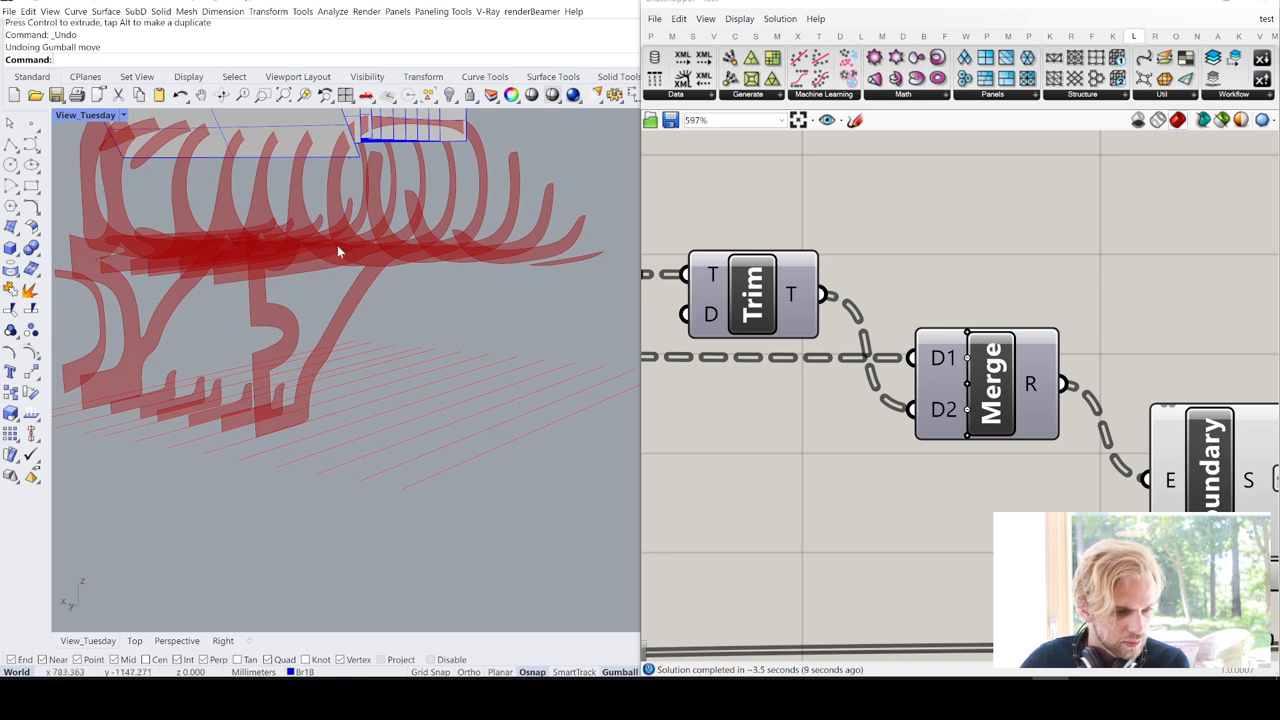
mouse_move(296, 284)
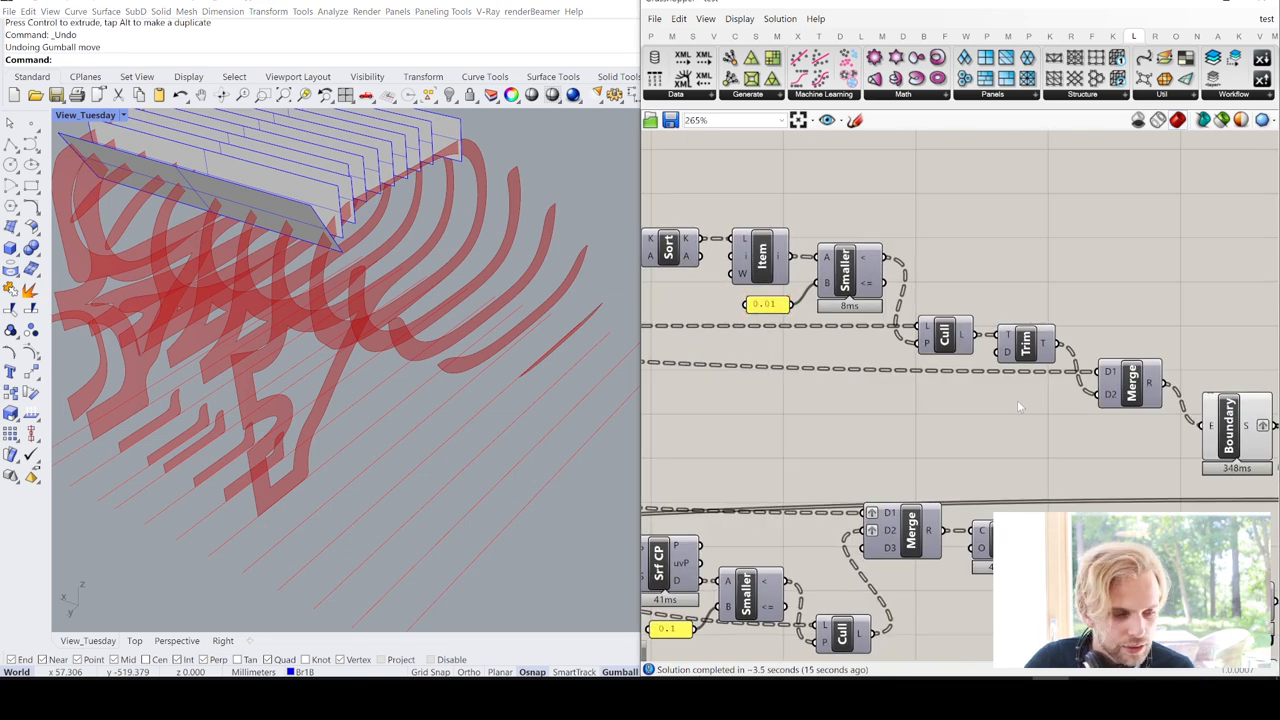
scroll("down", 3)
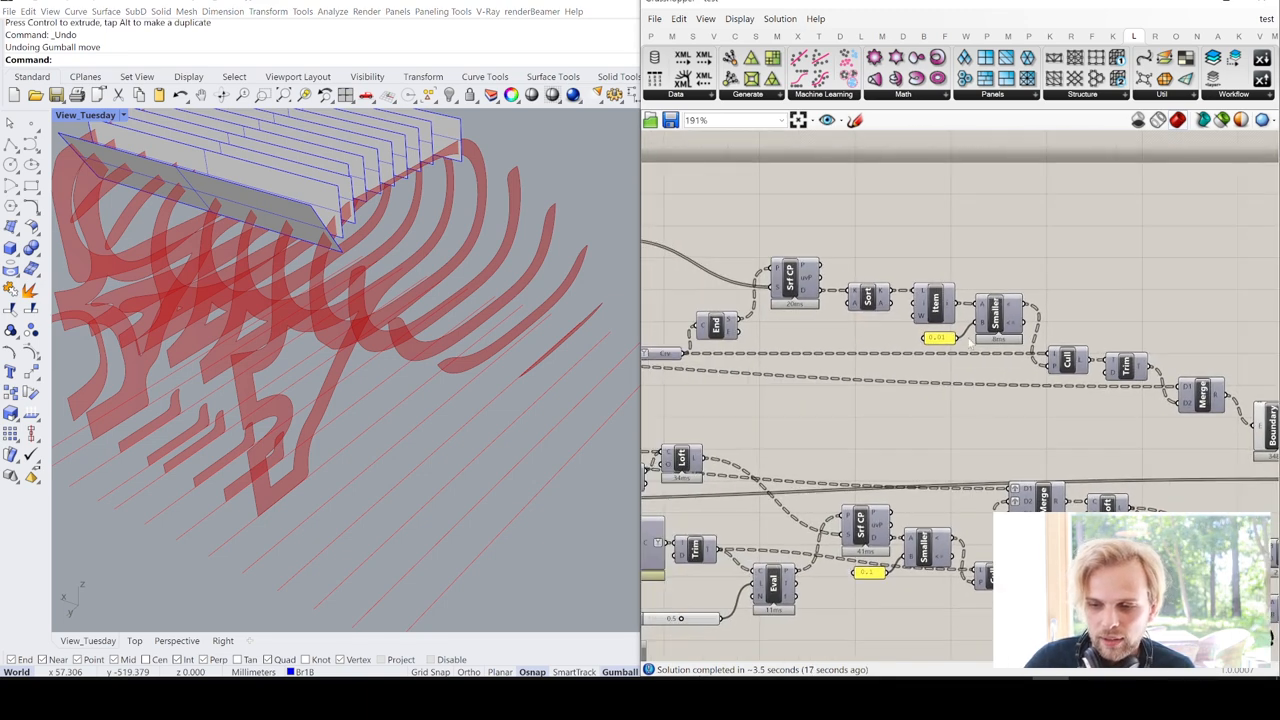
scroll("up", 3)
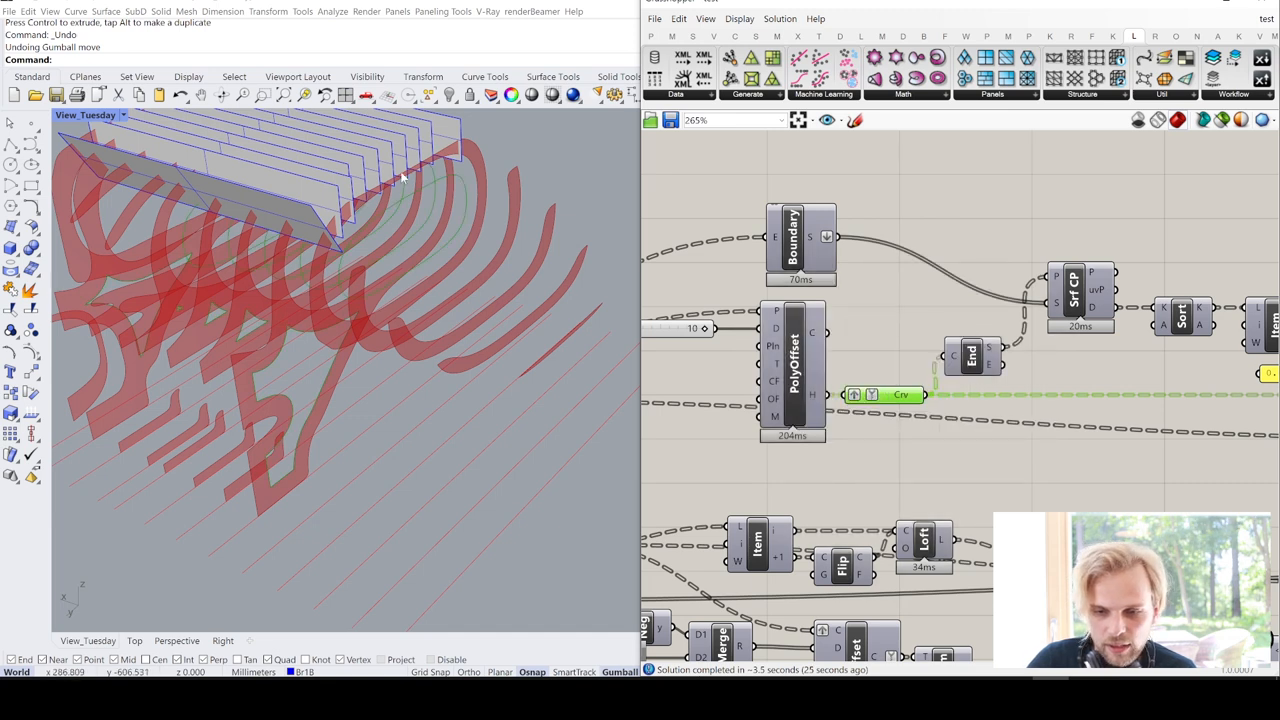
mouse_move(422, 232)
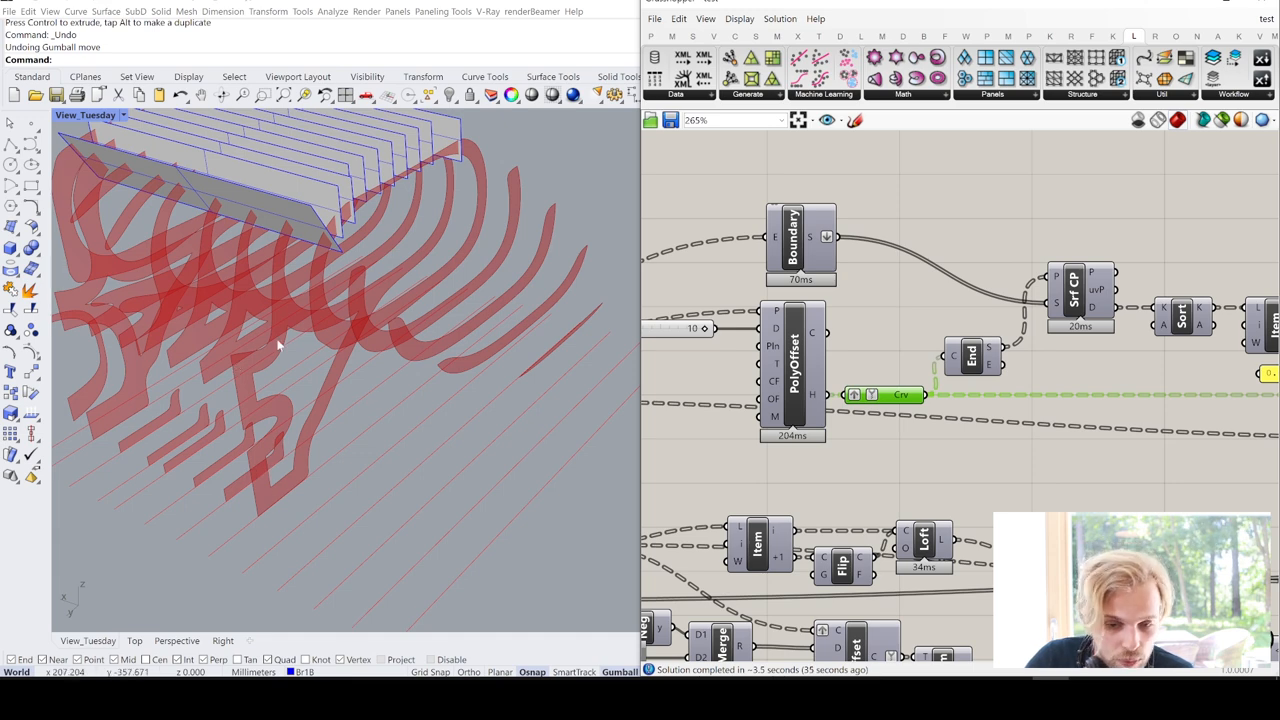
mouse_move(956, 230)
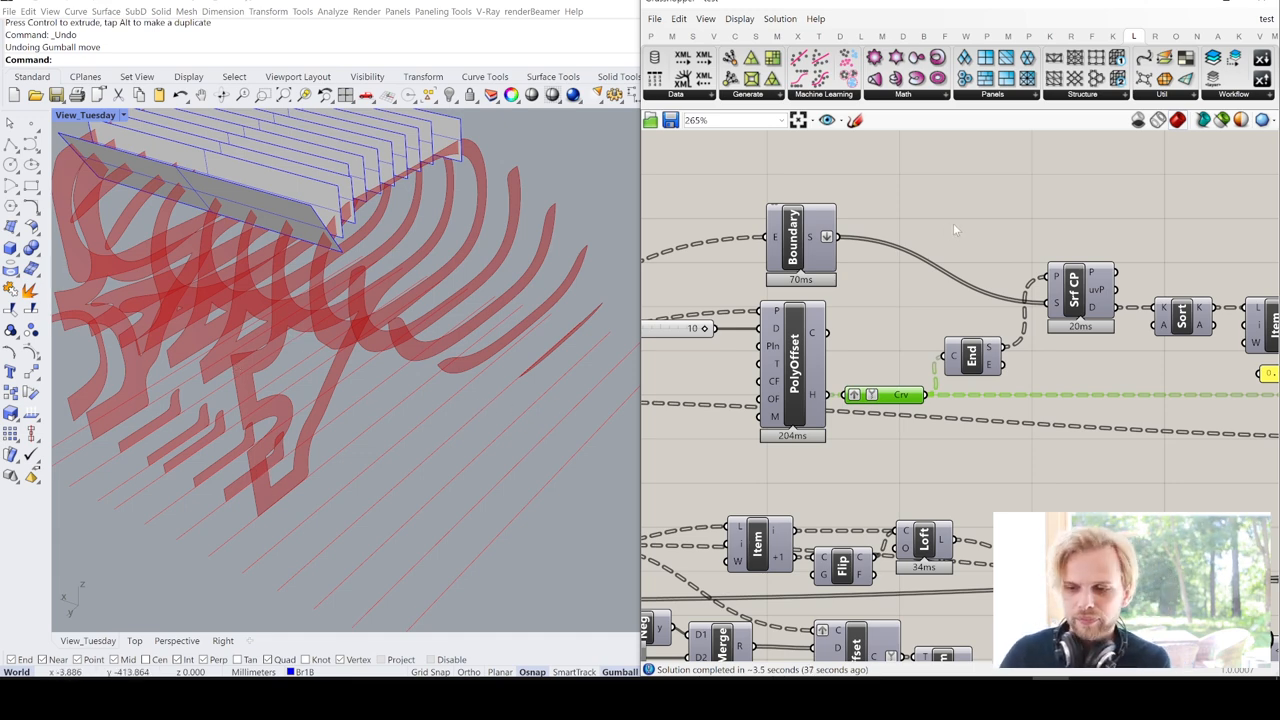
scroll("down", 3)
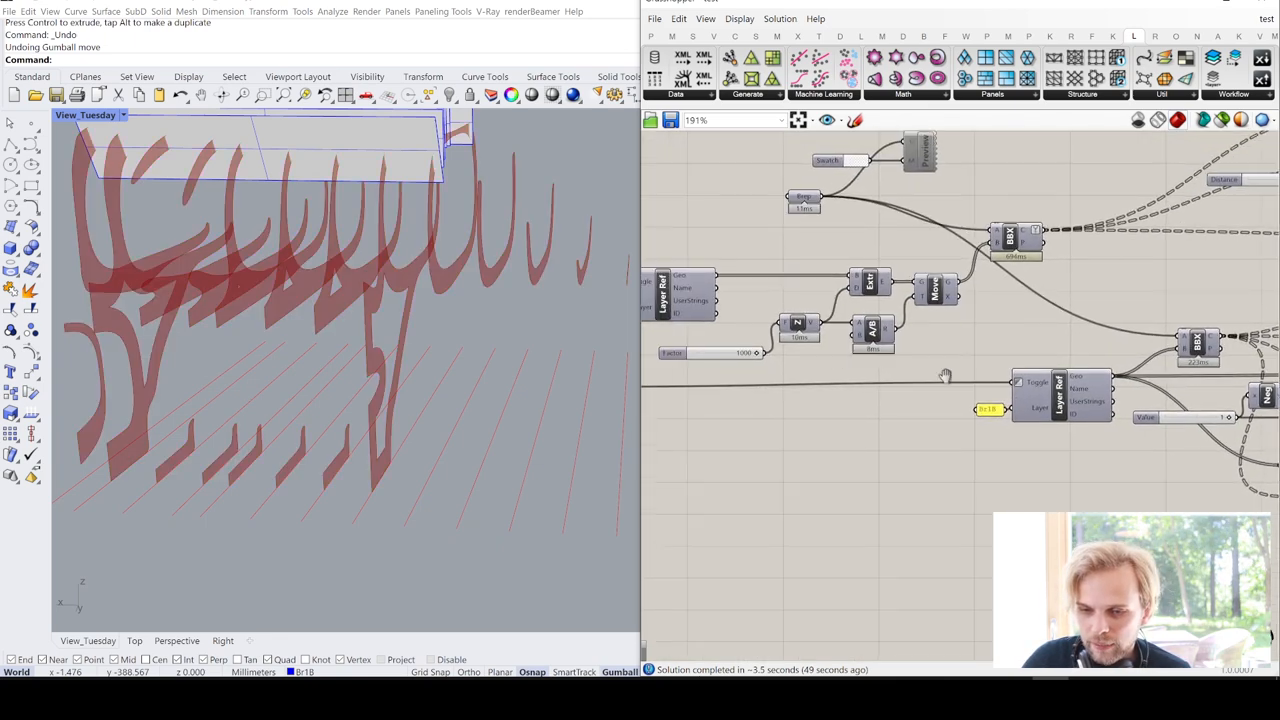
Hide the eleven selected slice surfaces, leaving only the red rib previews across the handle
scroll("up", 3)
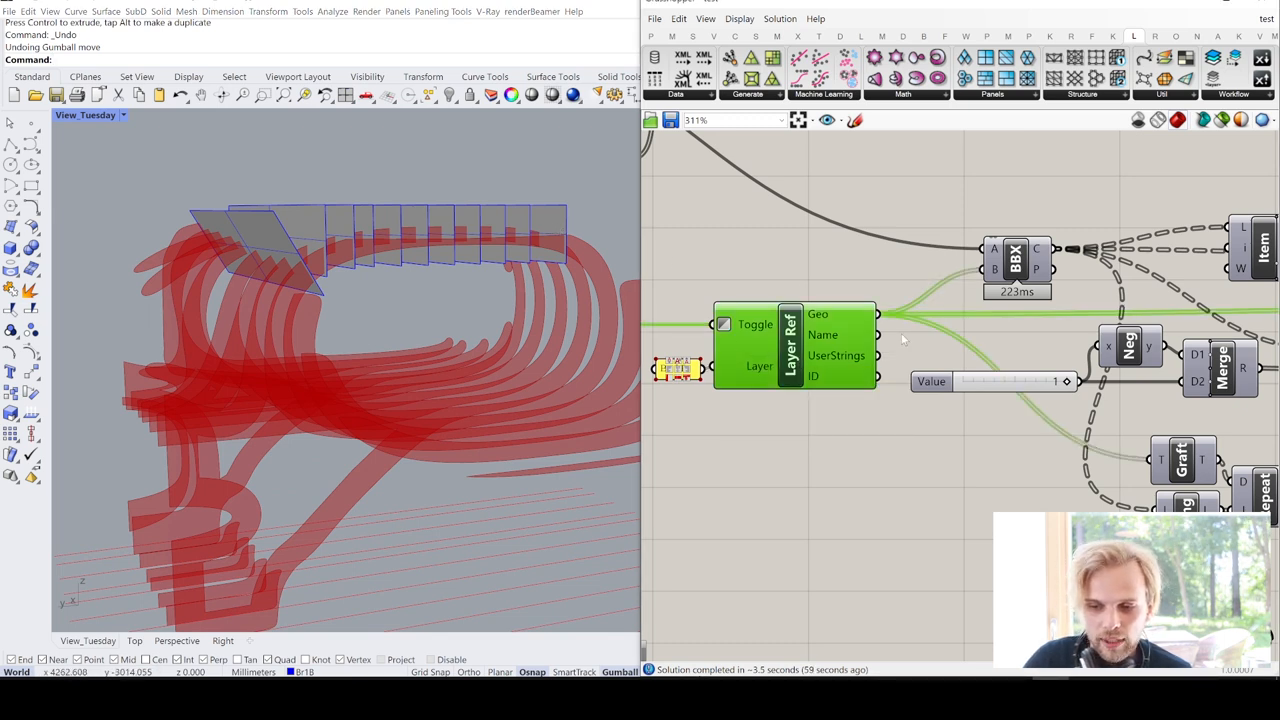
scroll("down", 3)
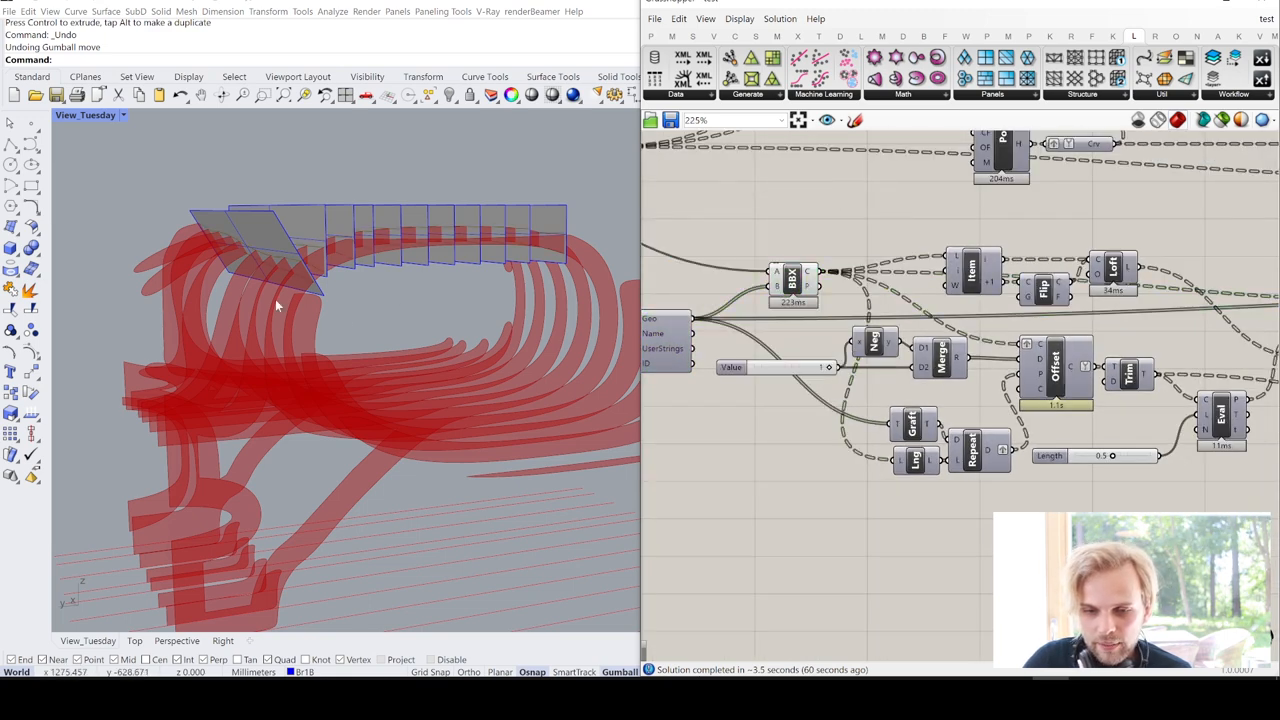
mouse_move(568, 300)
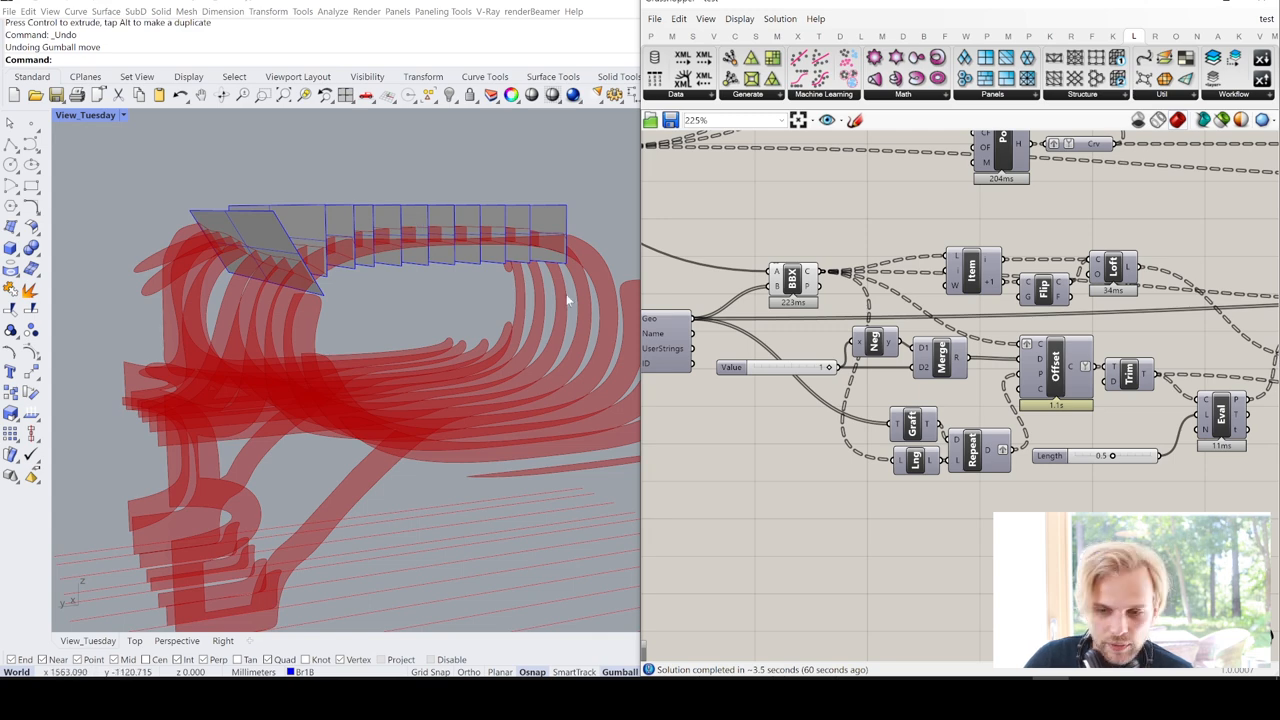
mouse_move(344, 350)
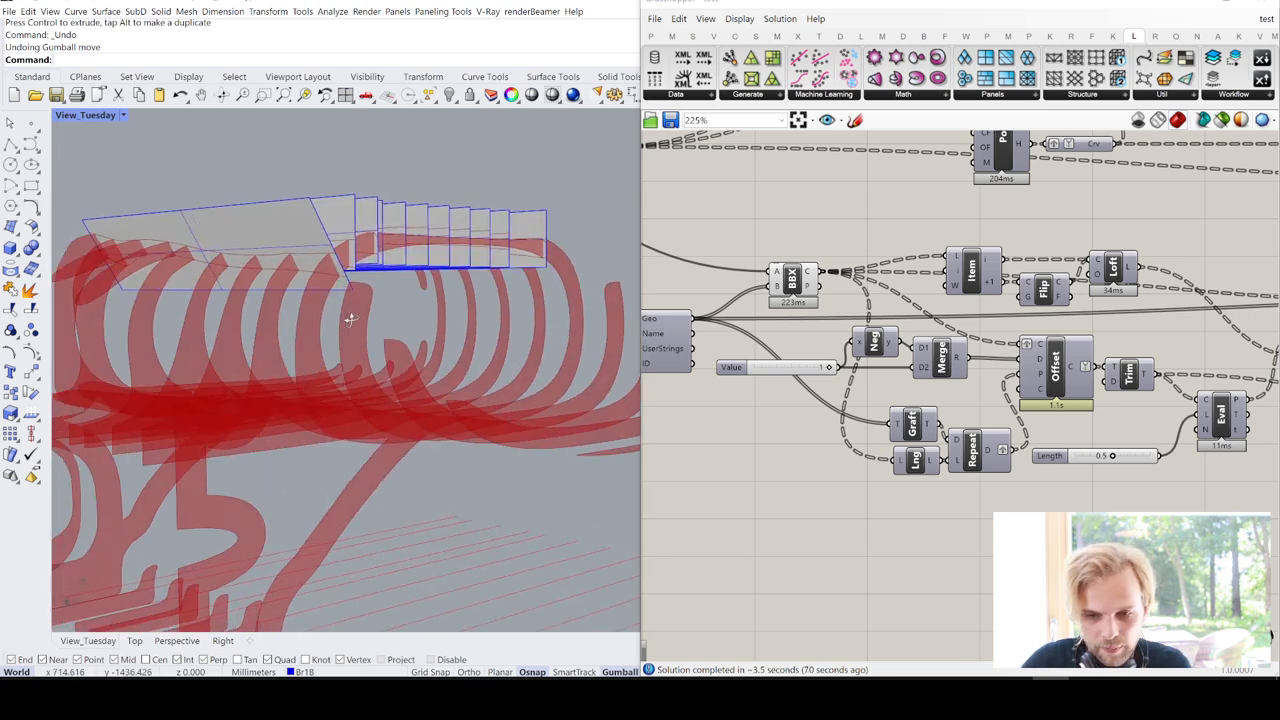
key("ctrl+z")
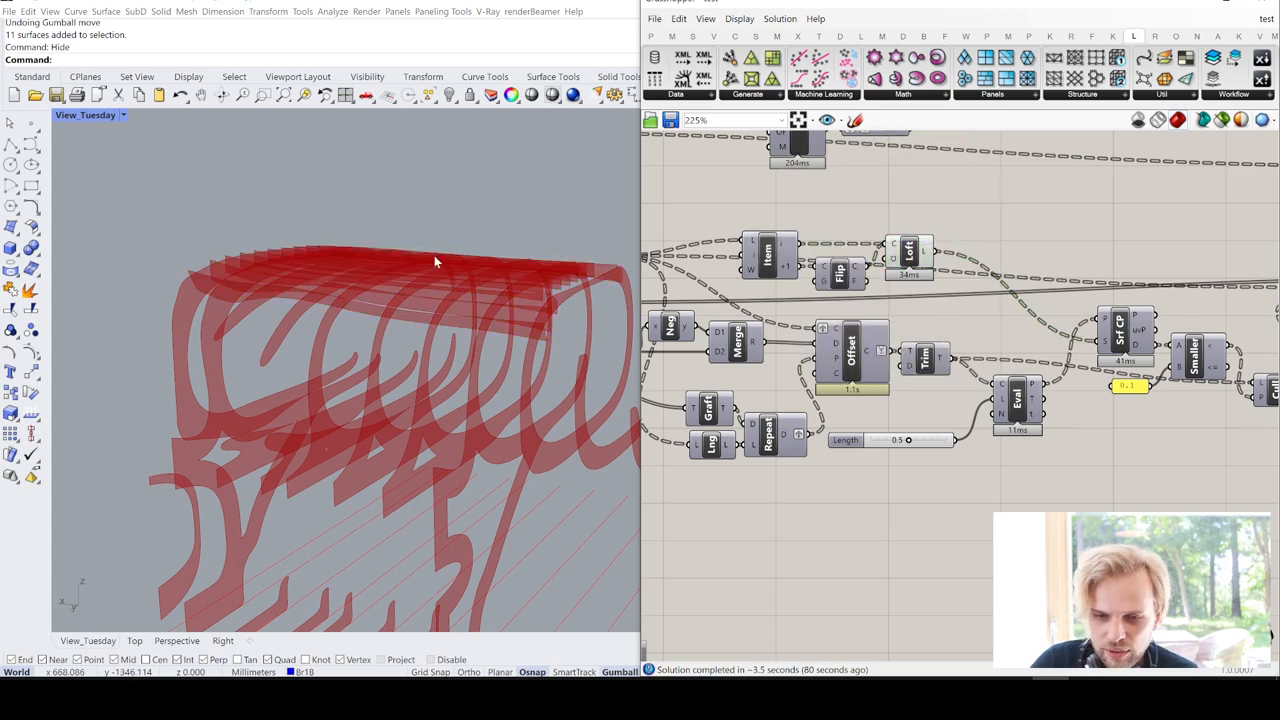
left_click_drag(436, 260, 420, 276)
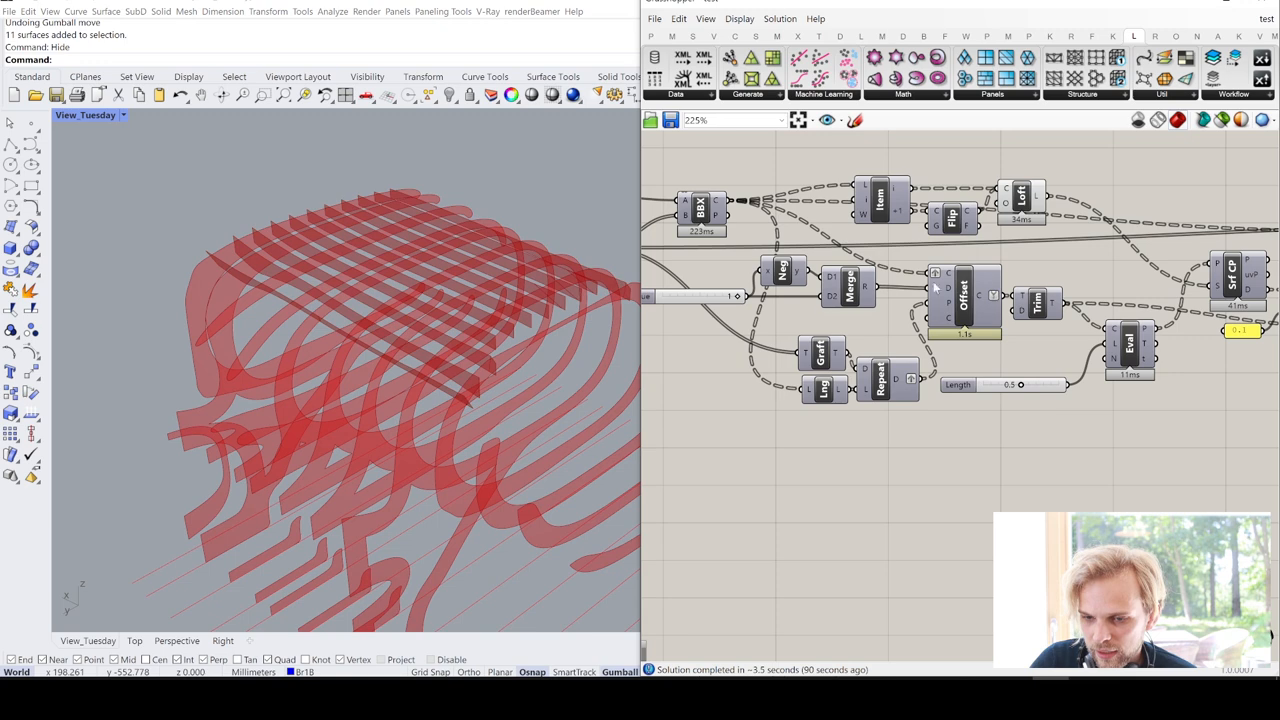
left_click(964, 296)
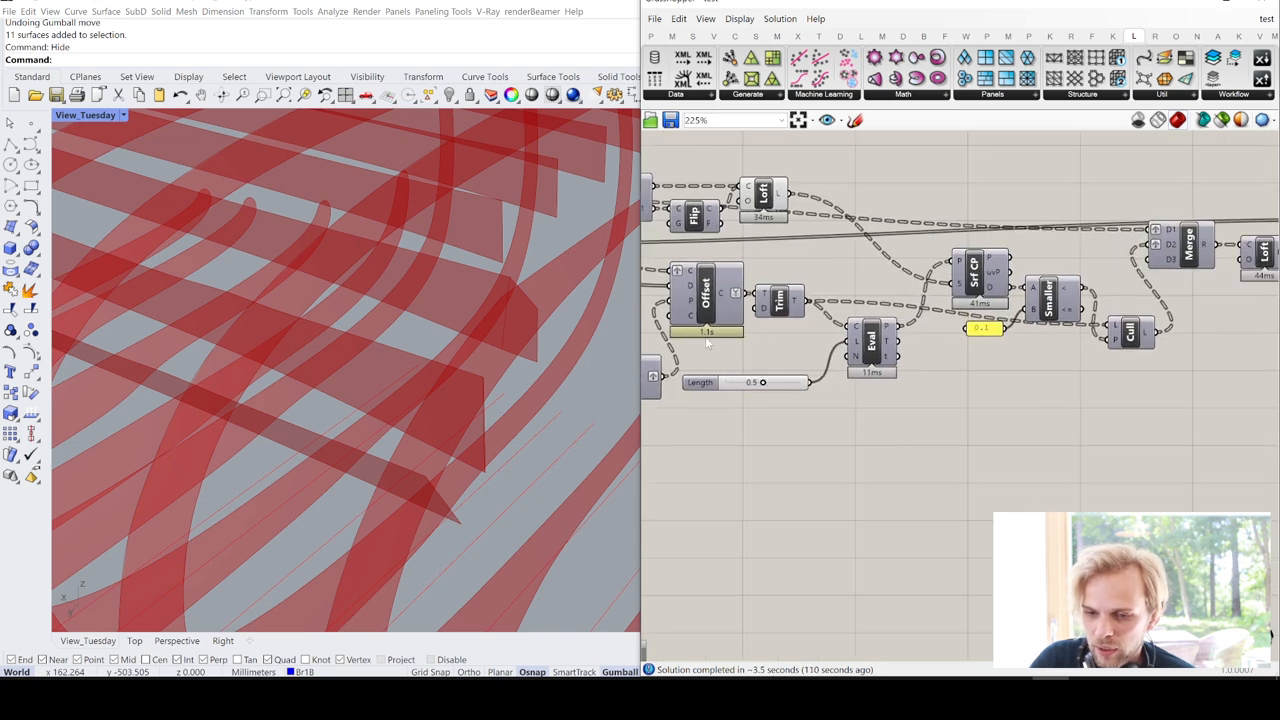
left_click(704, 296)
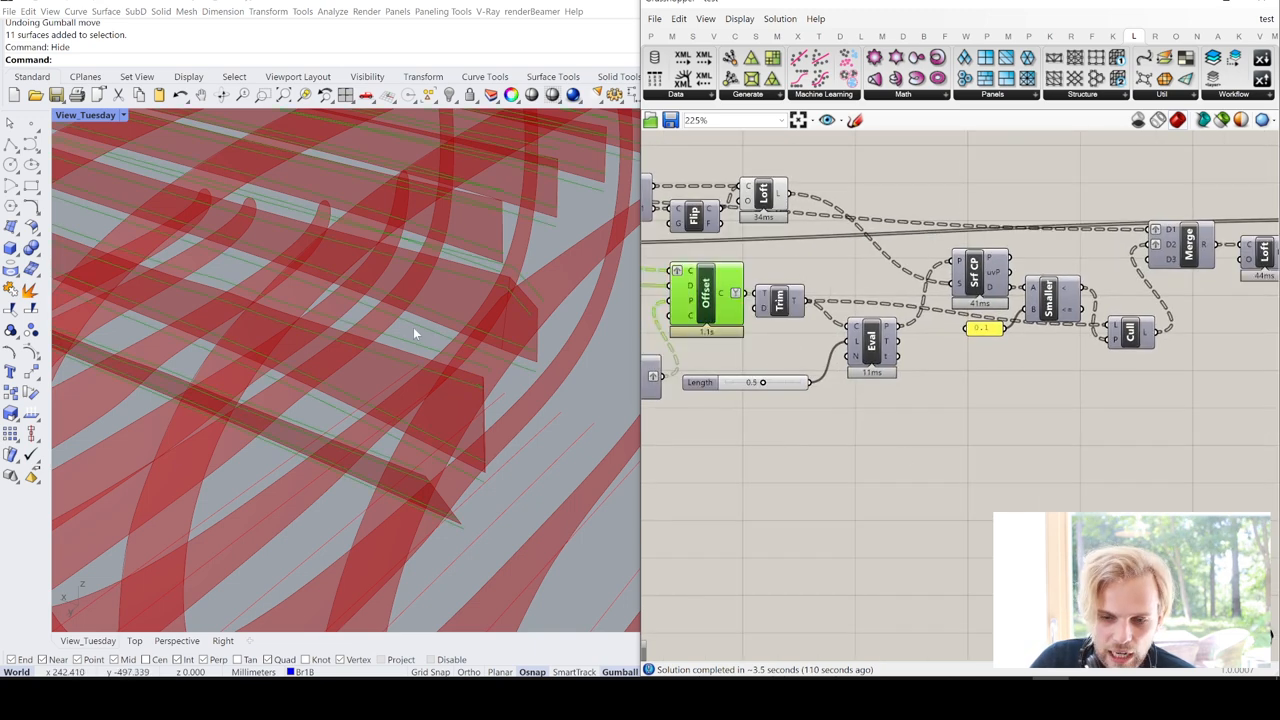
double_click(710, 296)
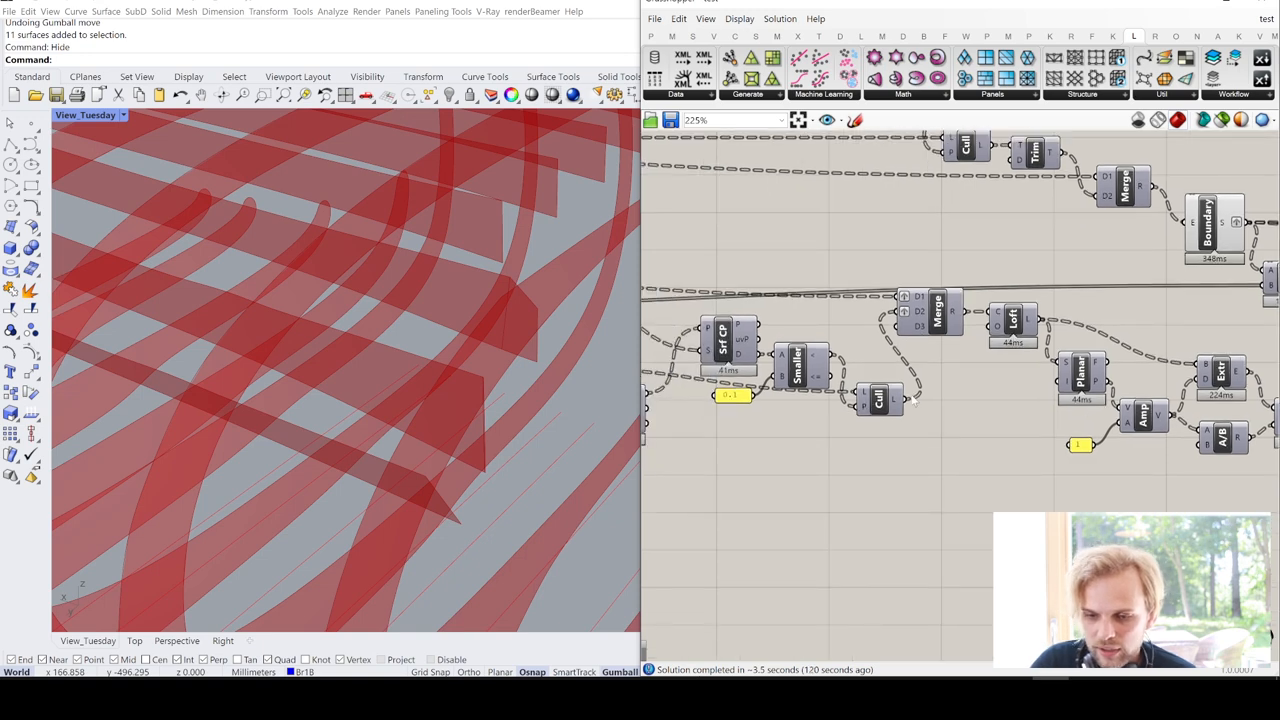
mouse_move(1016, 324)
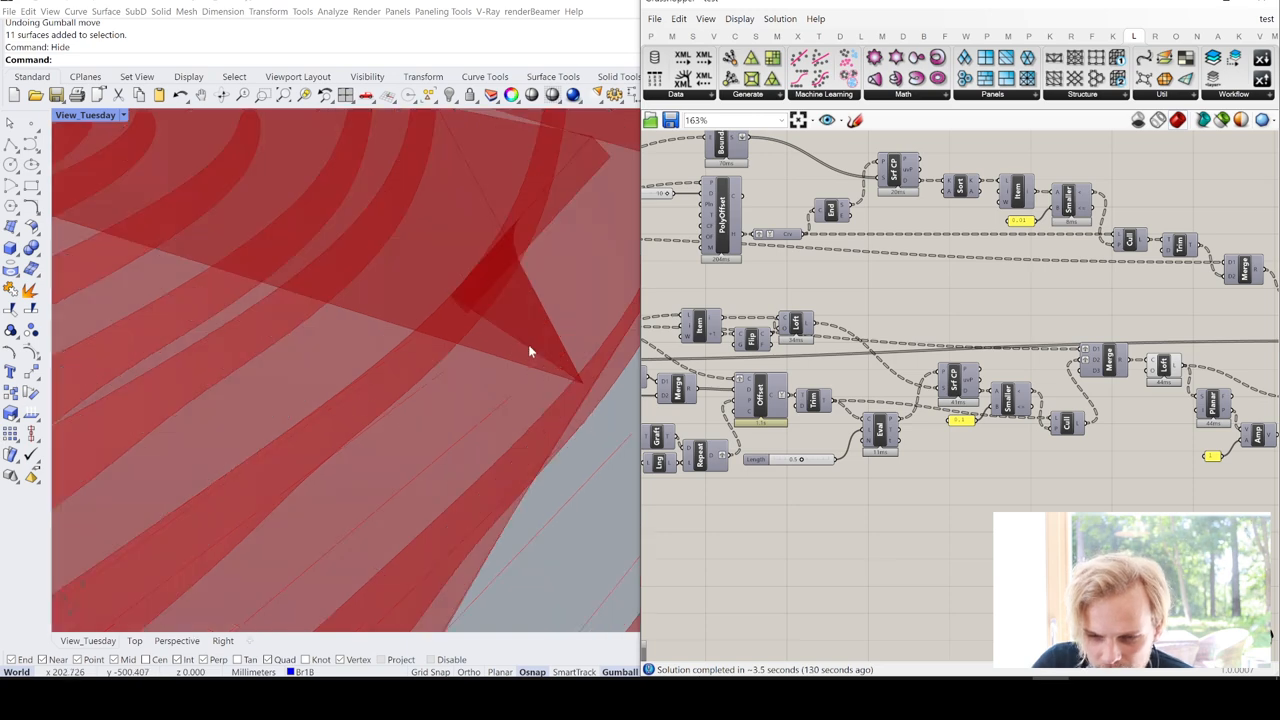
mouse_move(508, 292)
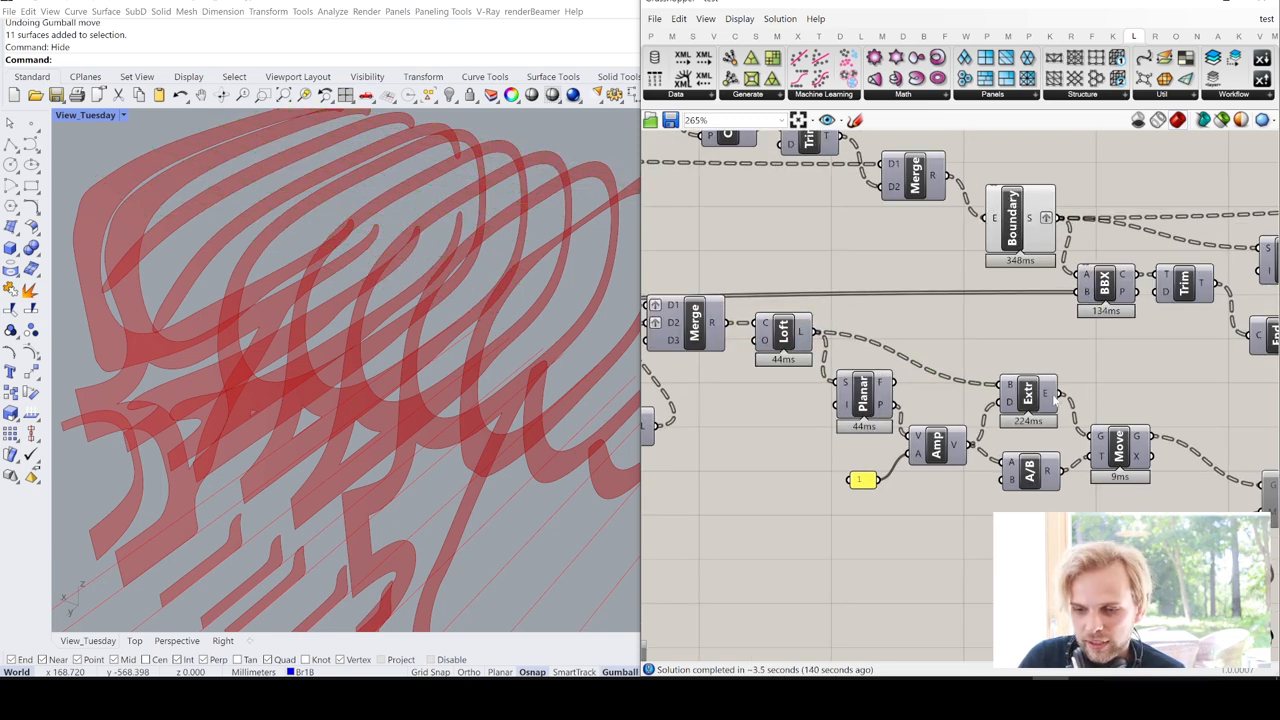
right_click(1120, 452)
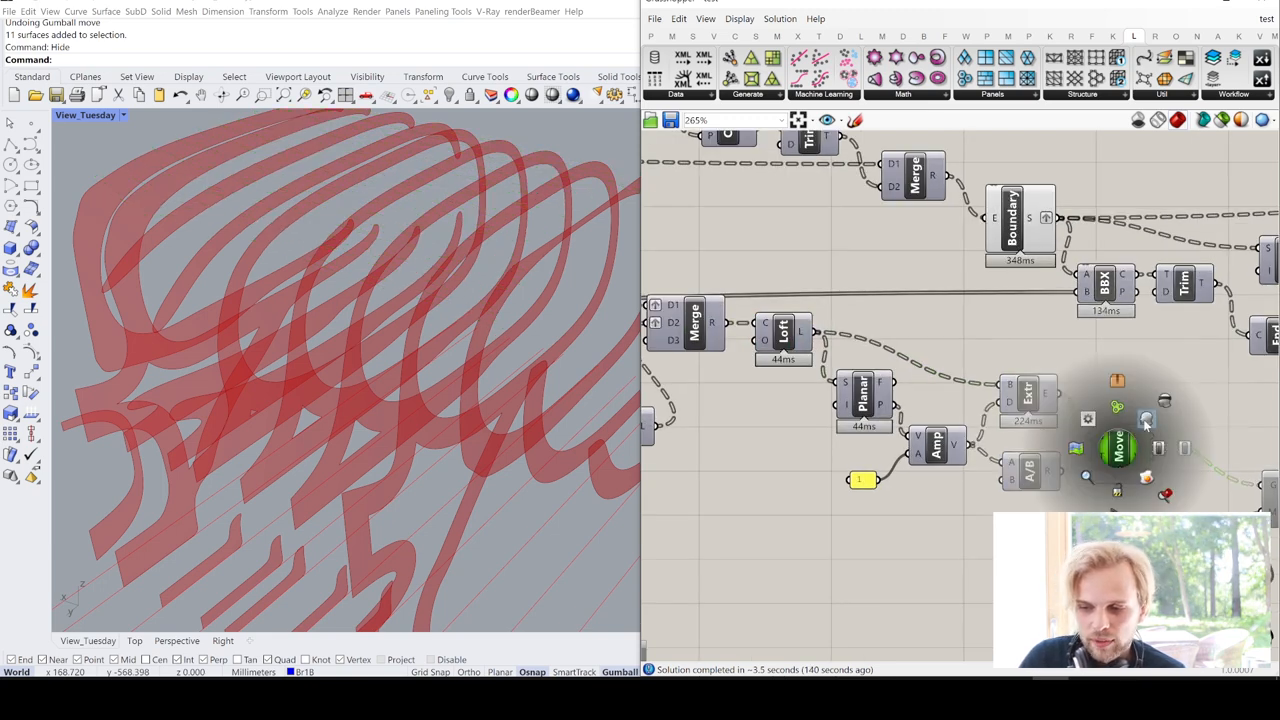
left_click(1118, 452)
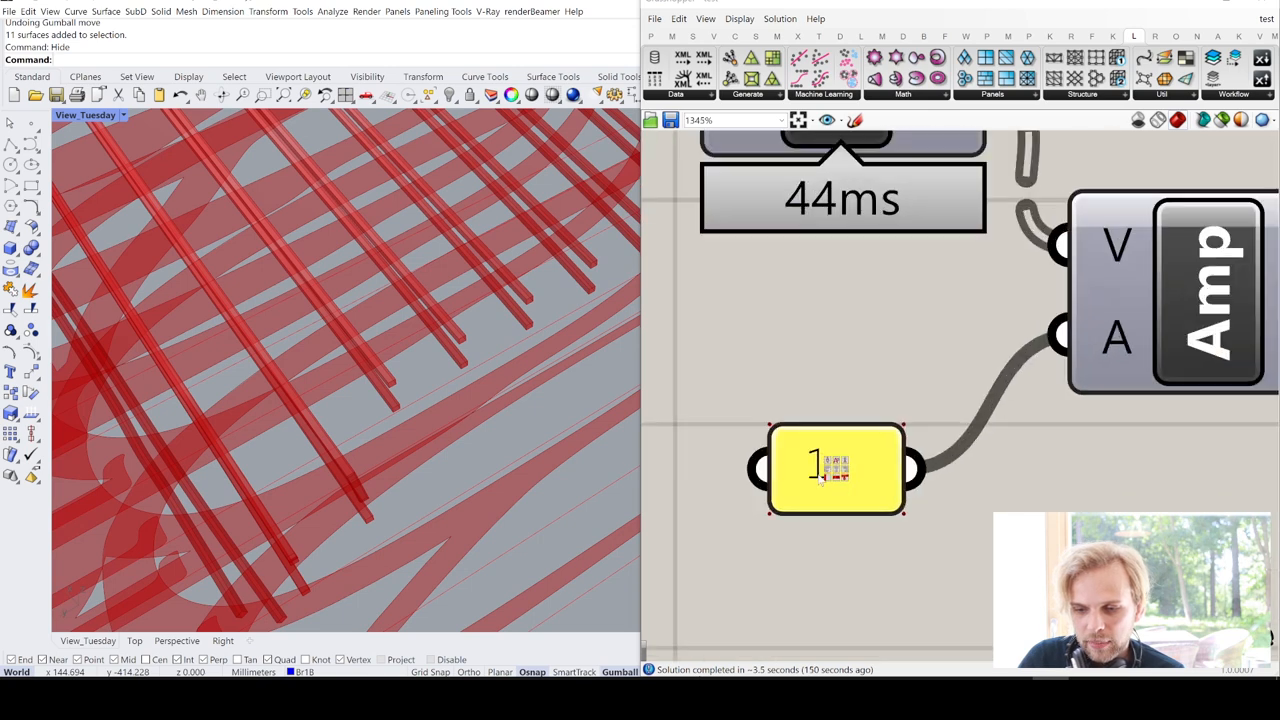
Enable preview on the stick components so yellow slats appear over the red ribs
scroll("up", 3)
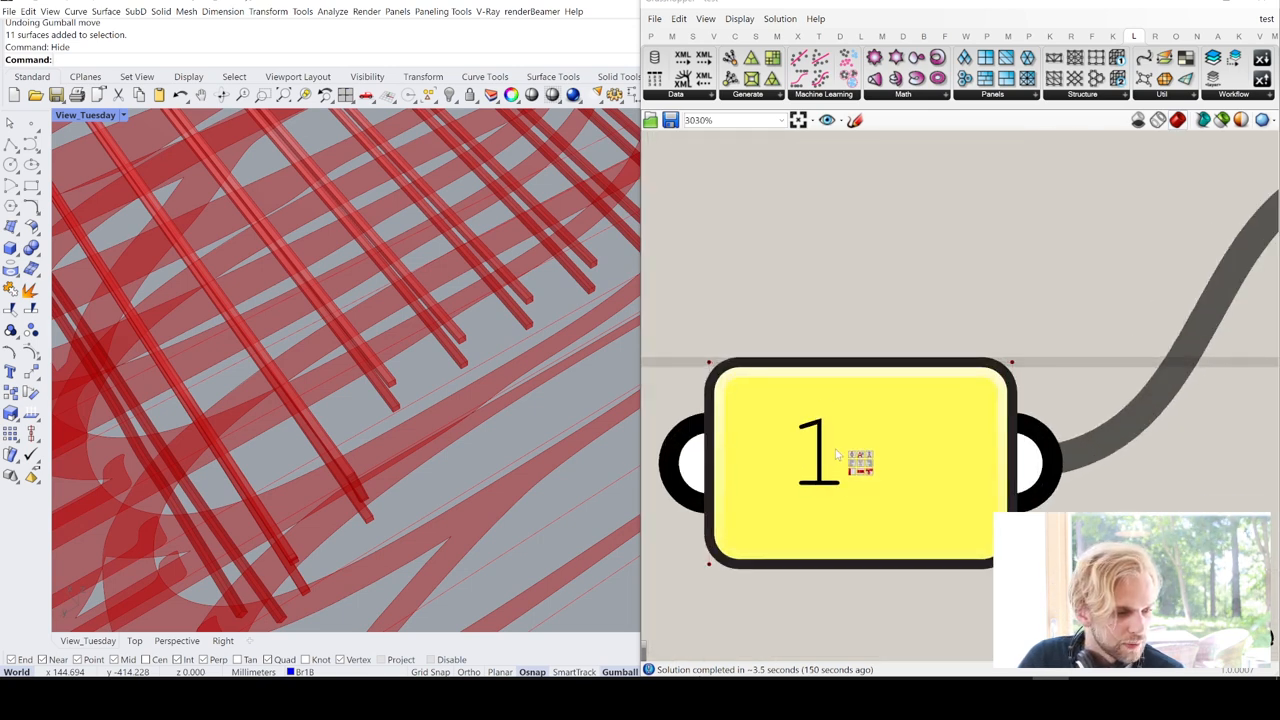
scroll("down", 3)
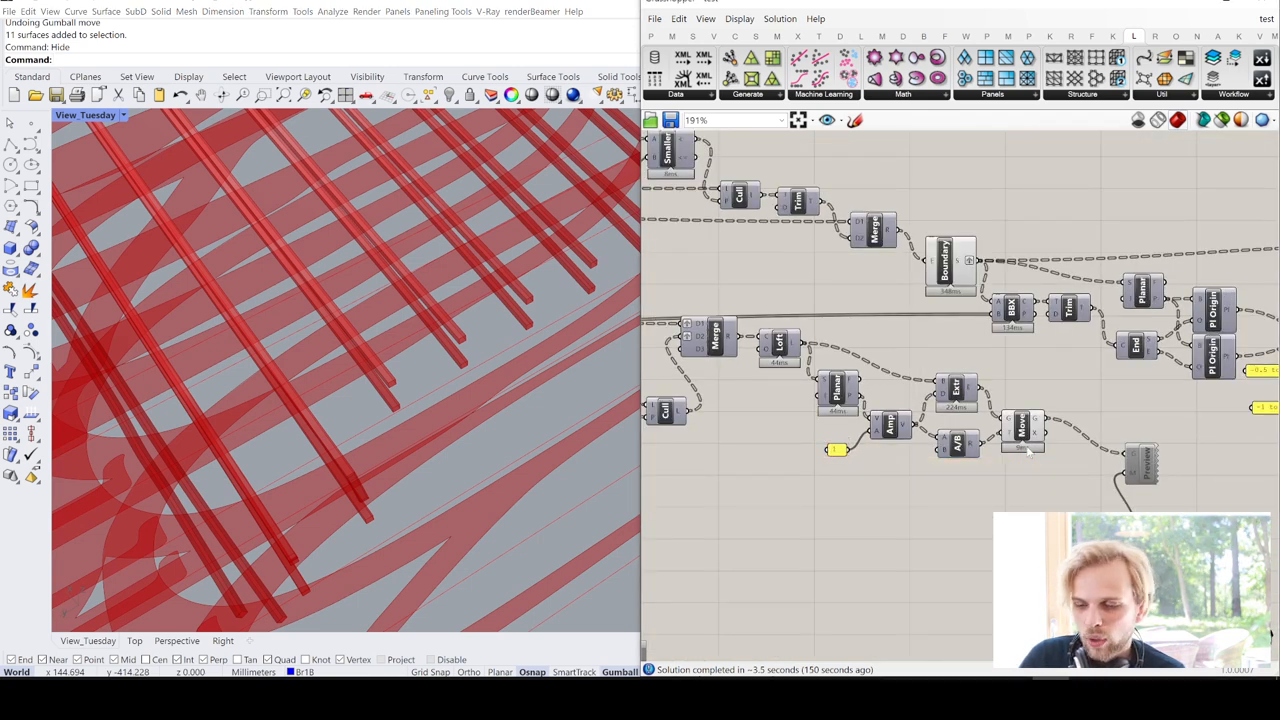
left_click(1022, 428)
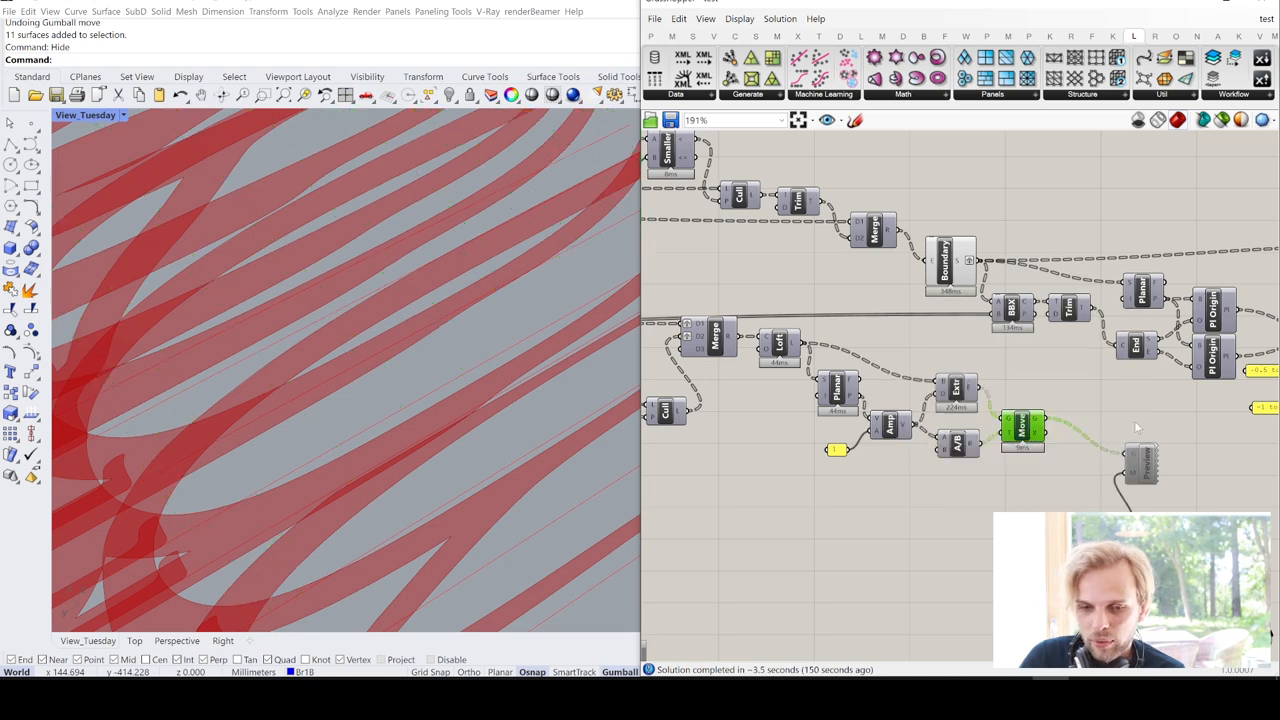
double_click(1140, 464)
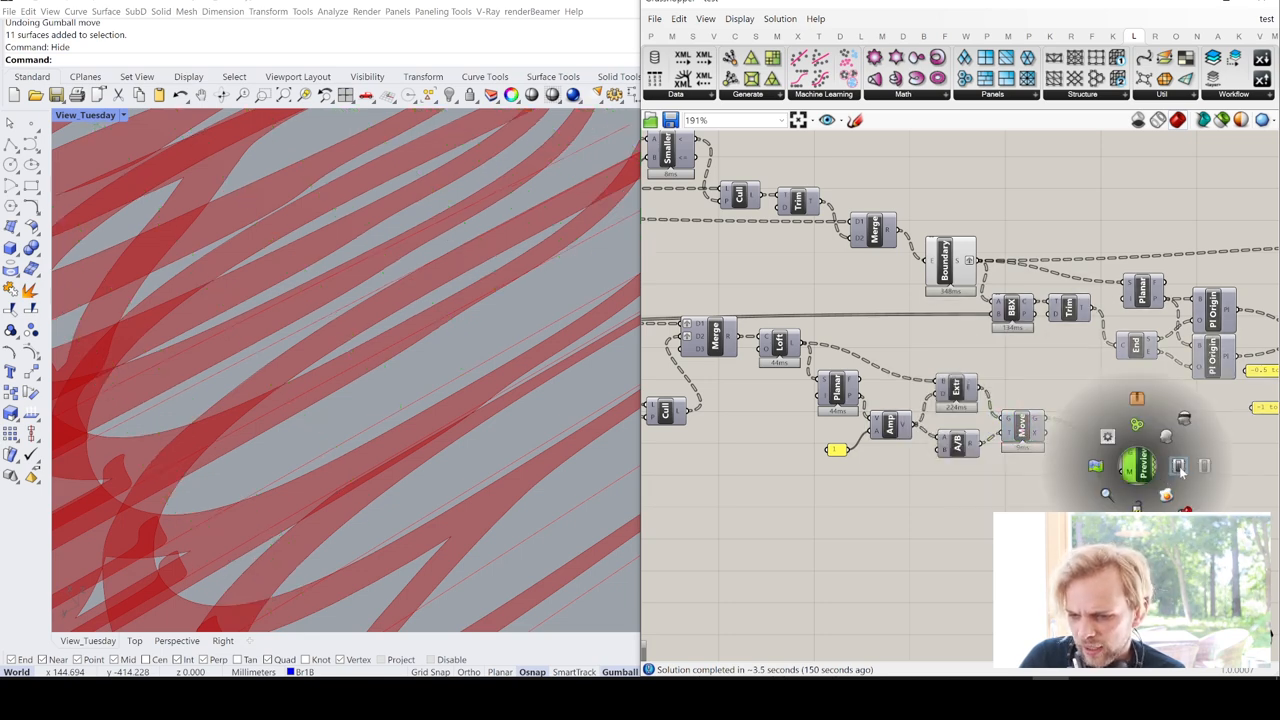
left_click(1136, 464)
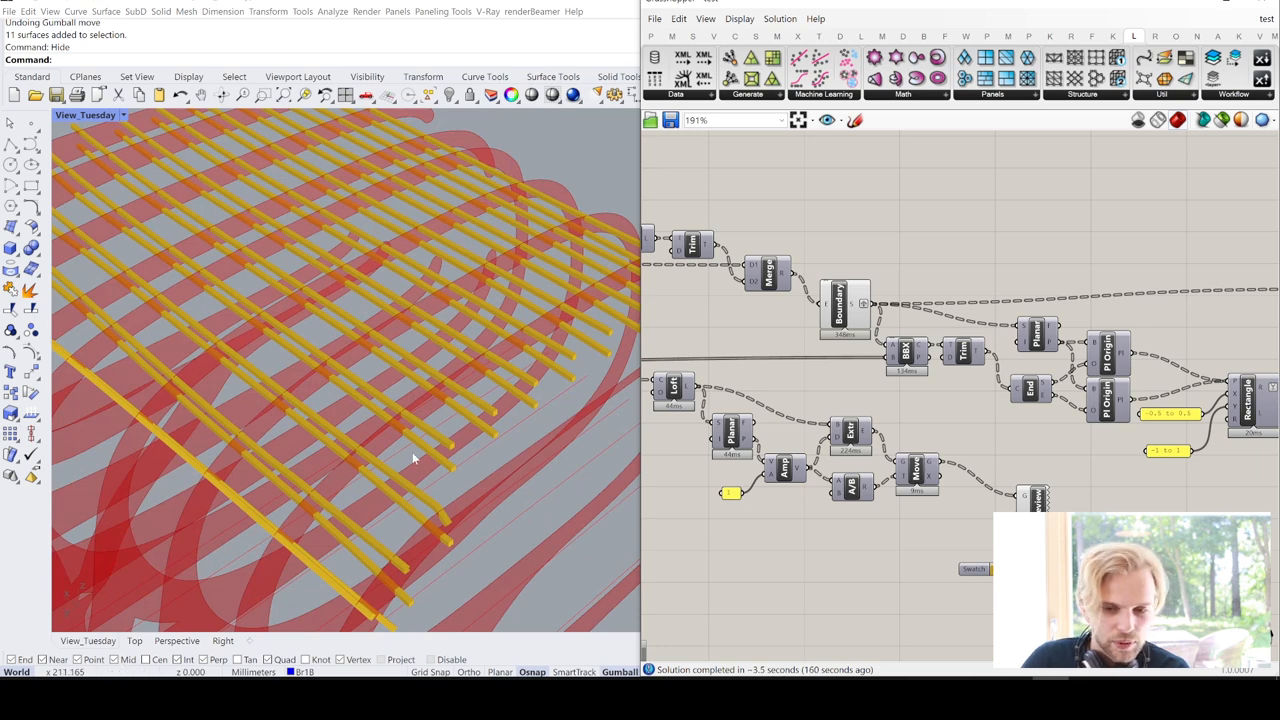
mouse_move(382, 420)
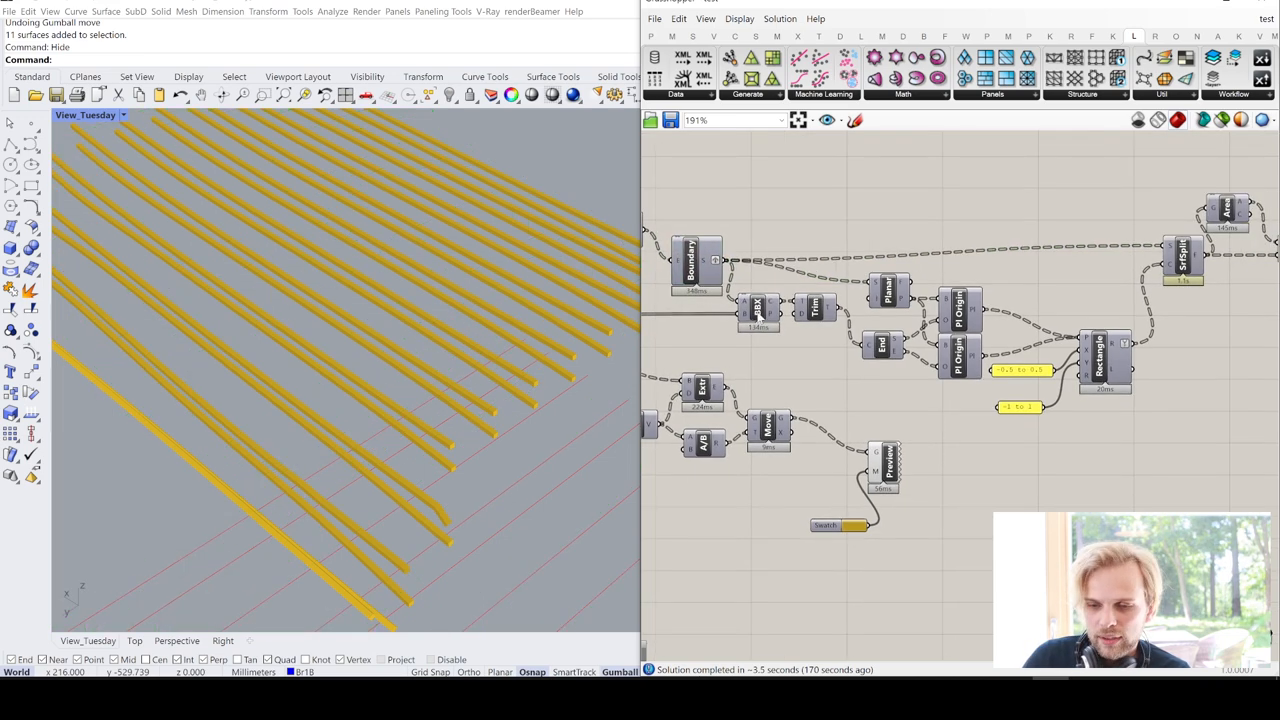
Isolate the stick group's preview, then switch preview to the notched teal rib components
left_click(758, 304)
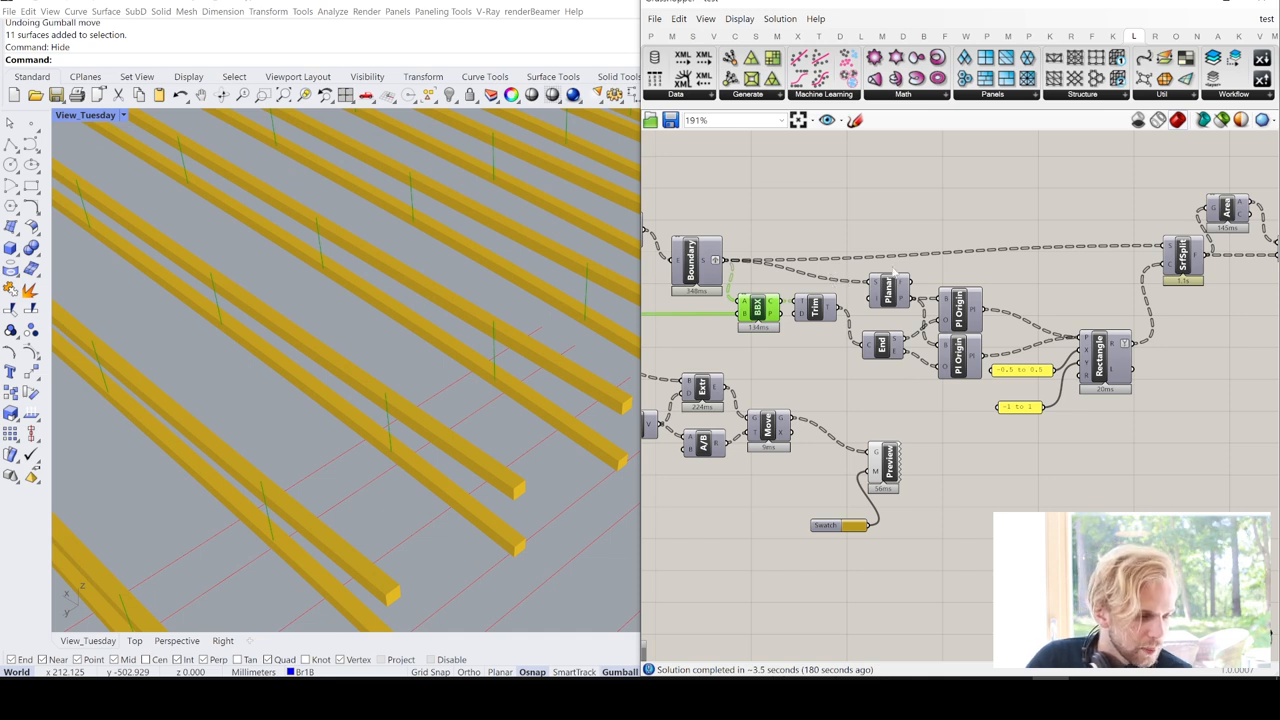
left_click(1100, 356)
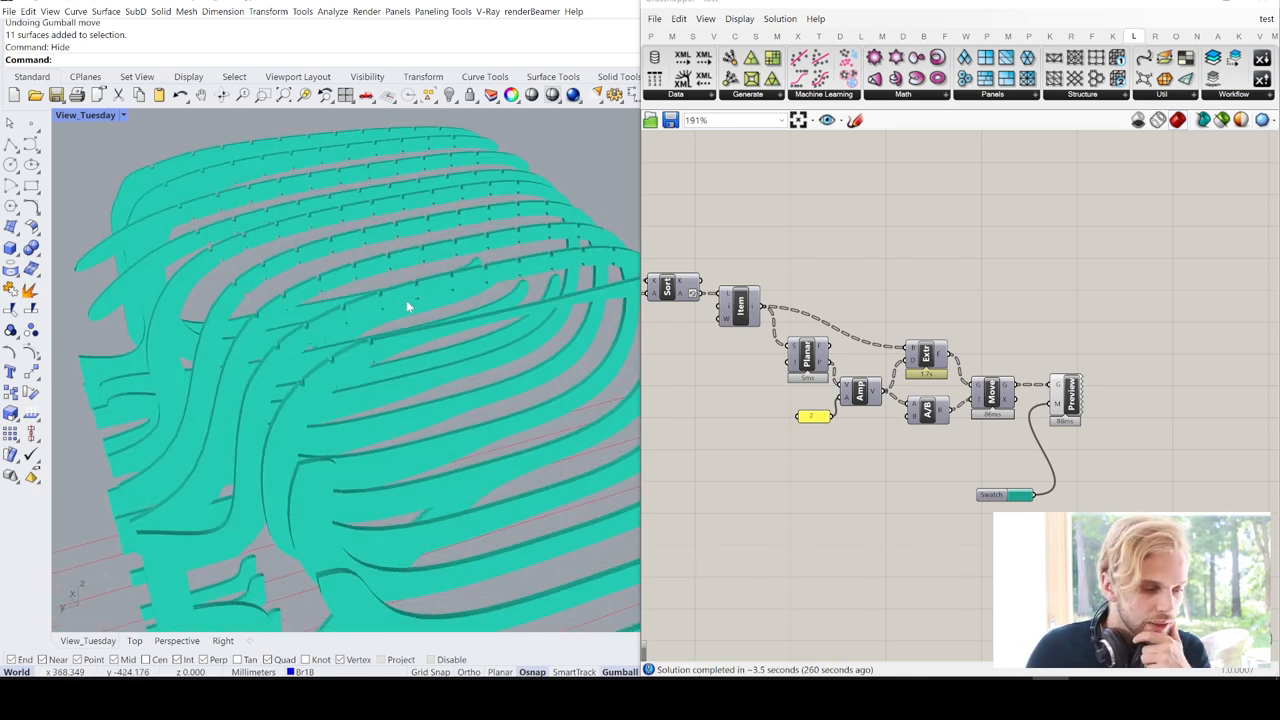
mouse_move(1120, 456)
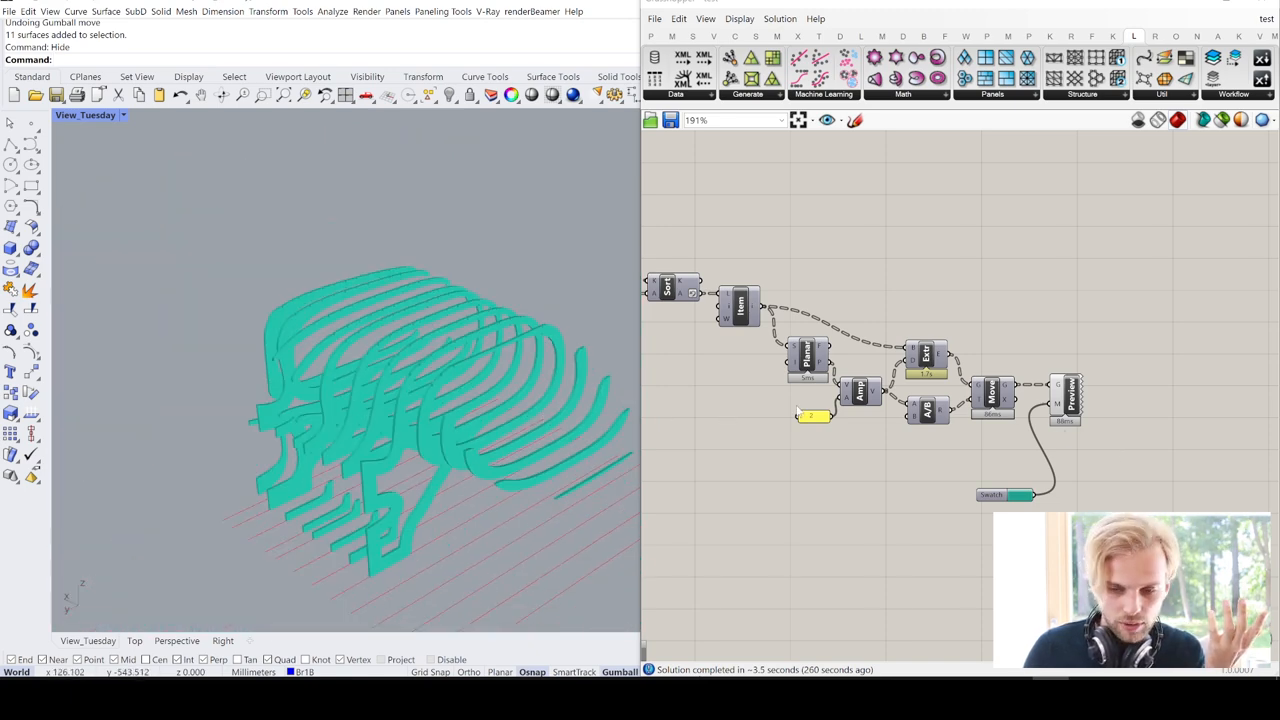
Preview ribs and sticks together and orbit to see slats passing through the rib notches
scroll("down", 3)
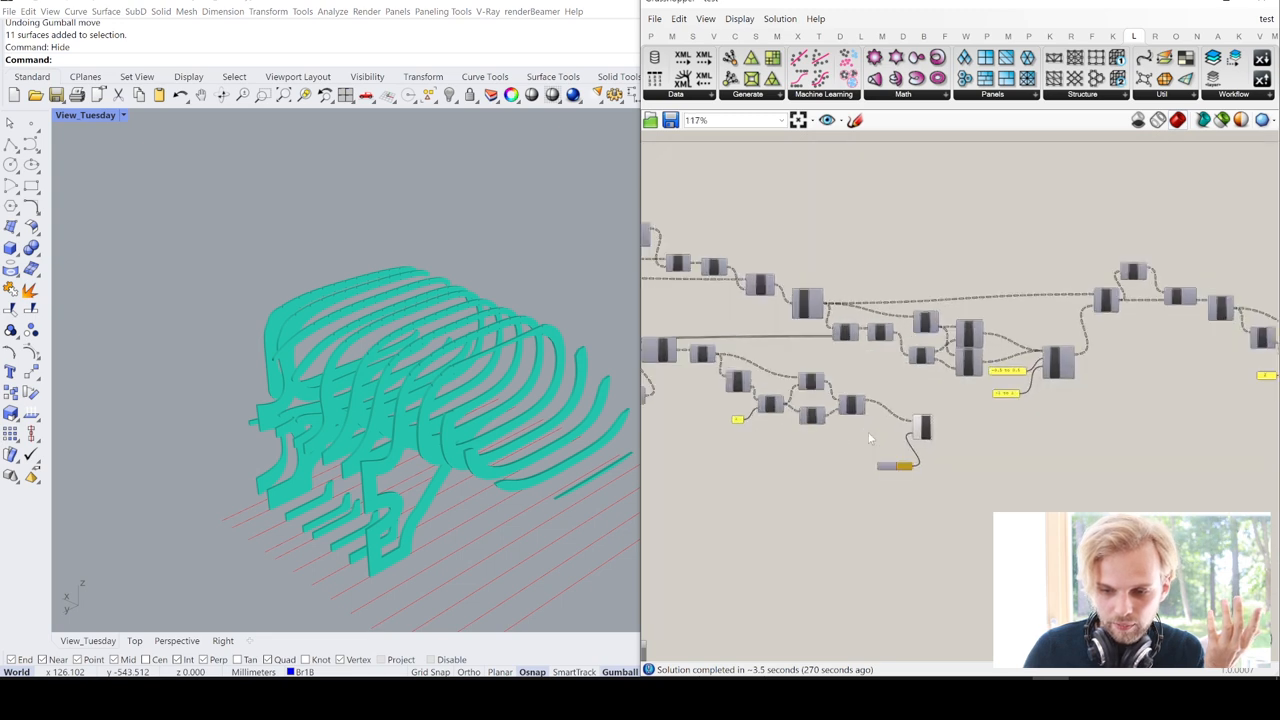
right_click(976, 414)
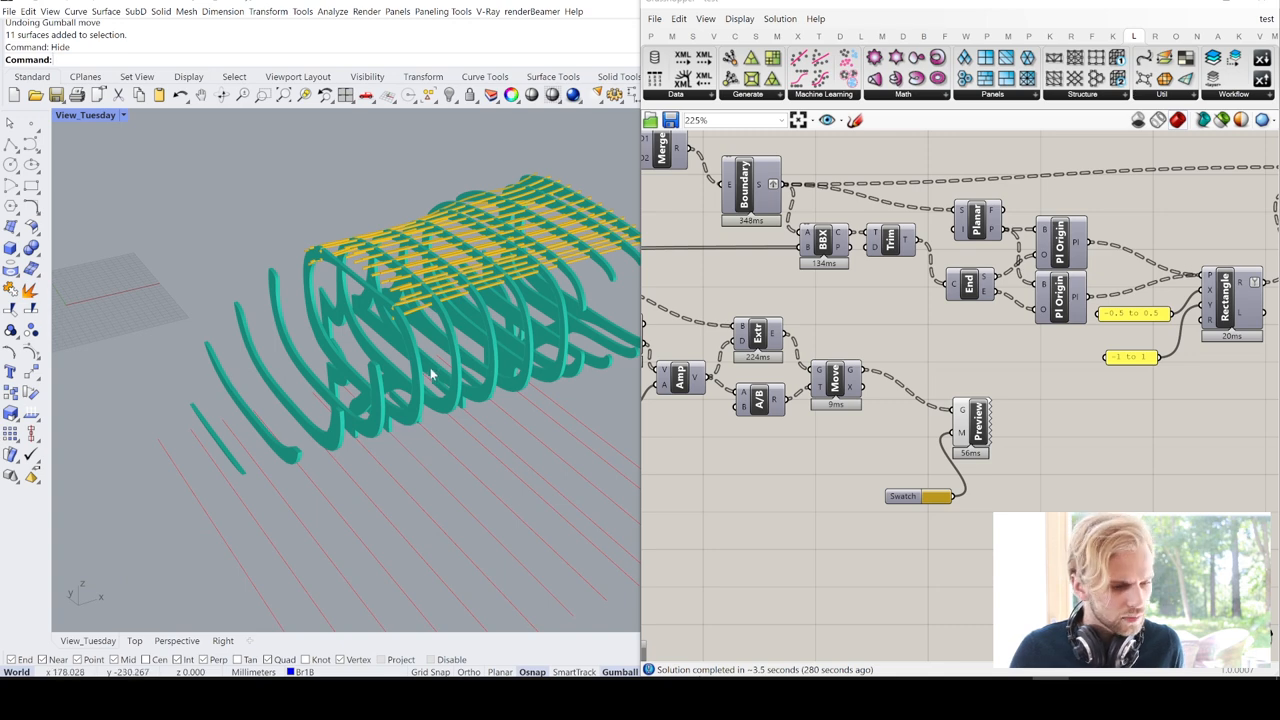
left_click_drag(430, 376, 370, 400)
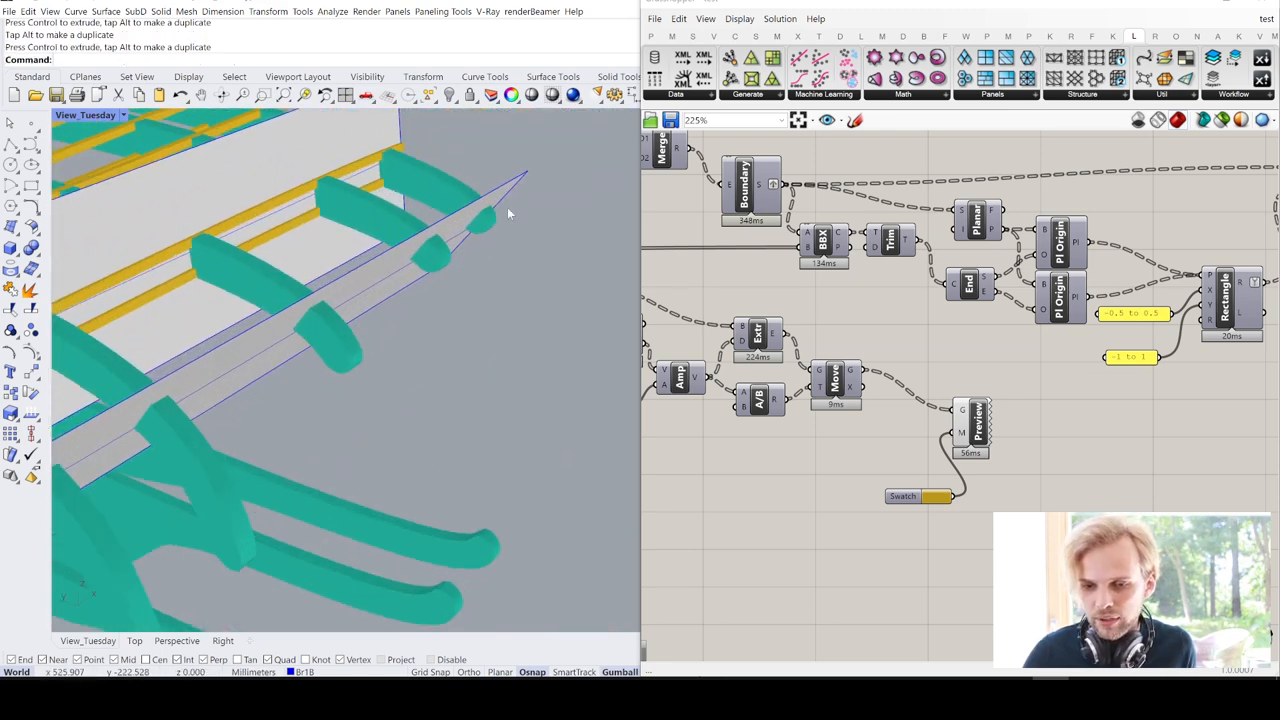
Bake ribs and sticks to layers Br1A and Br1B and close Grasshopper
left_click(336, 288)
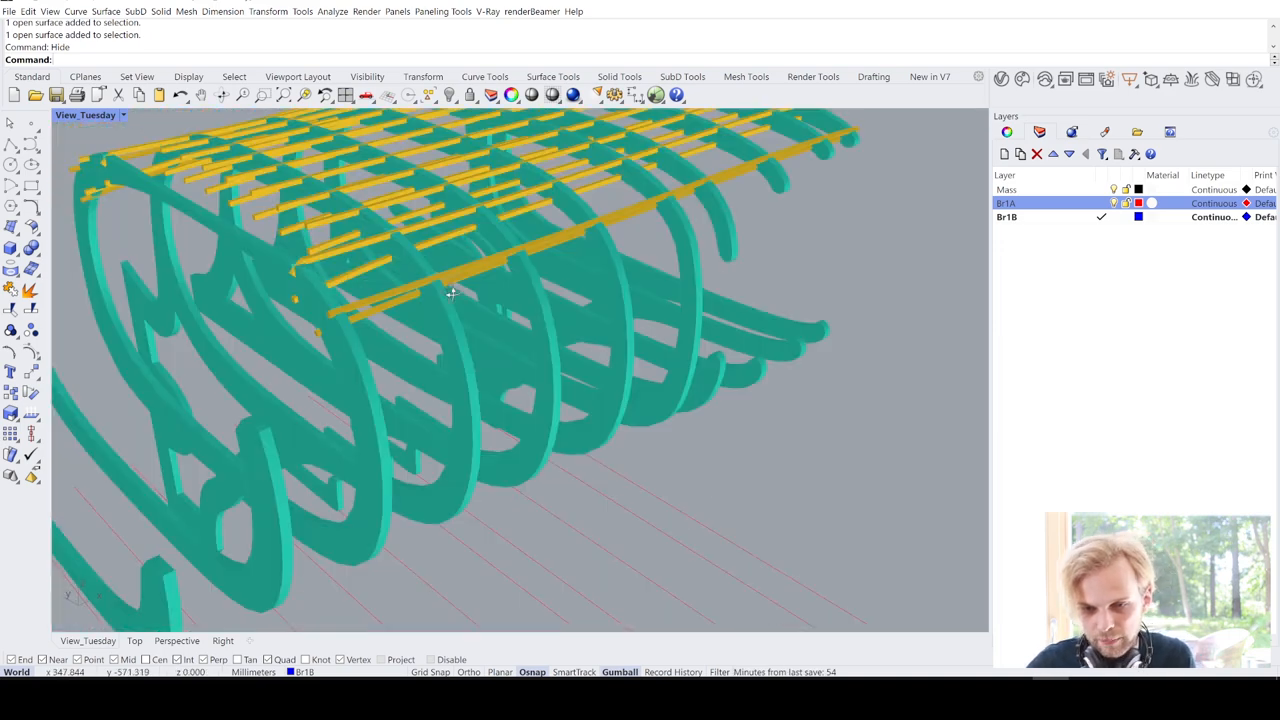
Orbit the baked skeleton from the side and above to check slats seated across the ribs
left_click_drag(450, 292, 576, 328)
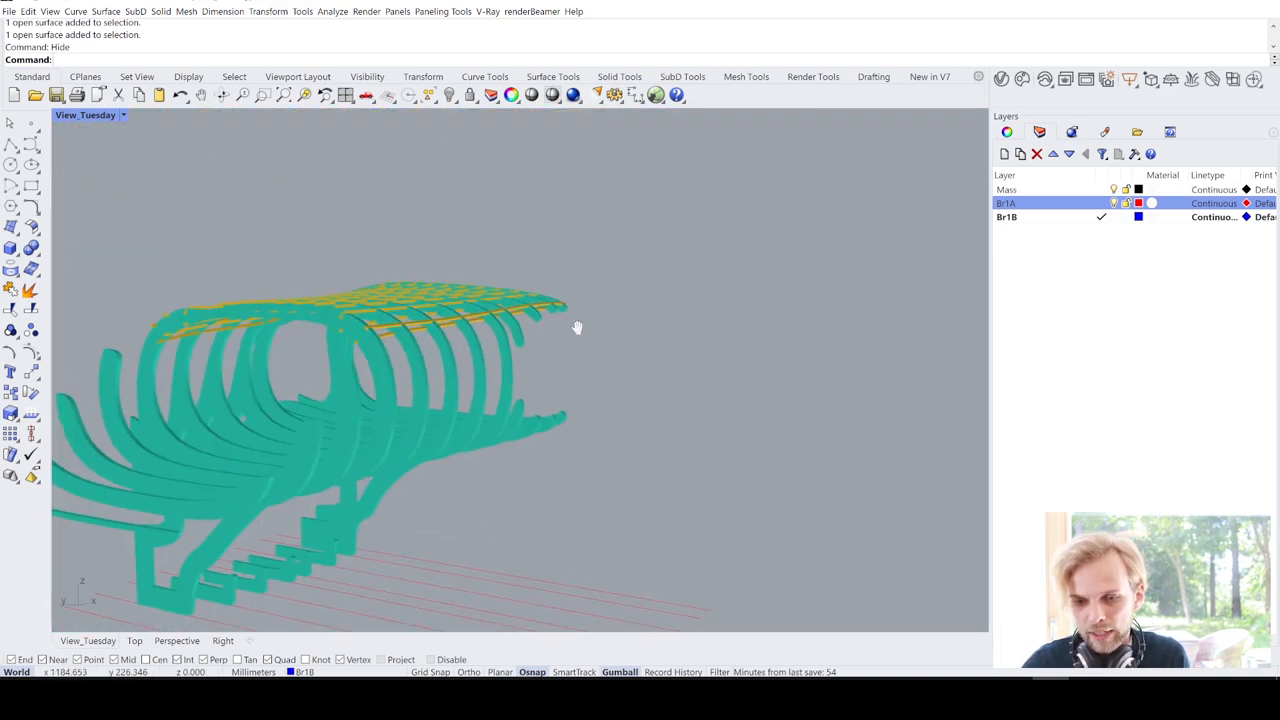
left_click_drag(576, 328, 616, 390)
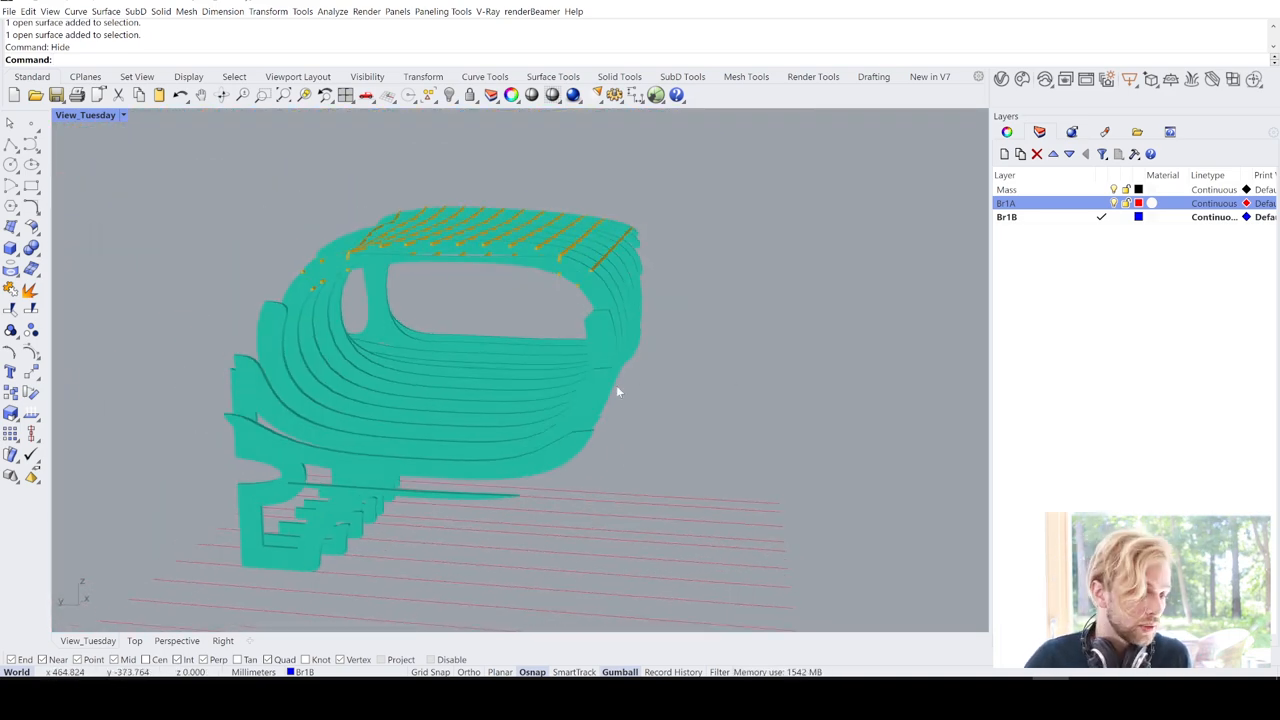
left_click_drag(616, 392, 572, 418)
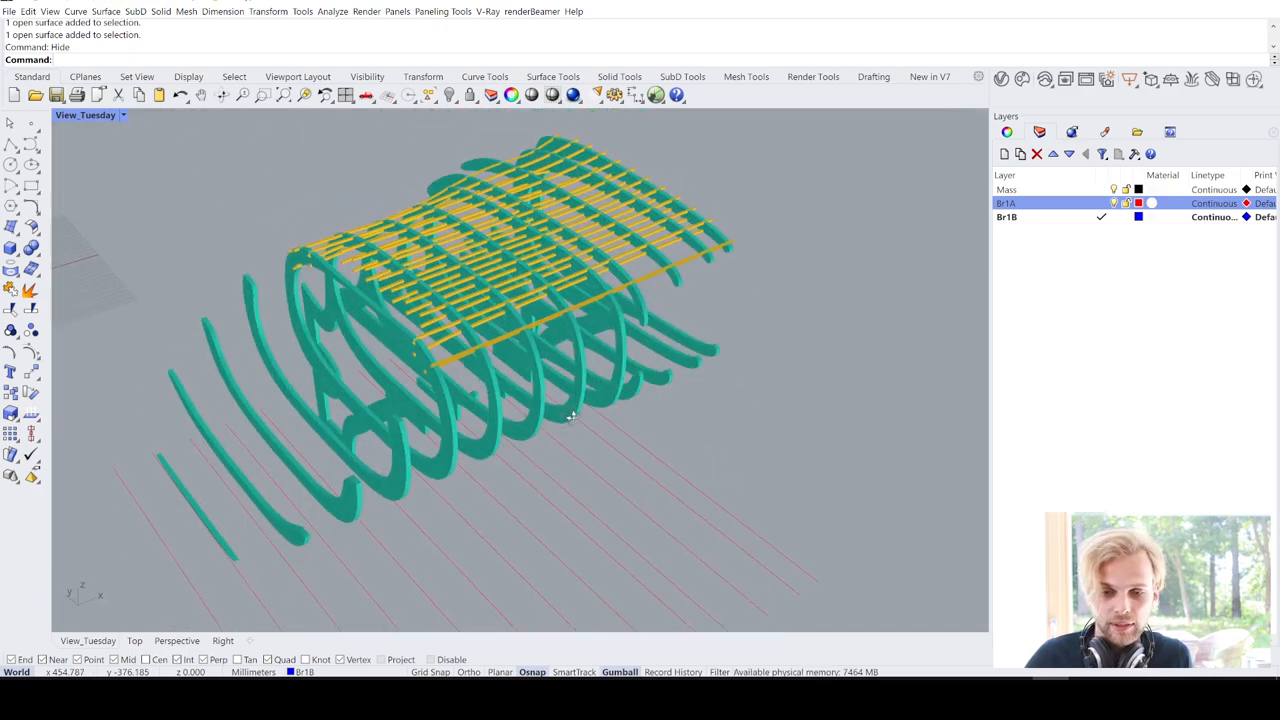
scroll("up", 3)
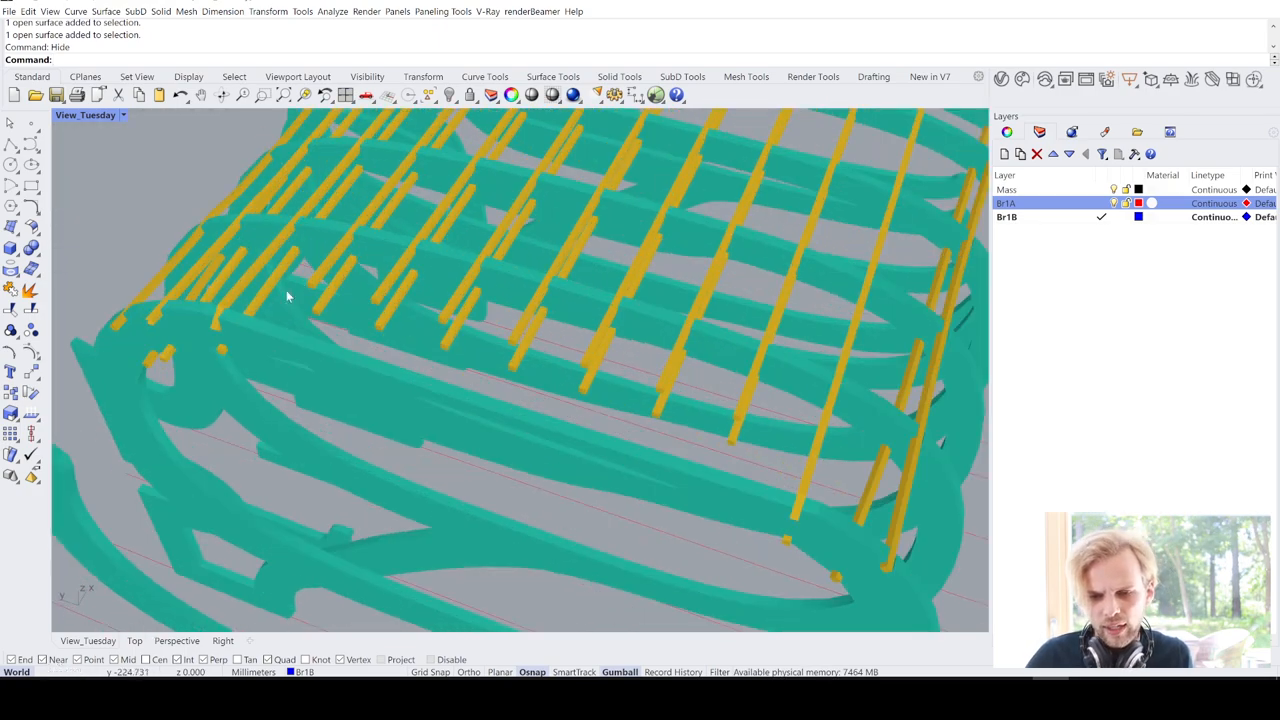
mouse_move(376, 338)
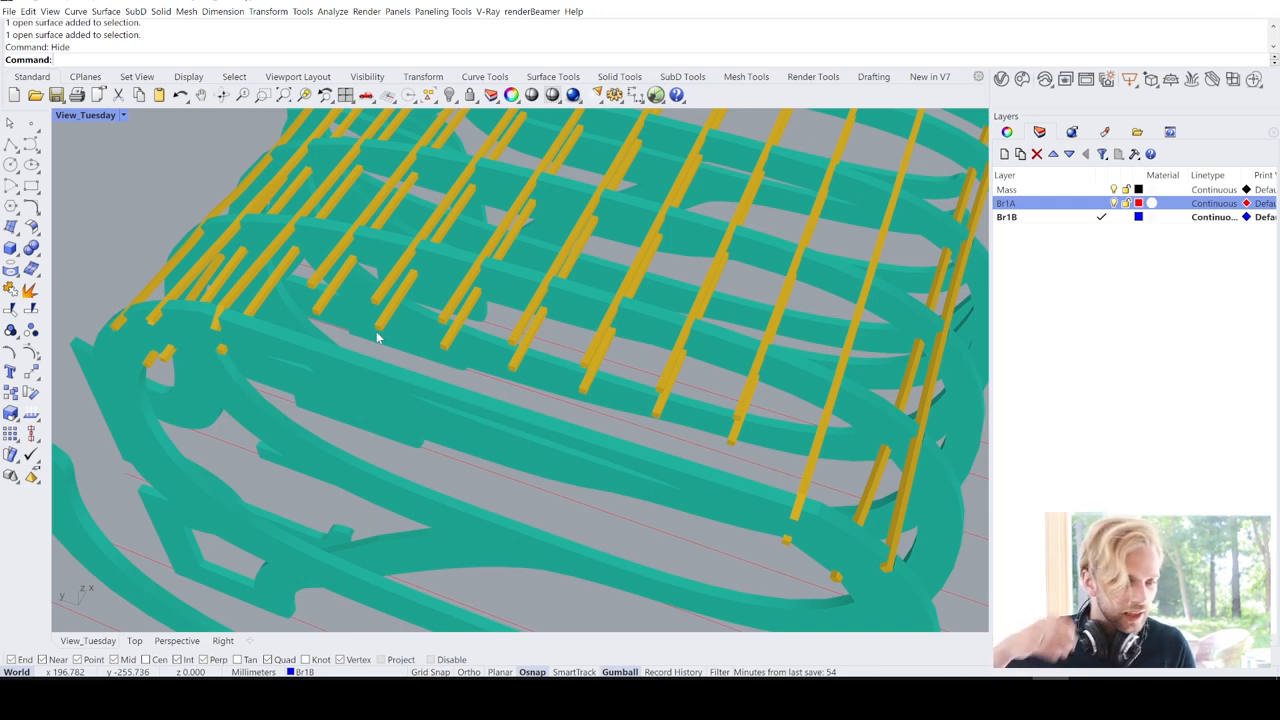
mouse_move(416, 316)
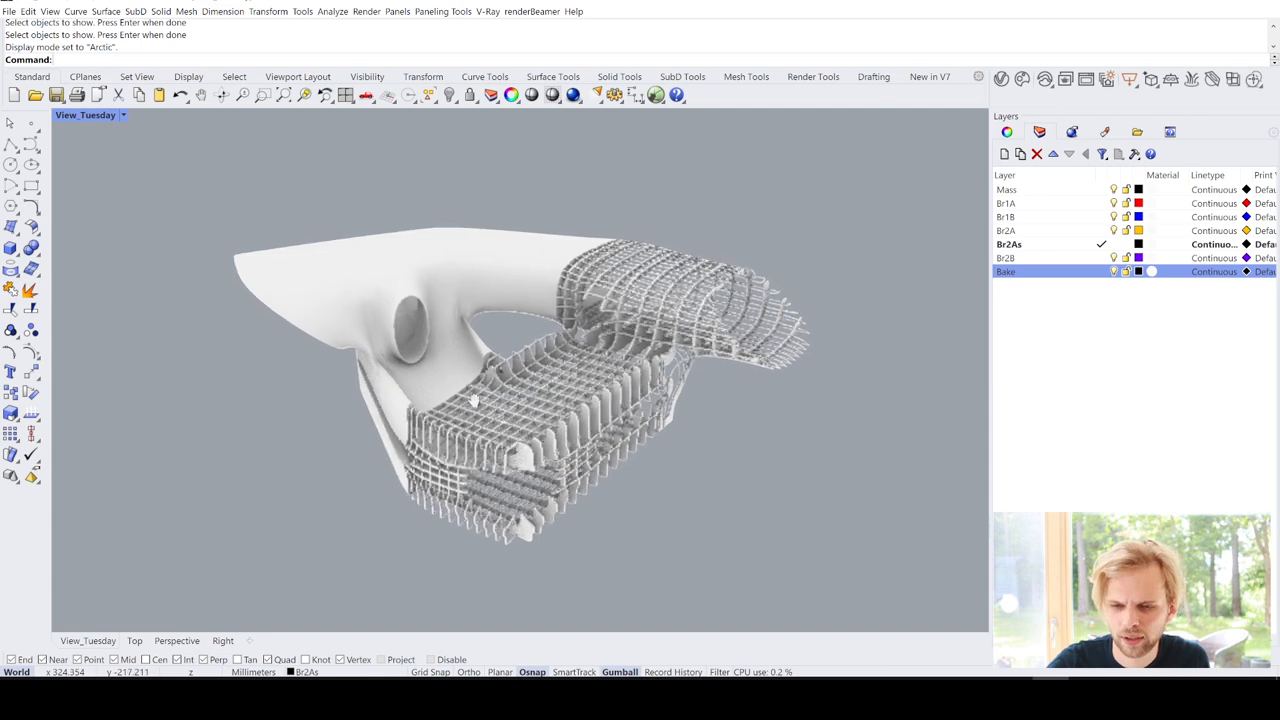
left_click_drag(476, 400, 436, 348)
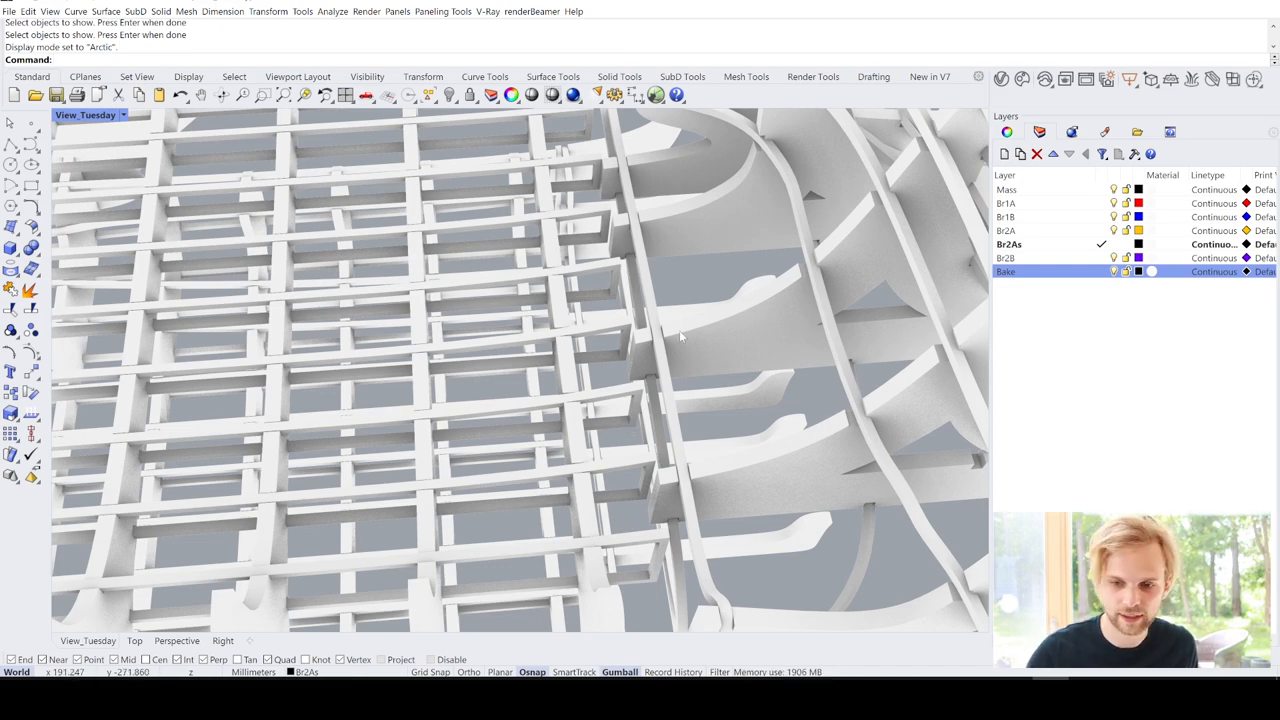
left_click_drag(680, 336, 568, 412)
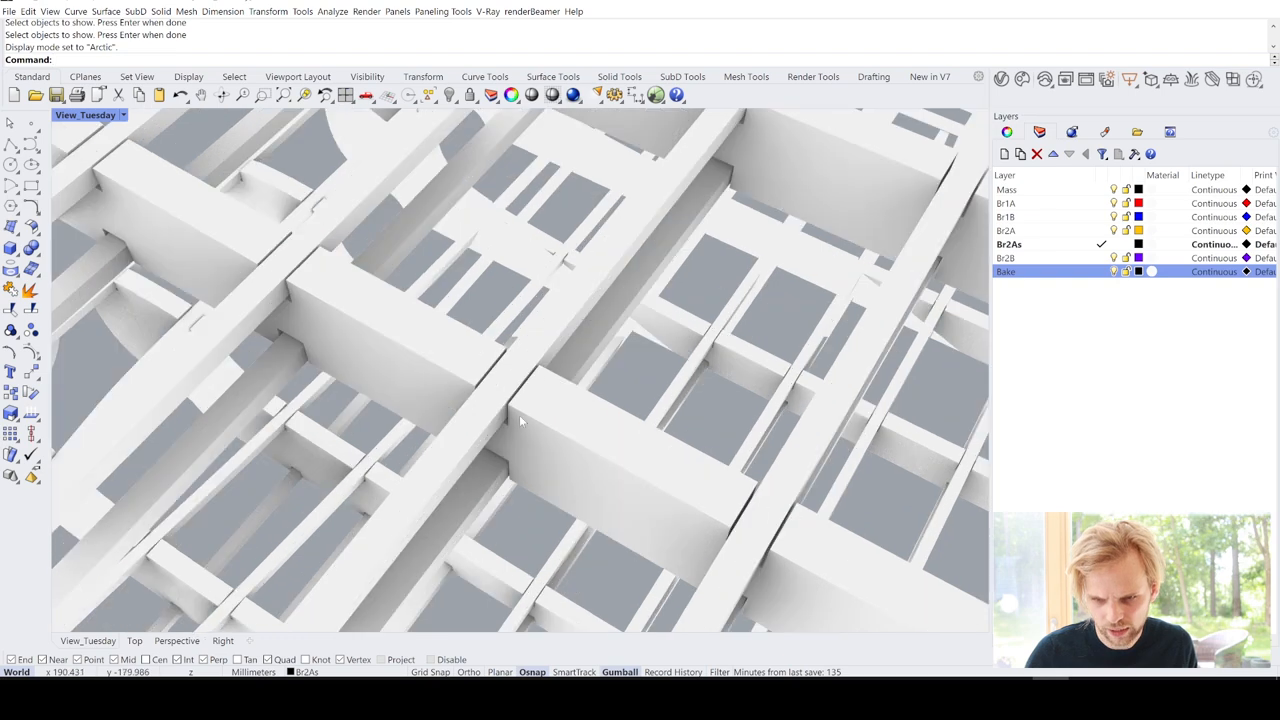
mouse_move(604, 248)
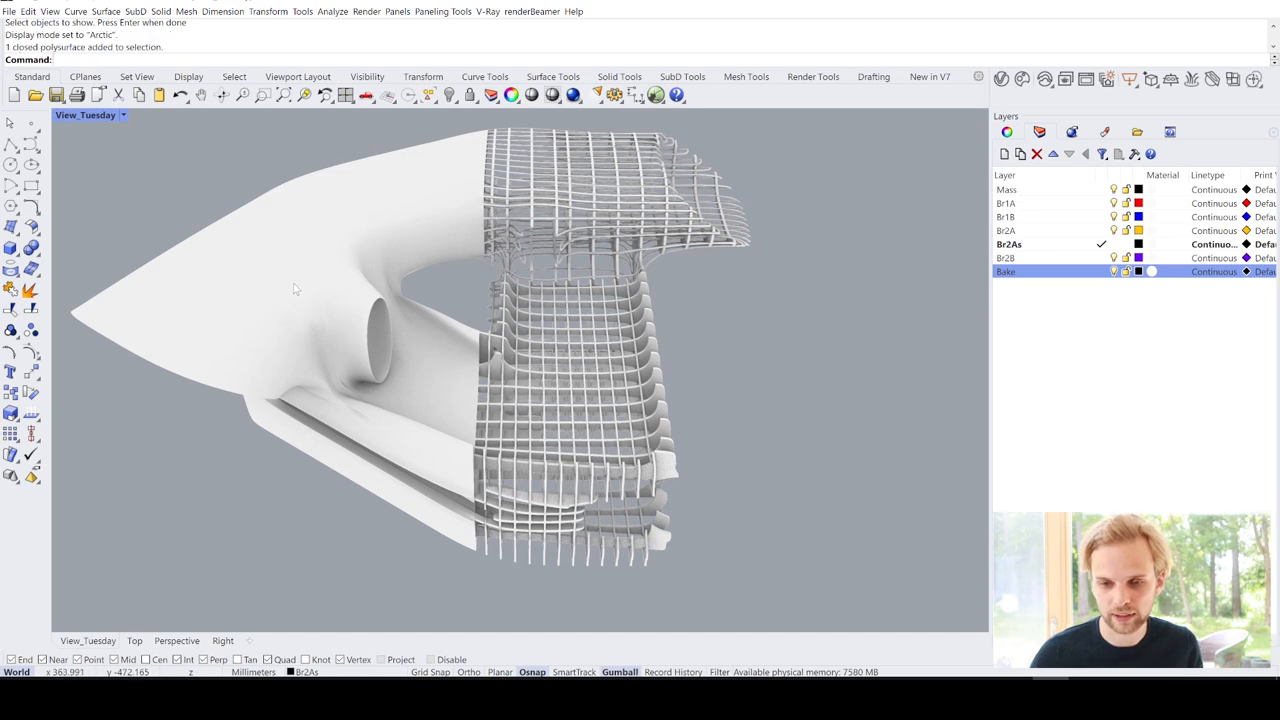
mouse_move(314, 272)
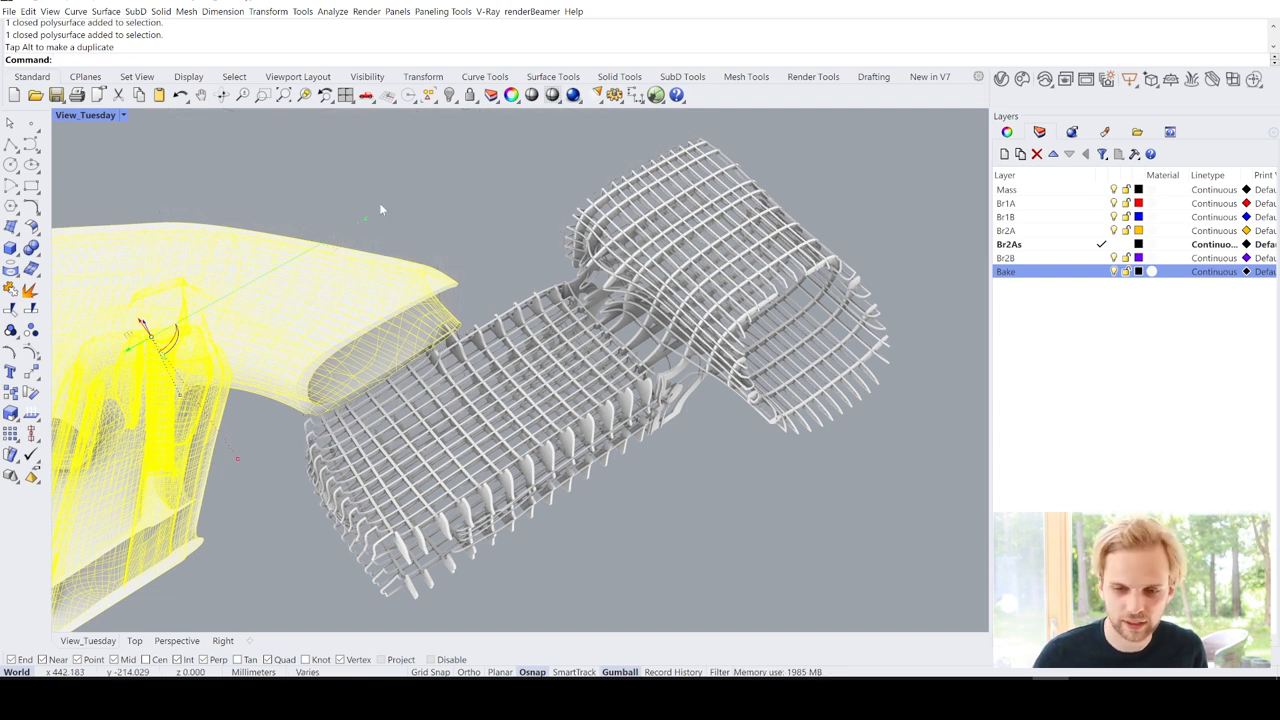
Undo the accidental gumball move of the massing shell and launch Grasshopper from the command line
key("ctrl+z")
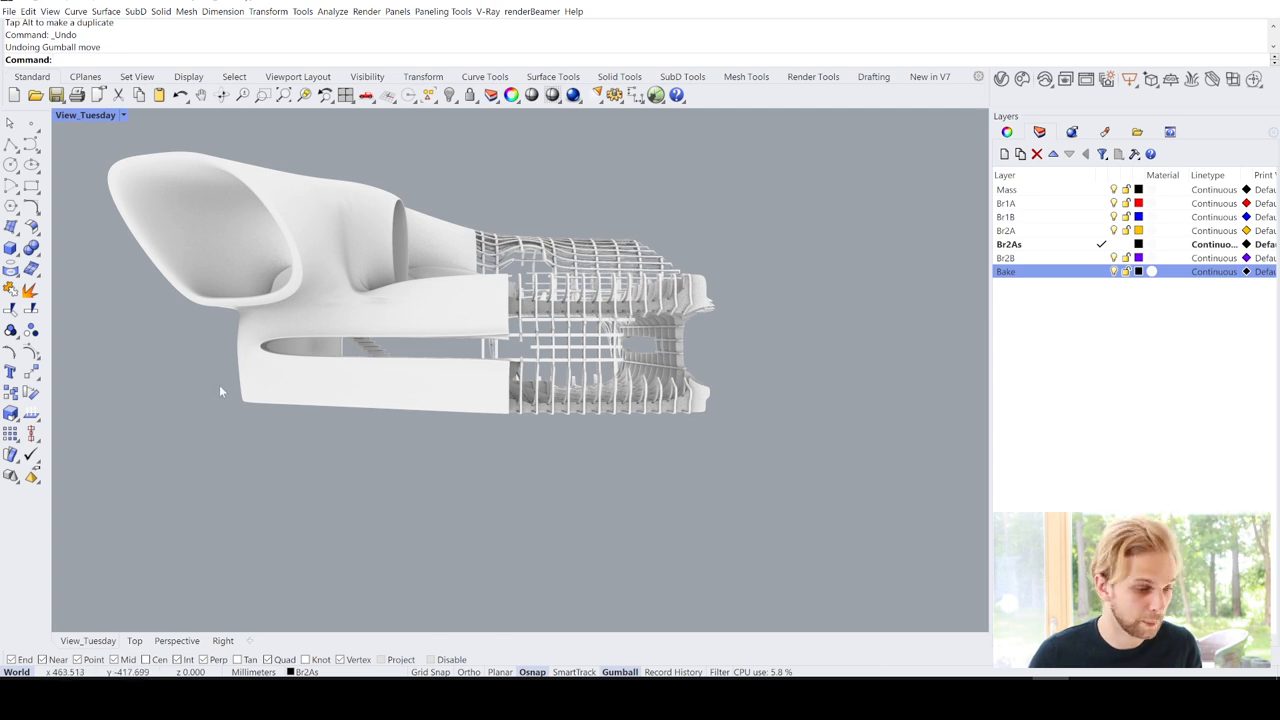
mouse_move(524, 488)
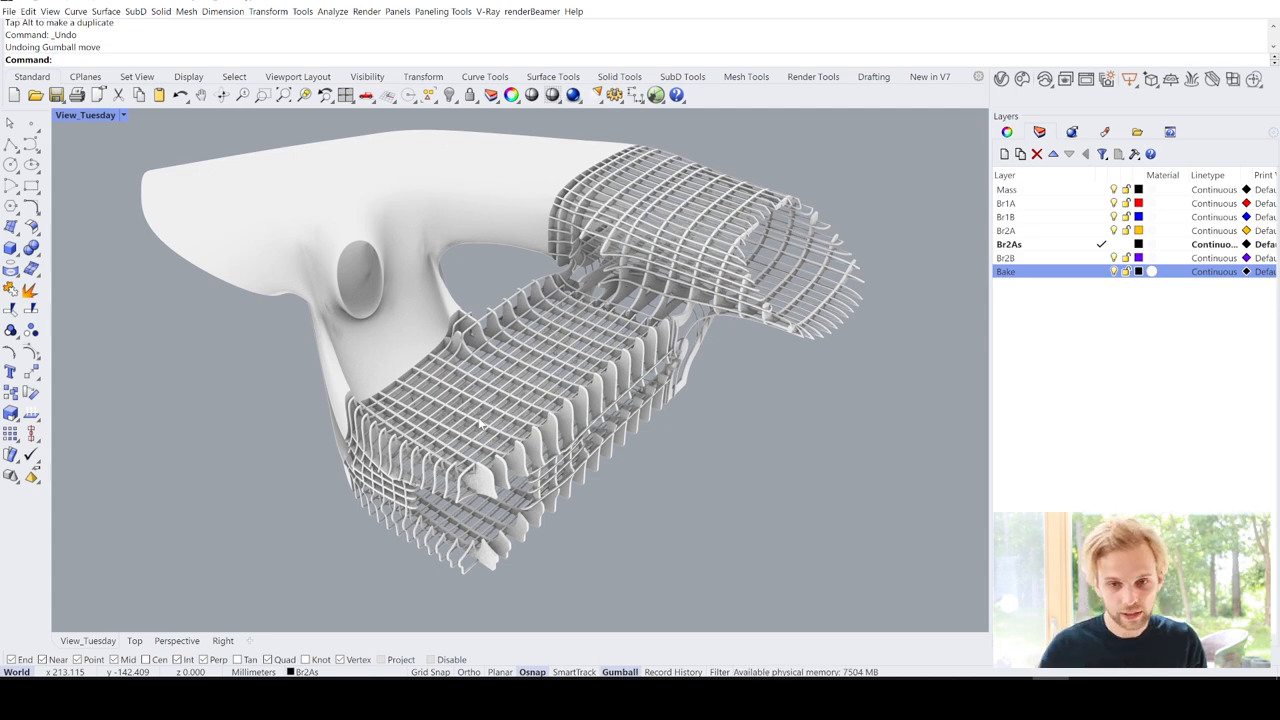
type("Grasshopper")
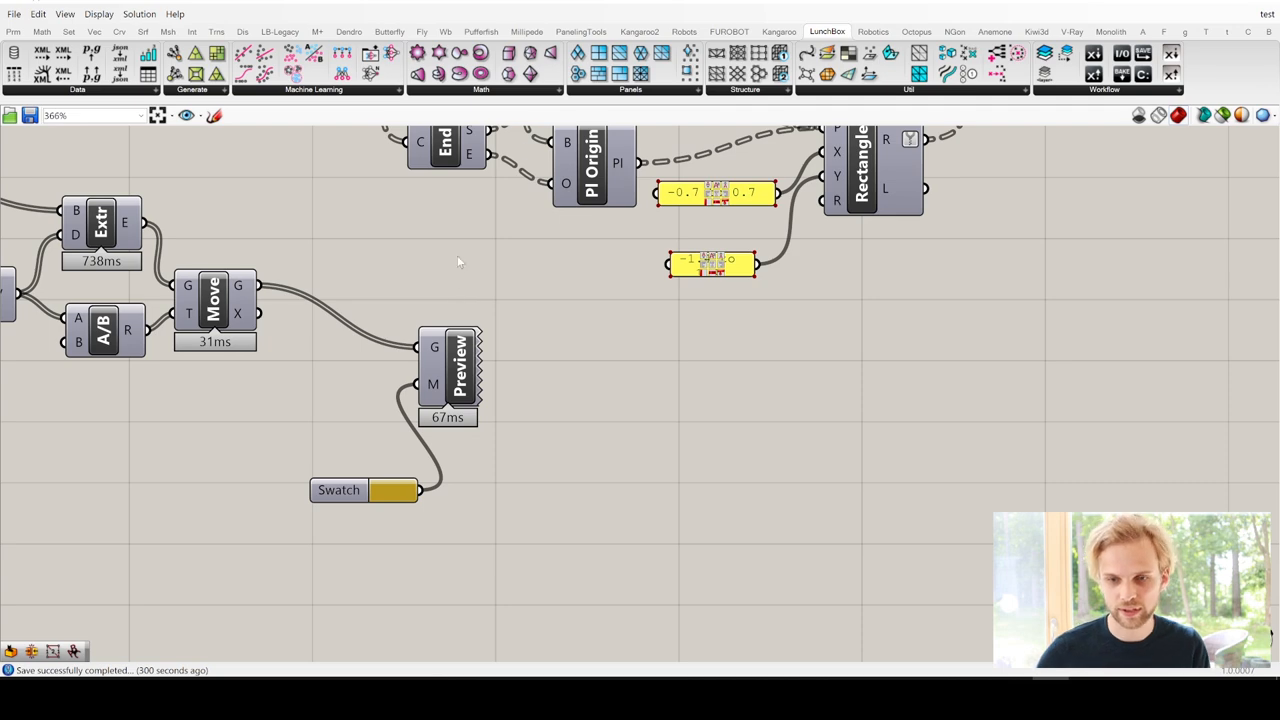
Zoom out on the Grasshopper canvas to show the full two-part definition beside the Rhino viewport
scroll("down", 3)
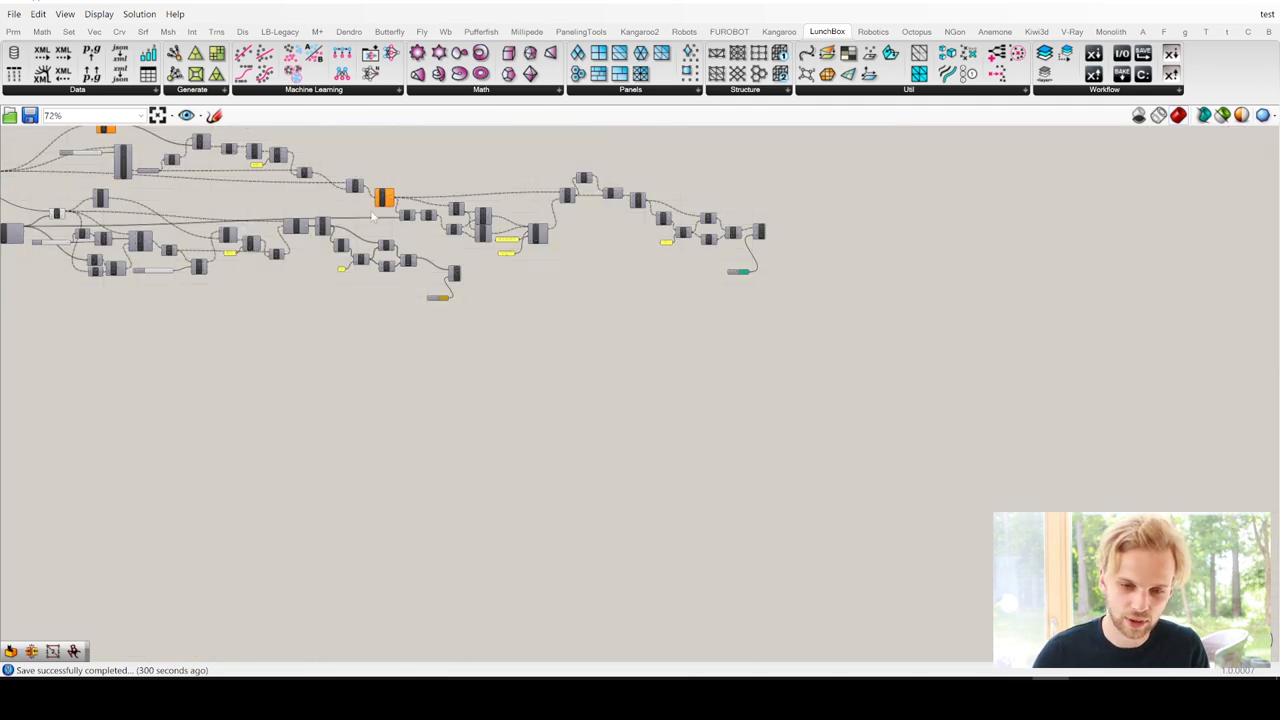
scroll("down", 3)
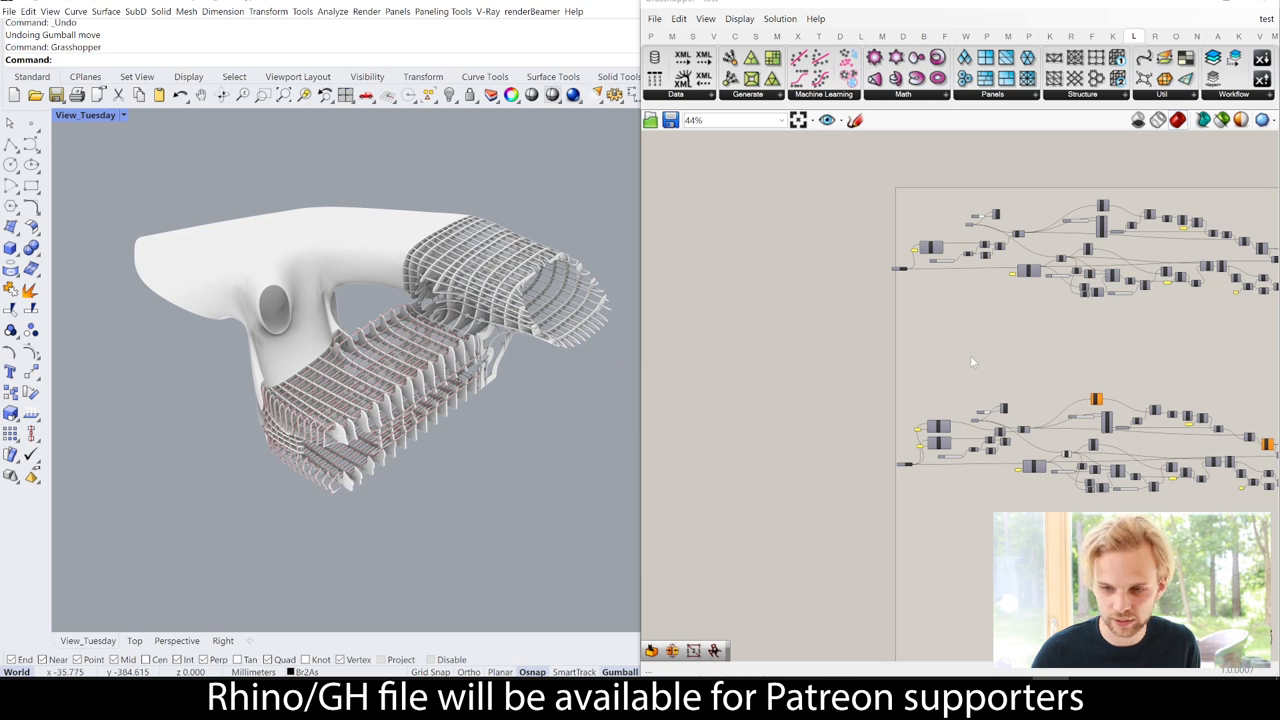
scroll("down", 3)
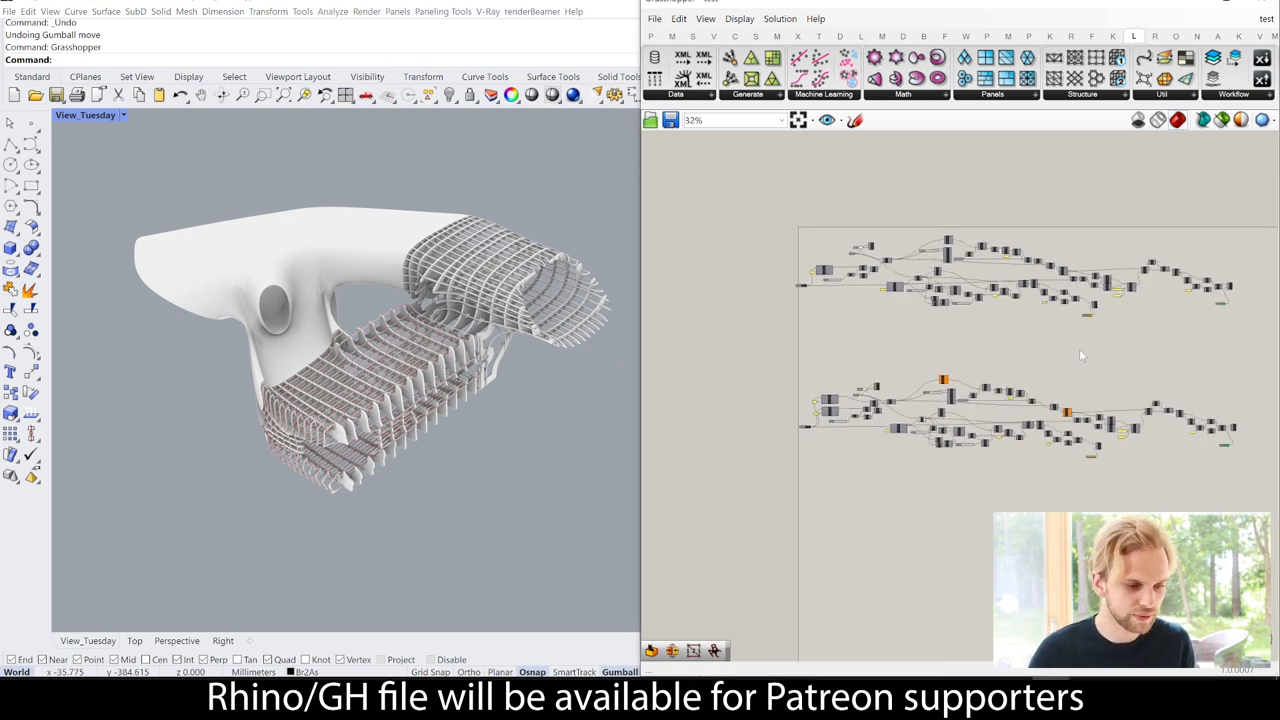